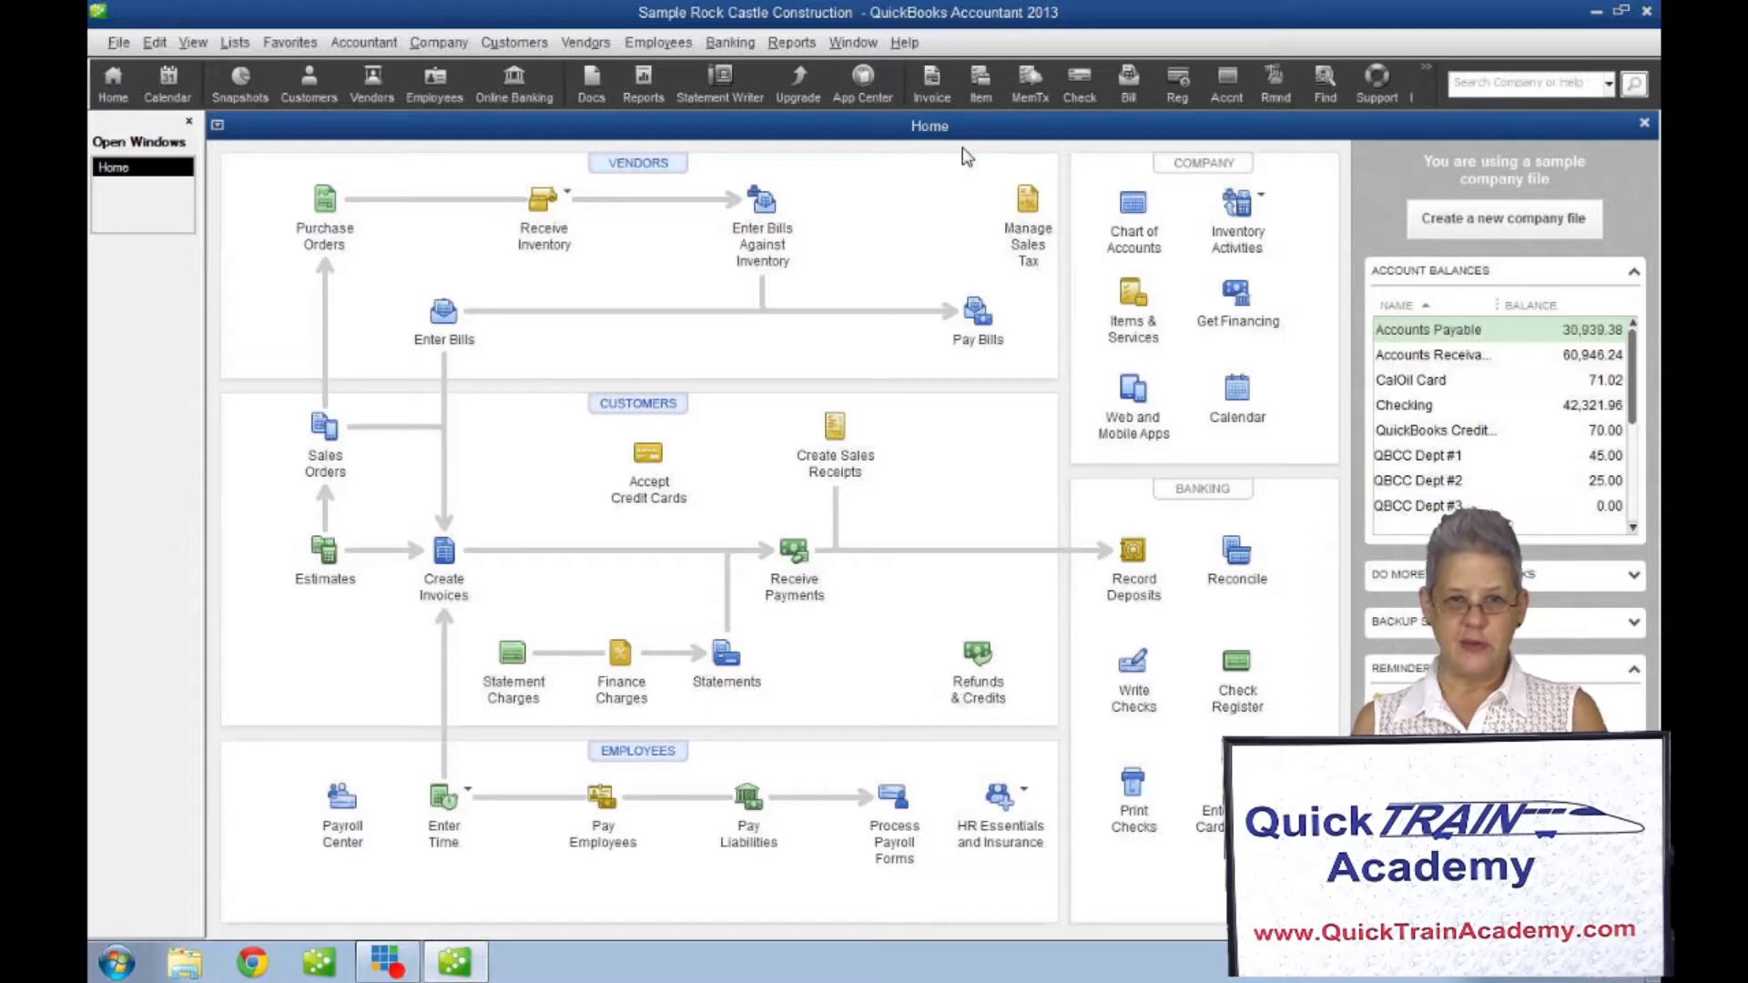
pyautogui.moveTo(746, 164)
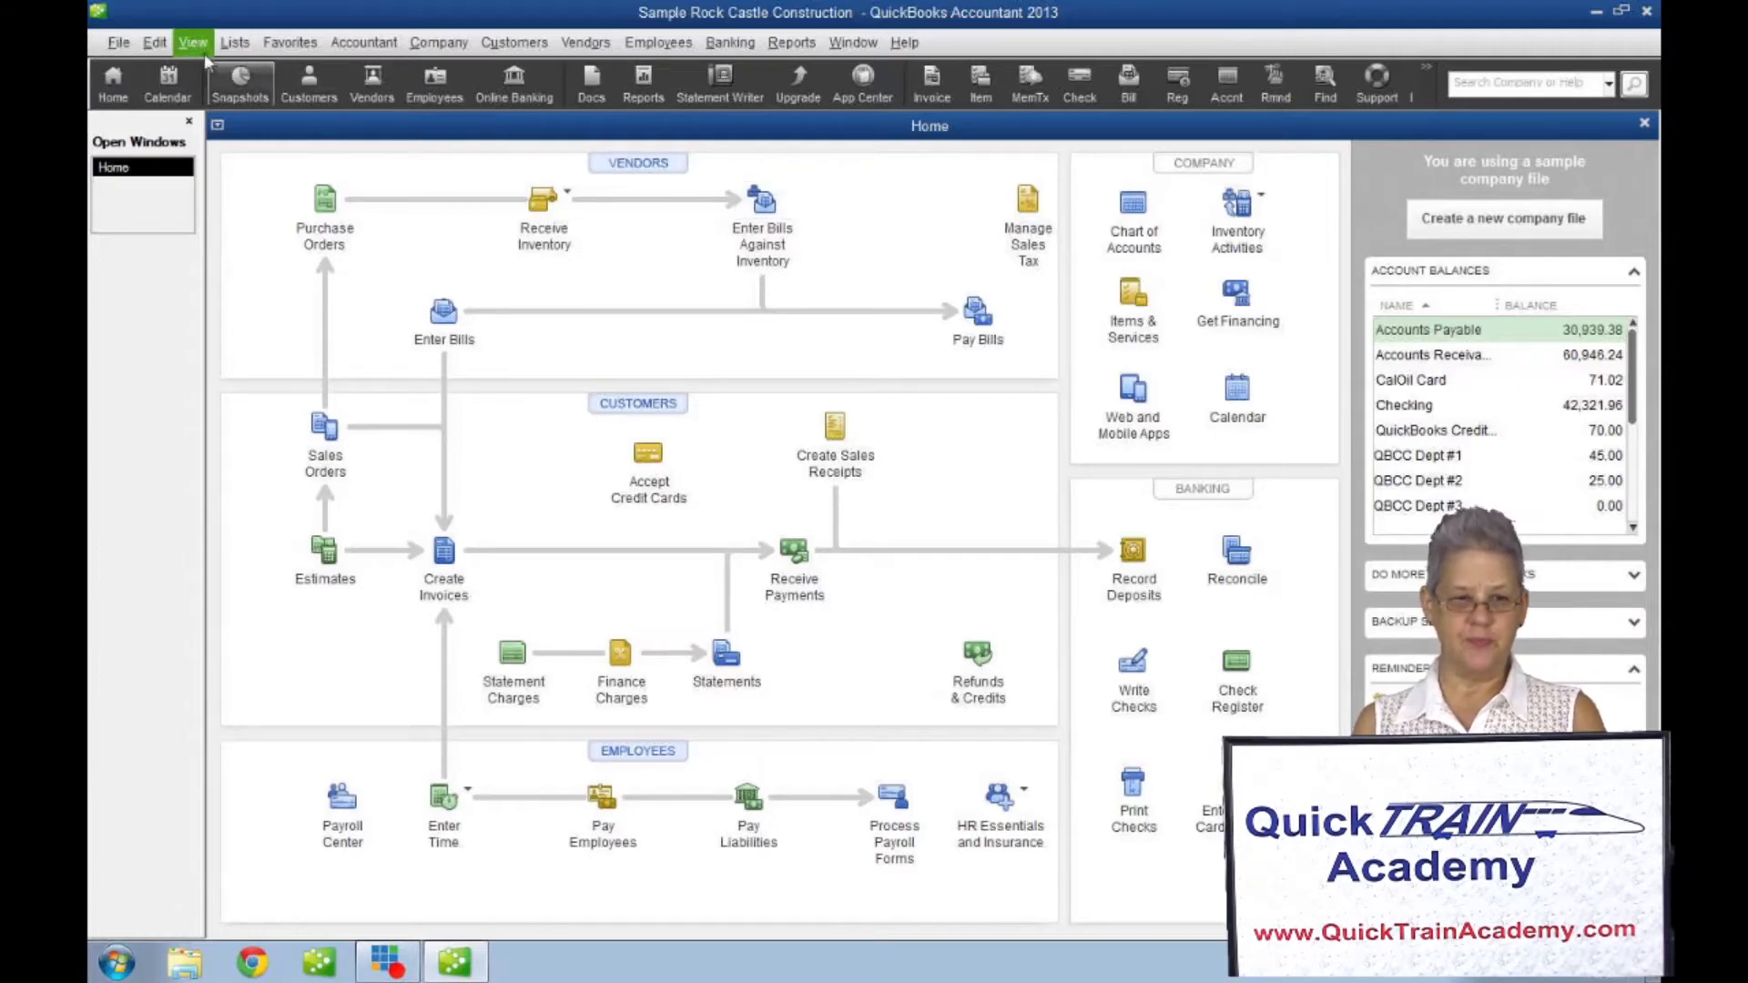
# Open the View menu showing the Top Icon Bar, Left Icon Bar and Hide Icon Bar options.
pyautogui.click(192, 43)
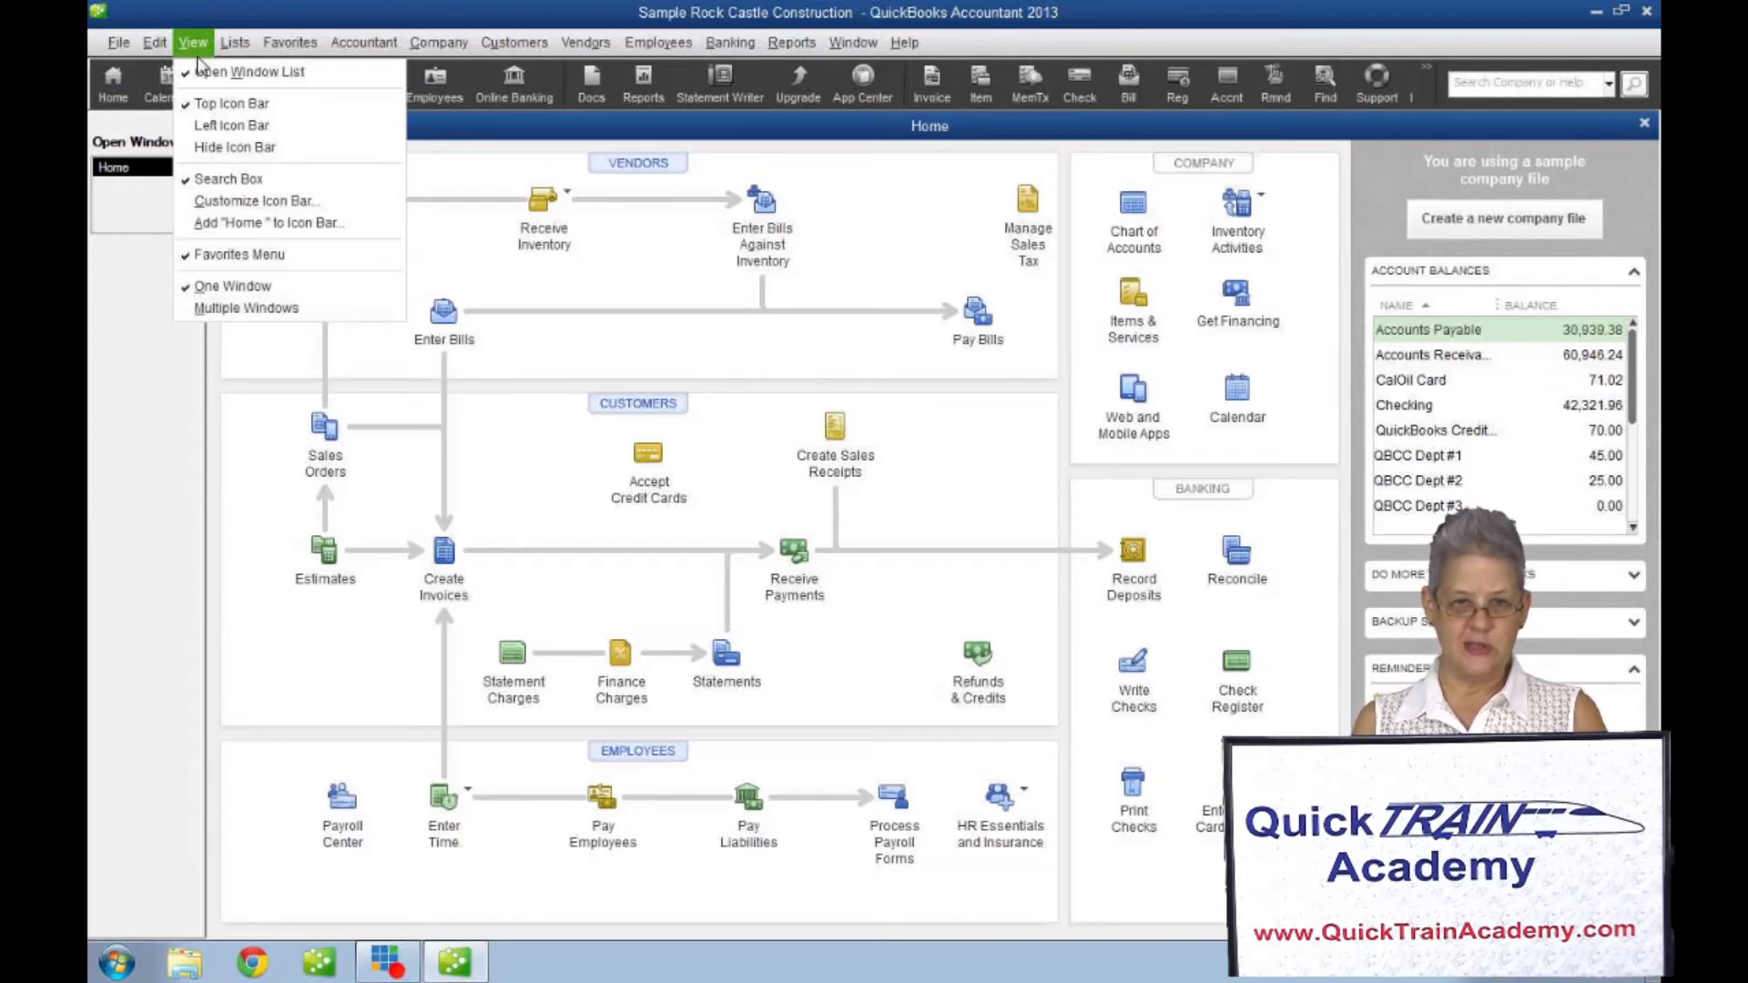
pyautogui.moveTo(212, 285)
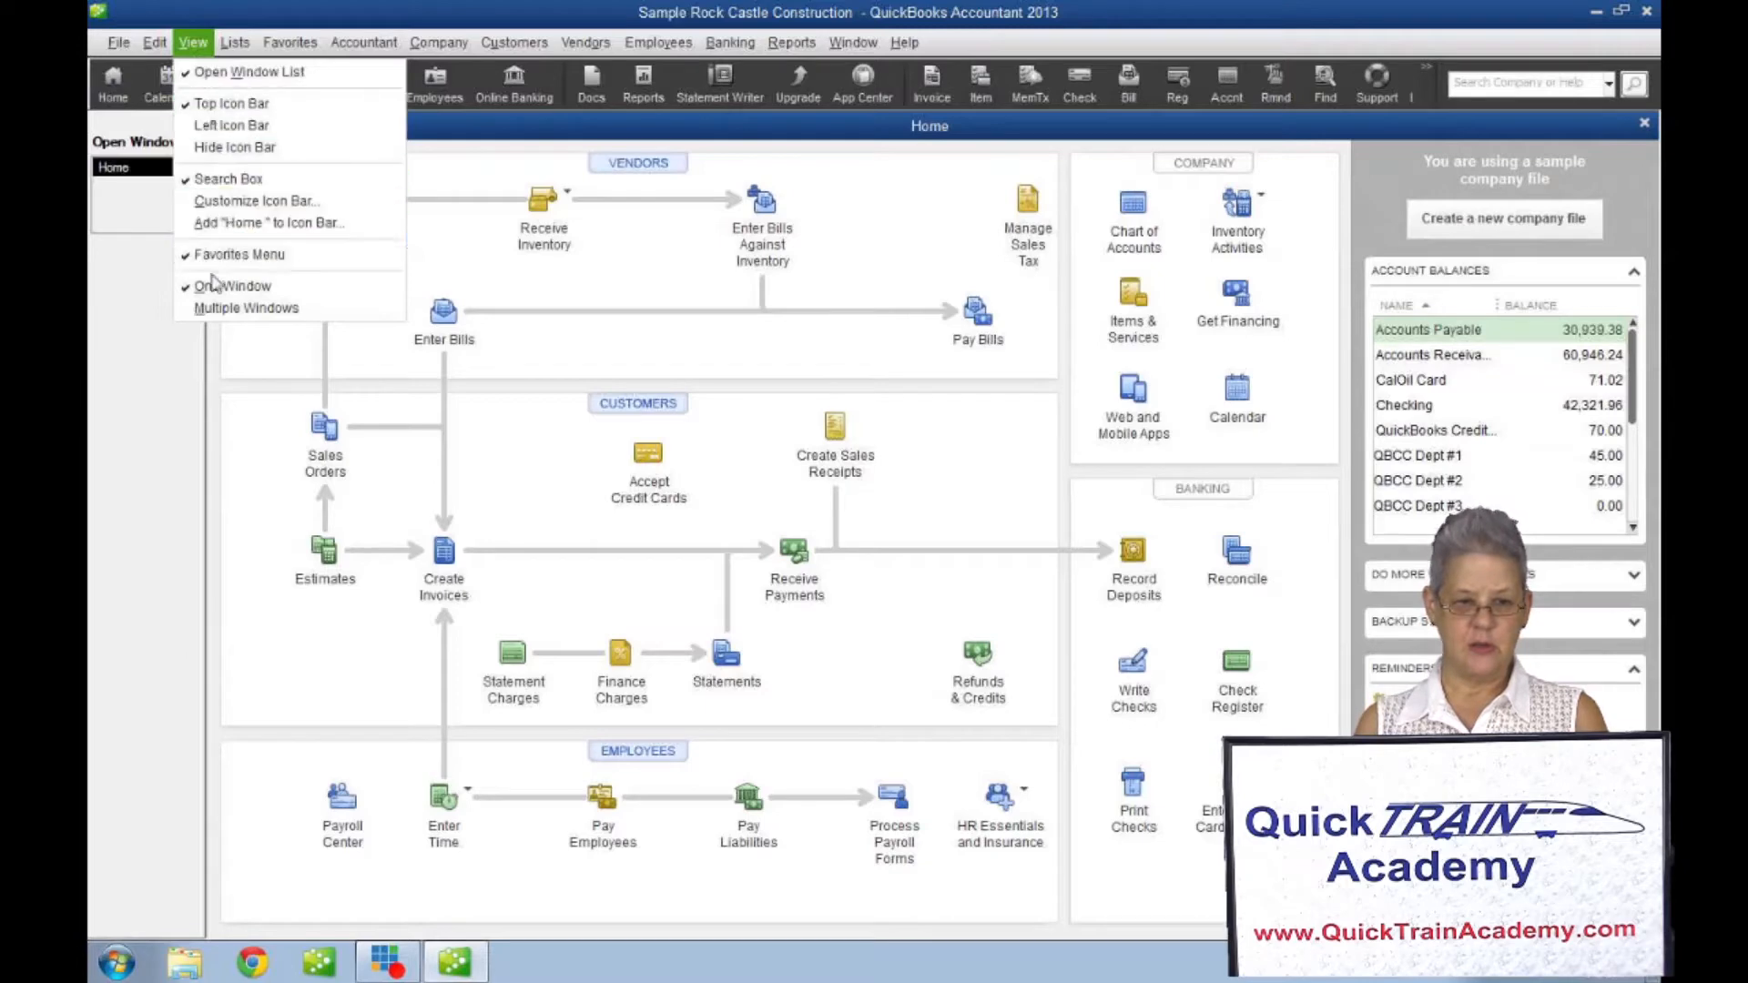
pyautogui.moveTo(248, 71)
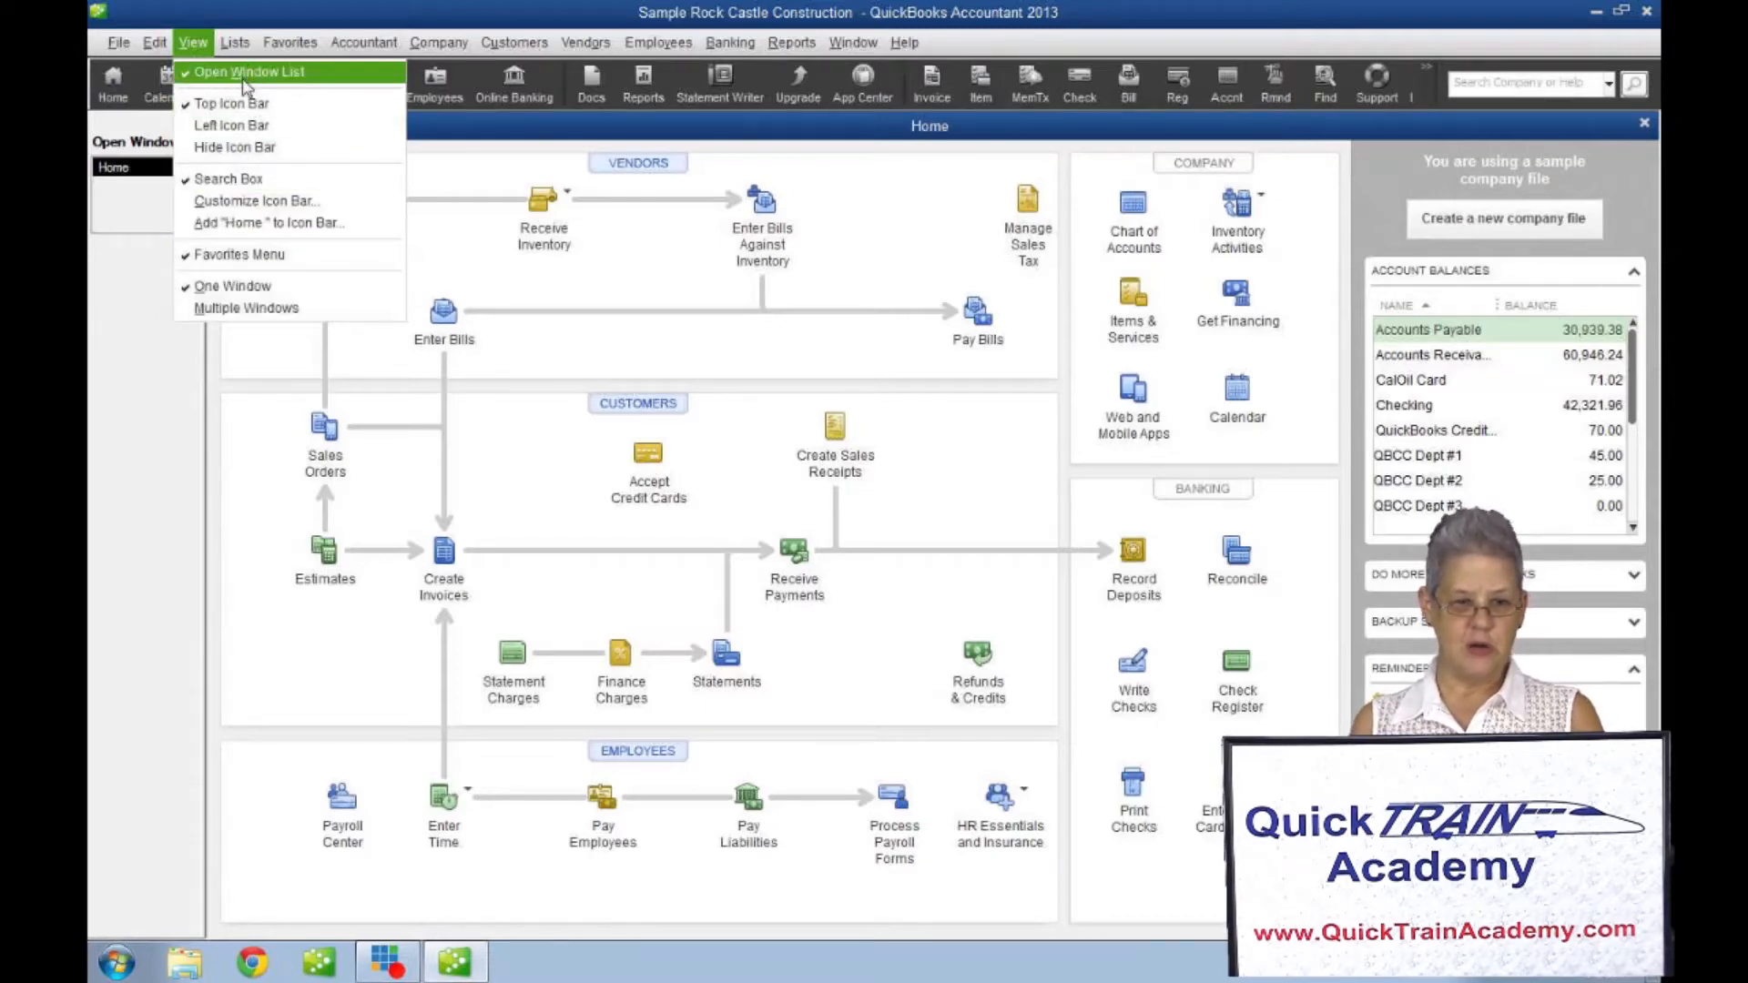
pyautogui.moveTo(229, 179)
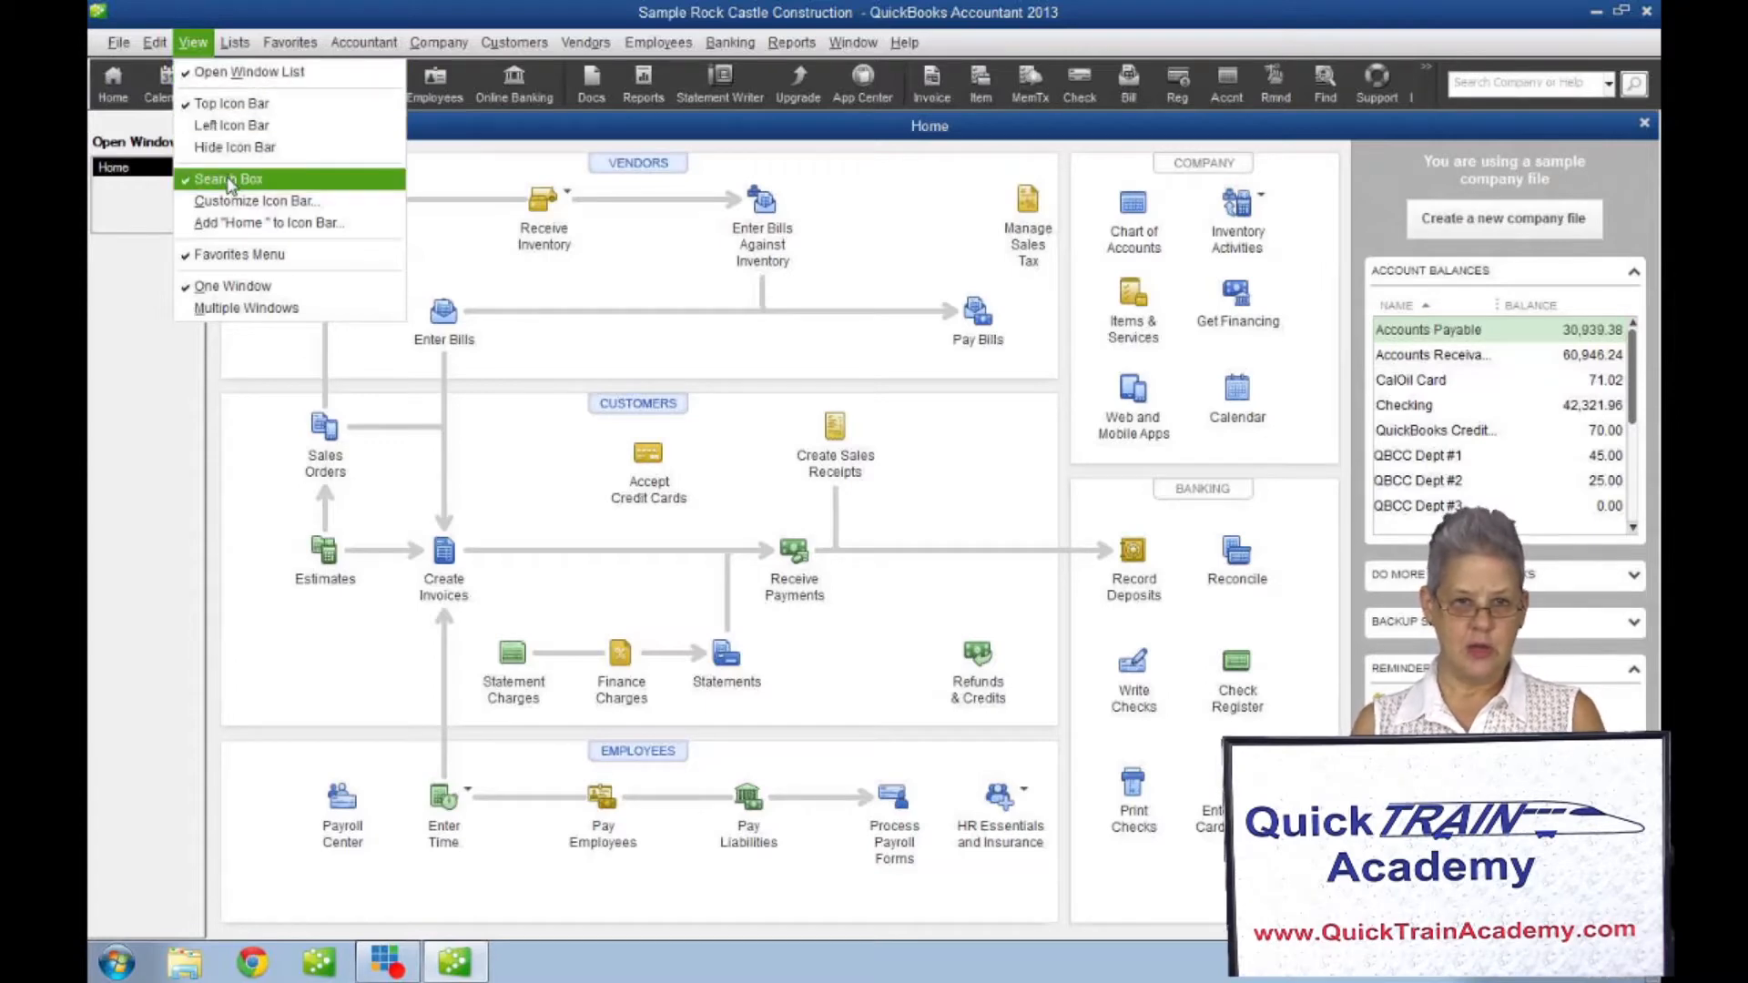
pyautogui.moveTo(237, 254)
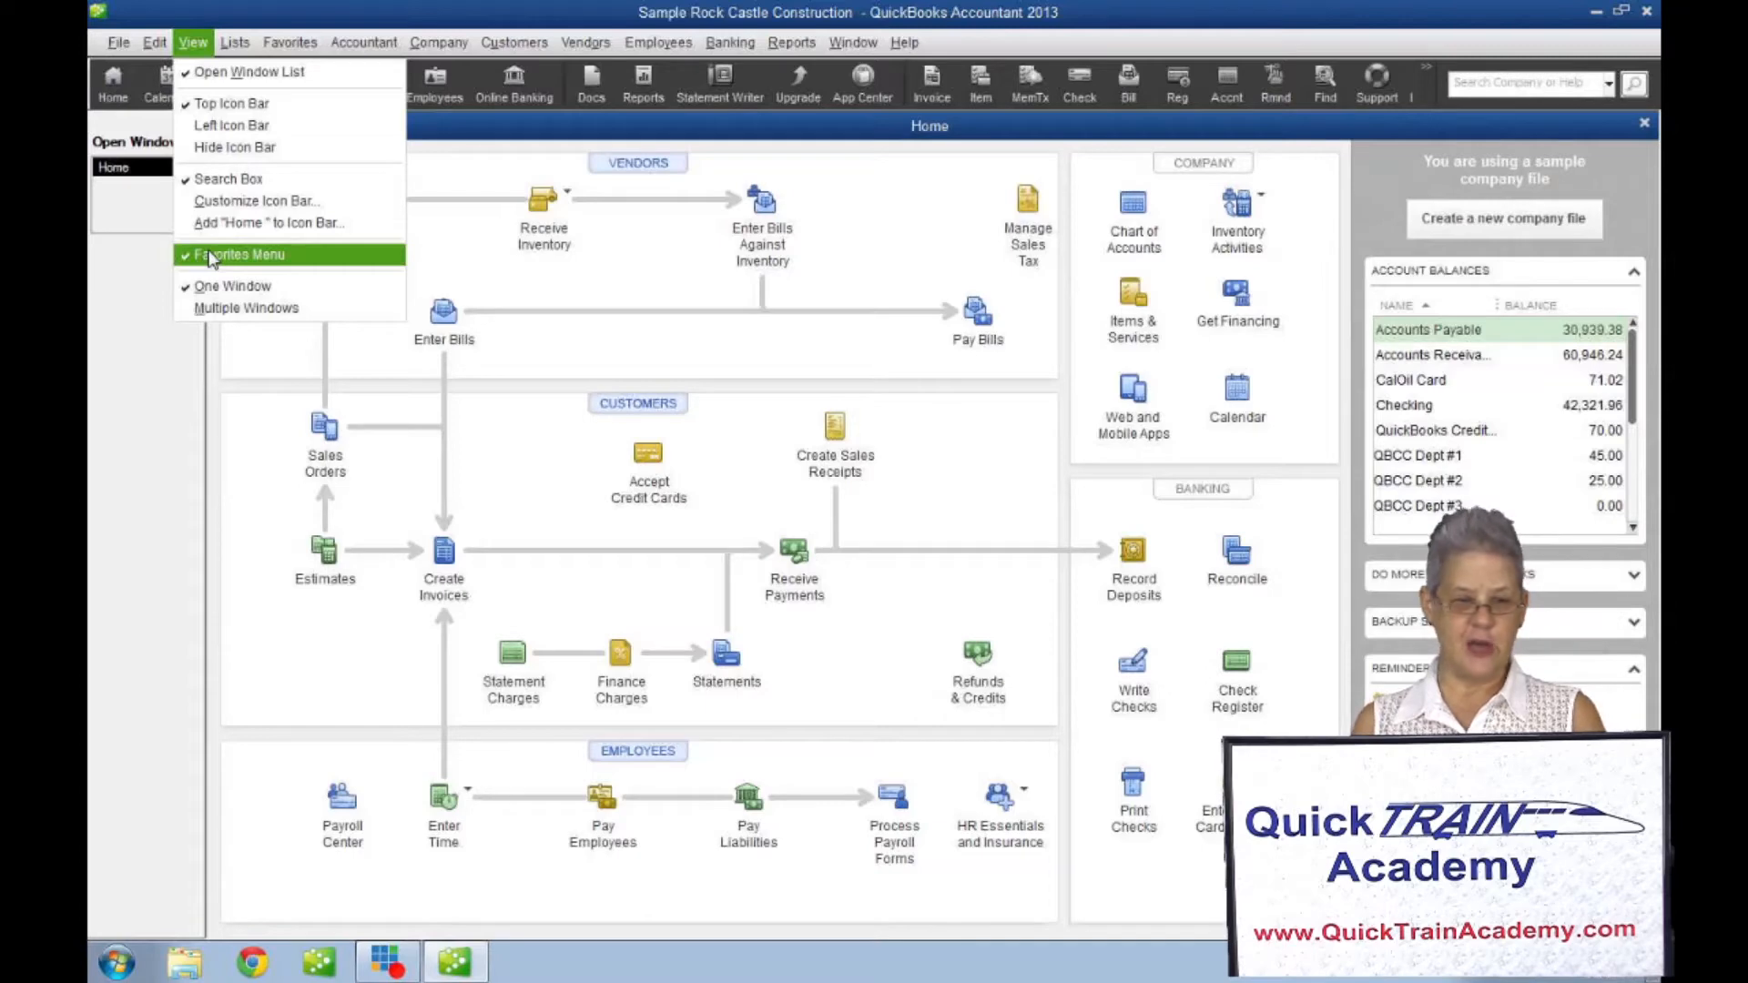
pyautogui.moveTo(230, 125)
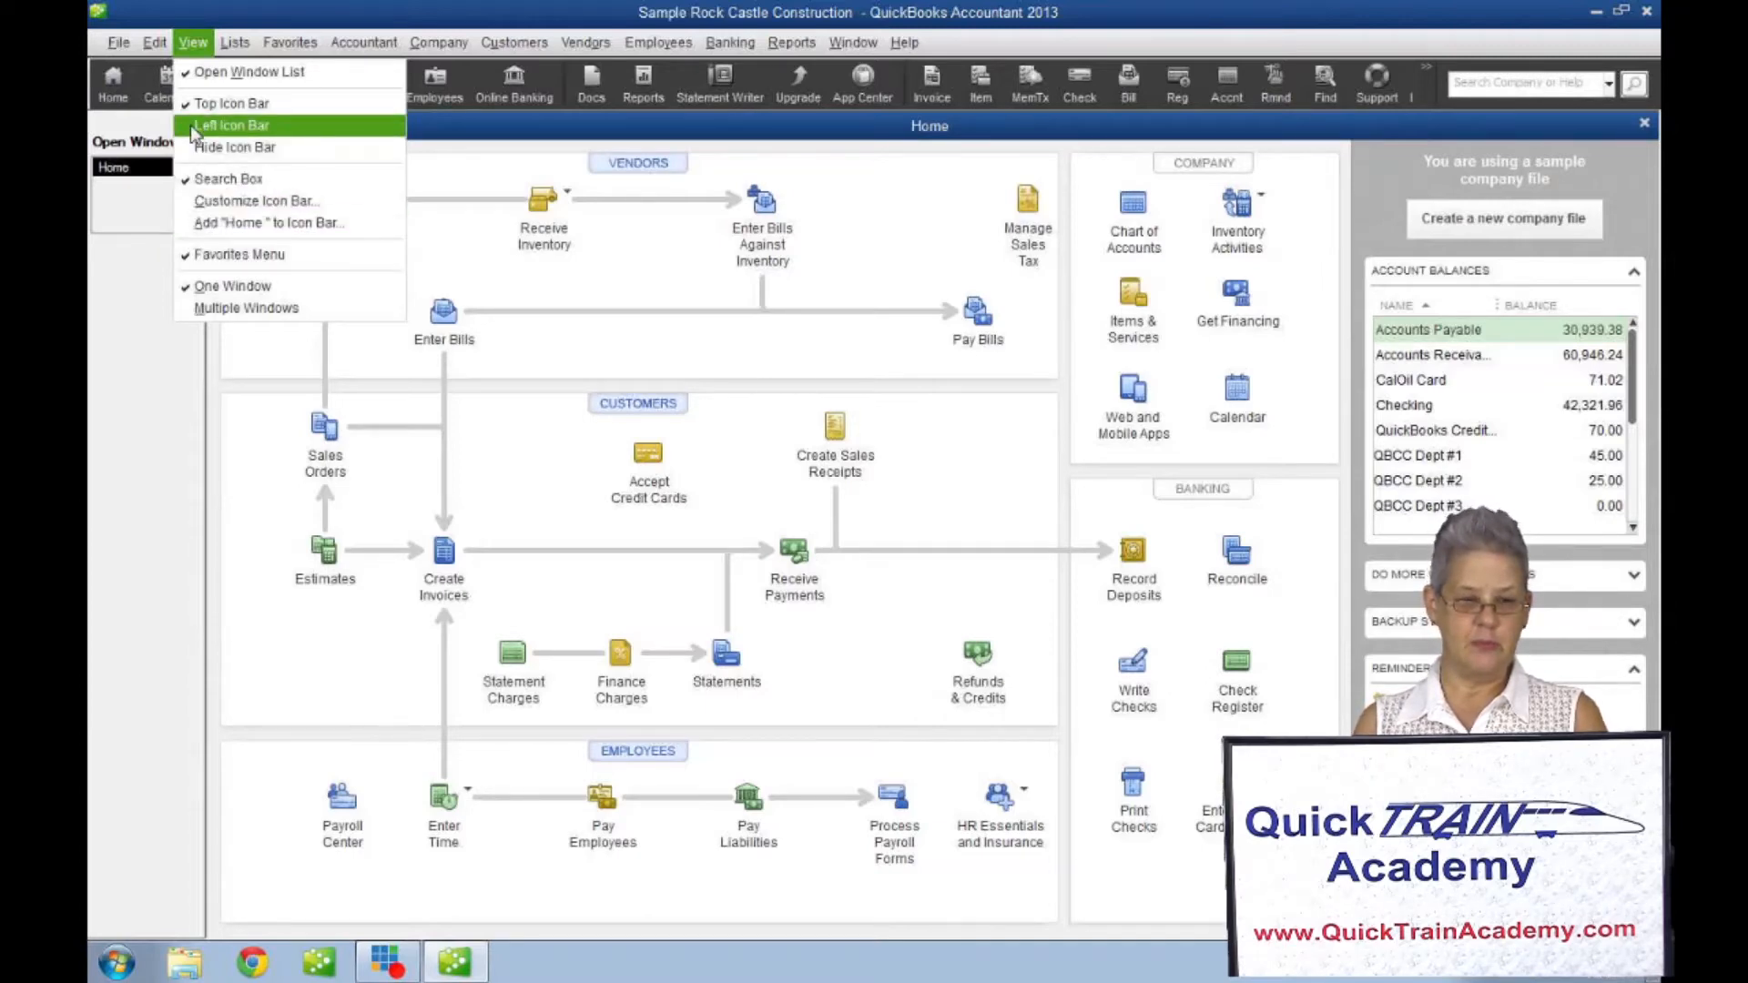
# Dock the icon bar on the left, move it back to the top, then hide it.
pyautogui.click(229, 125)
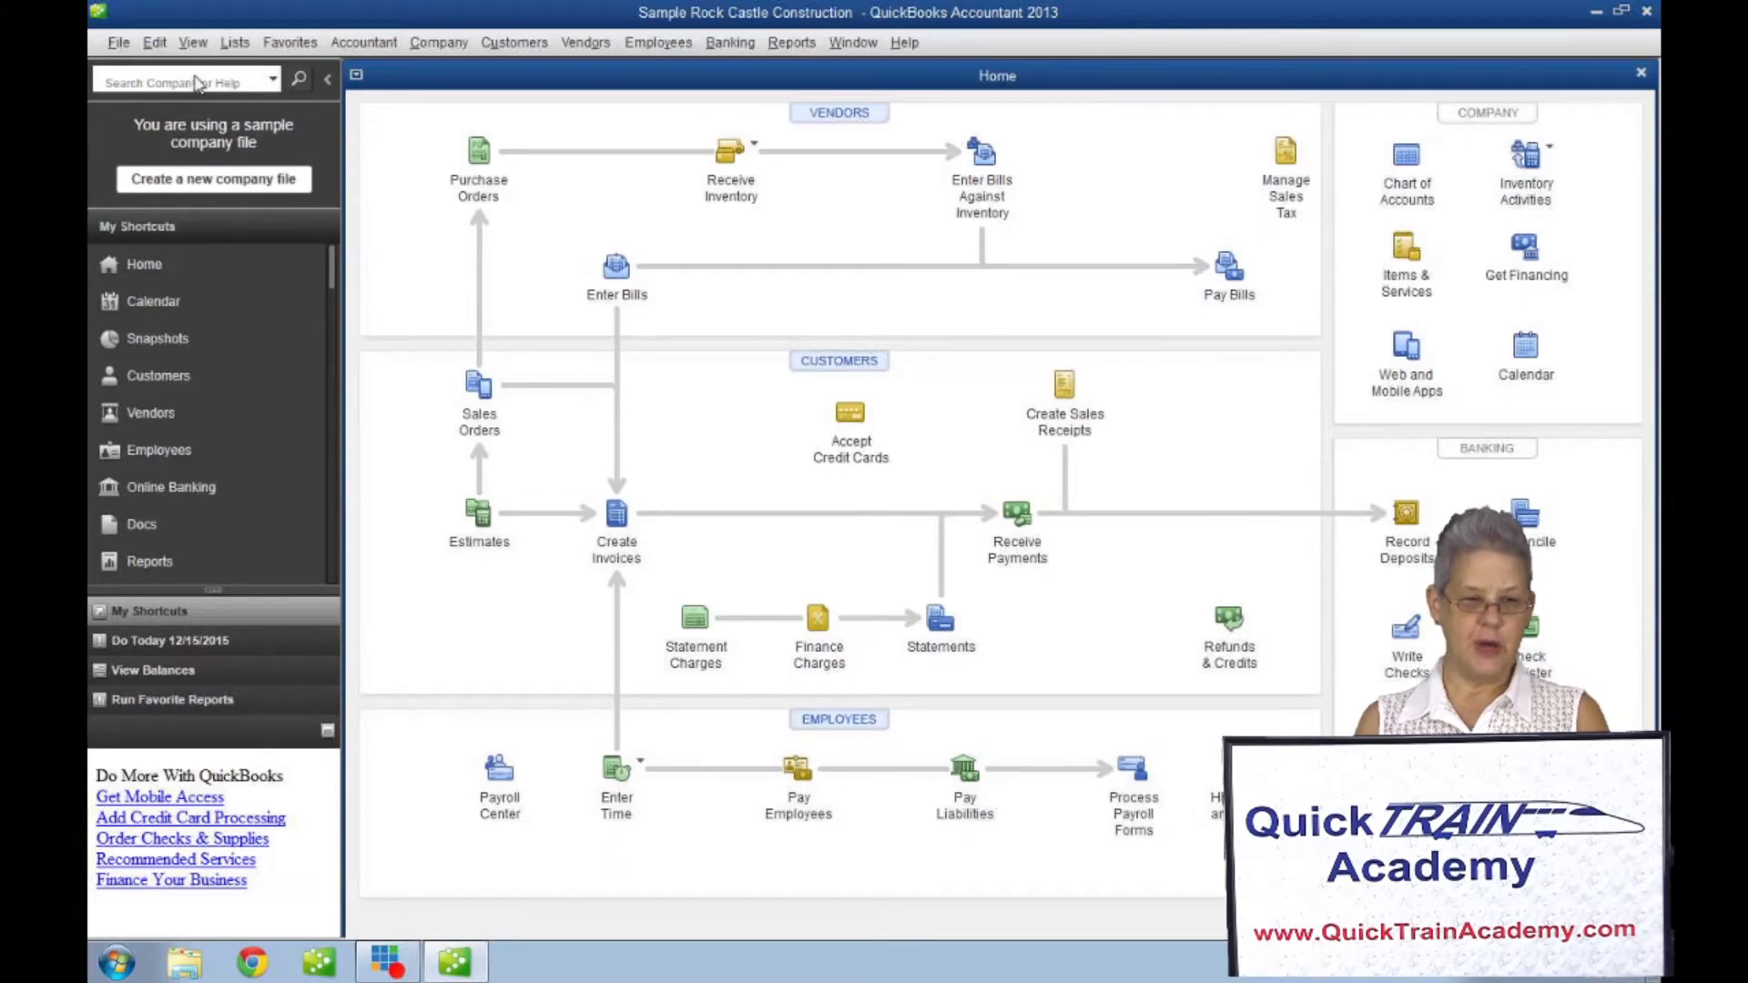
pyautogui.click(192, 43)
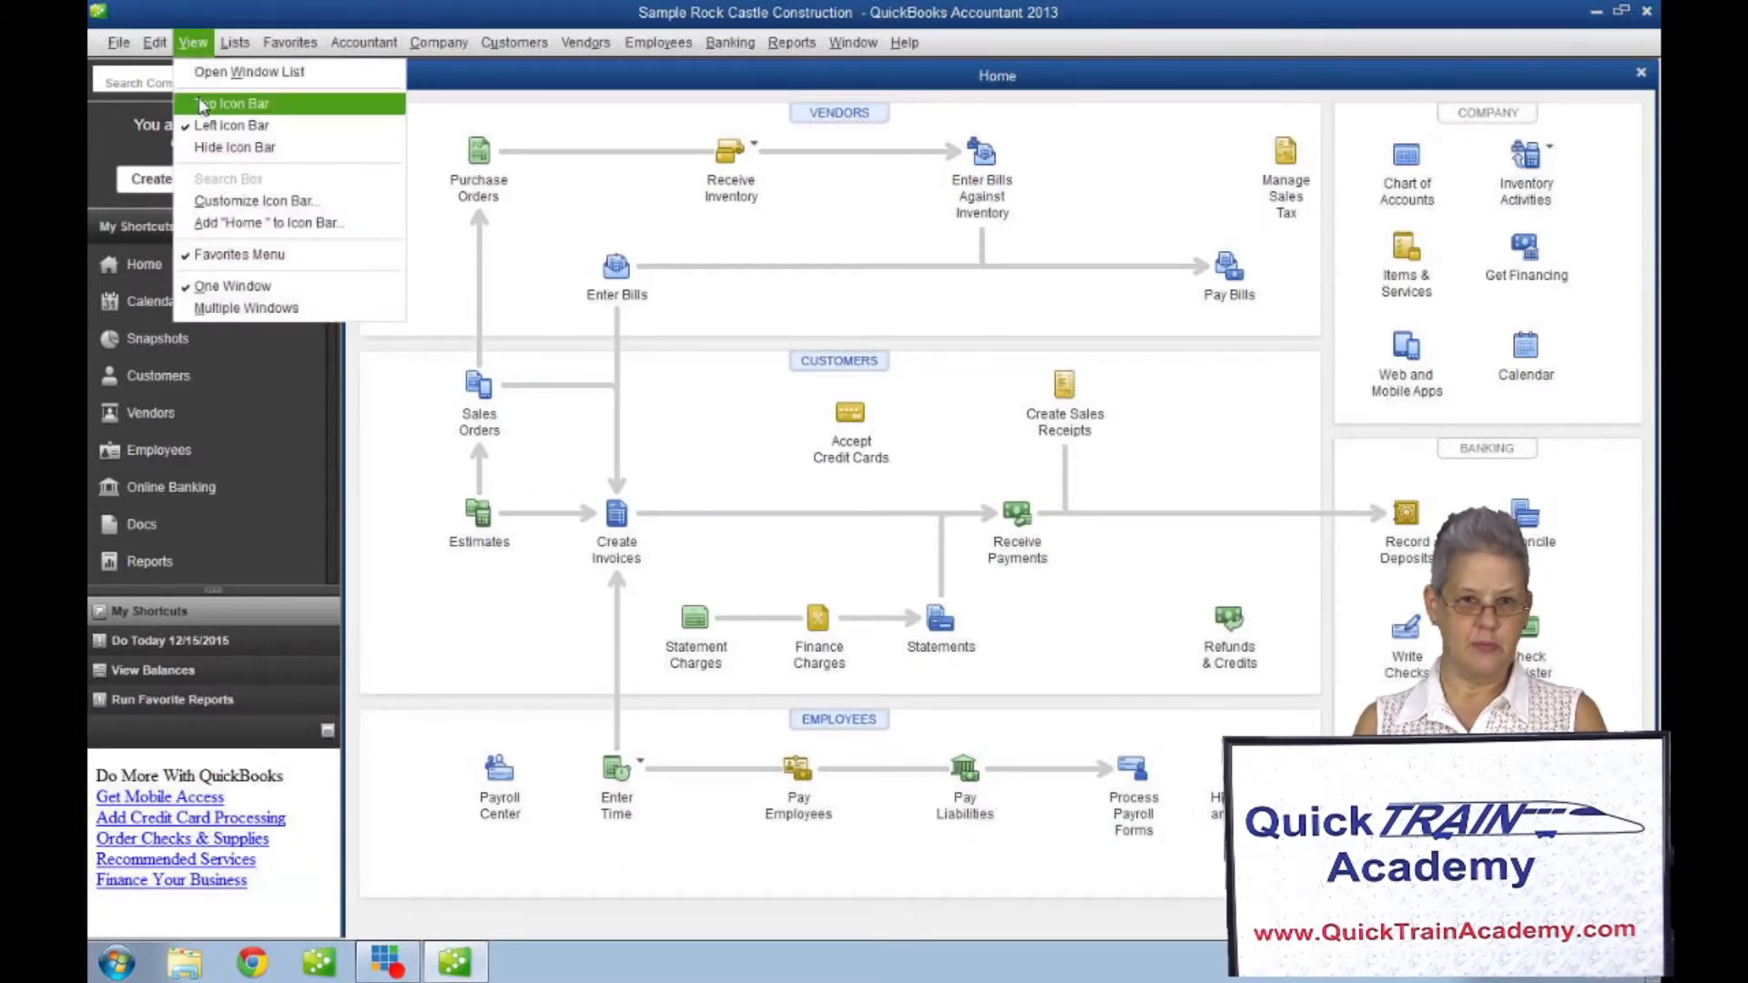
pyautogui.click(230, 103)
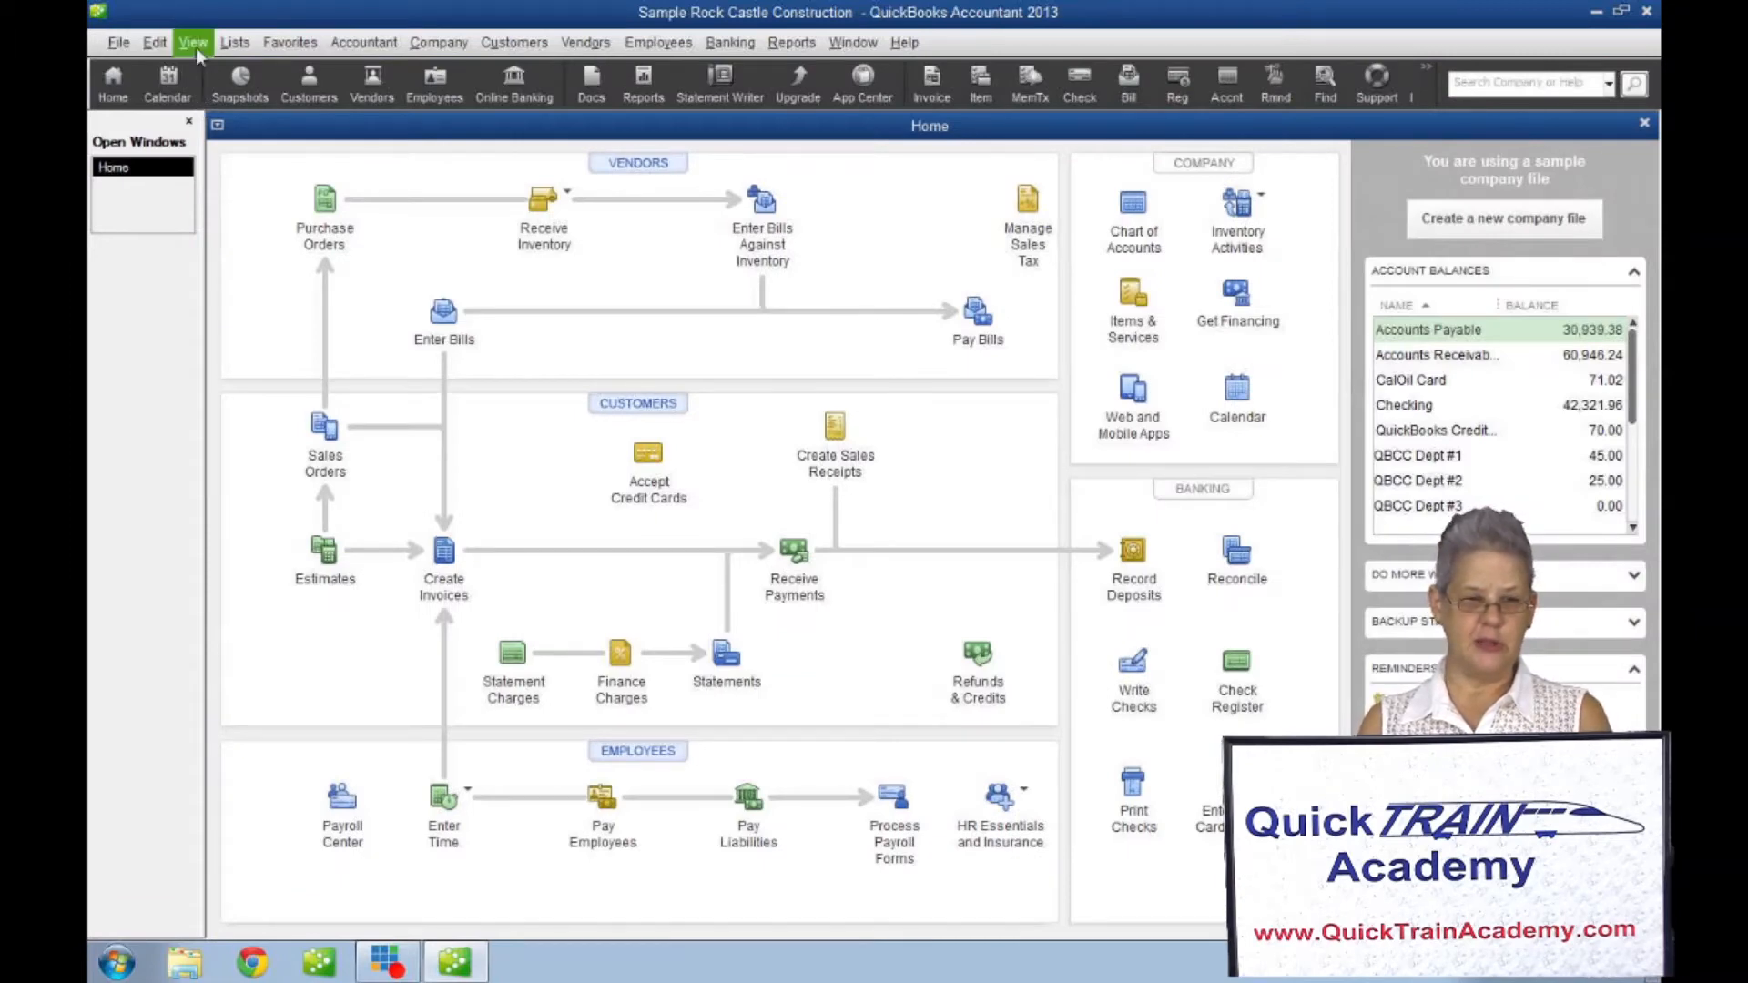
pyautogui.click(192, 41)
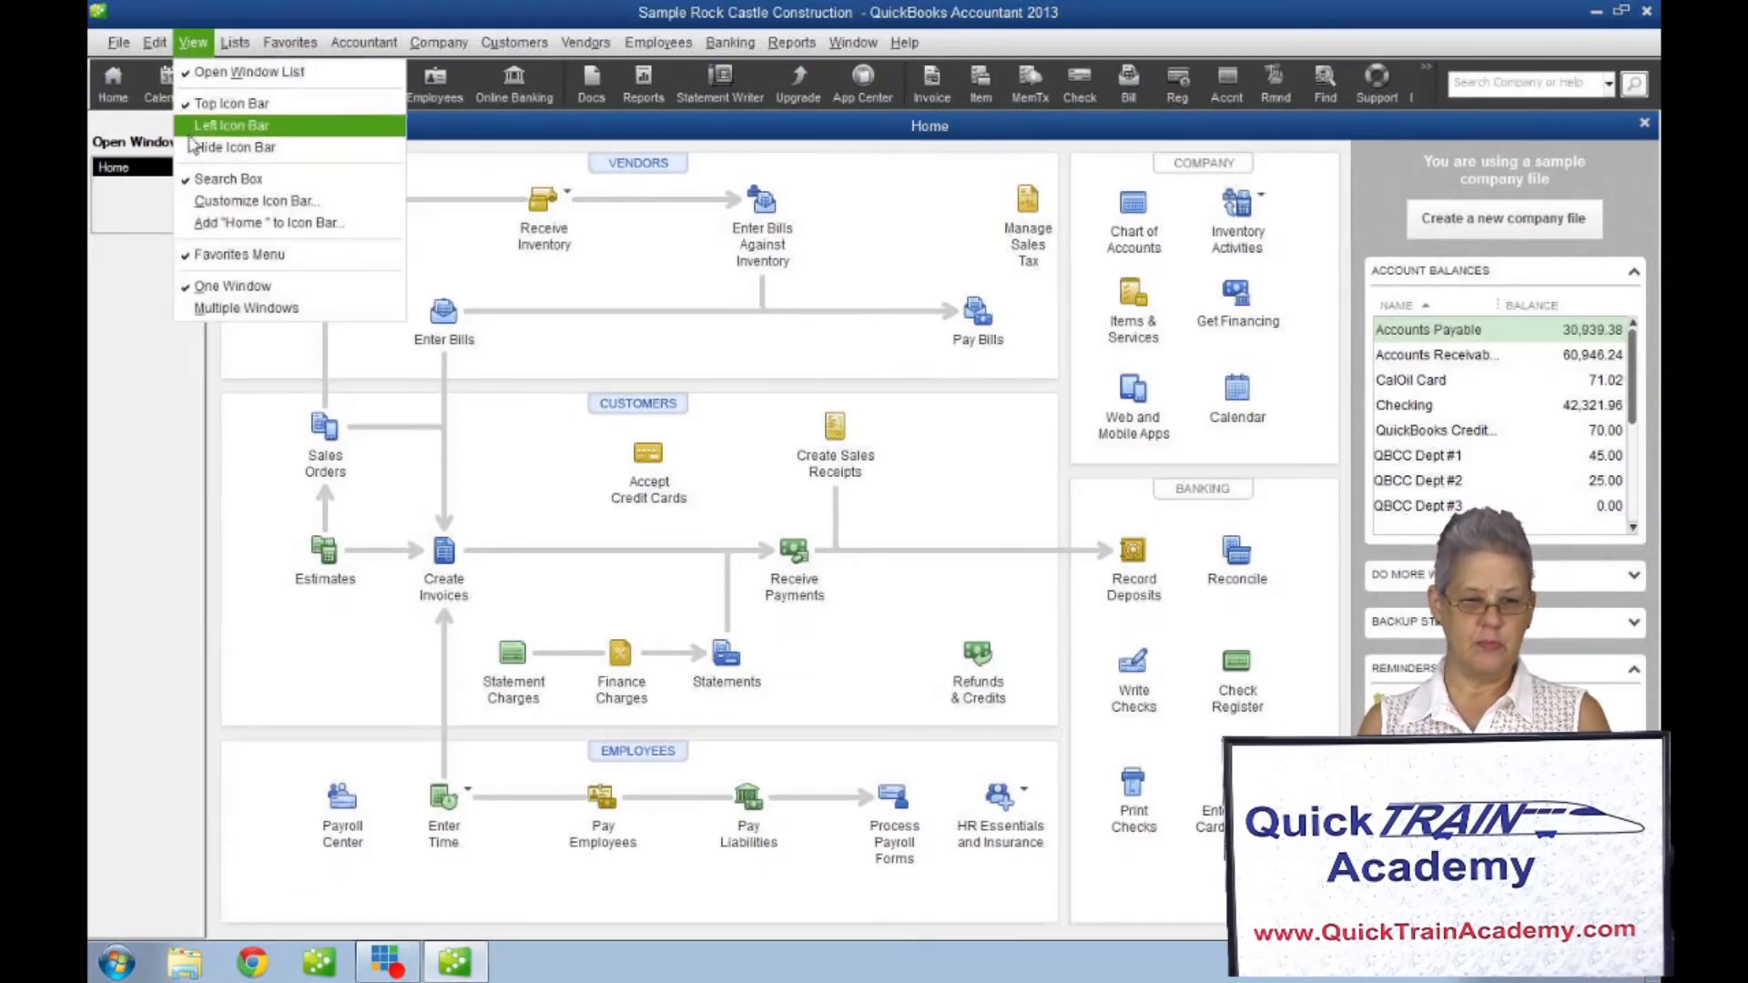
pyautogui.click(235, 145)
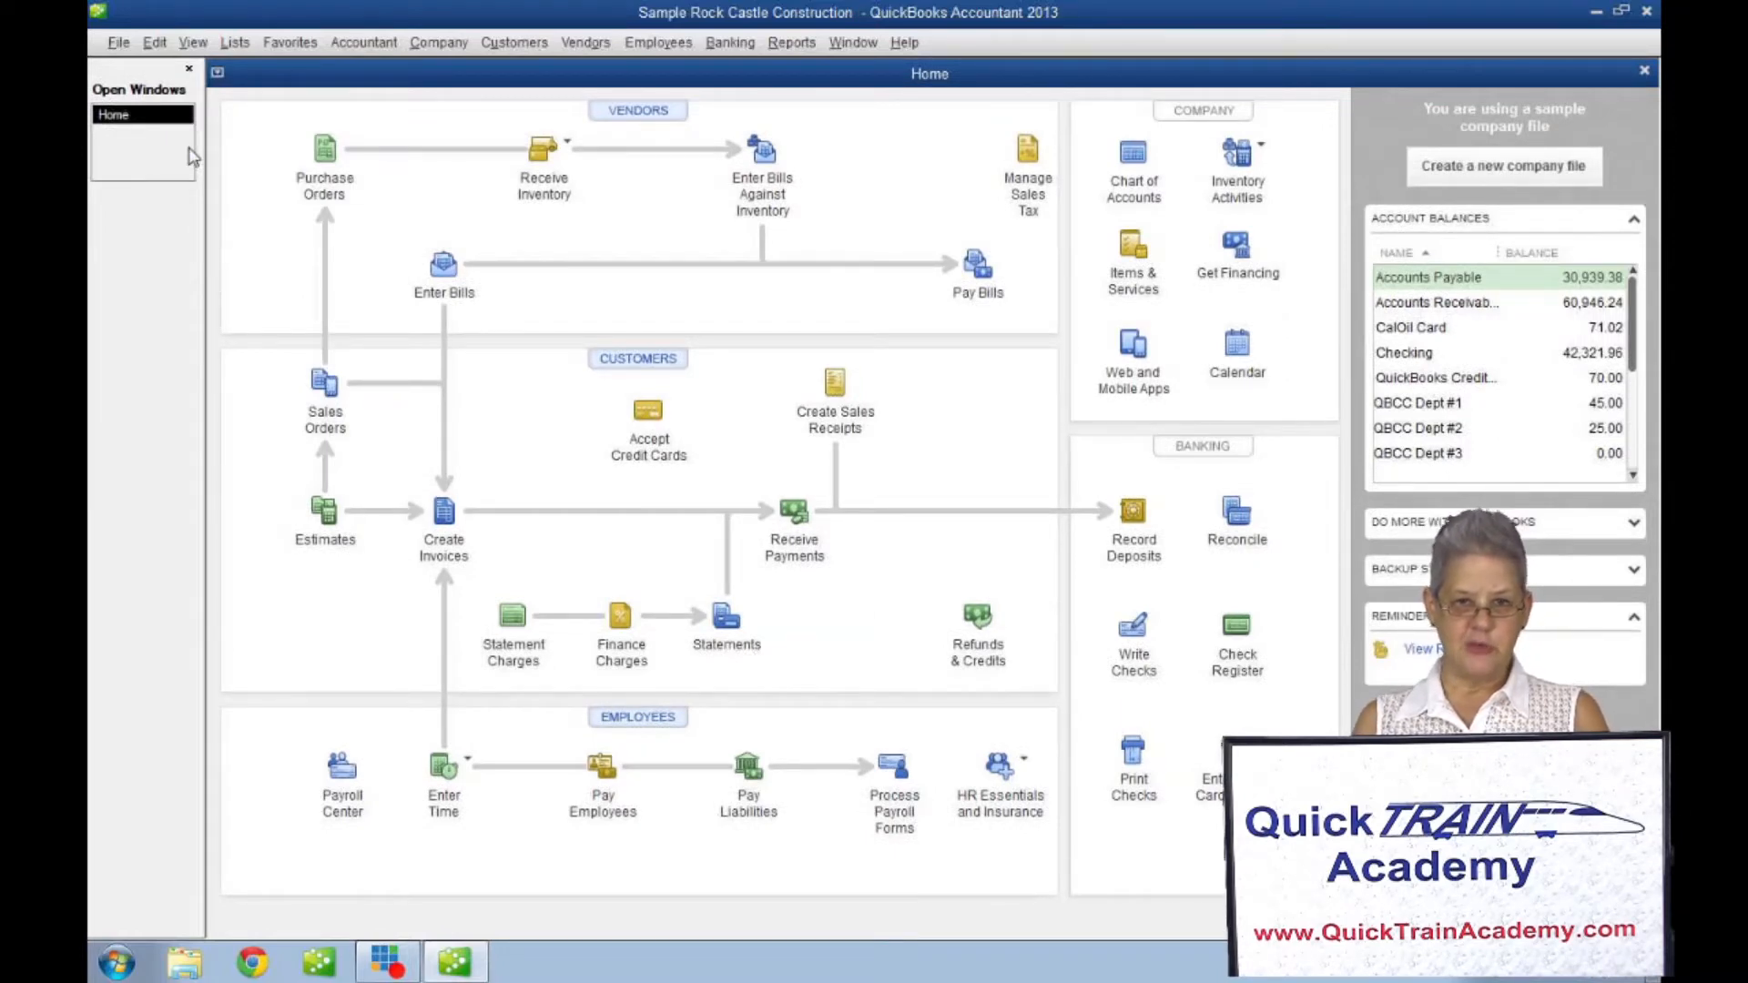
pyautogui.moveTo(189, 165)
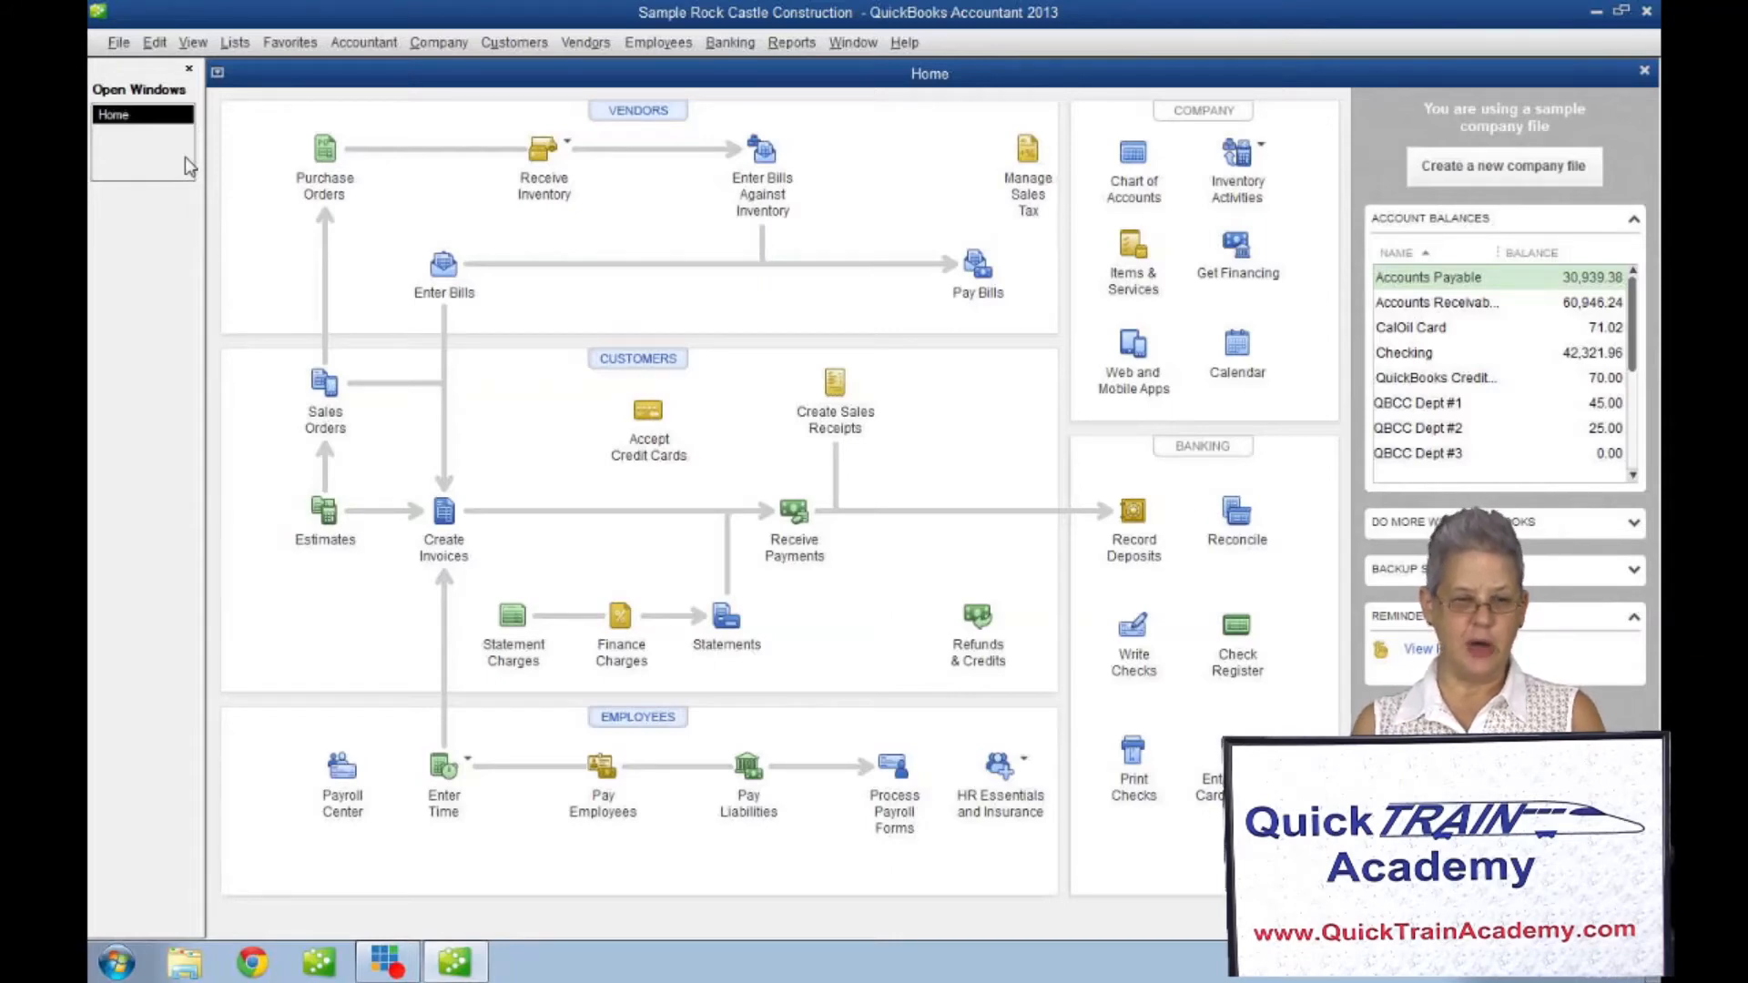
# Close the View menu, check that Favorites holds only Customize Favorites, and reopen View.
pyautogui.click(193, 43)
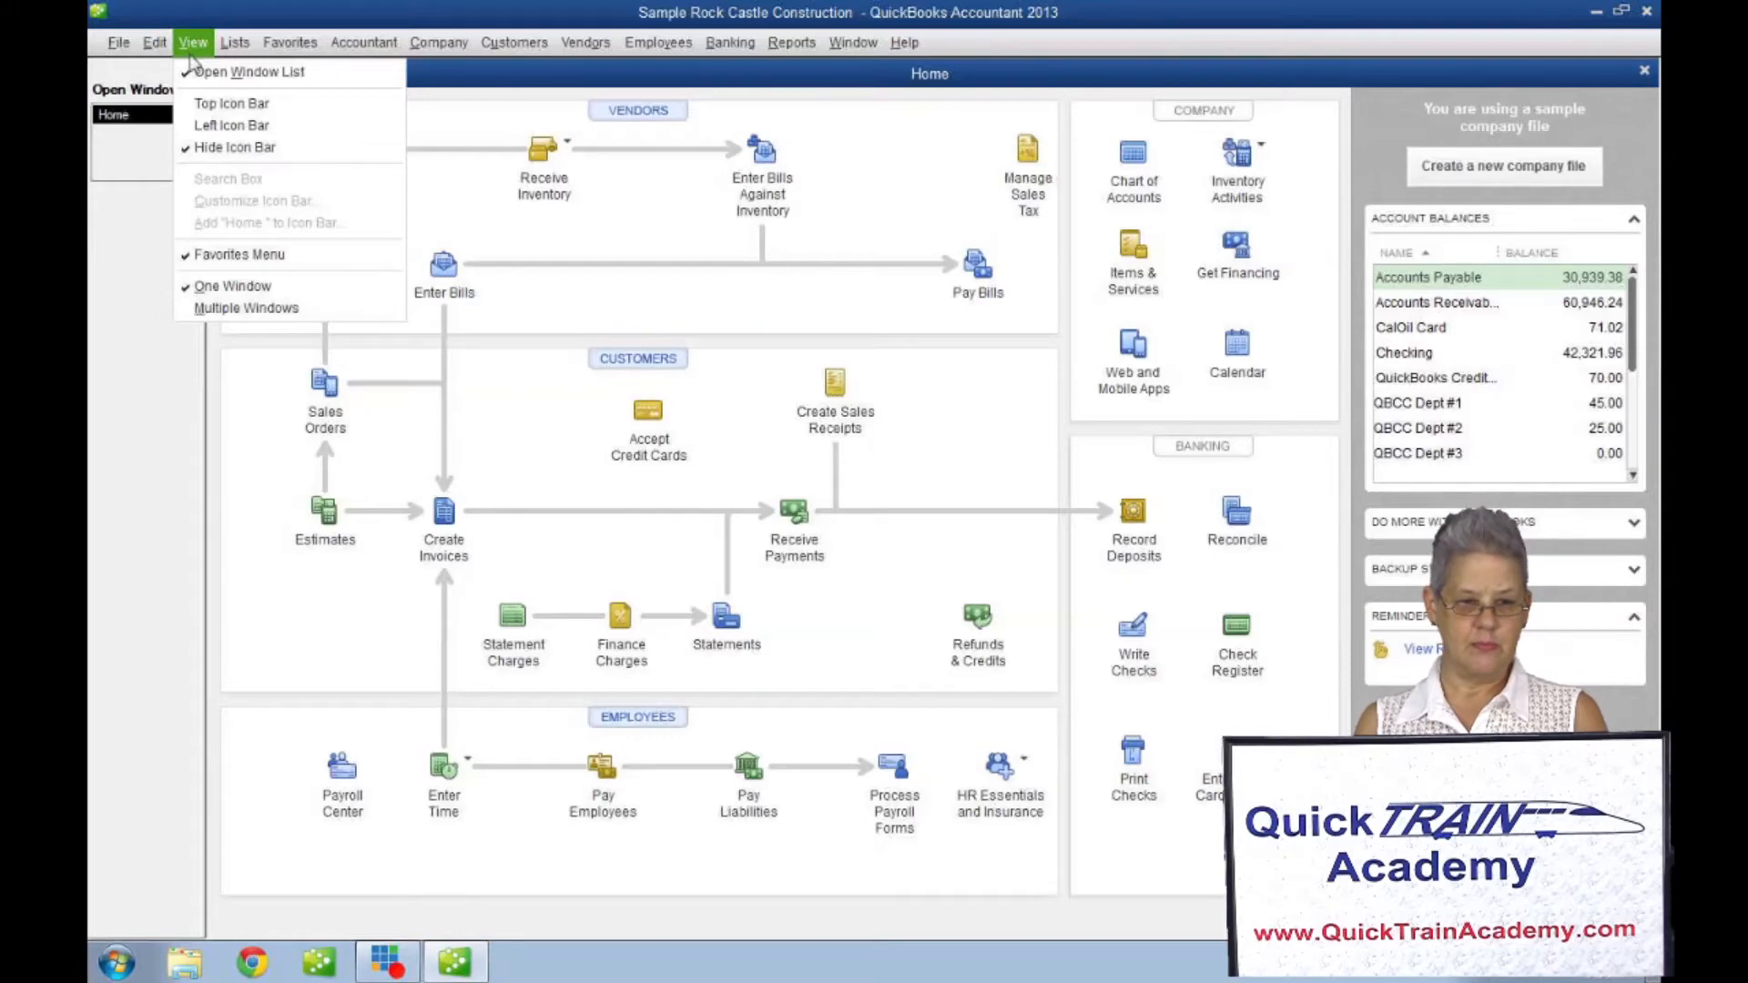
pyautogui.moveTo(232, 124)
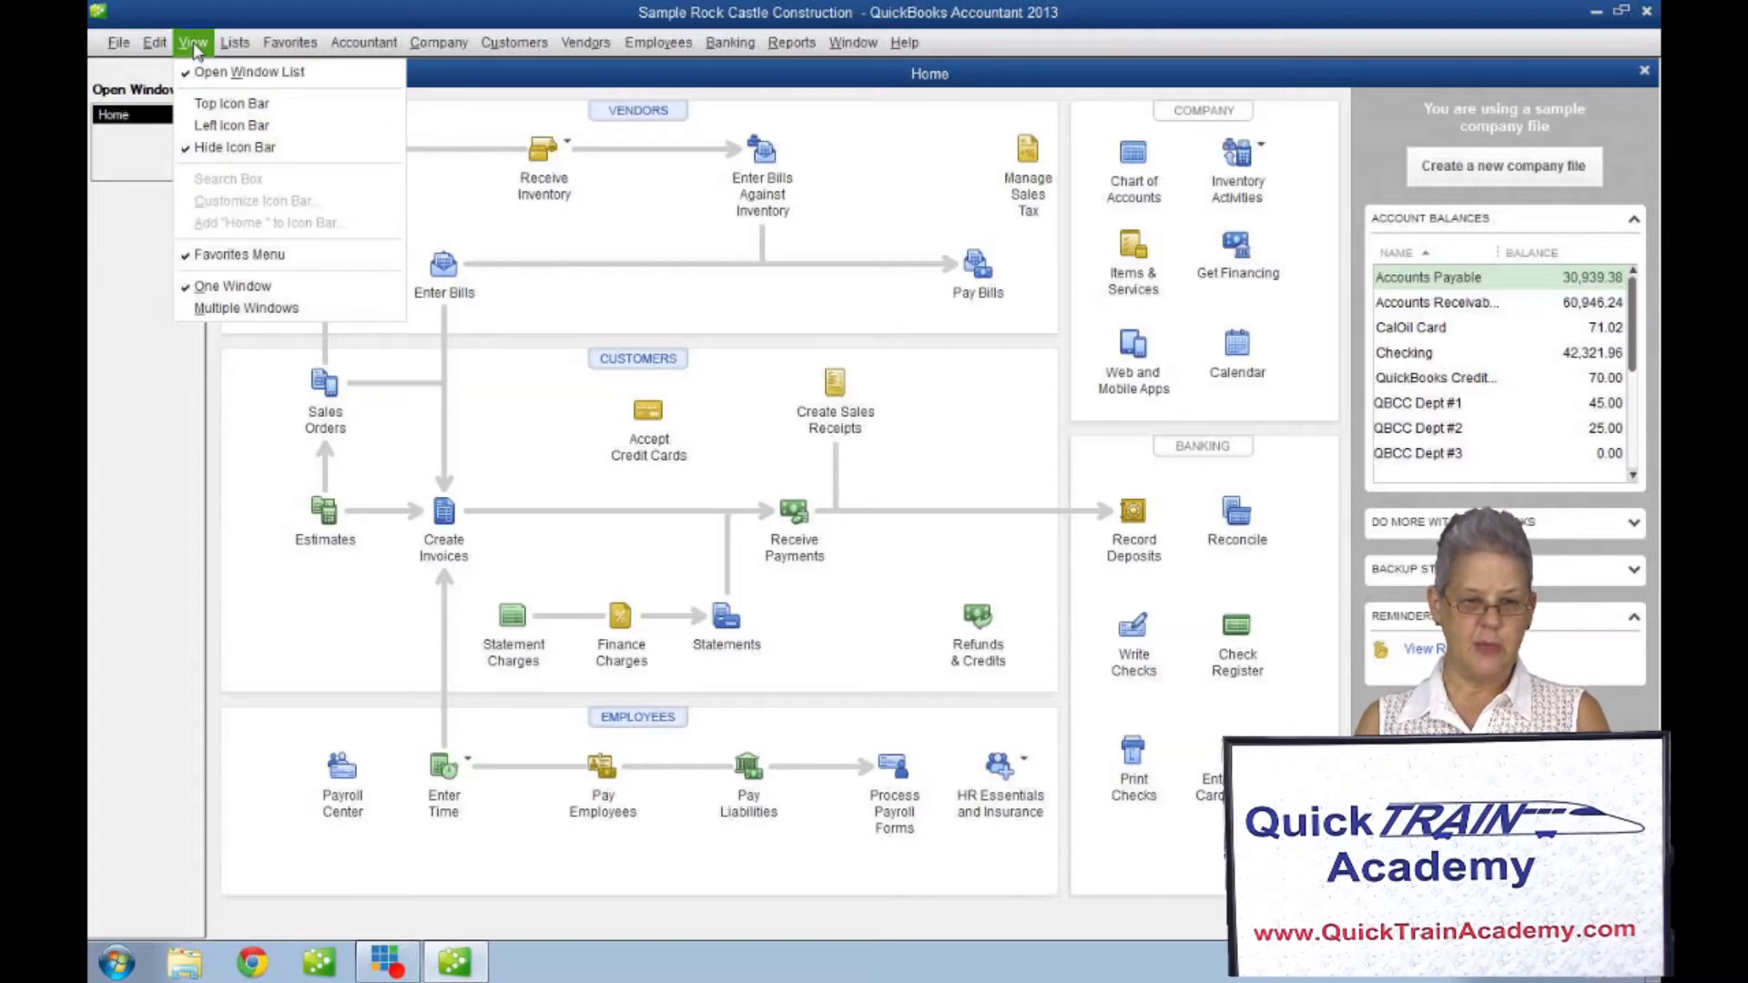
pyautogui.click(288, 42)
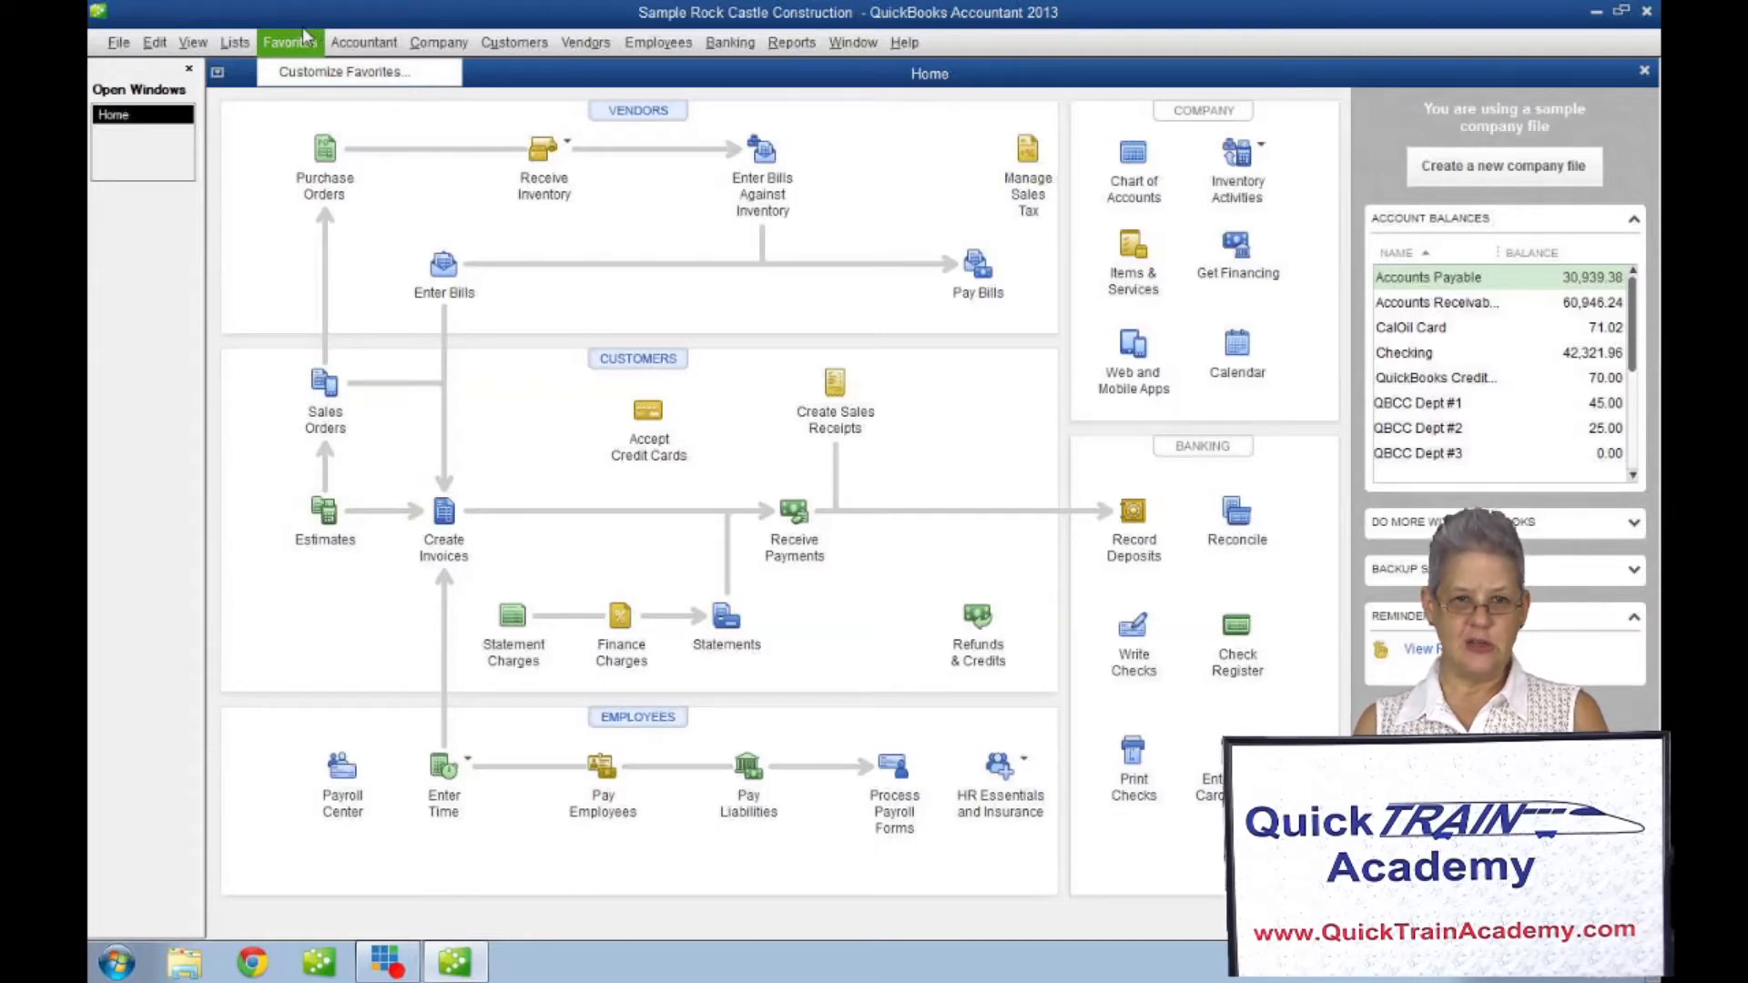
pyautogui.moveTo(357, 71)
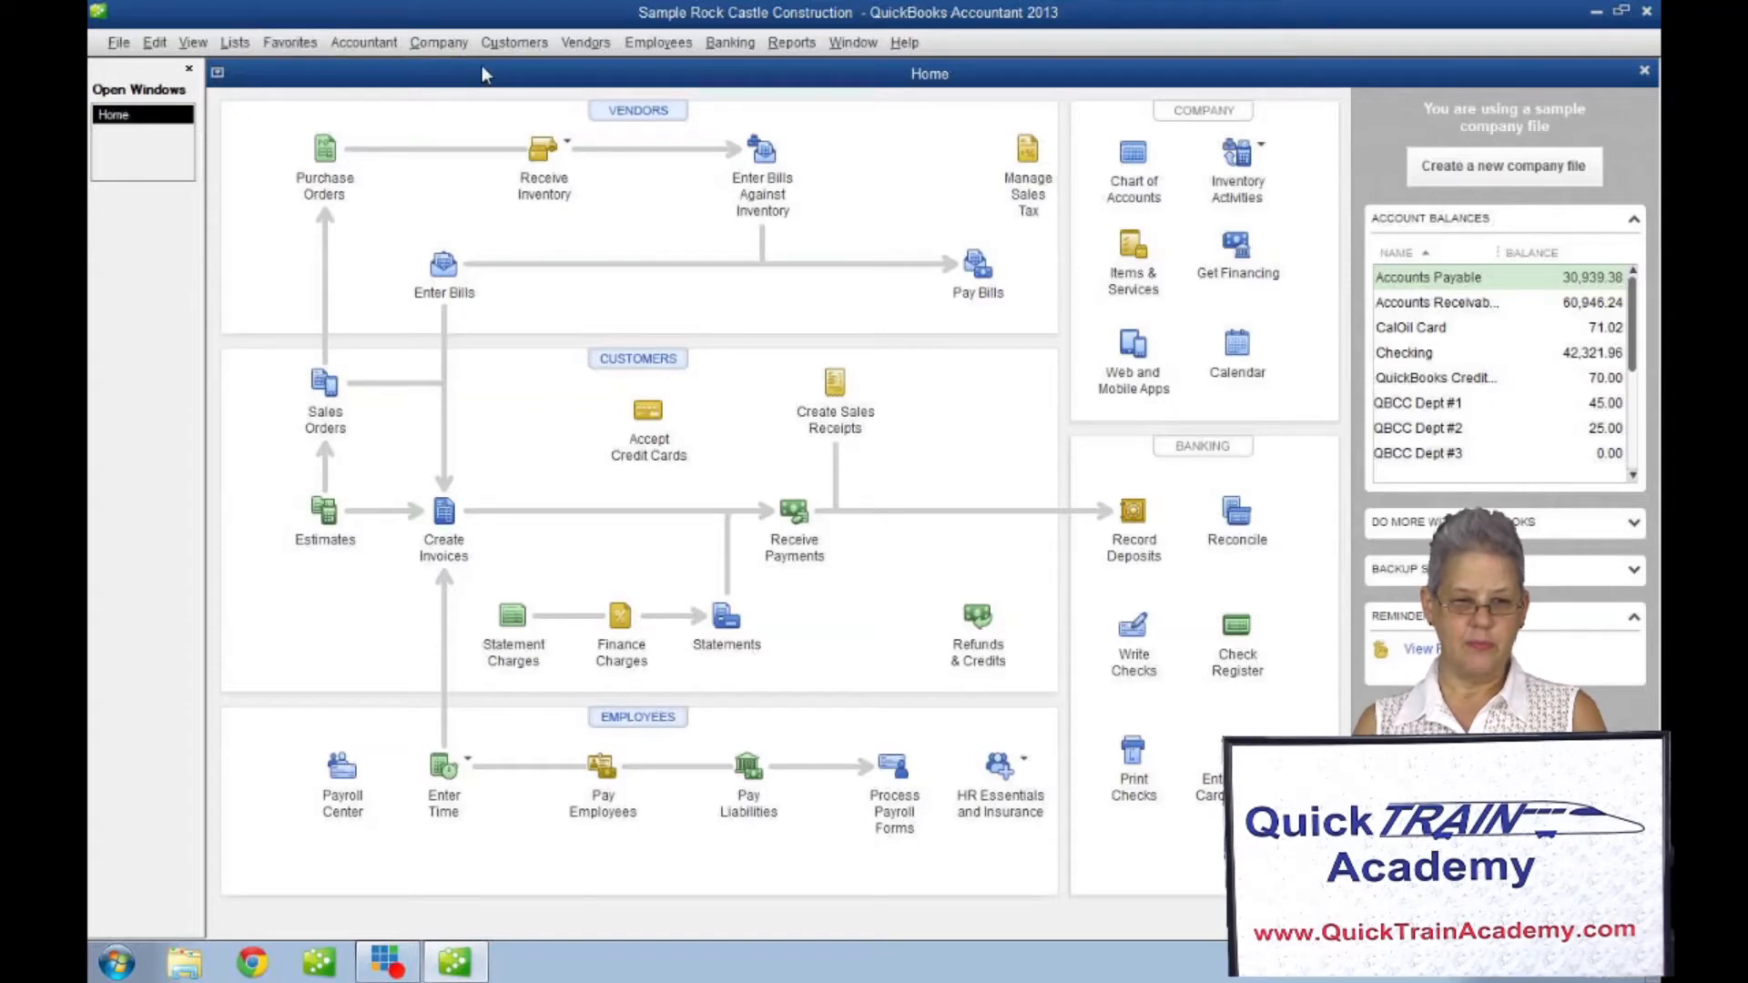
pyautogui.click(193, 43)
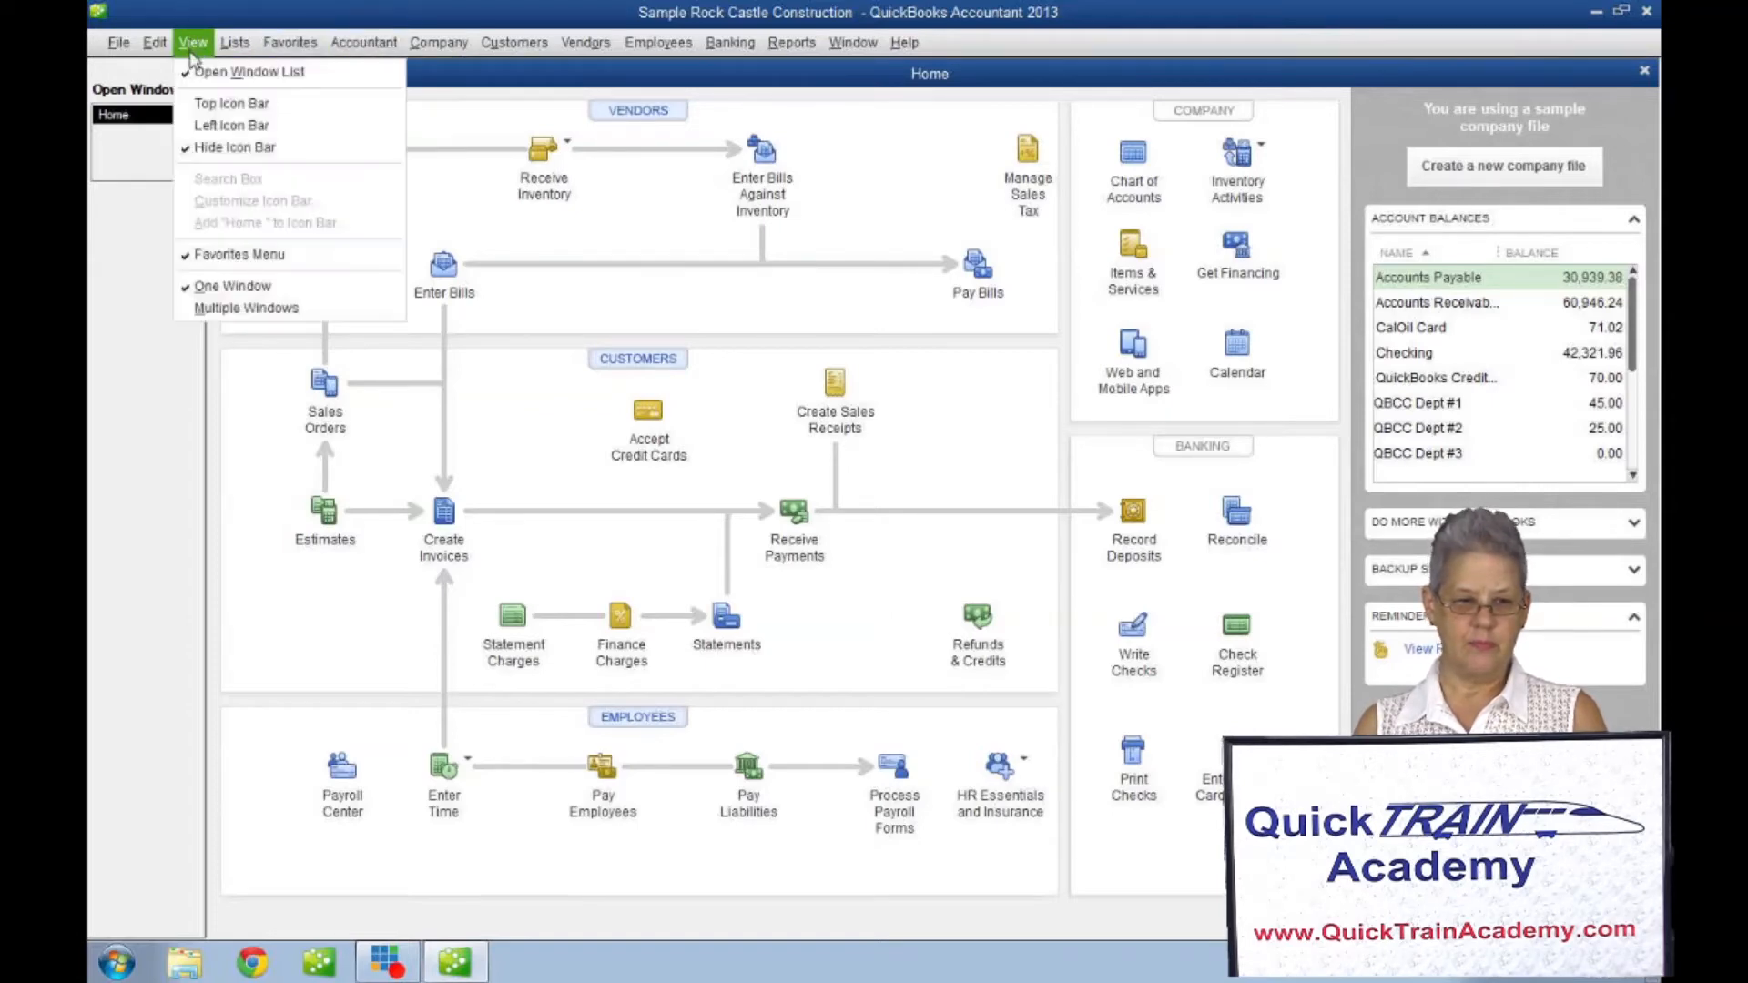
pyautogui.moveTo(230, 103)
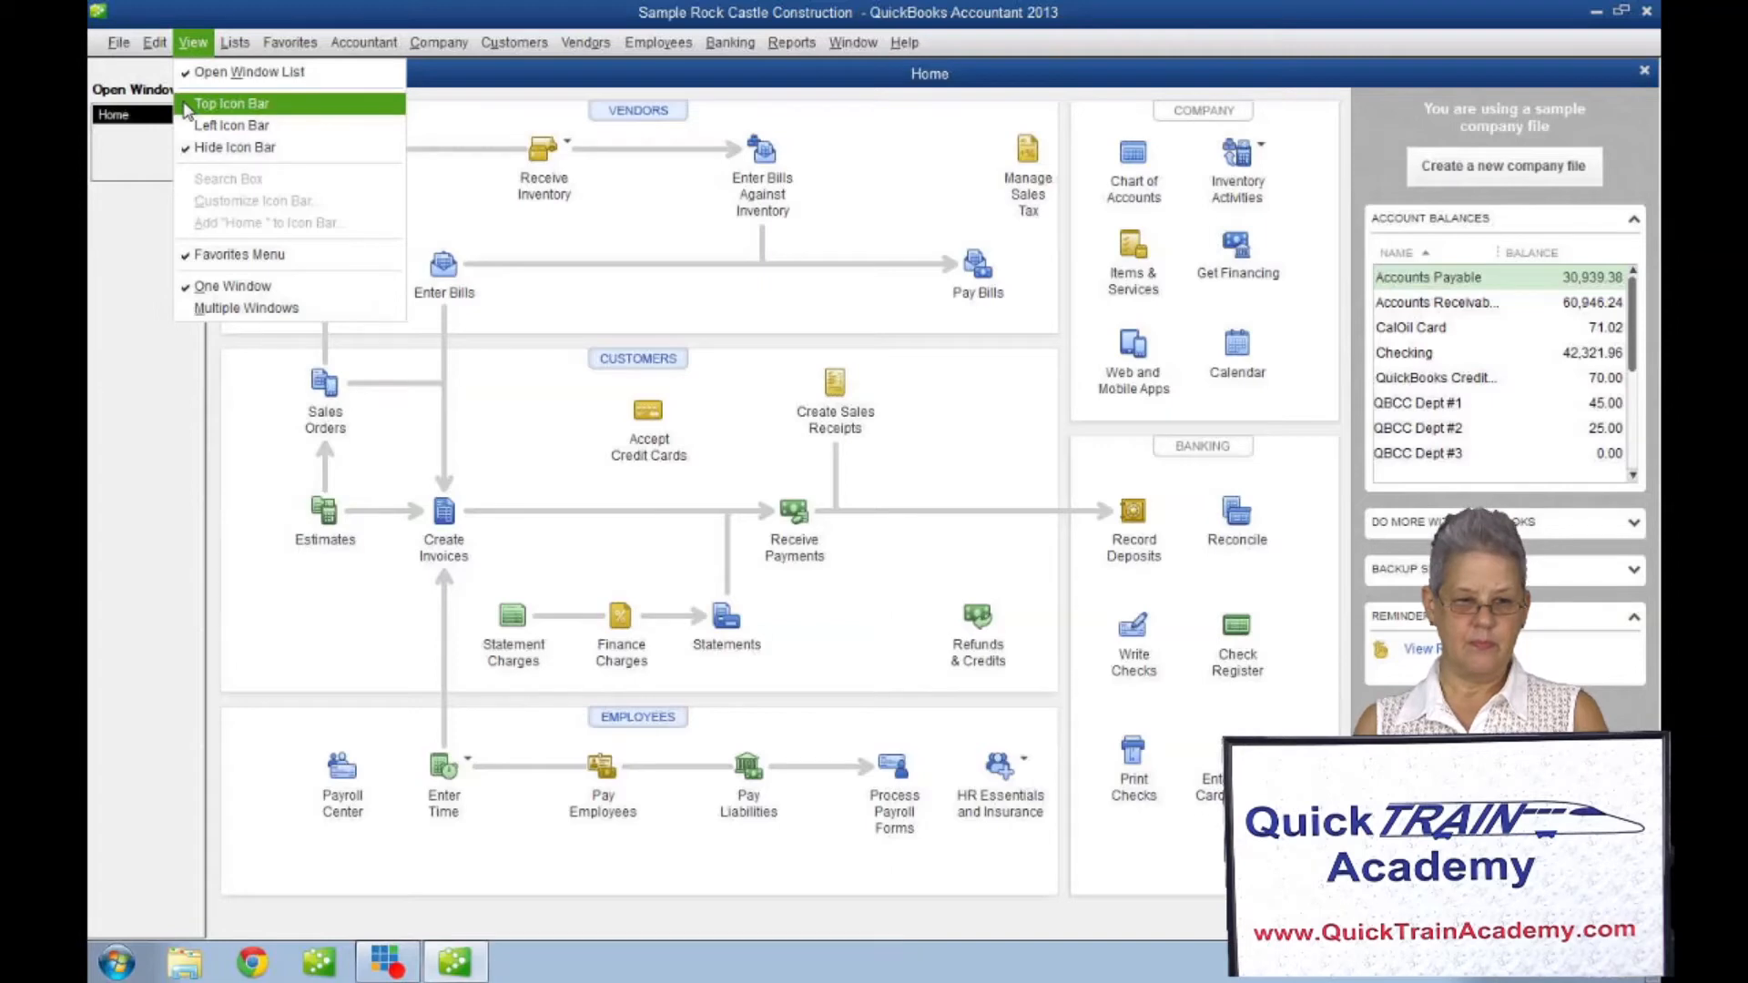
# Put the icon bar back on top and set it to show icons only, without labels.
pyautogui.click(231, 103)
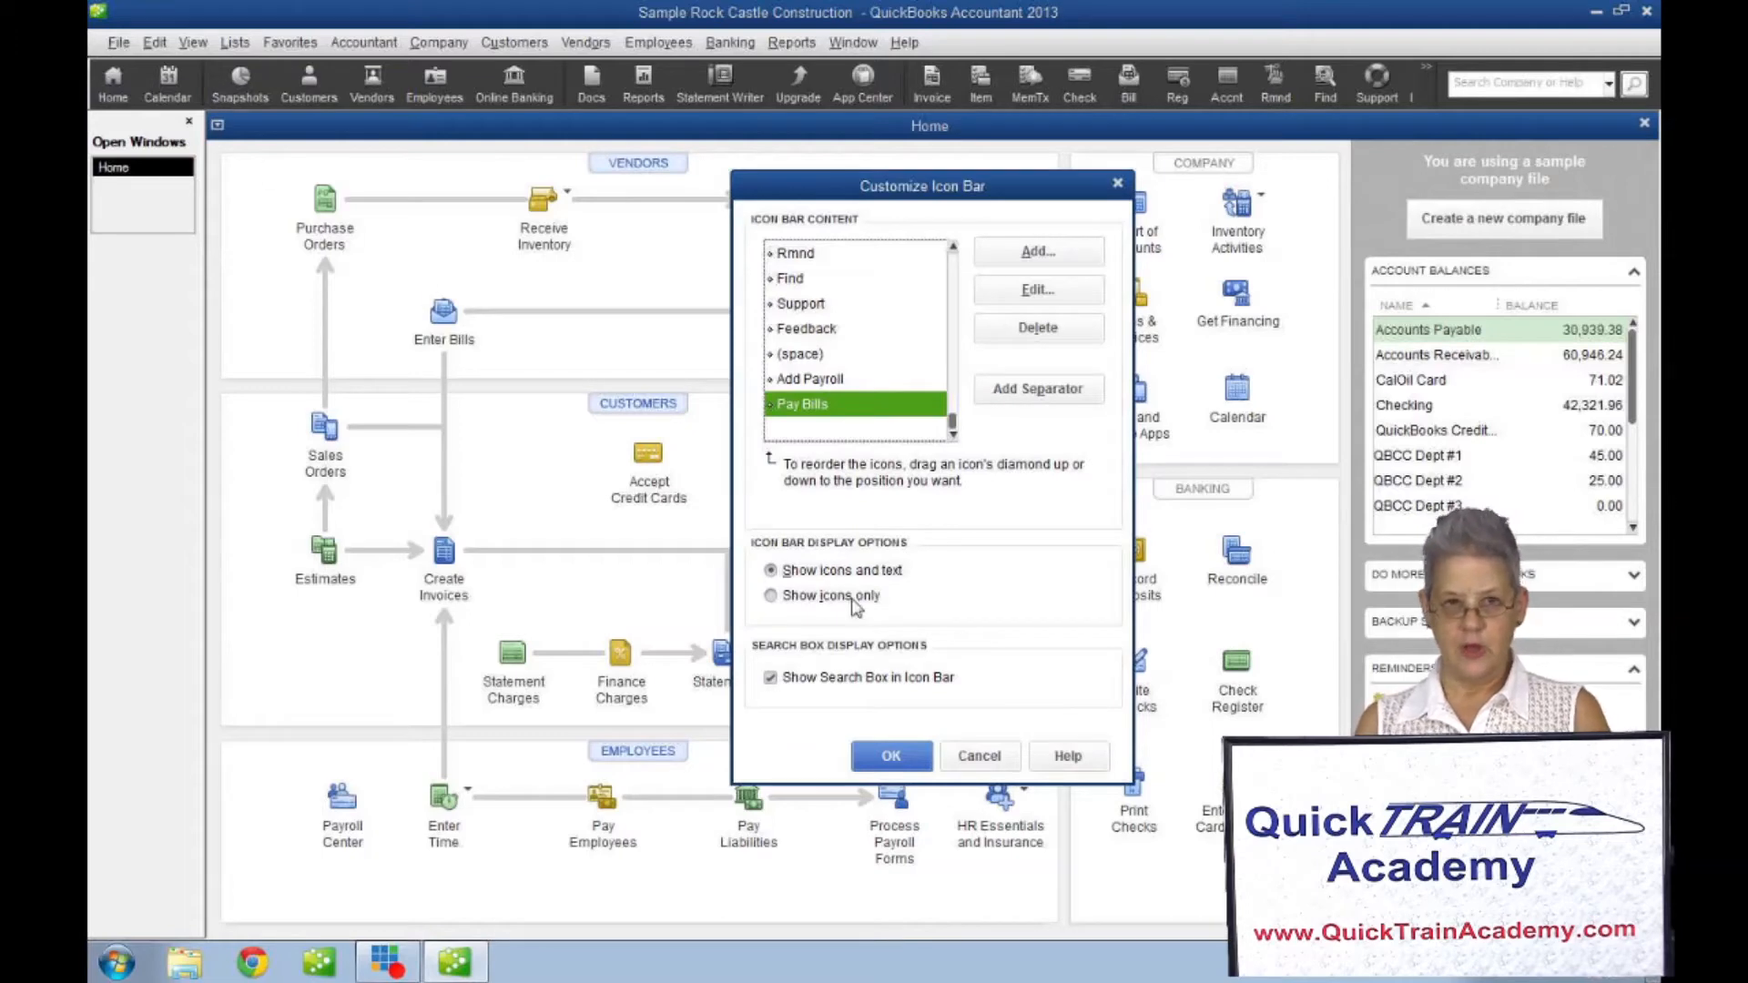
pyautogui.moveTo(872, 557)
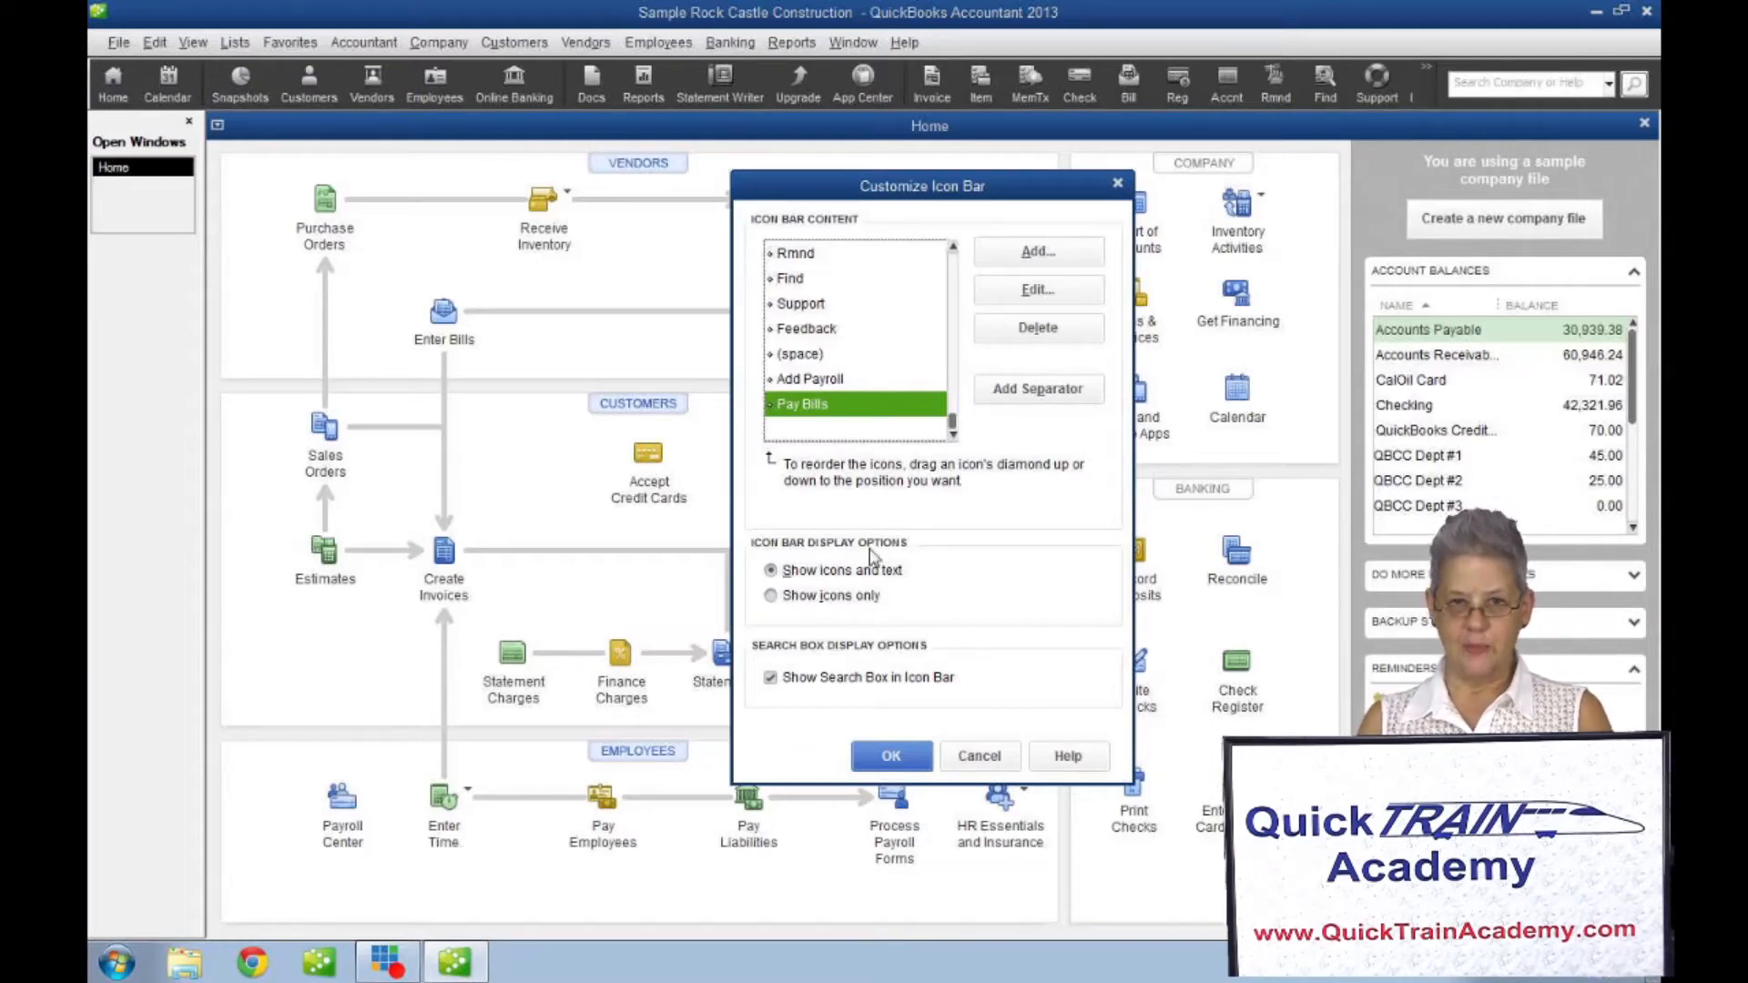
pyautogui.moveTo(786, 596)
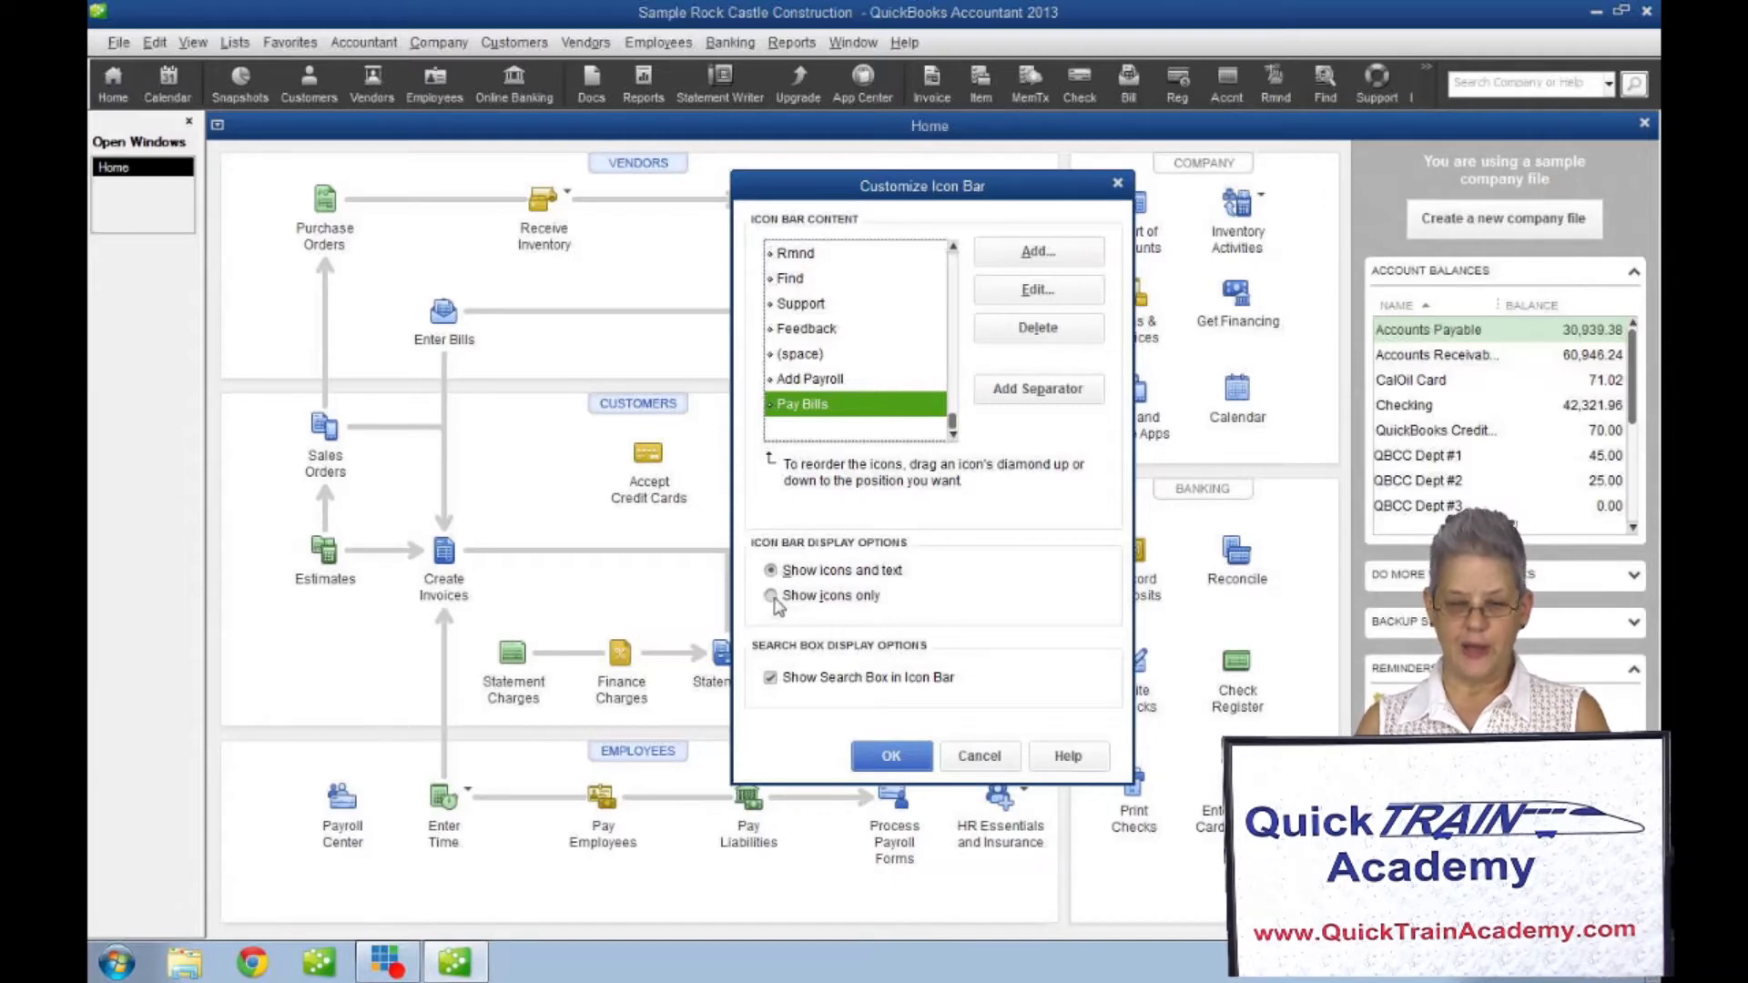
pyautogui.click(770, 594)
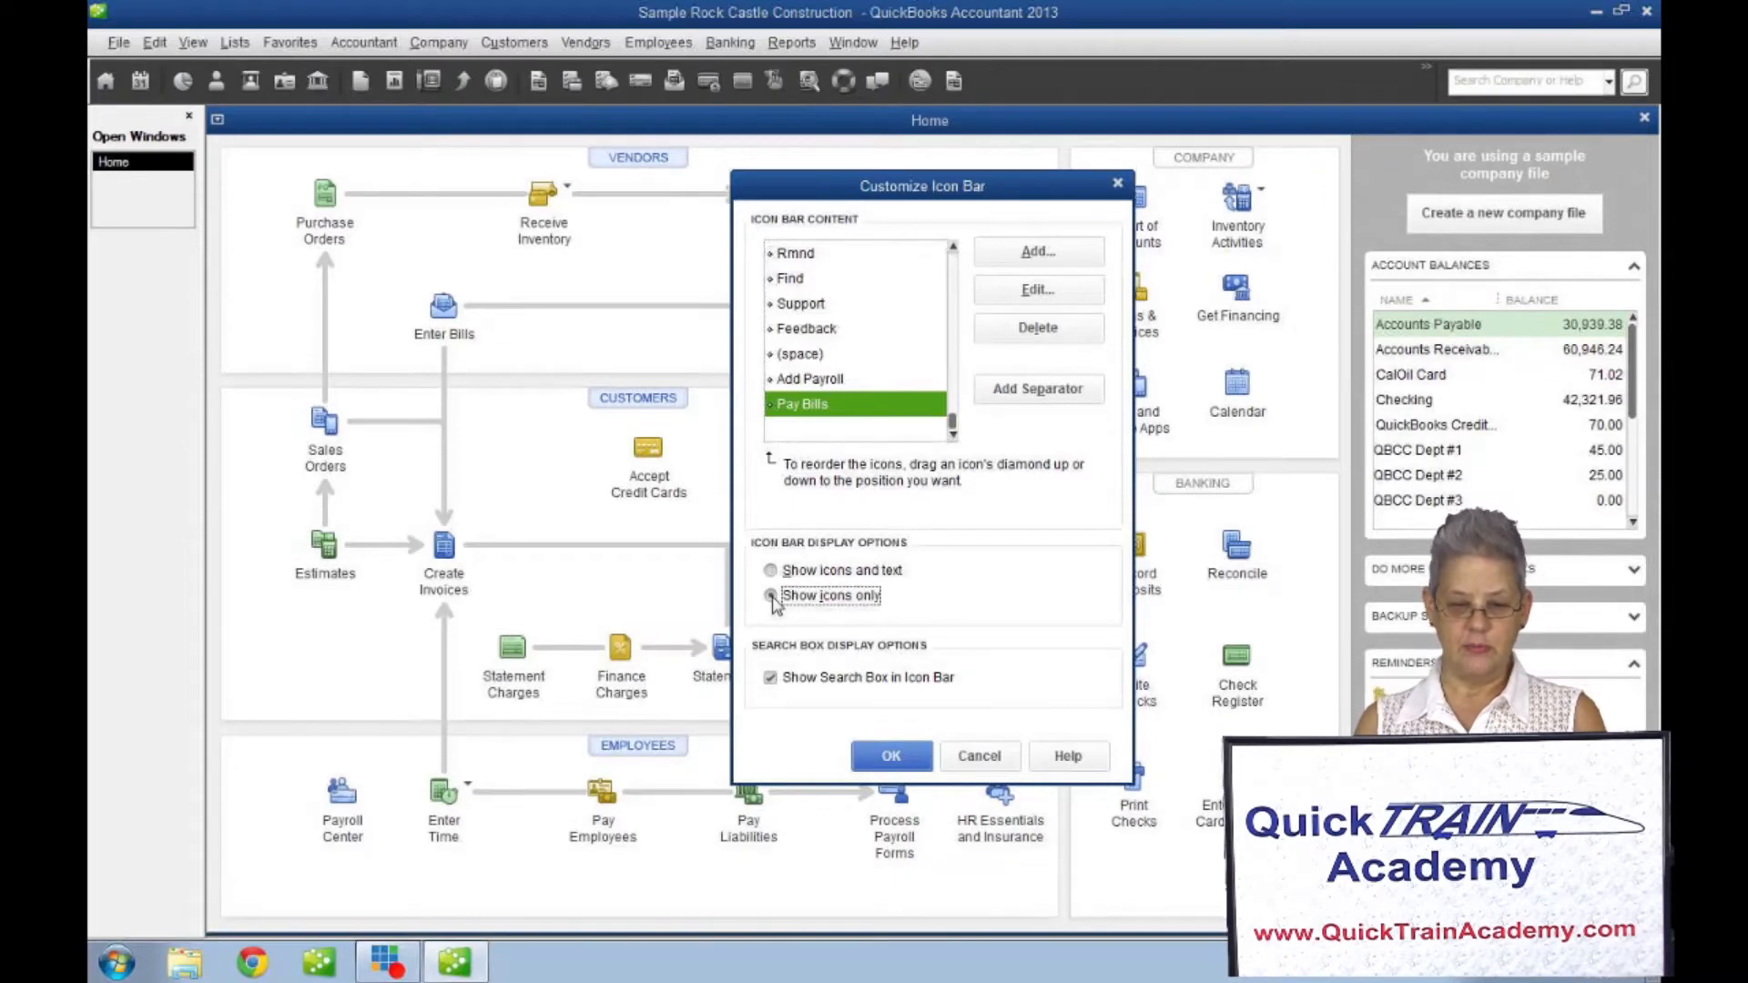
pyautogui.click(770, 596)
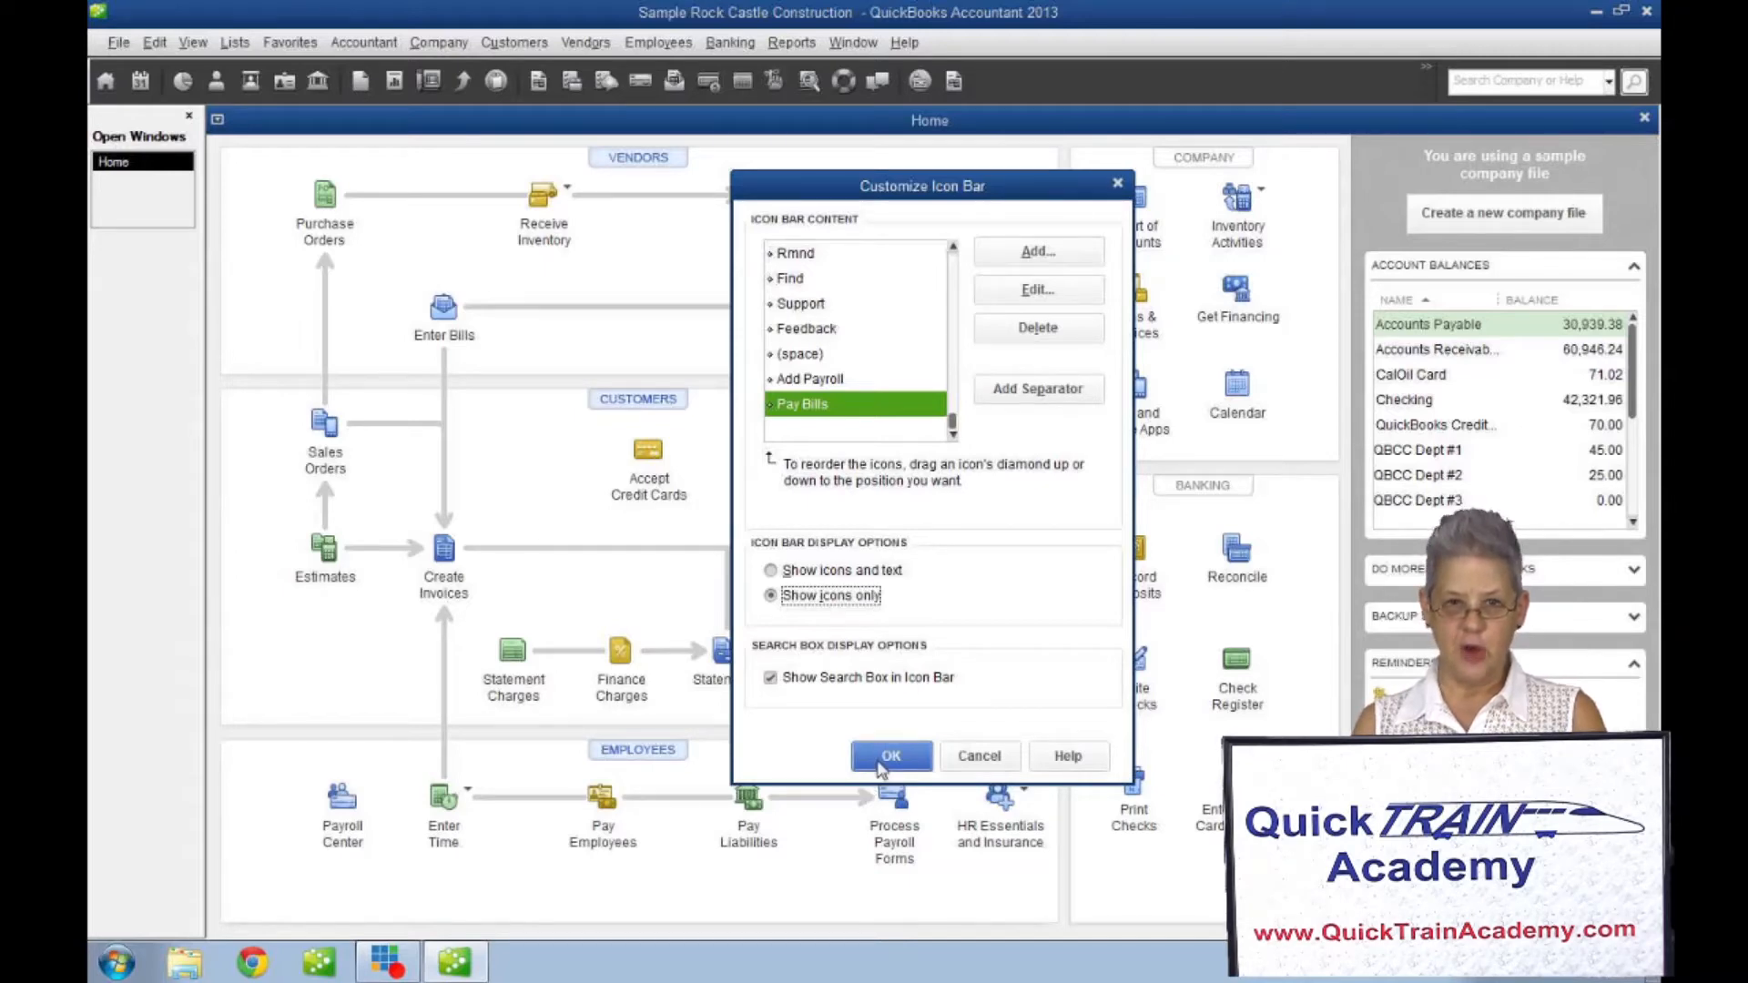
pyautogui.click(890, 756)
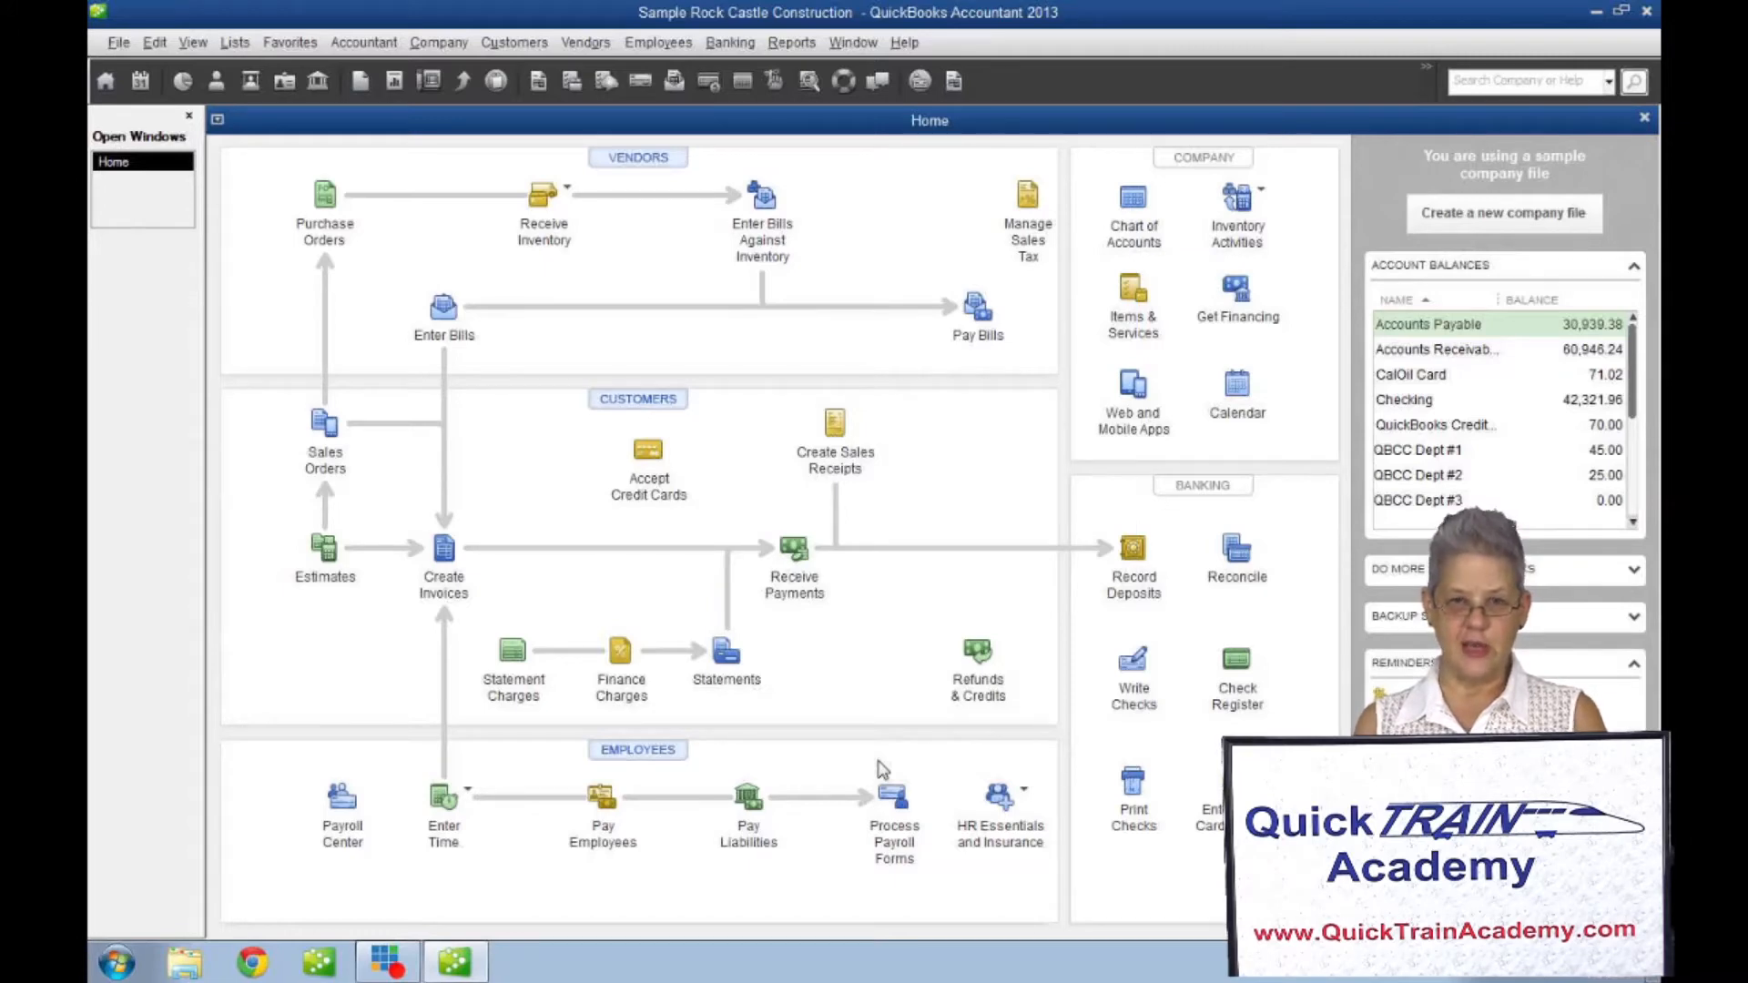
pyautogui.moveTo(883, 746)
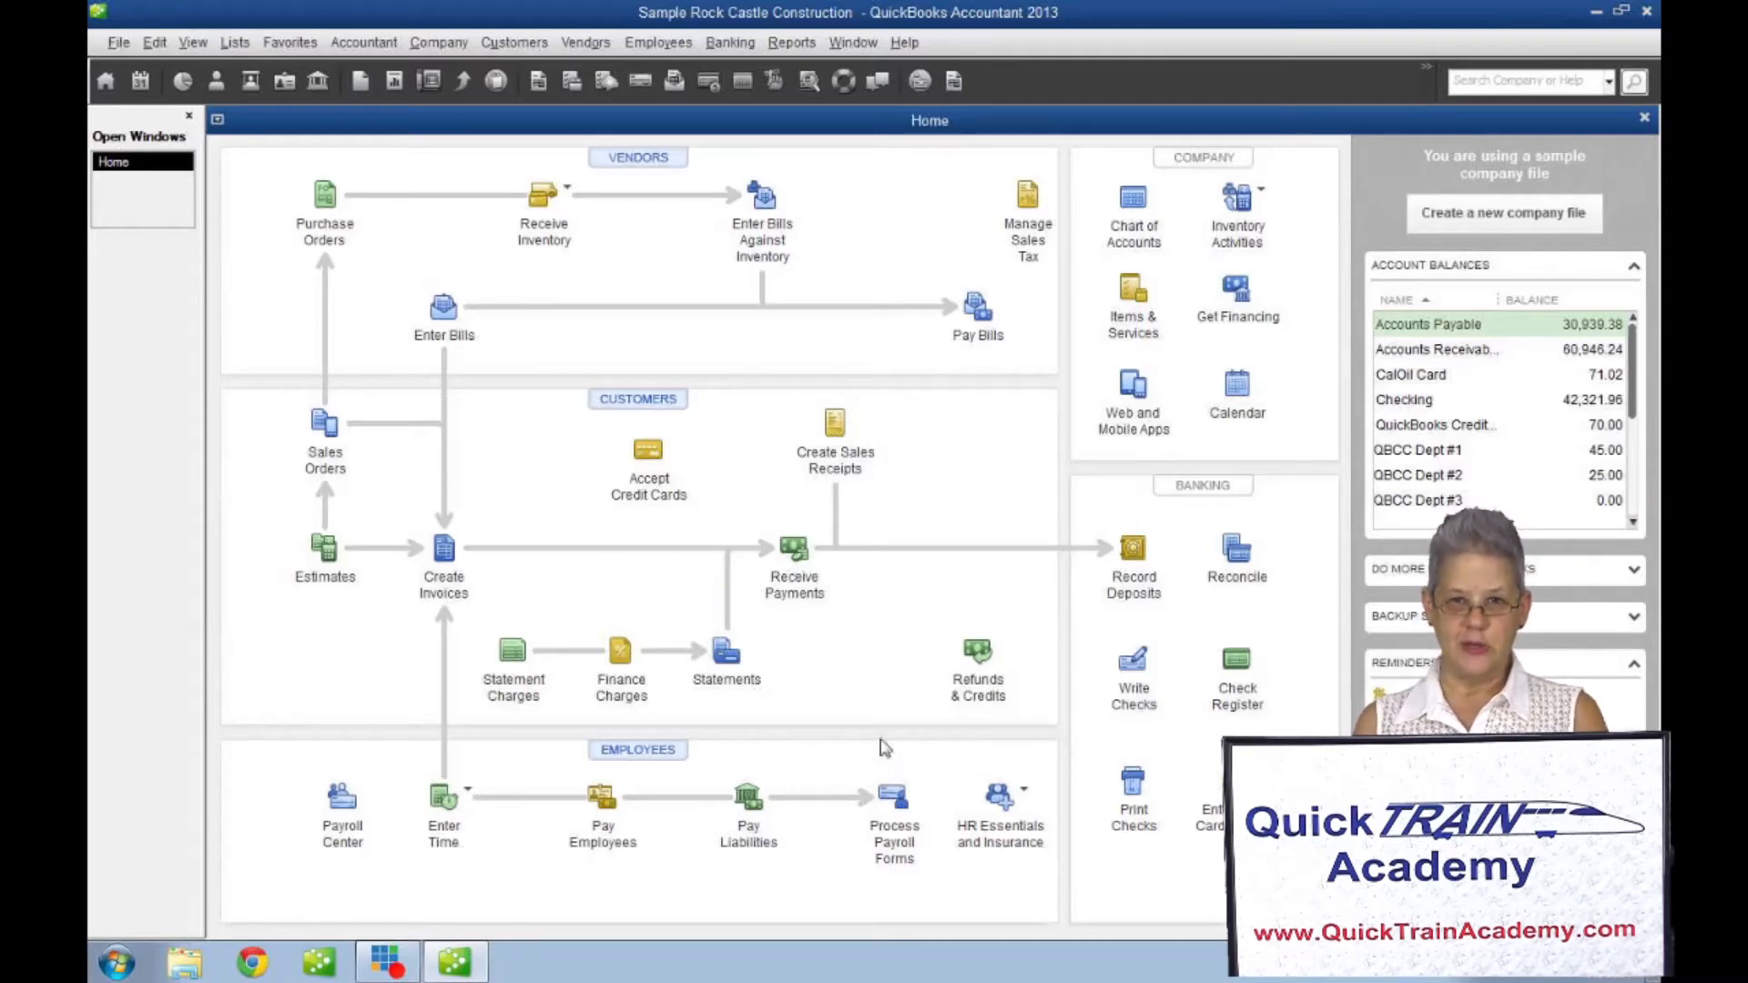
pyautogui.moveTo(978, 312)
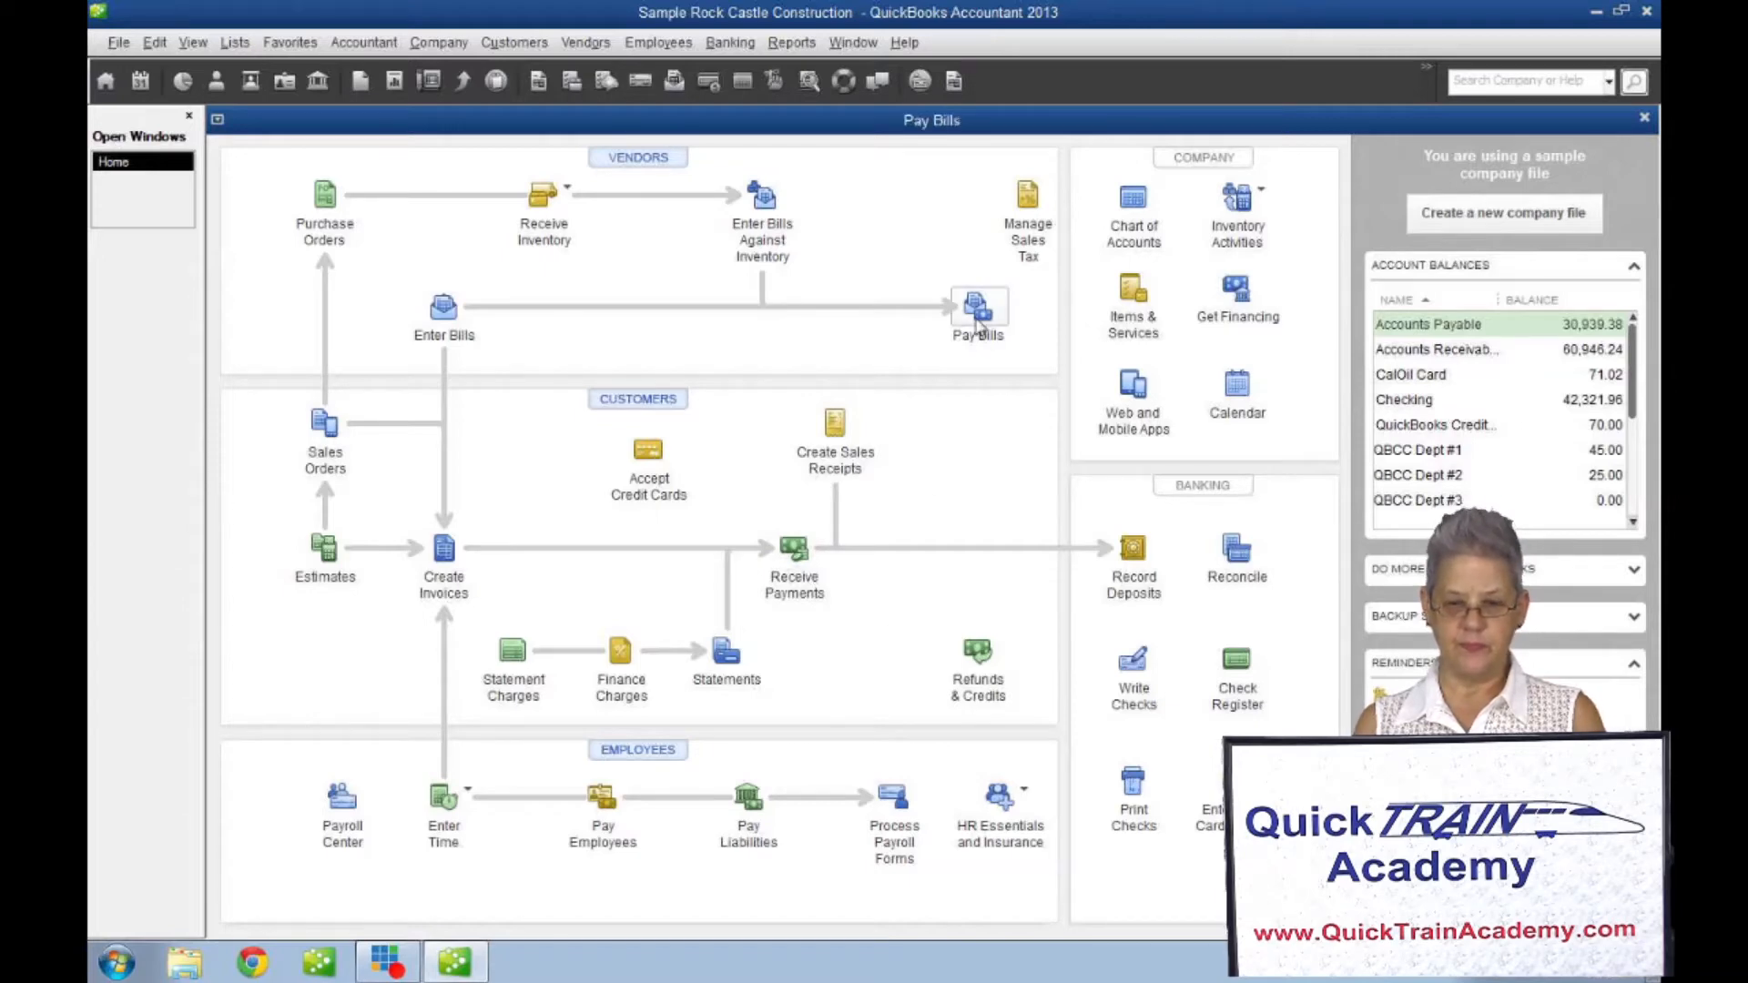
# Open the Pay Bills window from the Home page to list unpaid vendor bills.
pyautogui.click(977, 309)
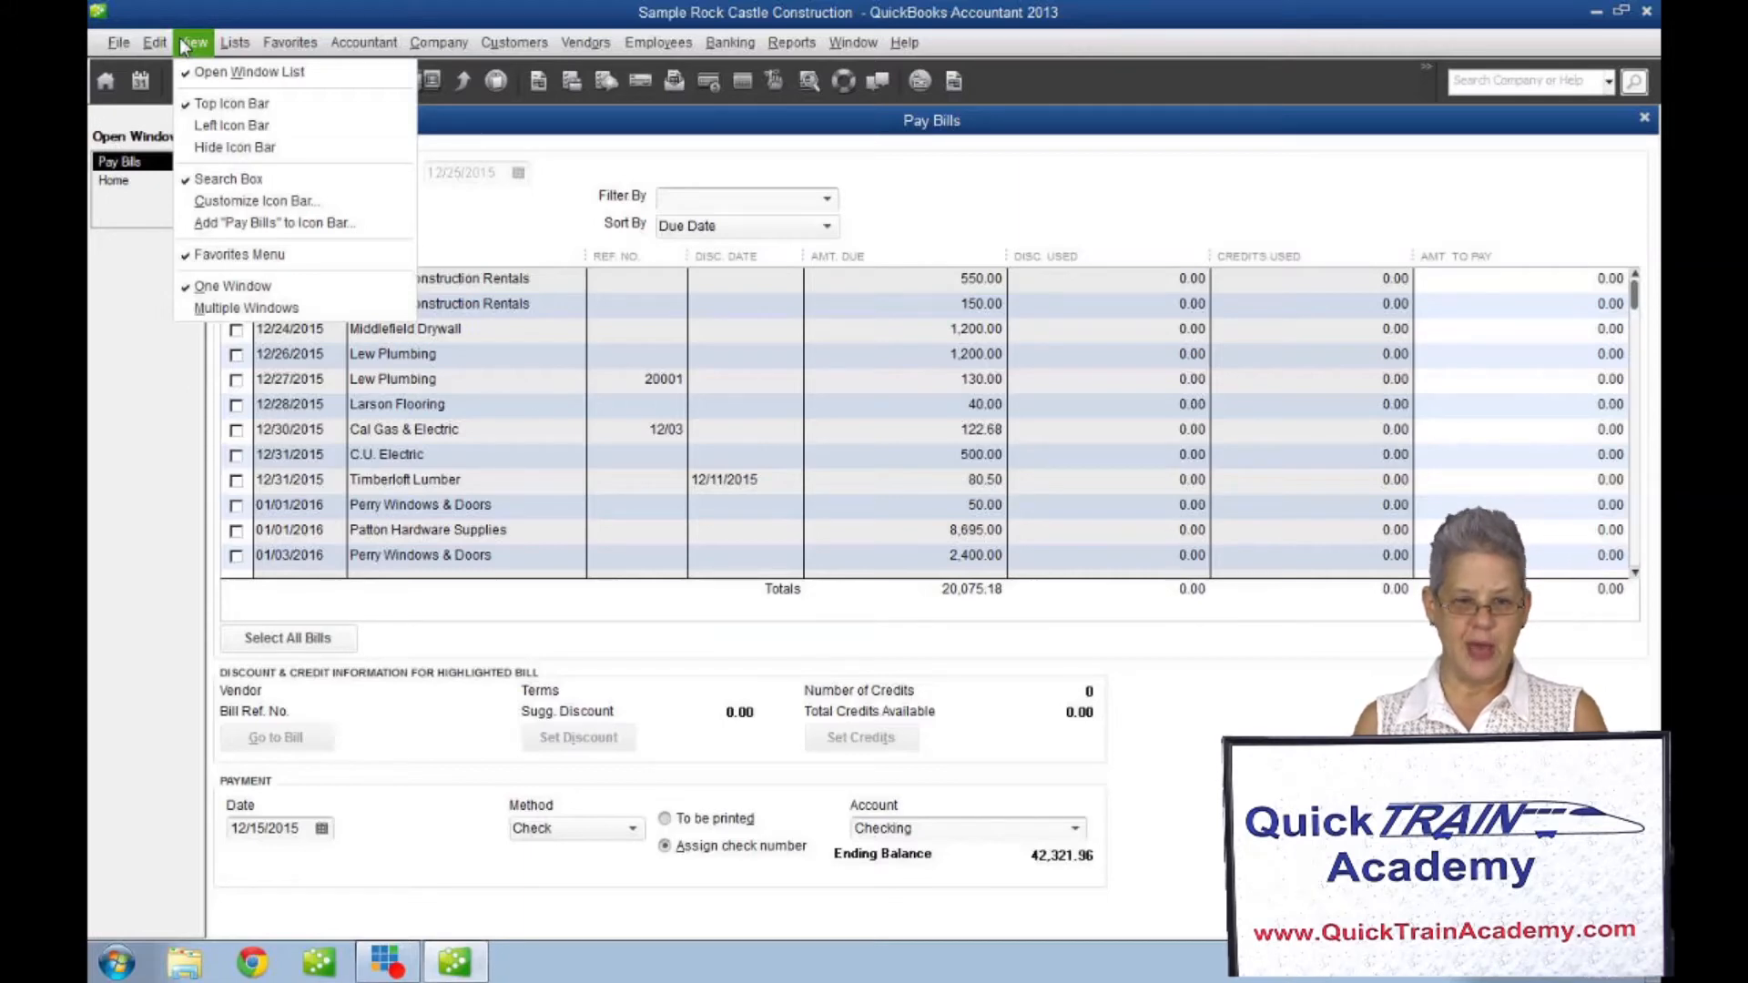
pyautogui.moveTo(247, 71)
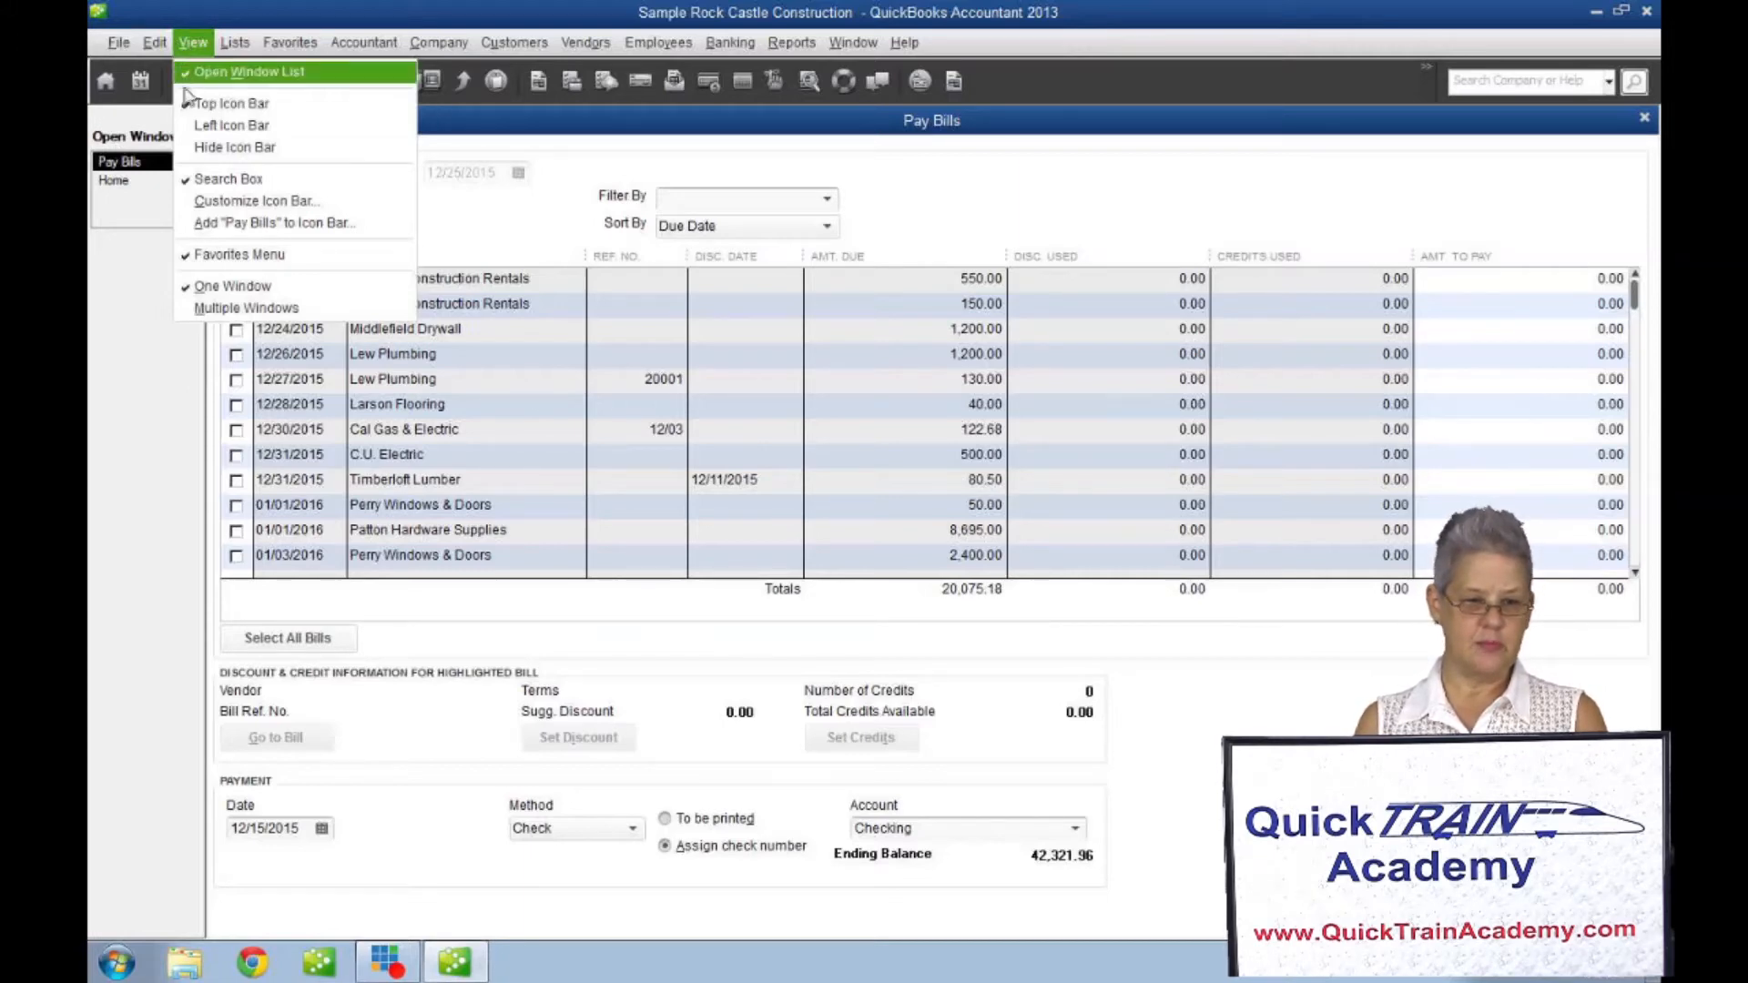
pyautogui.moveTo(274, 222)
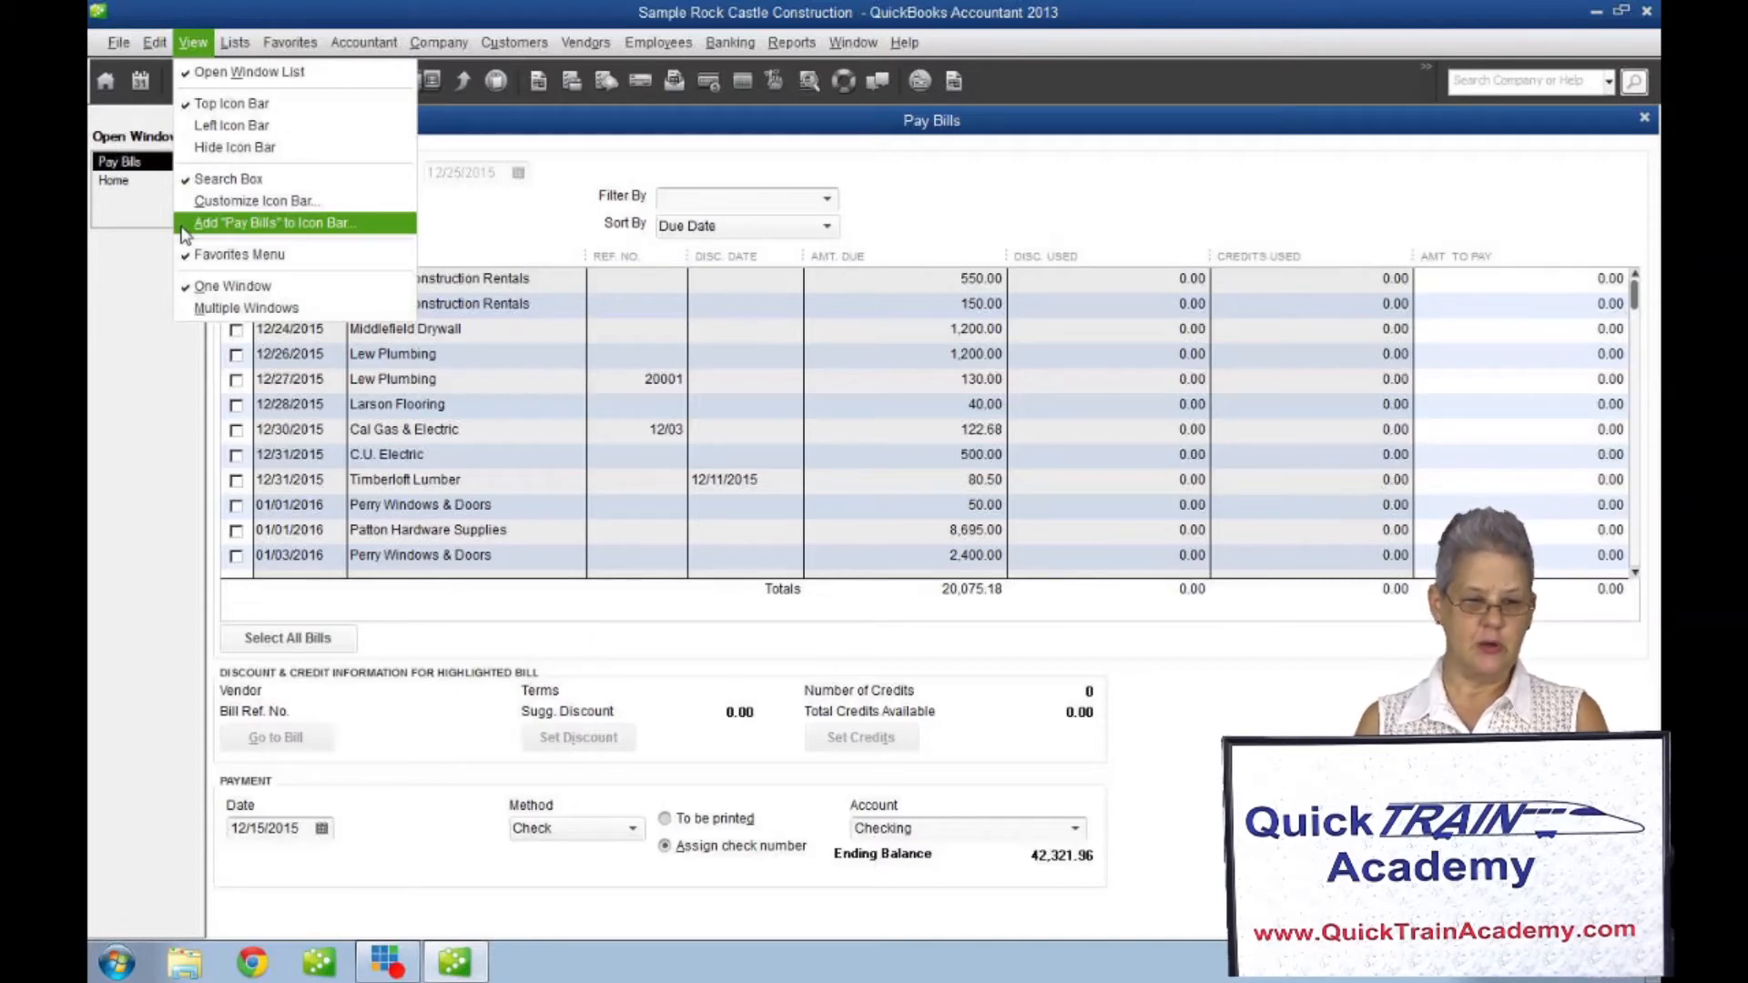
# Choose View > Add "Pay Bills" to Icon Bar to bring up the shortcut dialog.
pyautogui.click(274, 222)
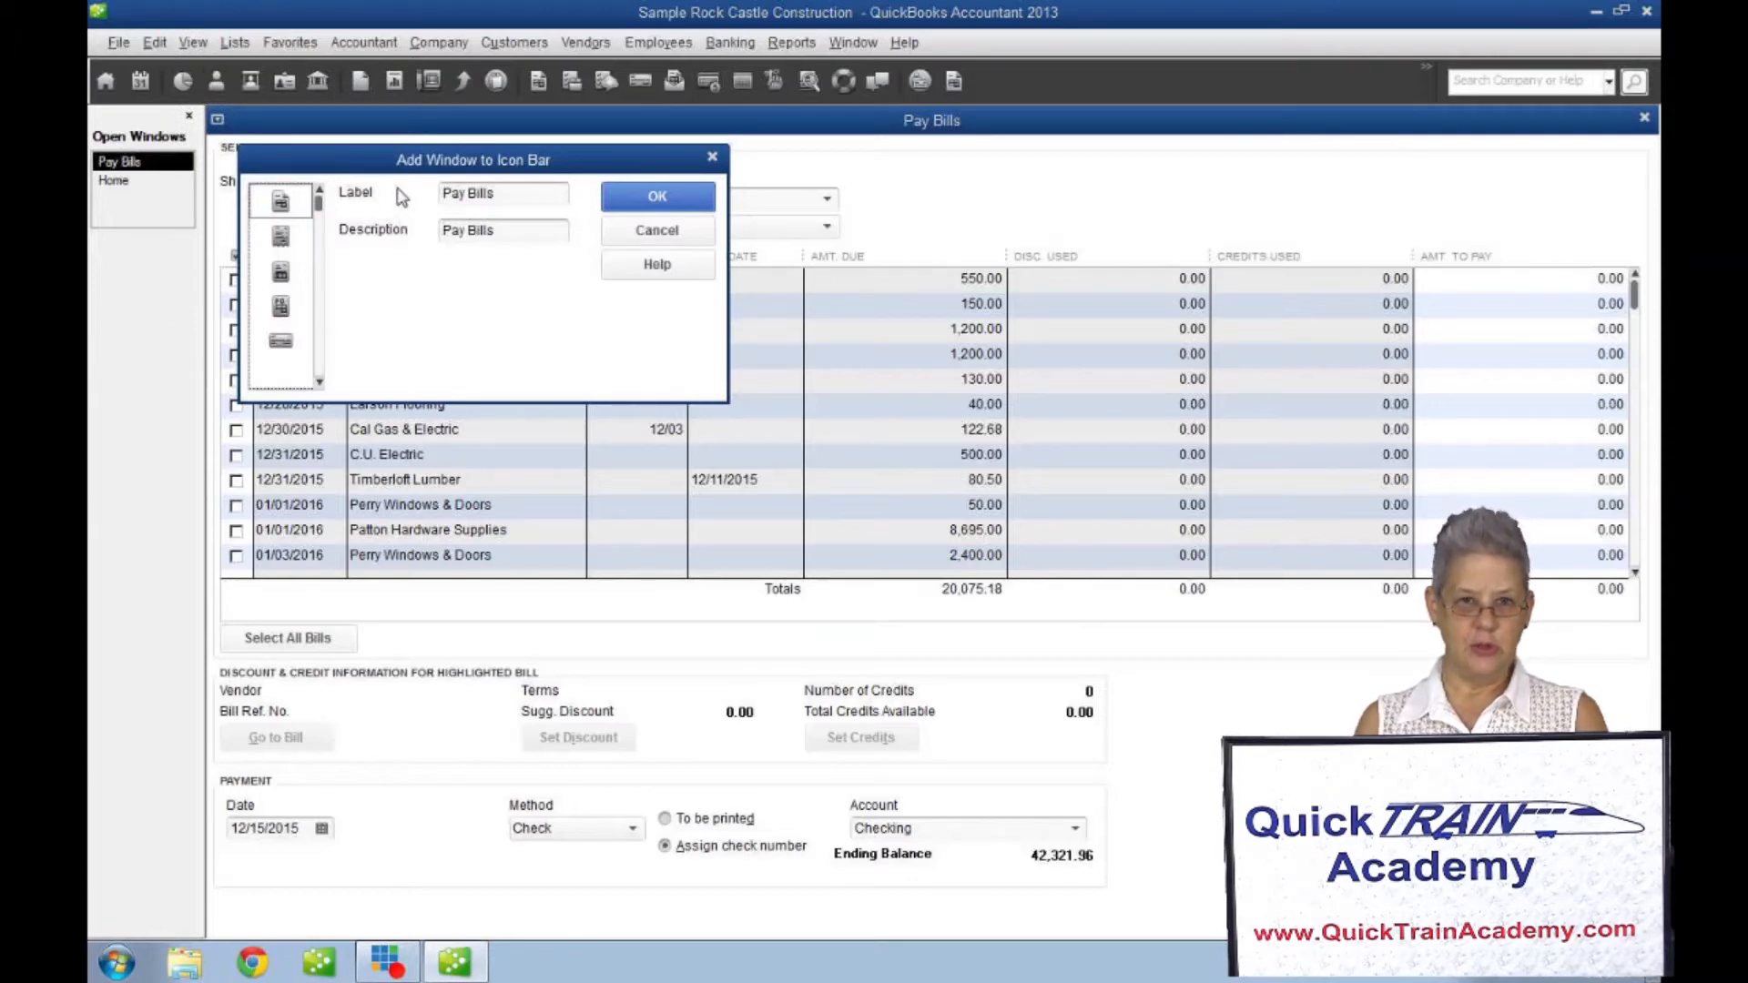
pyautogui.moveTo(412, 243)
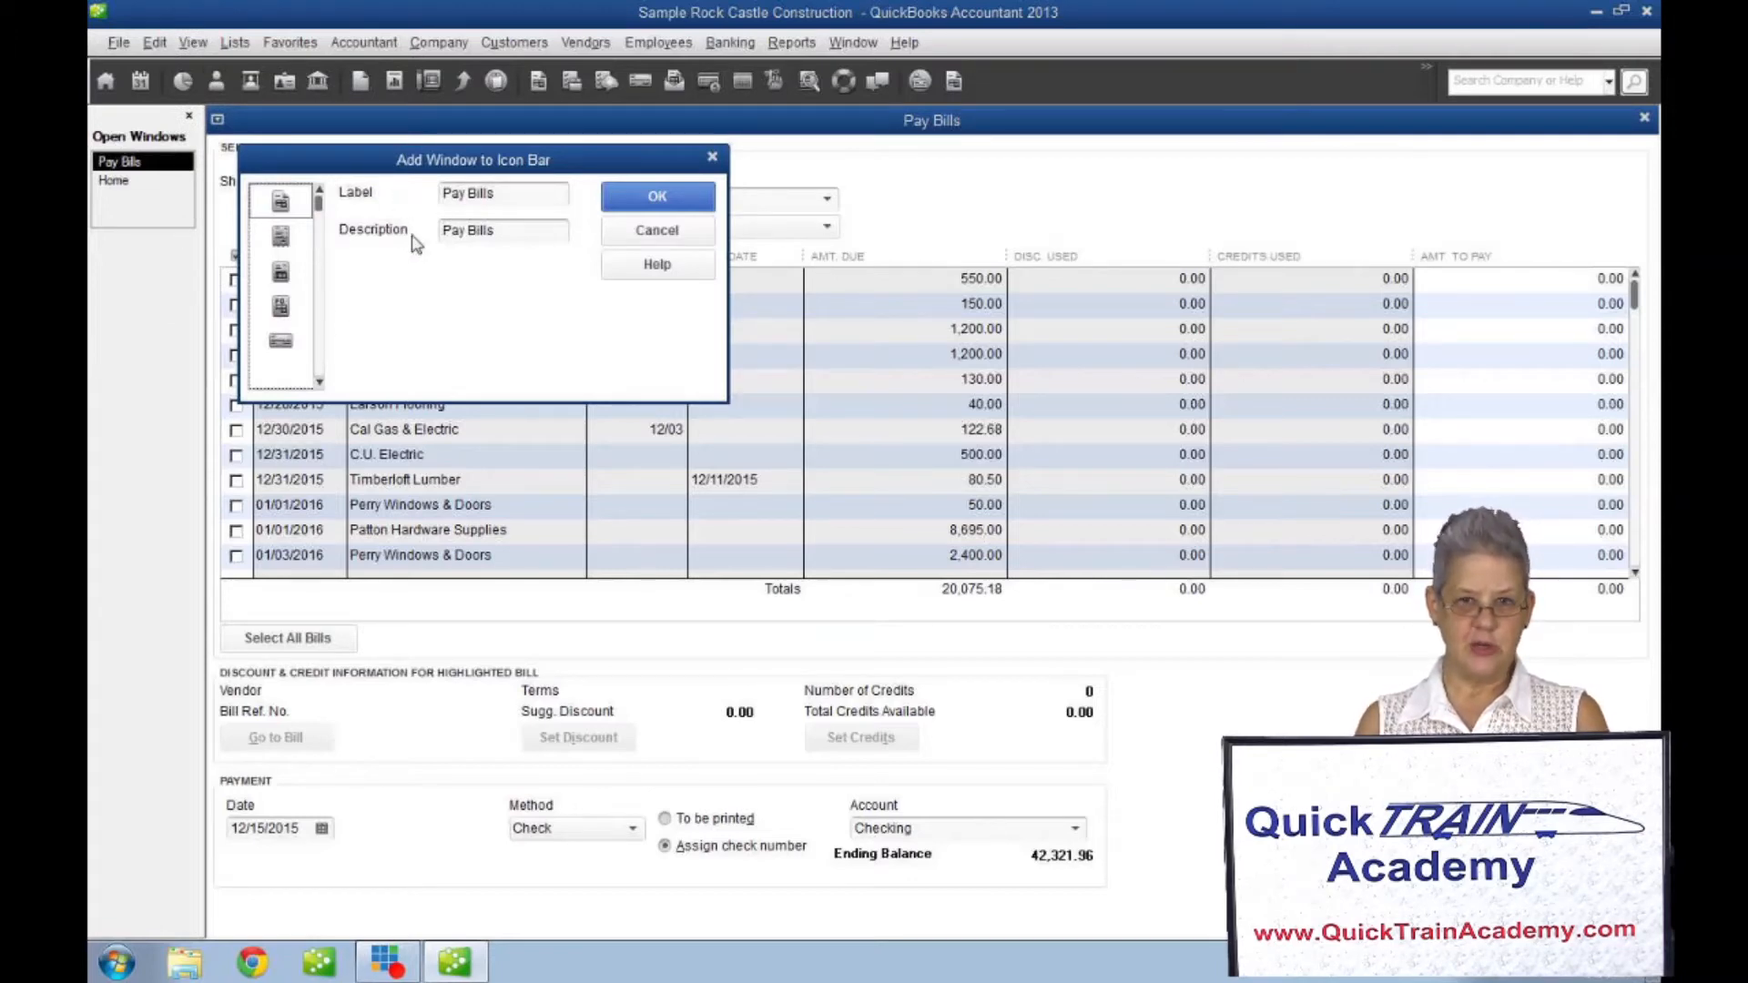
pyautogui.moveTo(261, 323)
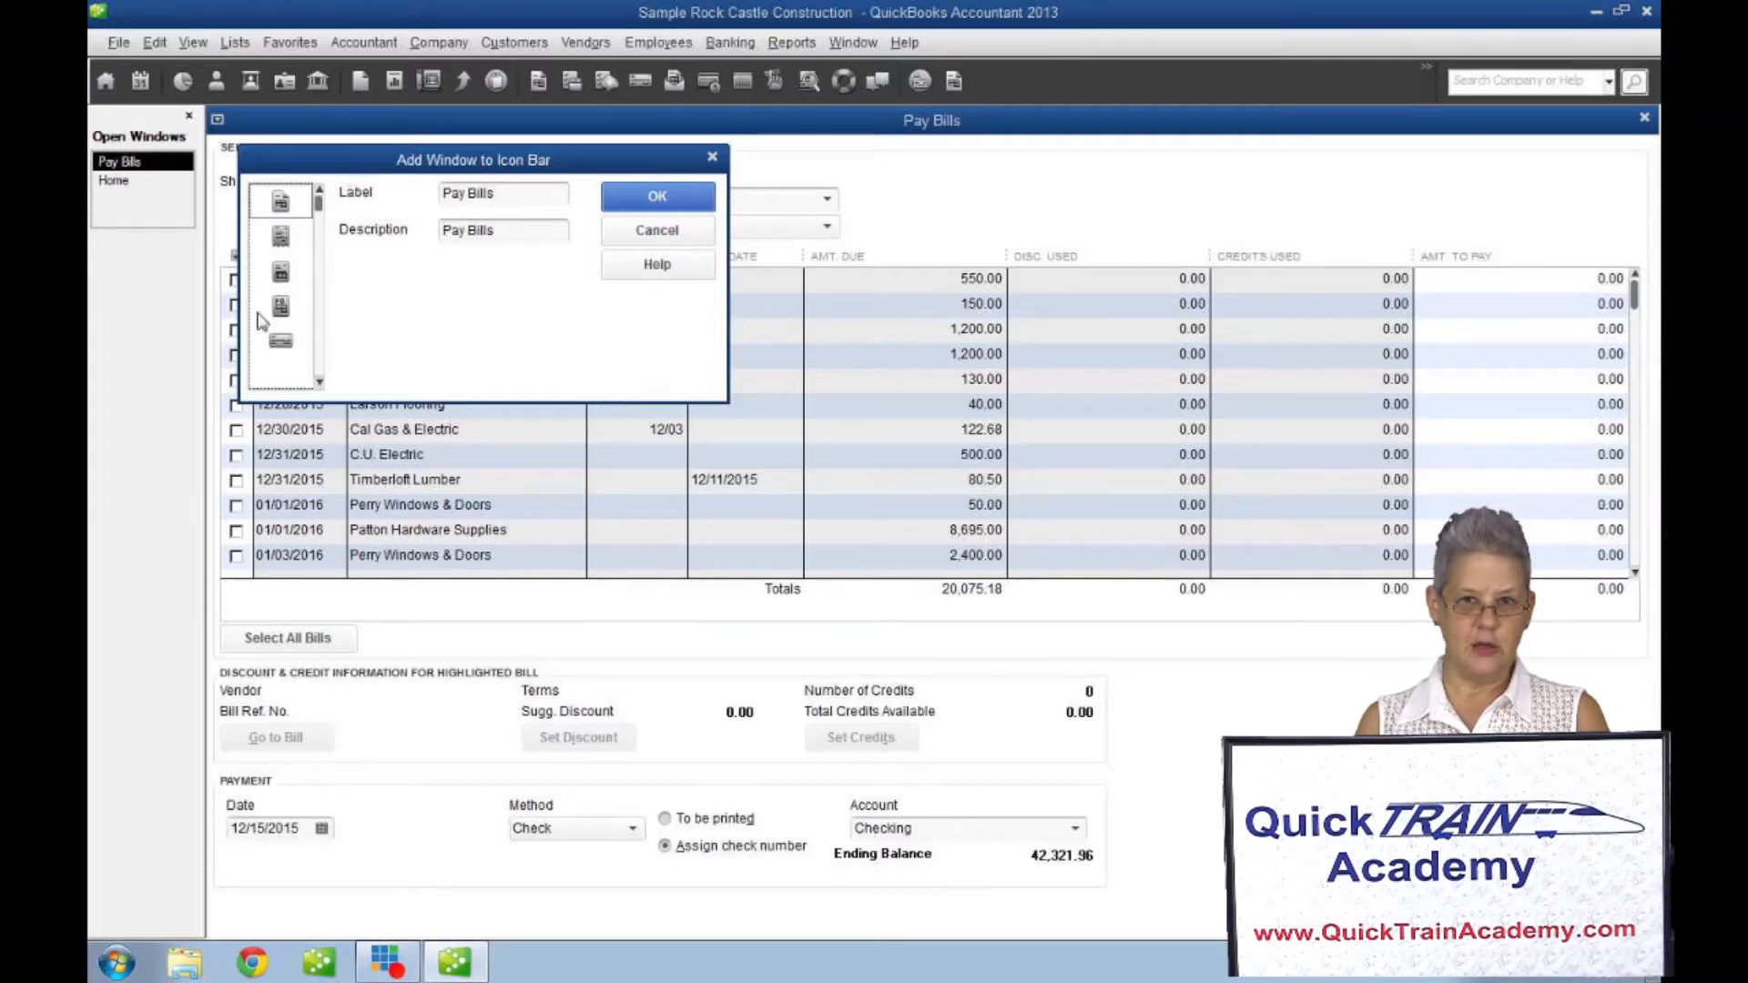
pyautogui.moveTo(402, 352)
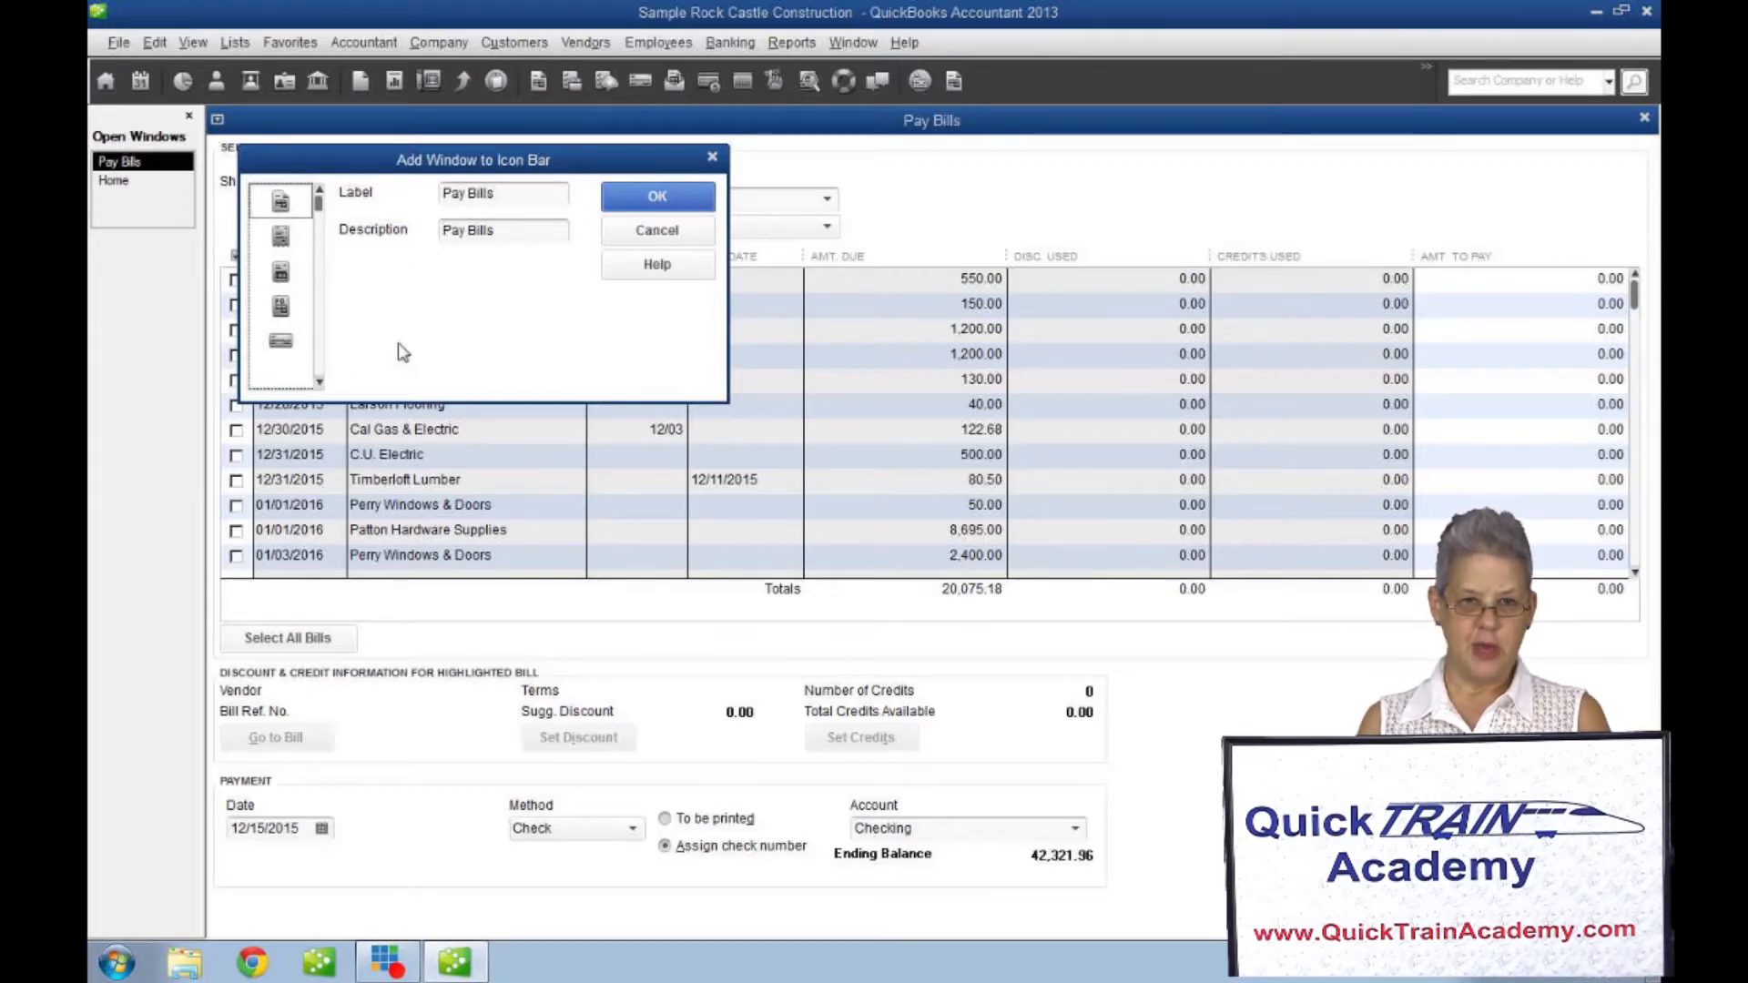
pyautogui.moveTo(473, 329)
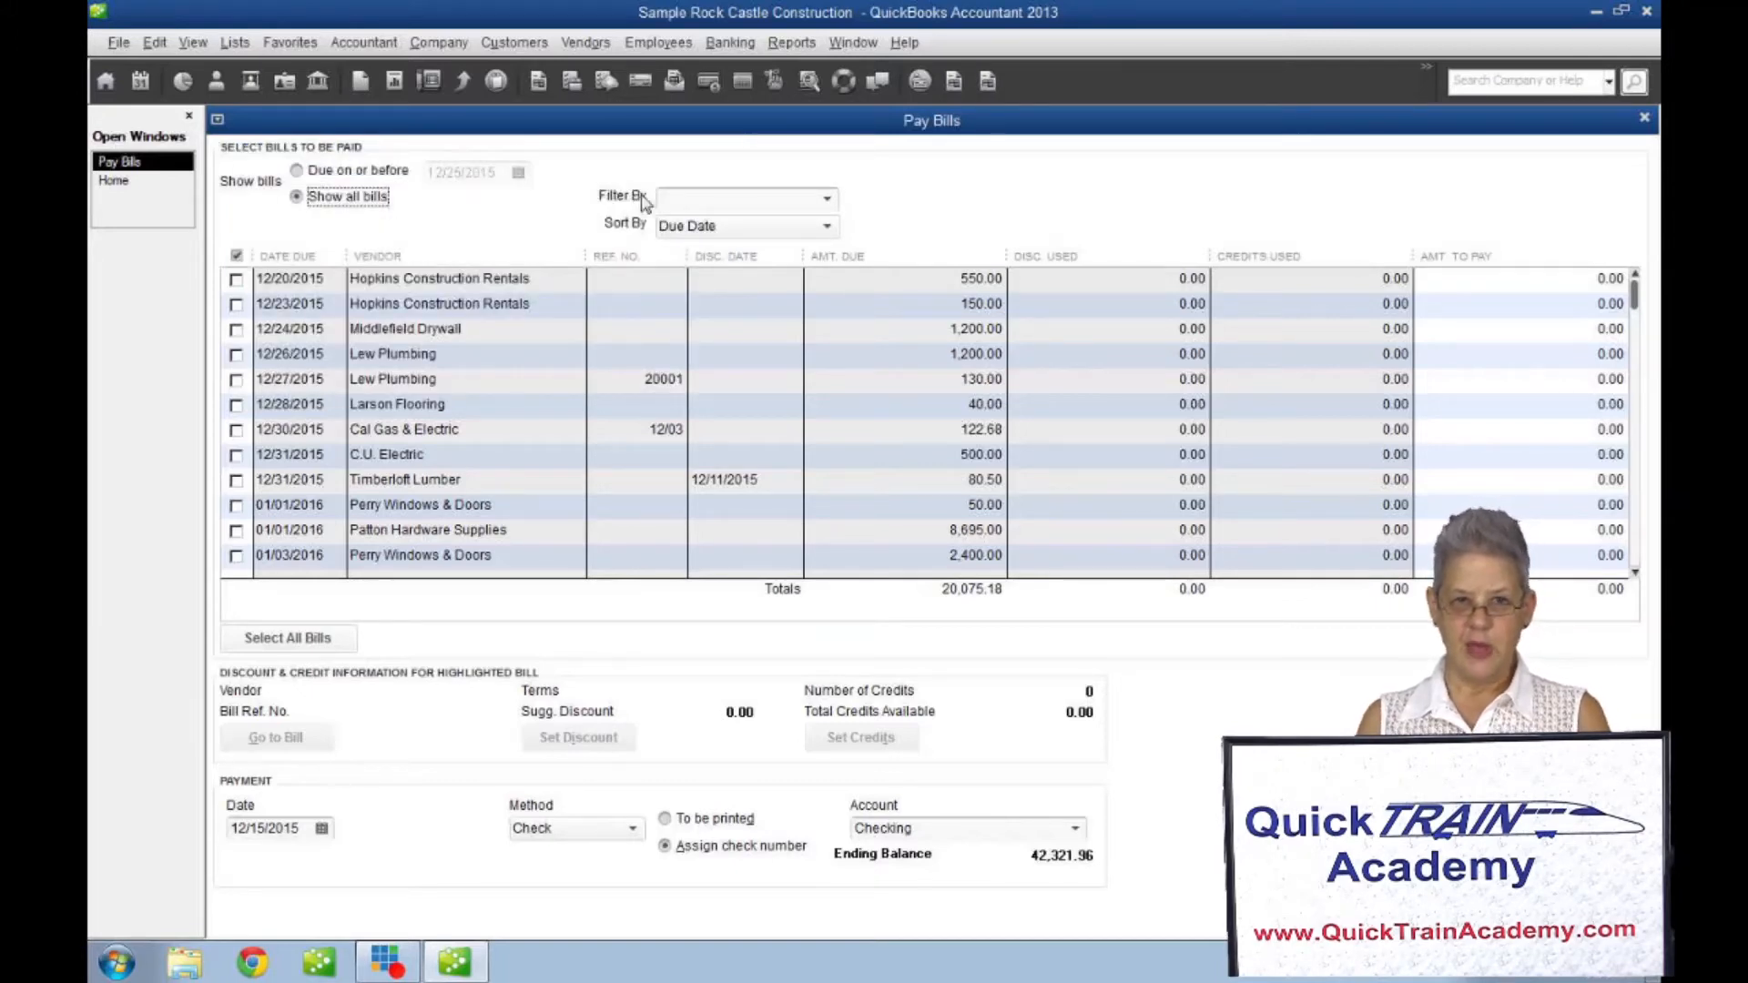
pyautogui.moveTo(1431, 85)
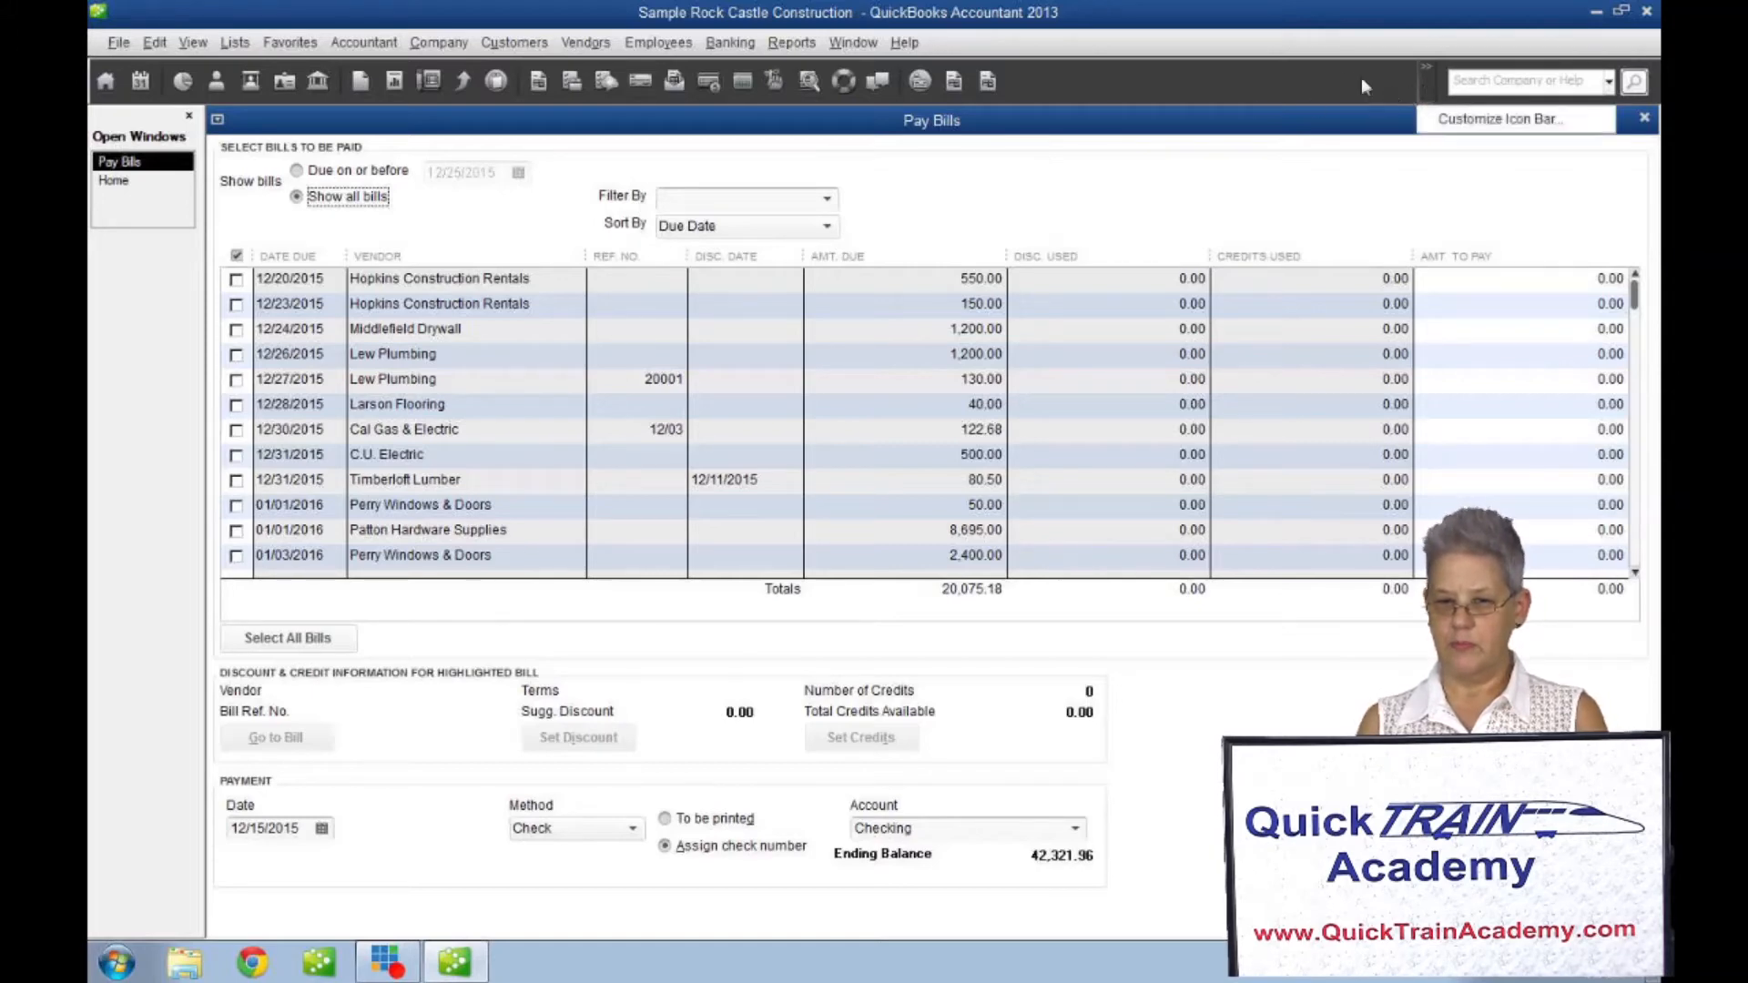
pyautogui.moveTo(858, 95)
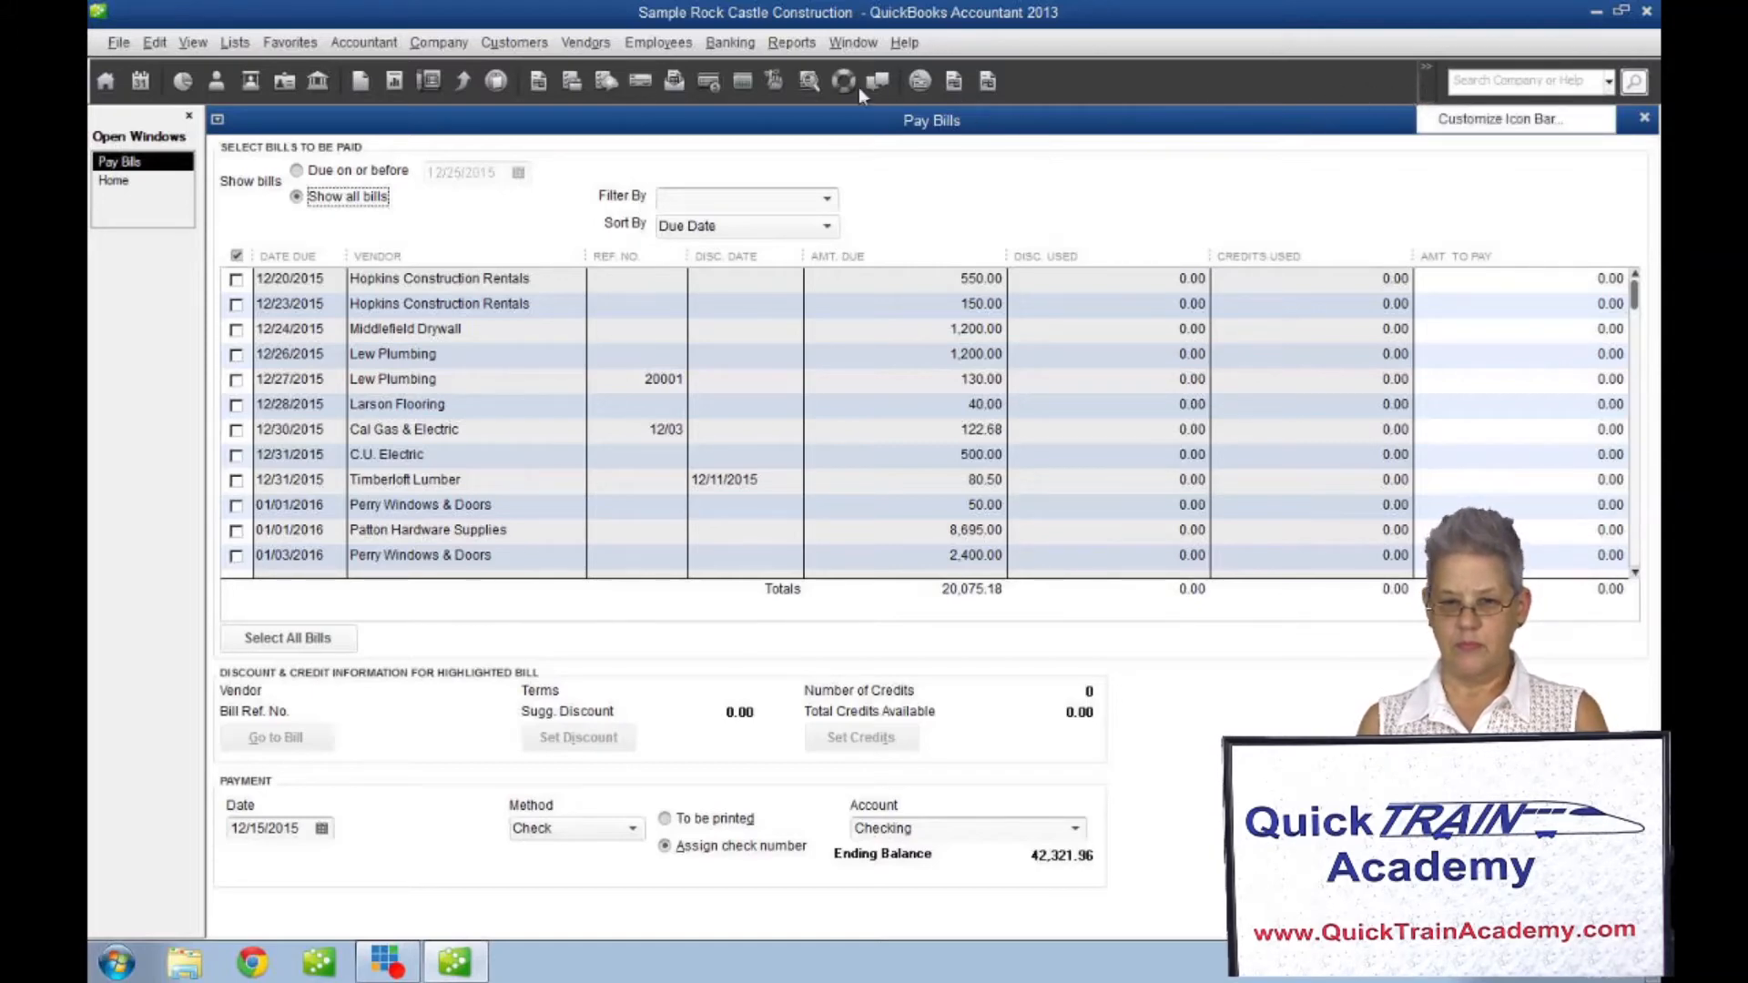
# Browse the Edit and View menus, then reopen the Edit menu.
pyautogui.click(154, 43)
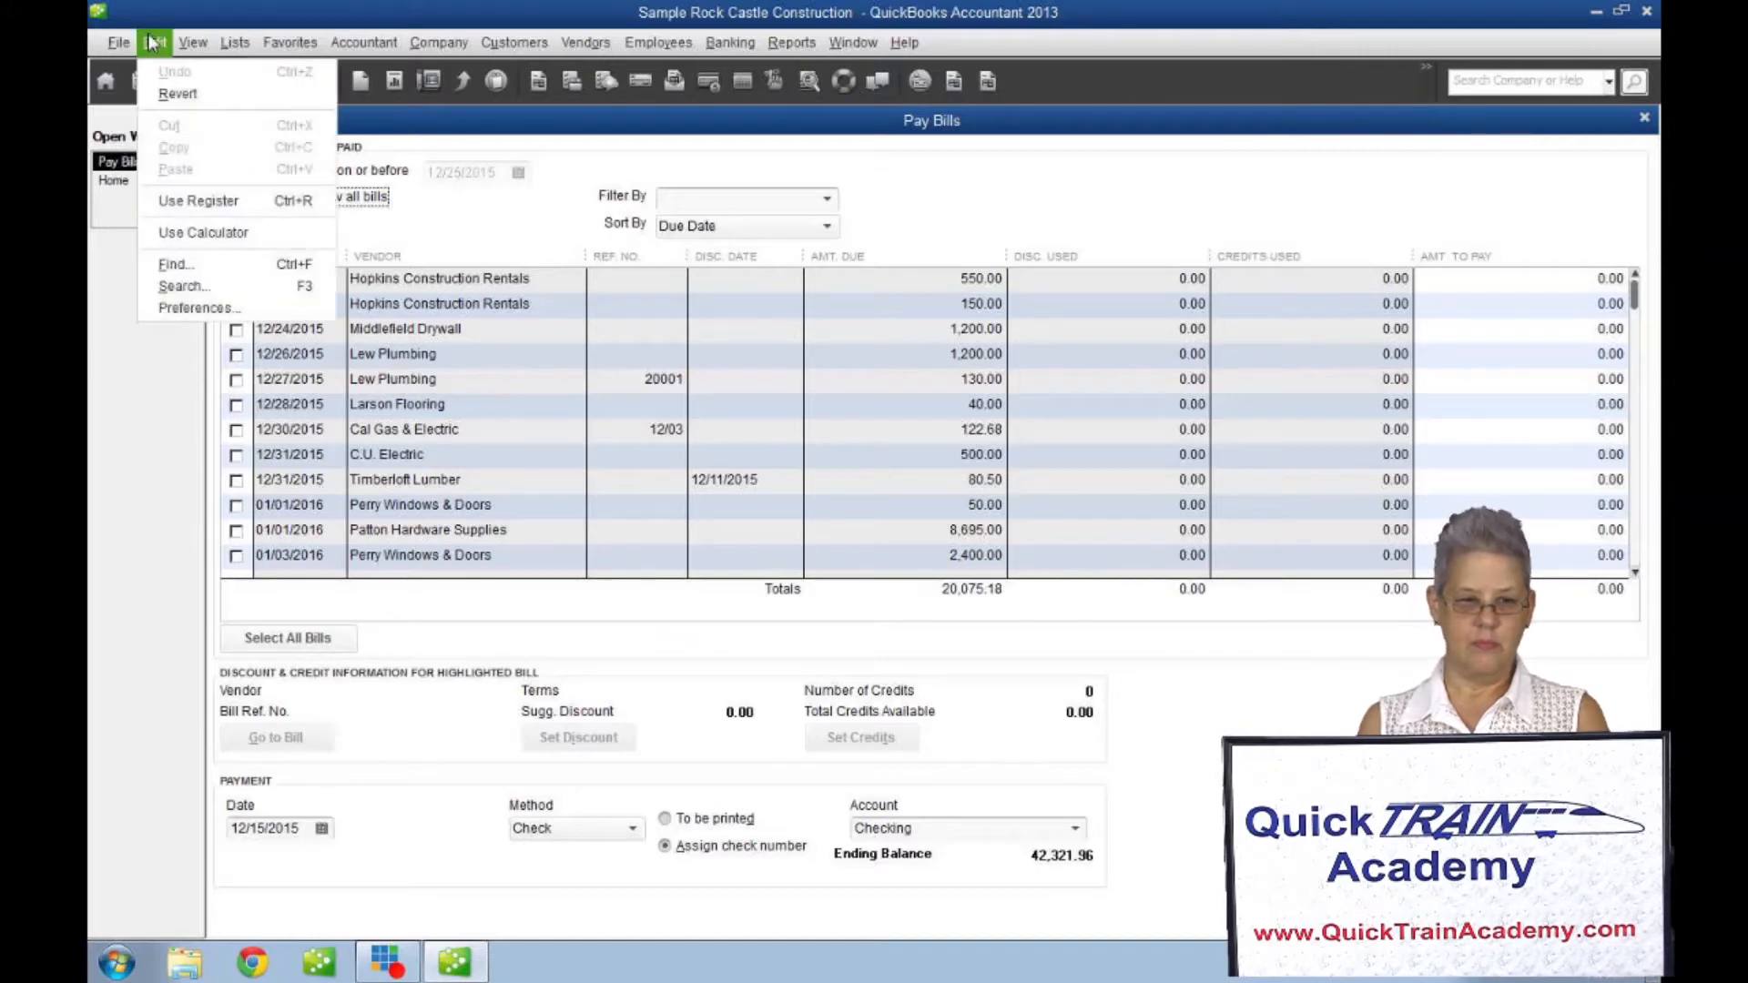
pyautogui.click(193, 43)
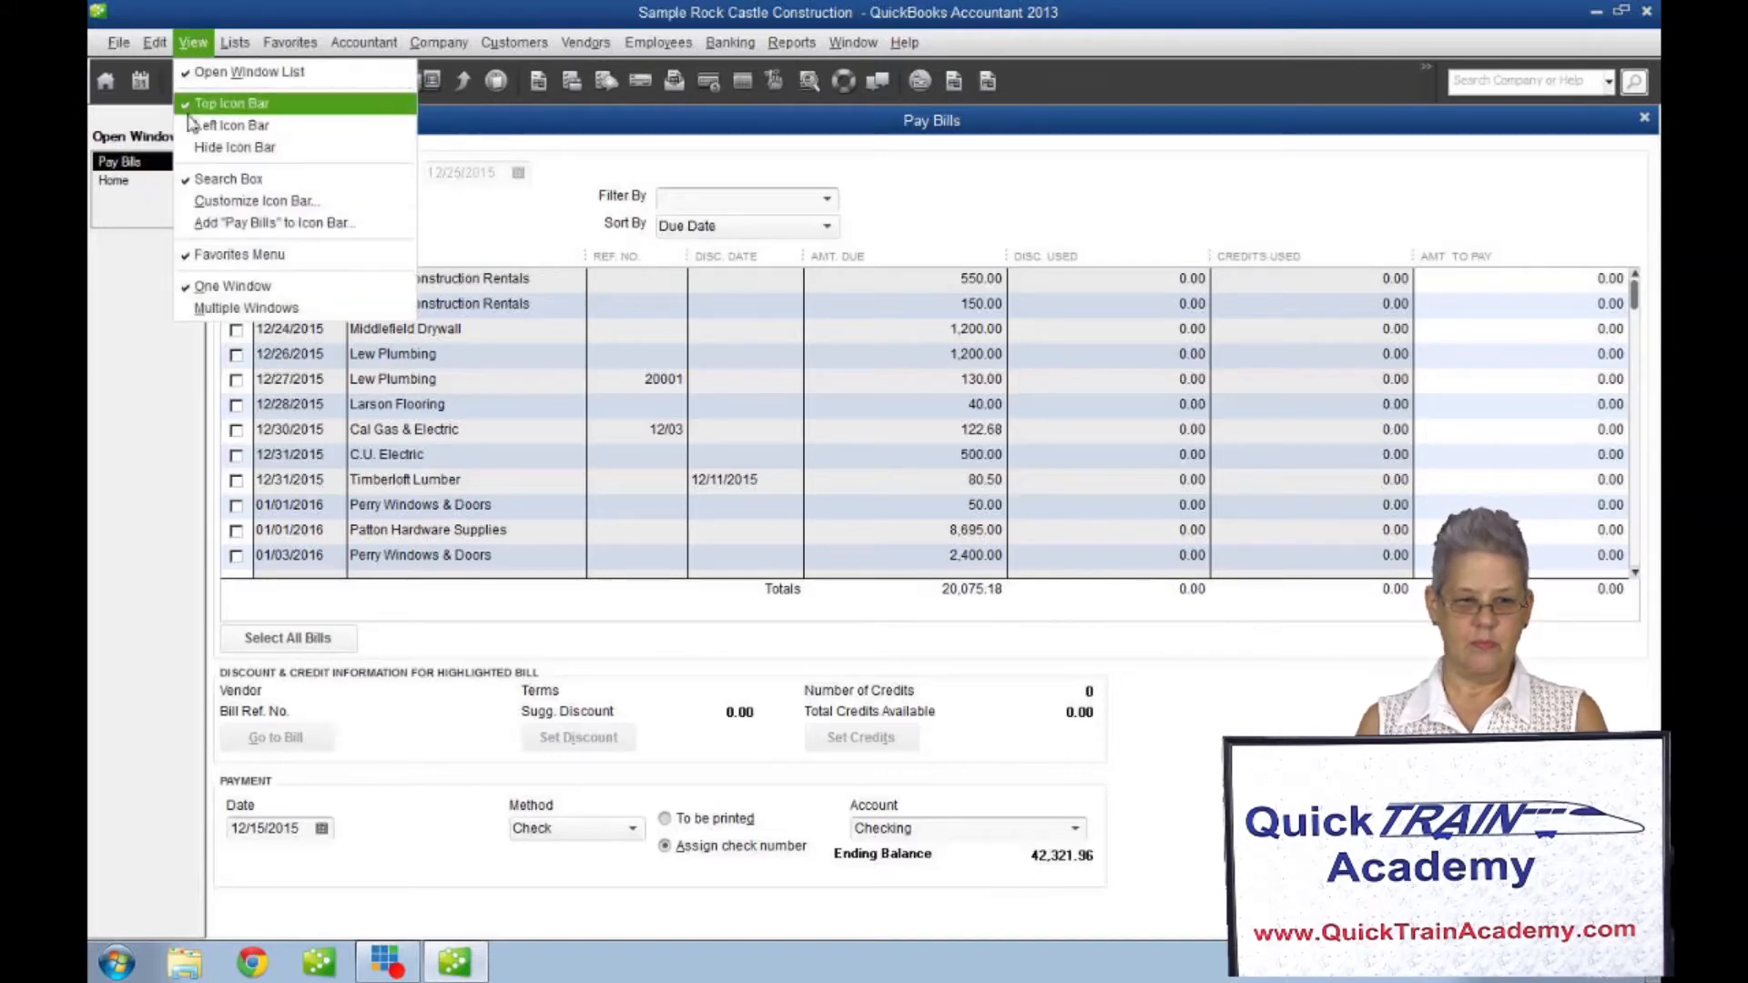
pyautogui.moveTo(234, 148)
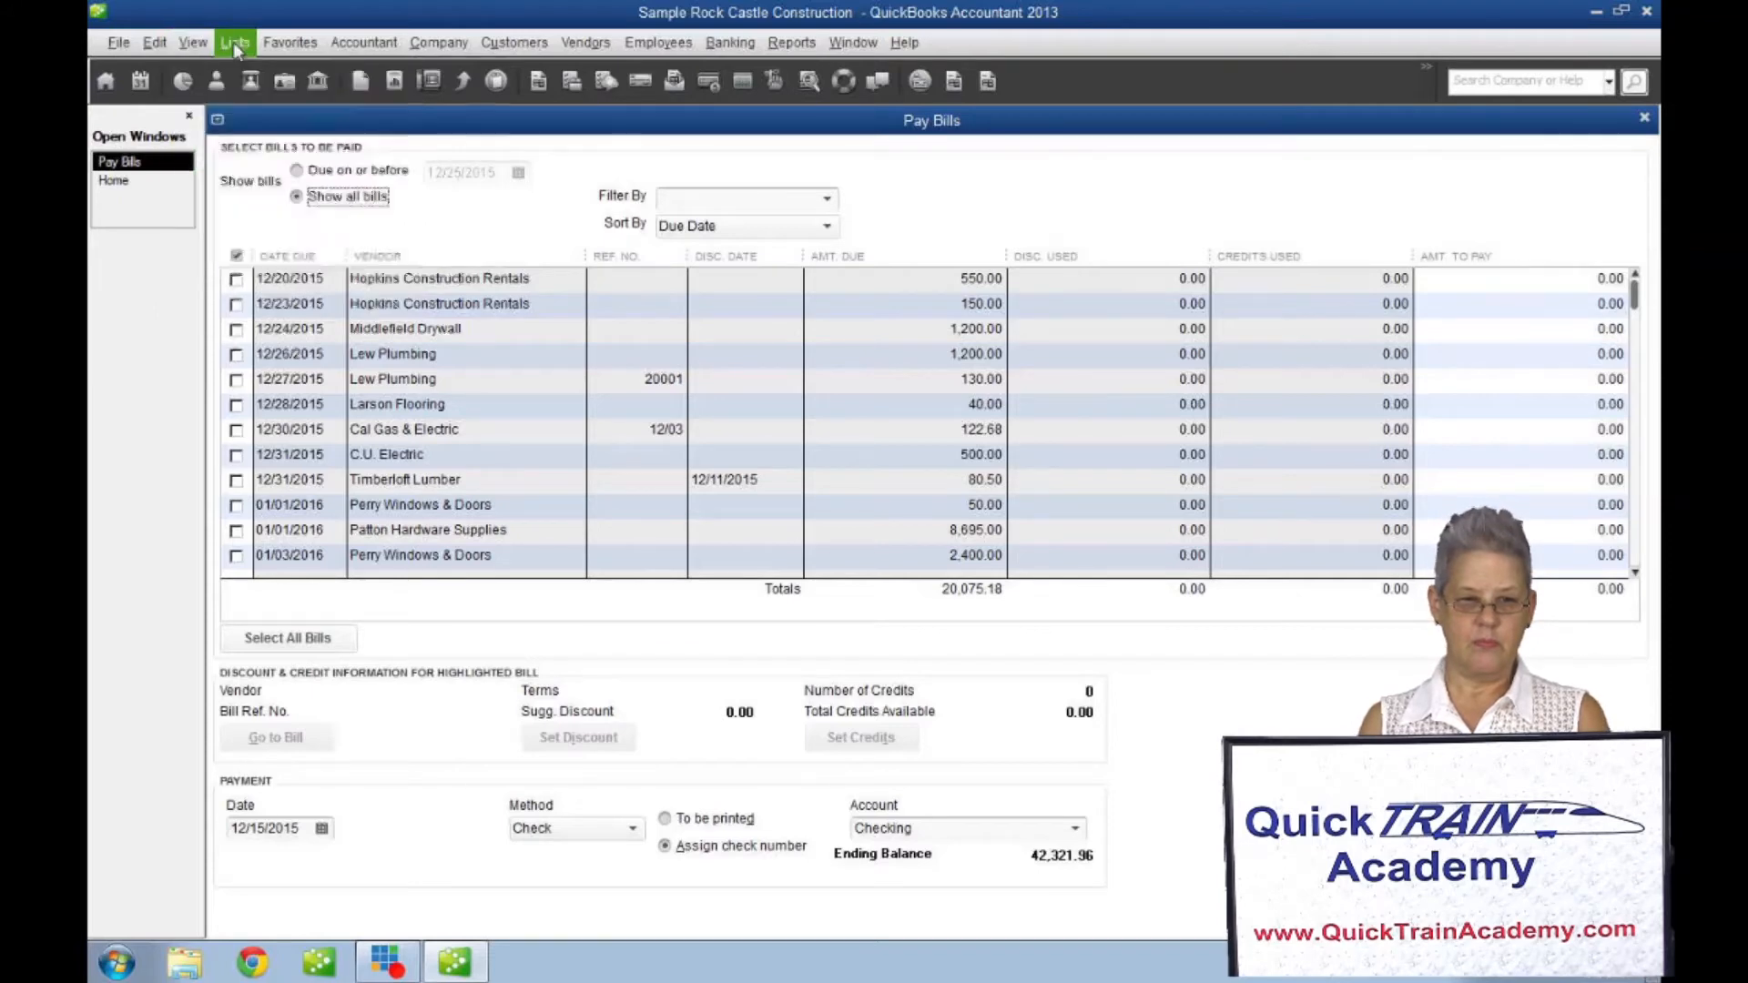
pyautogui.click(193, 43)
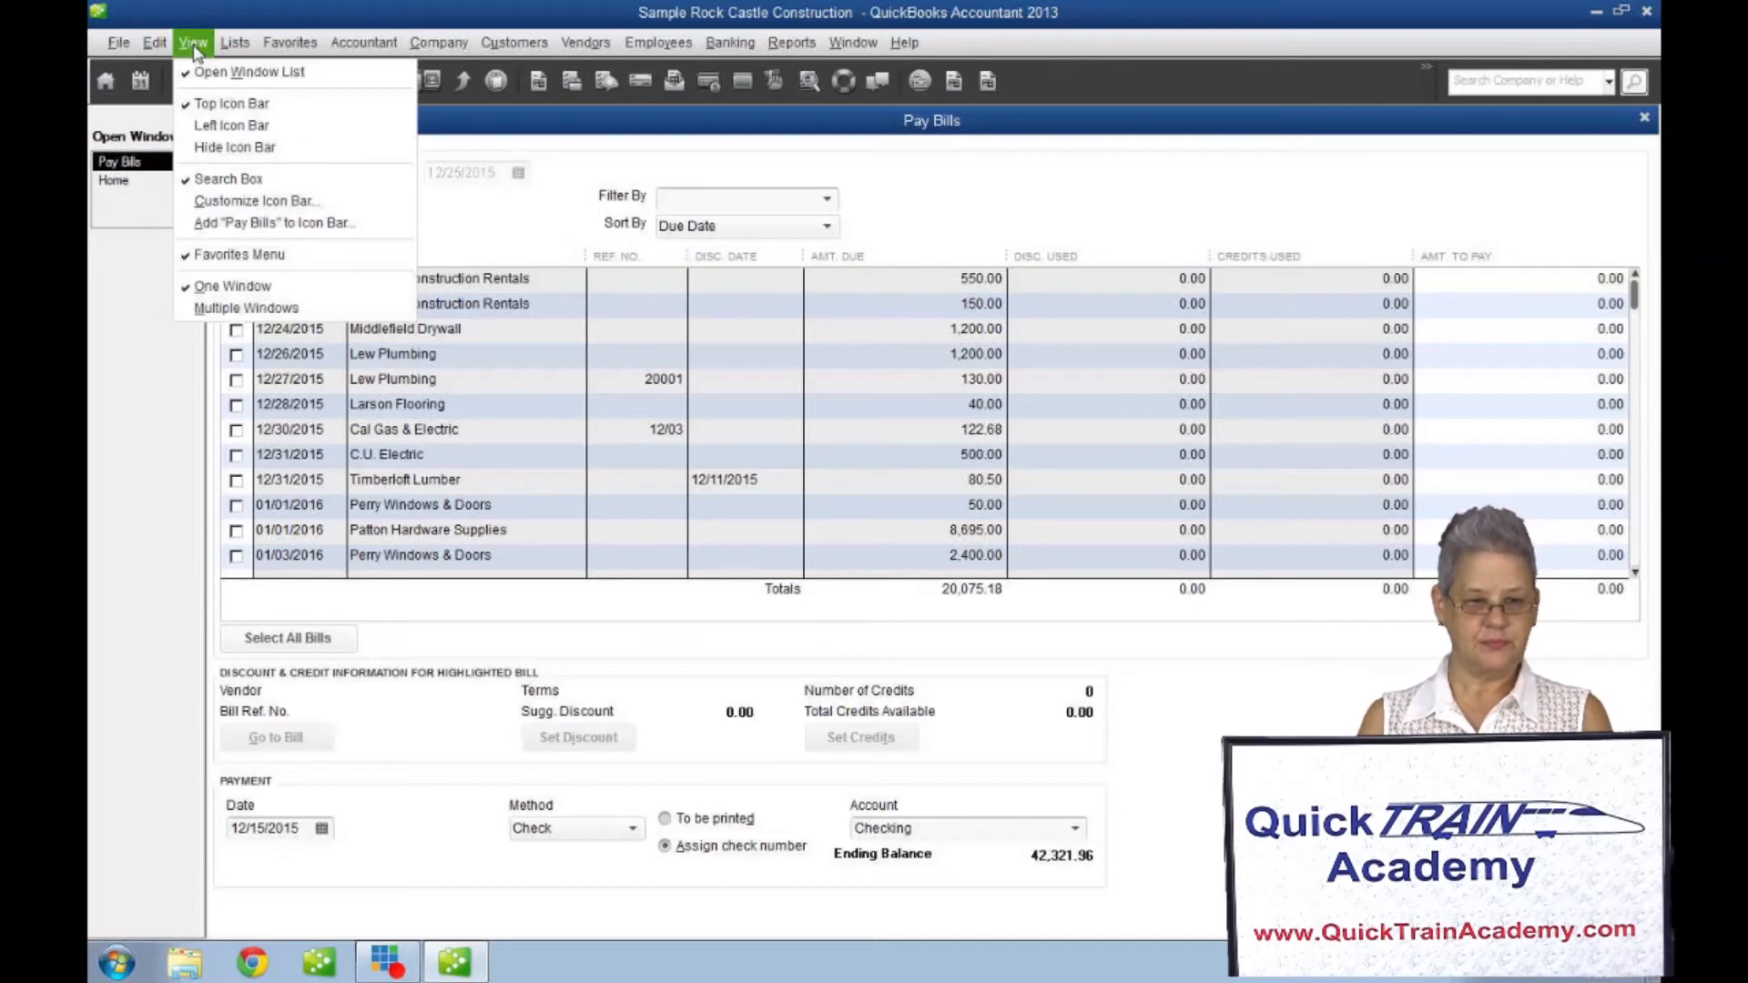
pyautogui.moveTo(178, 113)
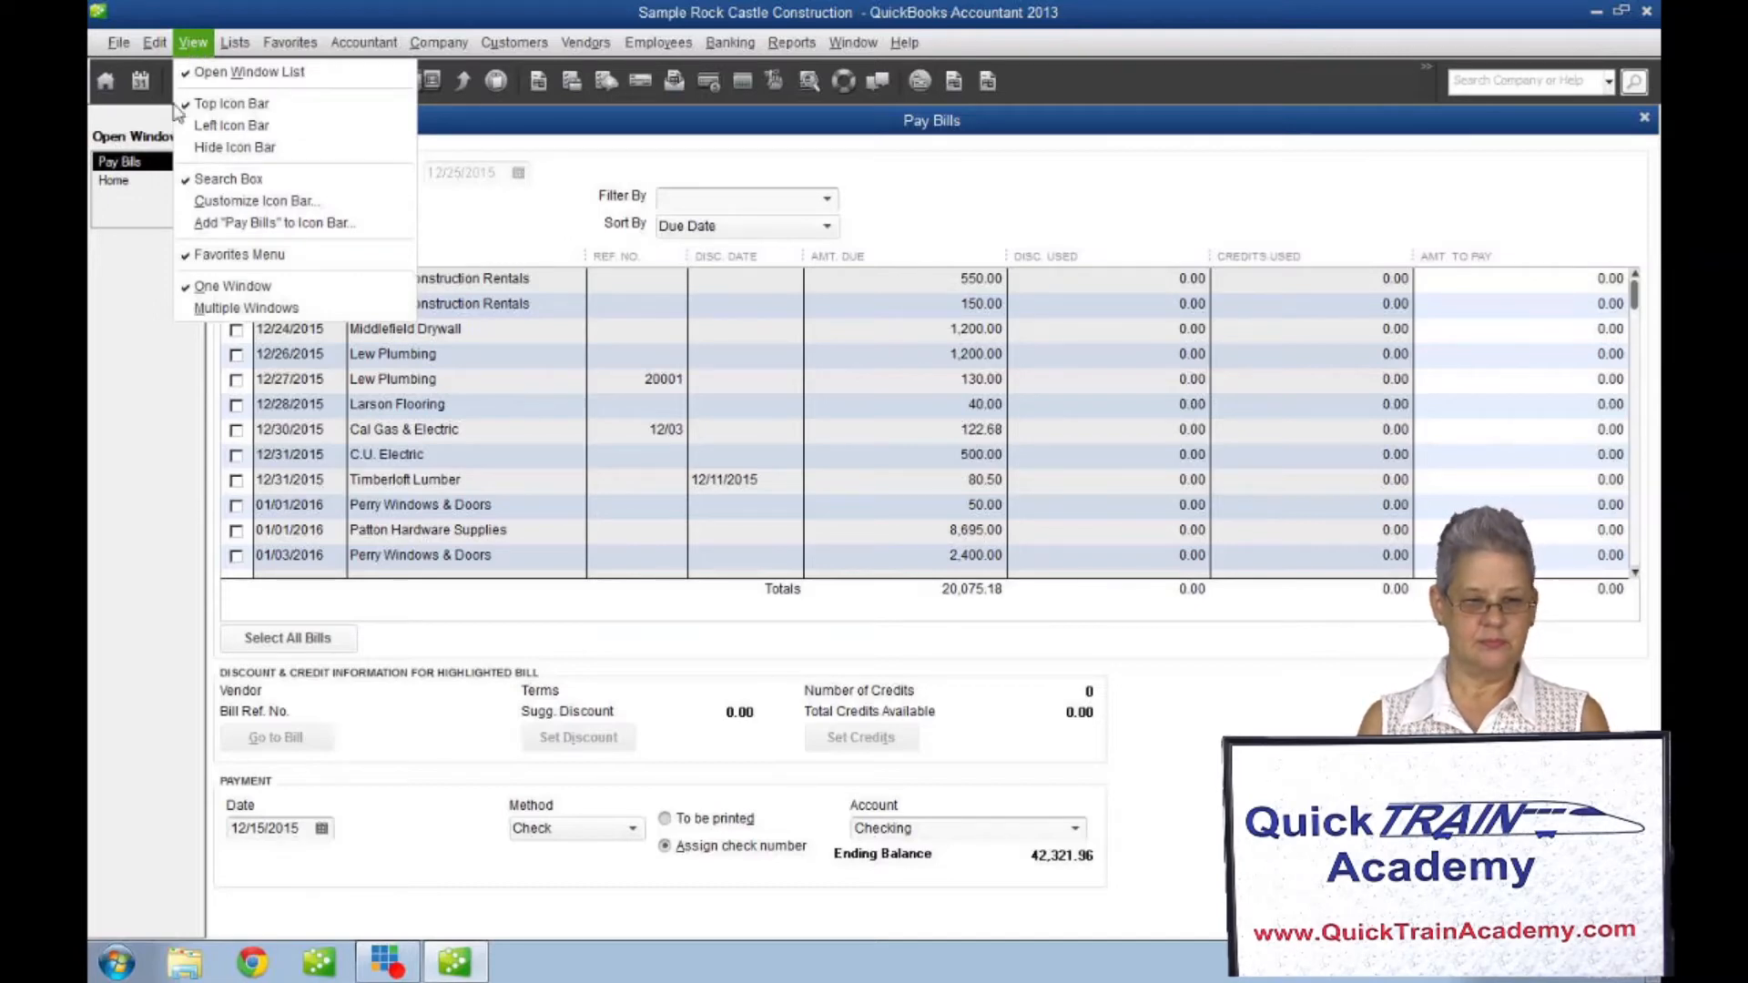
pyautogui.click(154, 43)
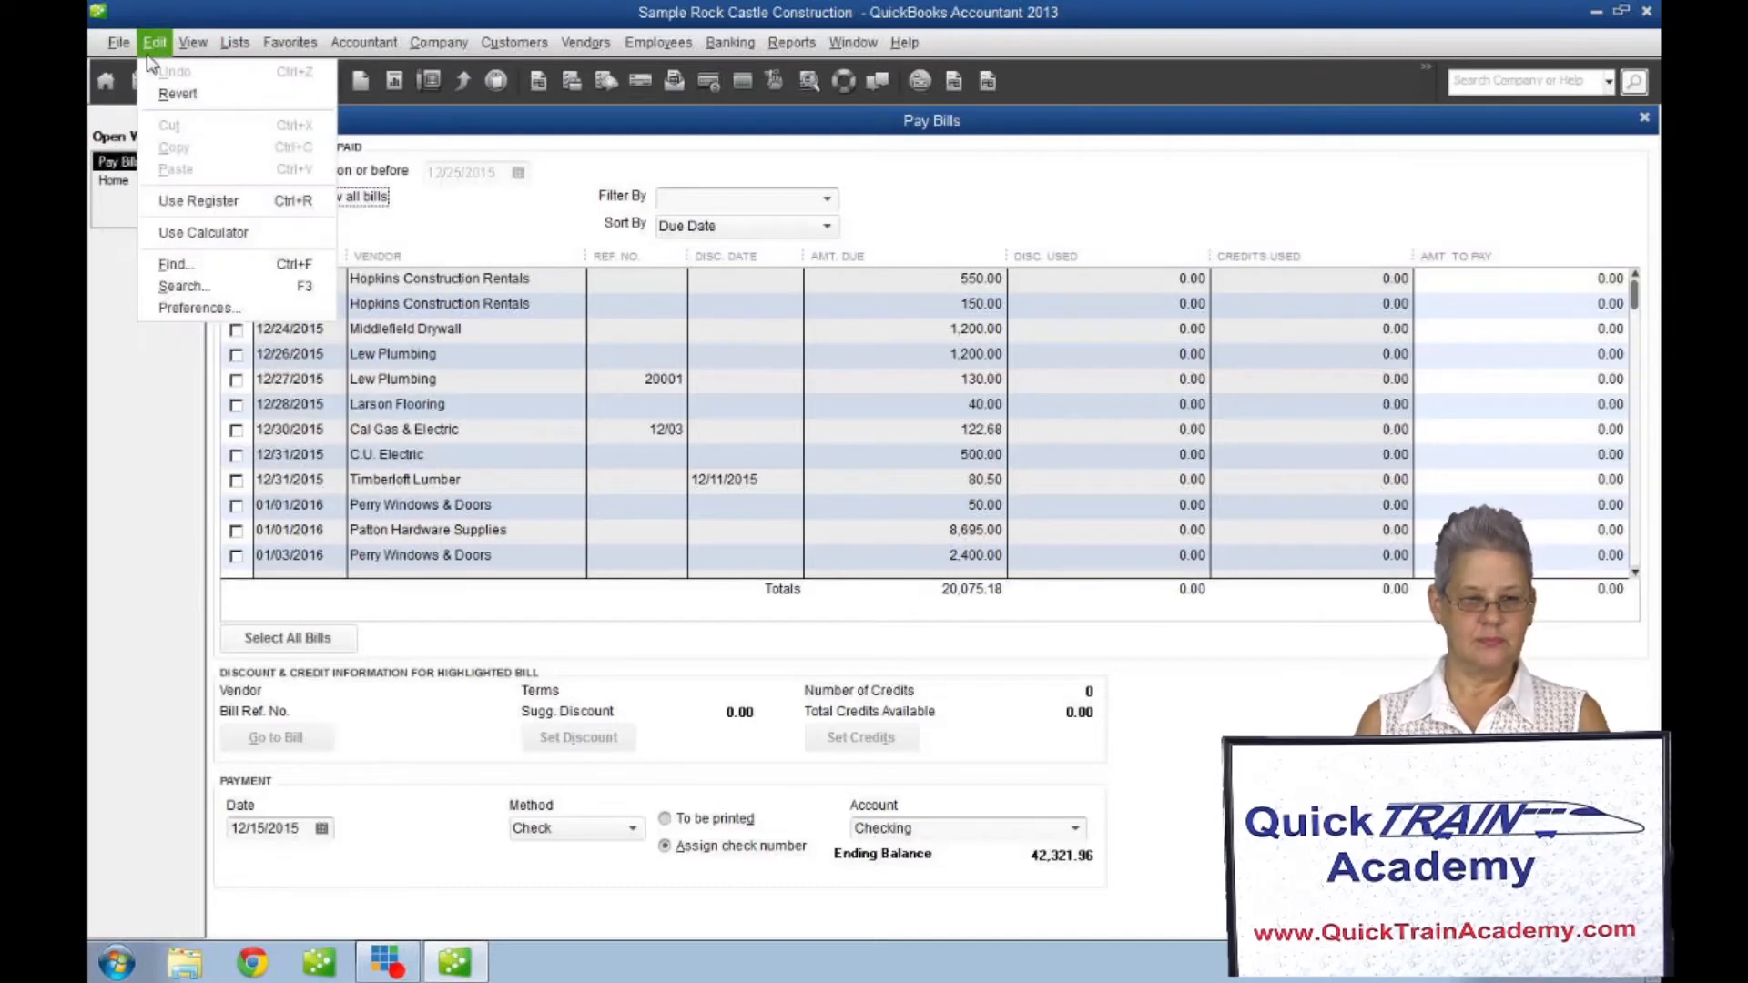
pyautogui.moveTo(111, 420)
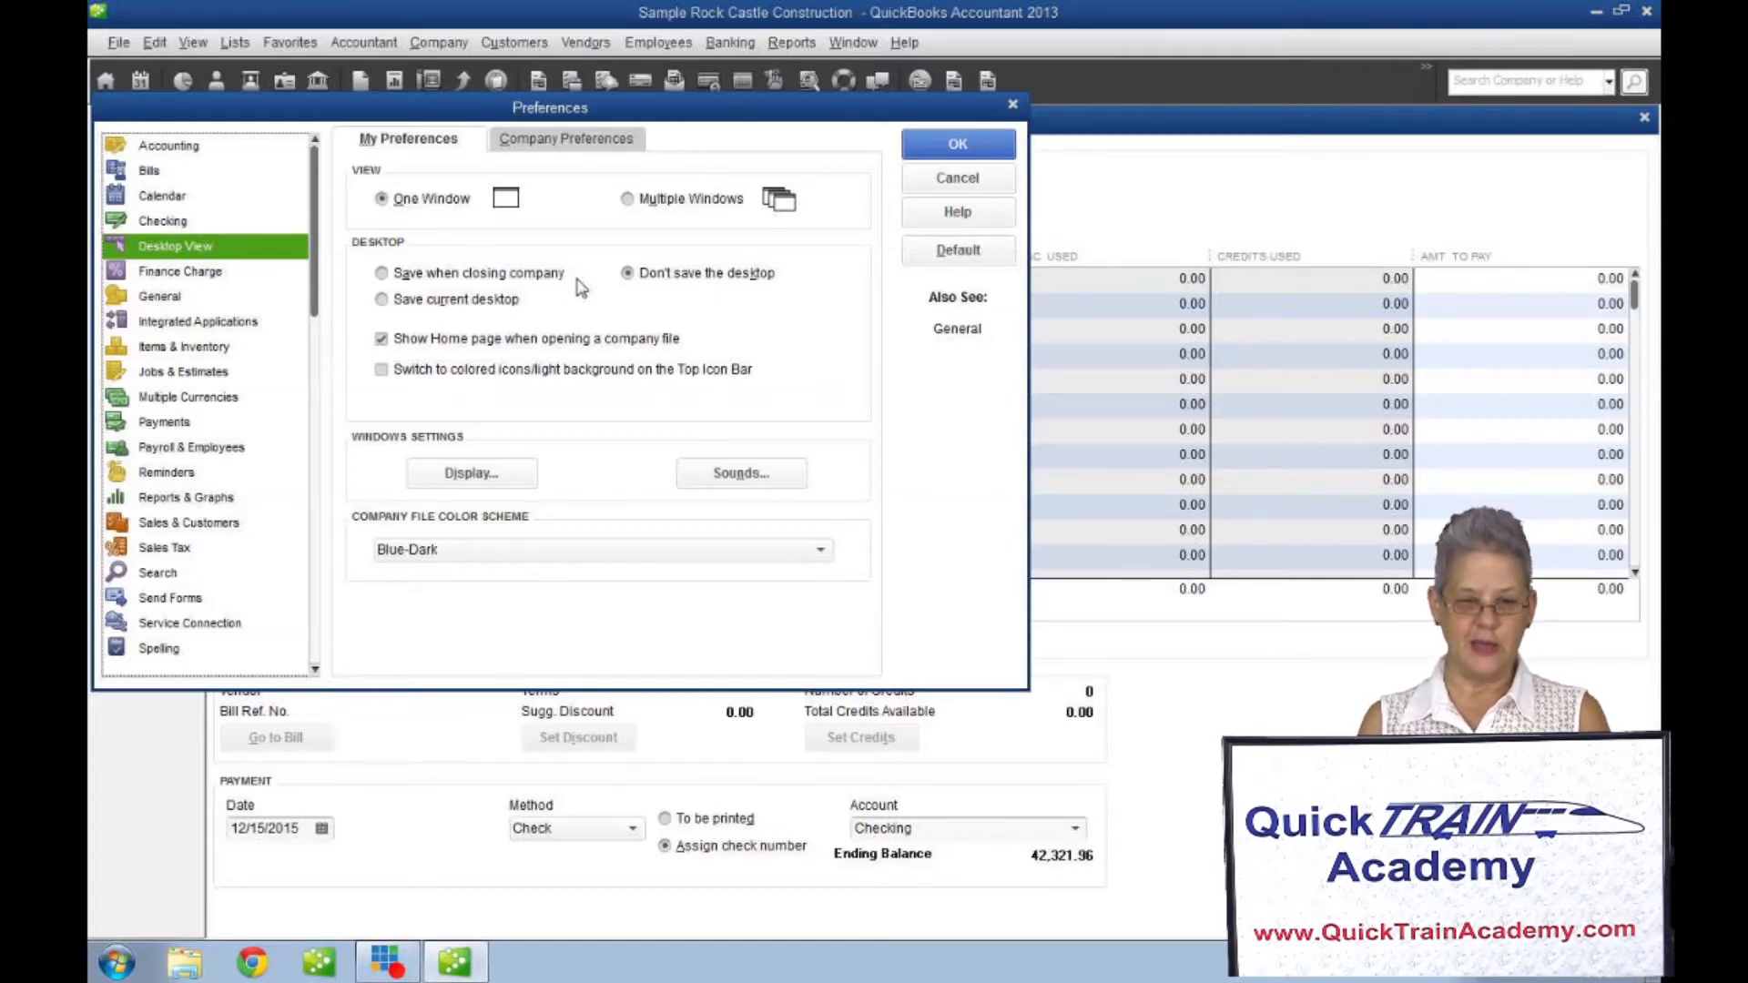
pyautogui.moveTo(432, 288)
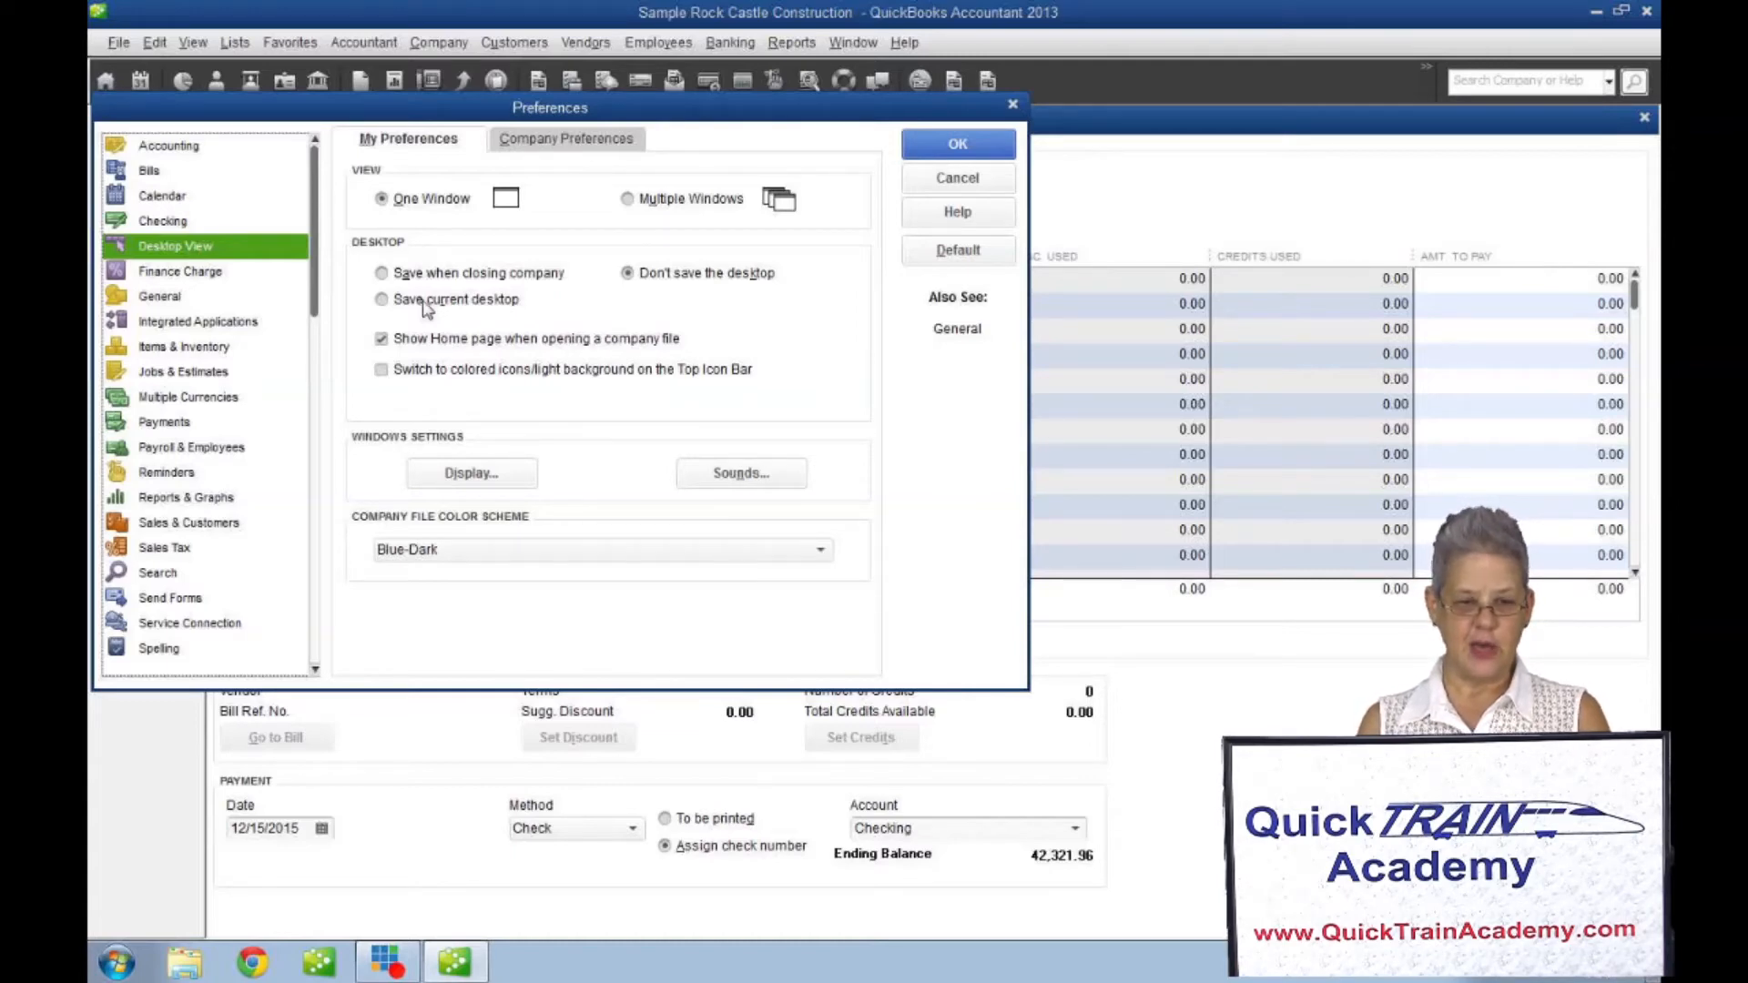
# Select Save current desktop in the Desktop View preferences.
pyautogui.click(383, 298)
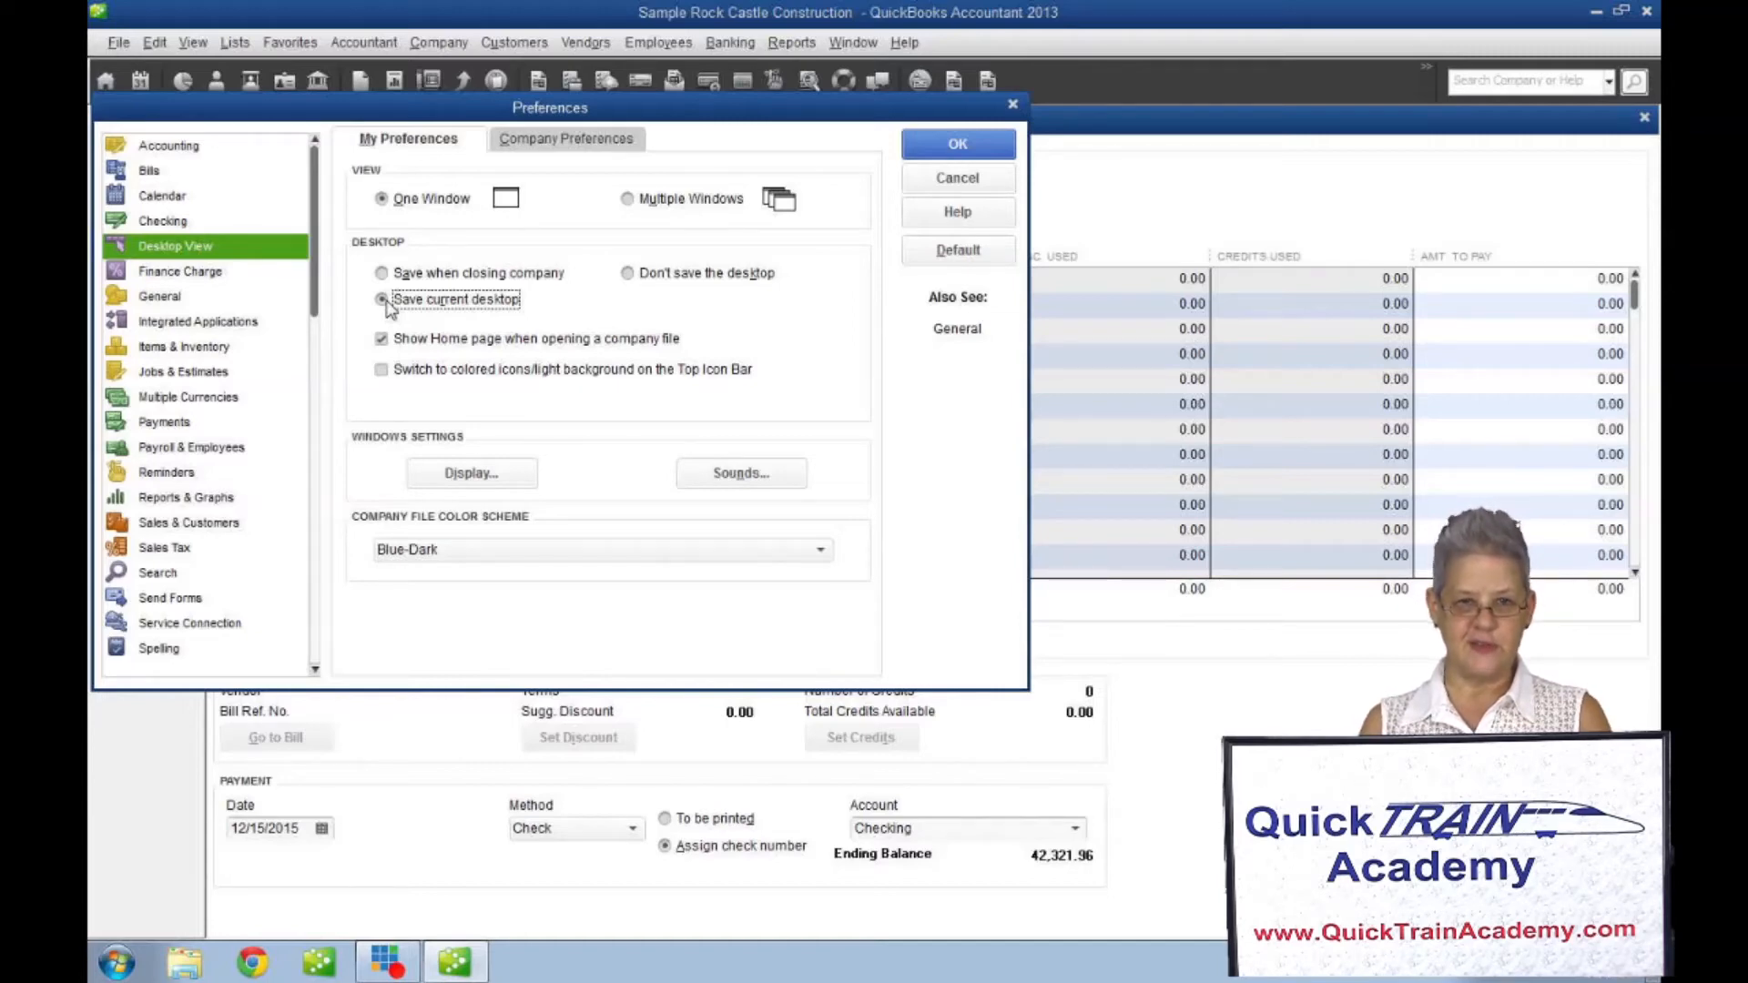
pyautogui.moveTo(592, 294)
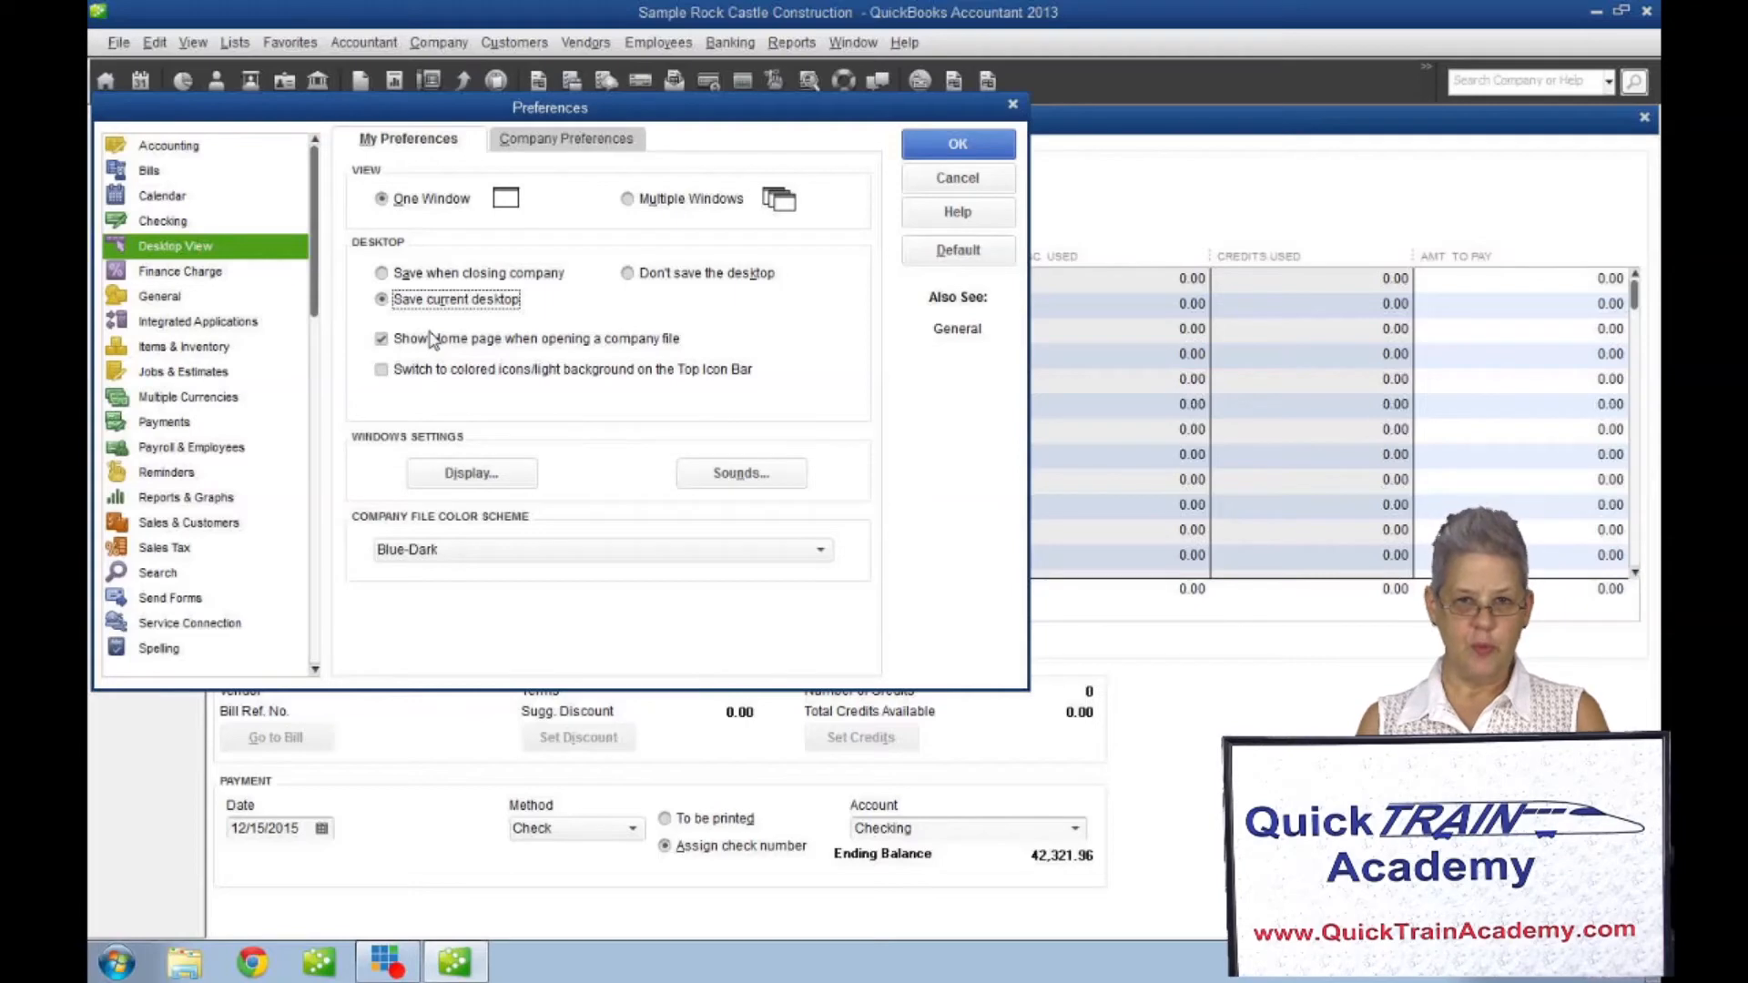
pyautogui.moveTo(415, 348)
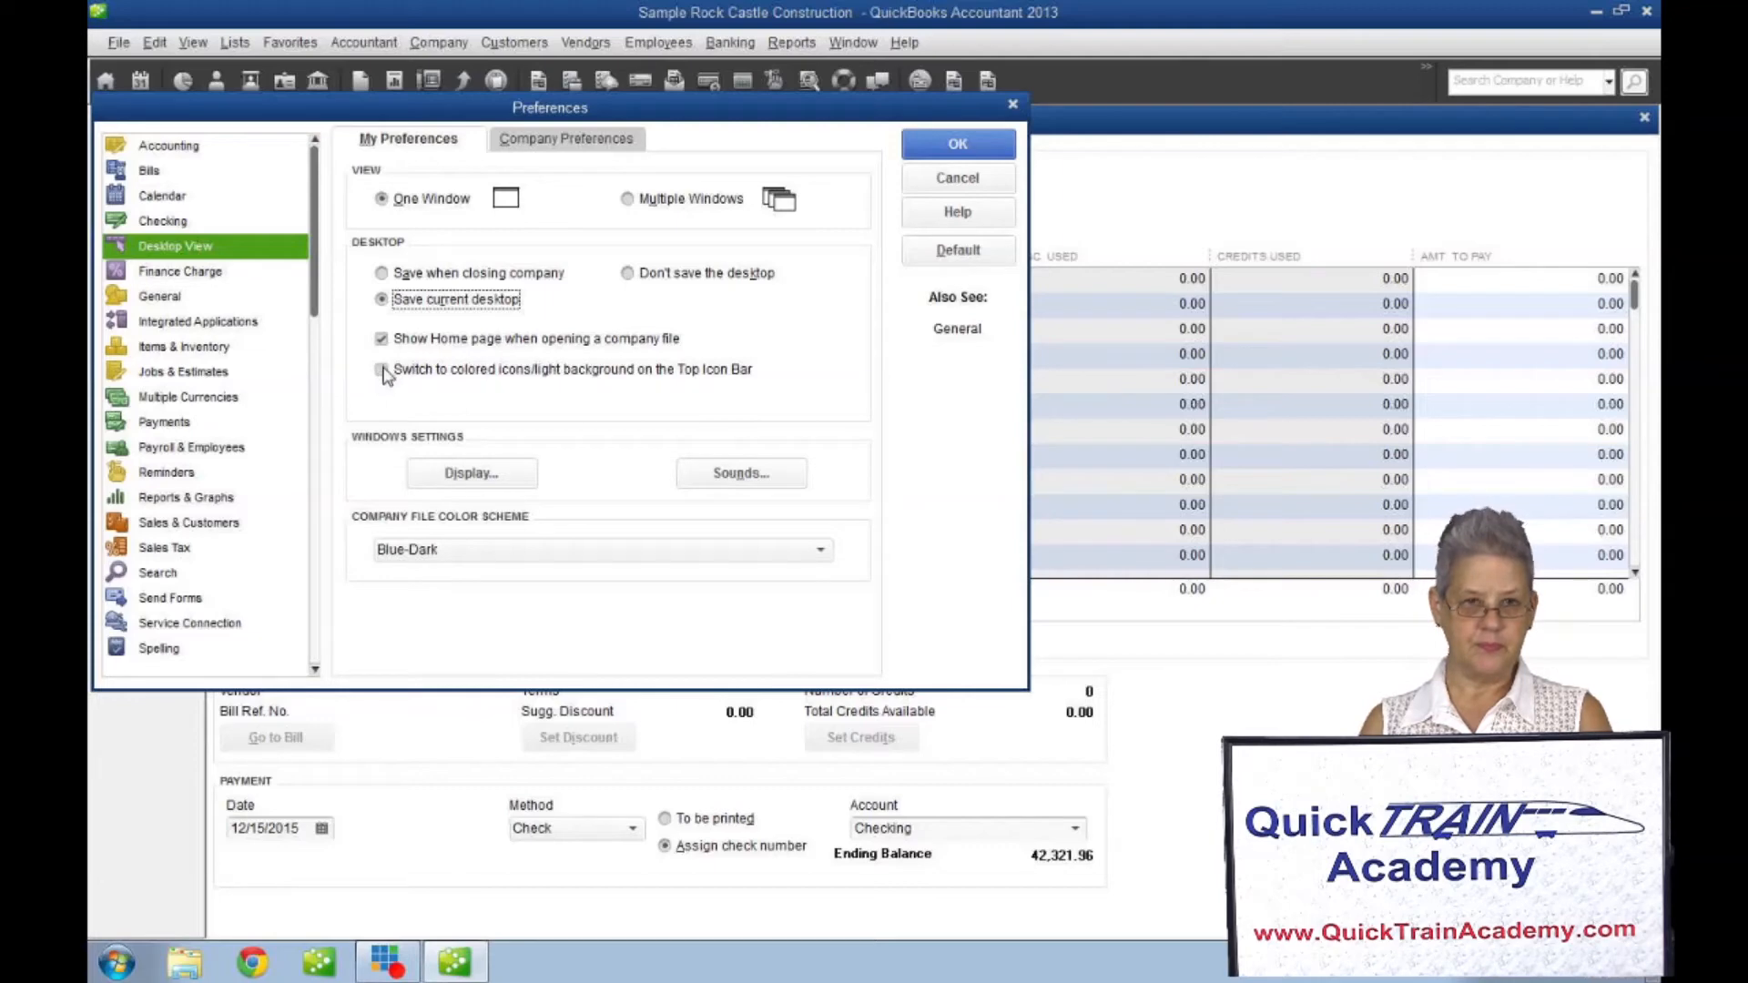
# Turn on colored icons, pick the Blue-Medium company file color scheme, and save the preferences.
pyautogui.click(381, 369)
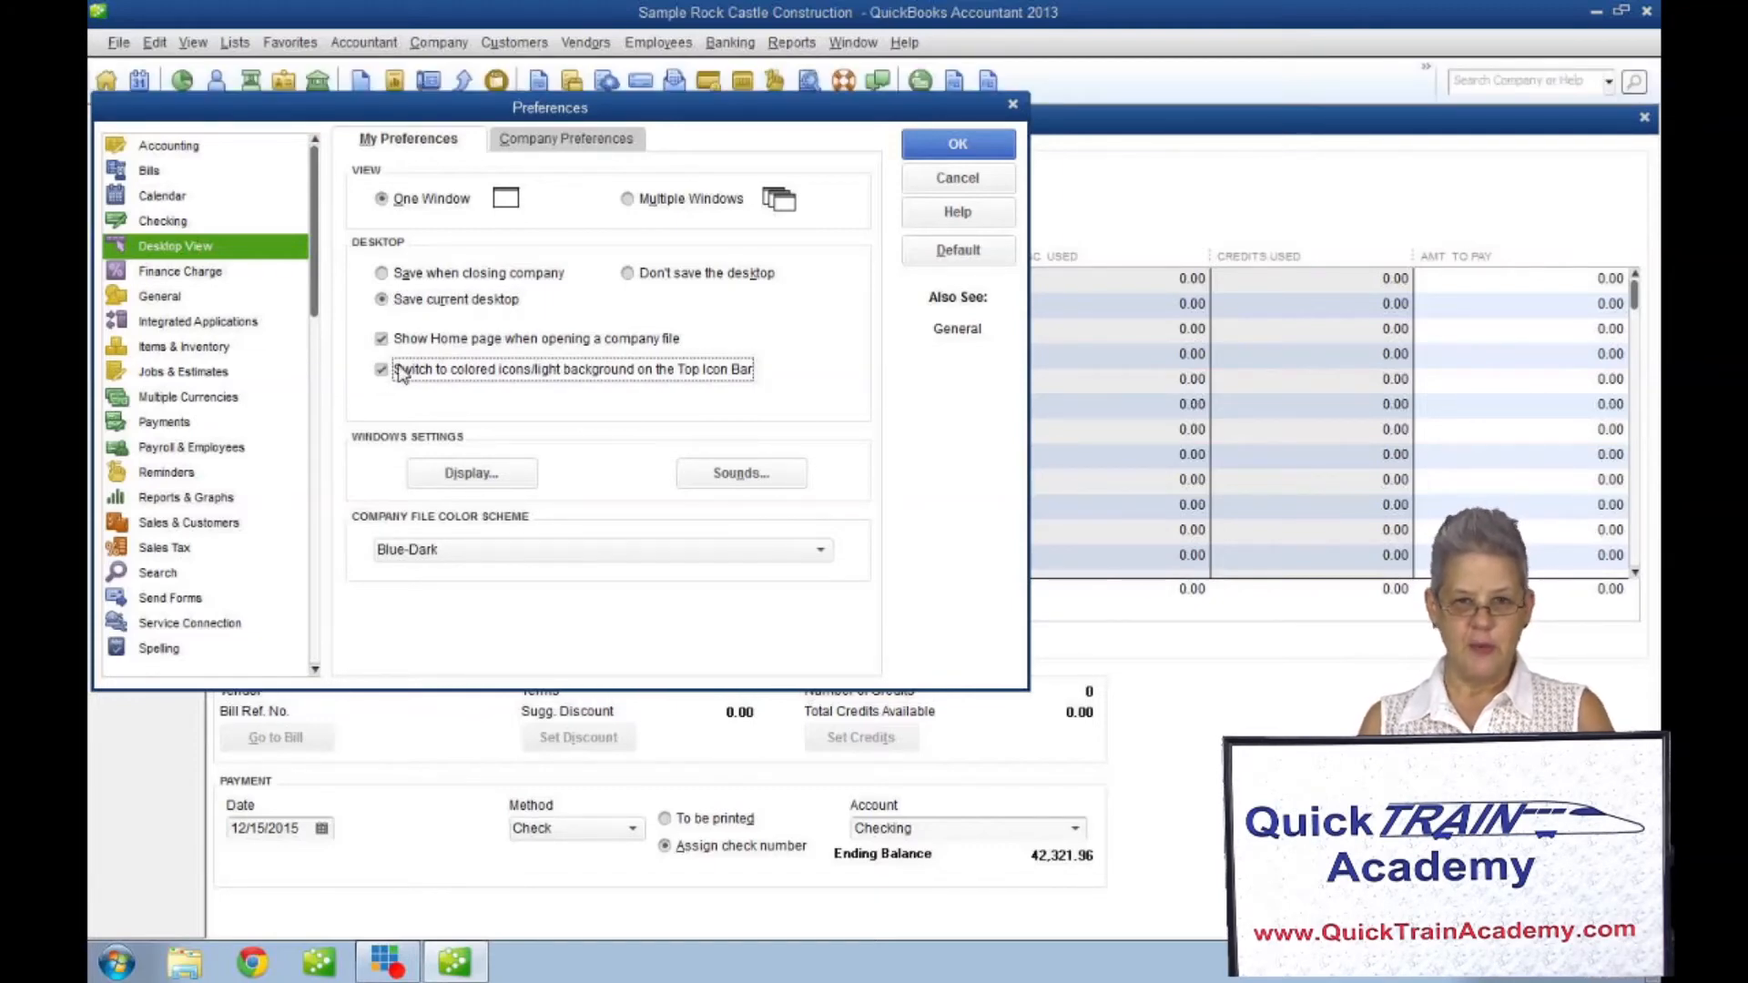
pyautogui.moveTo(595, 456)
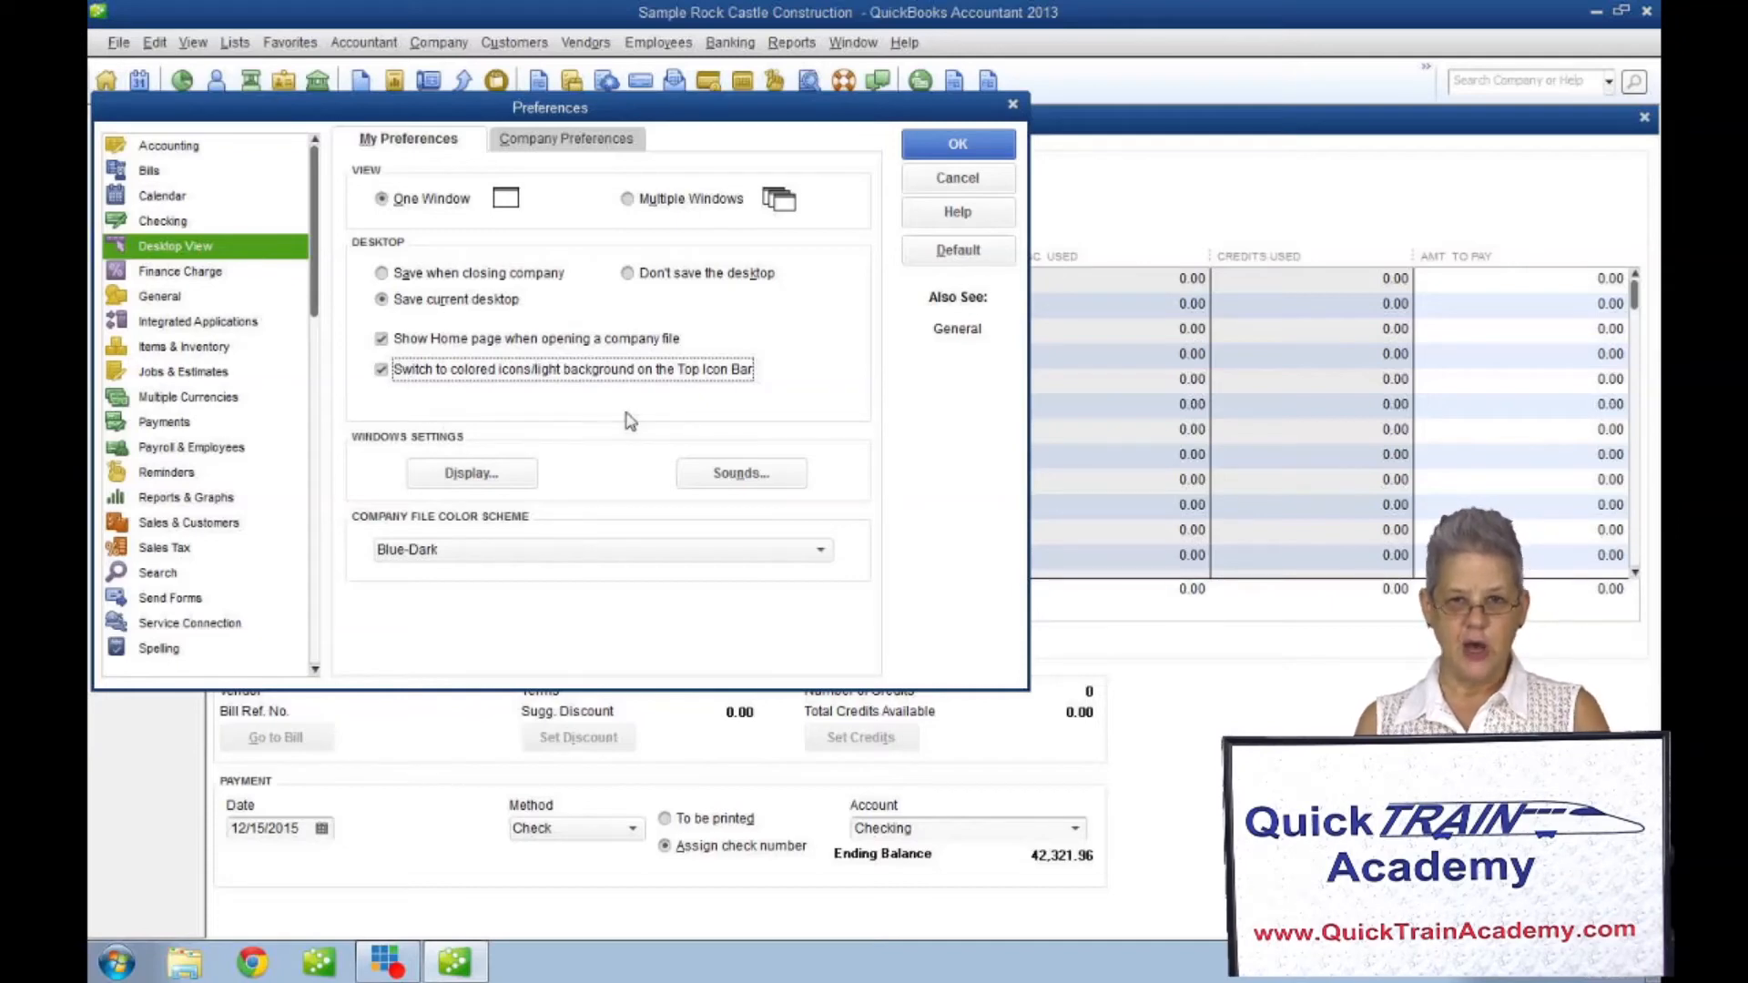
pyautogui.moveTo(639, 425)
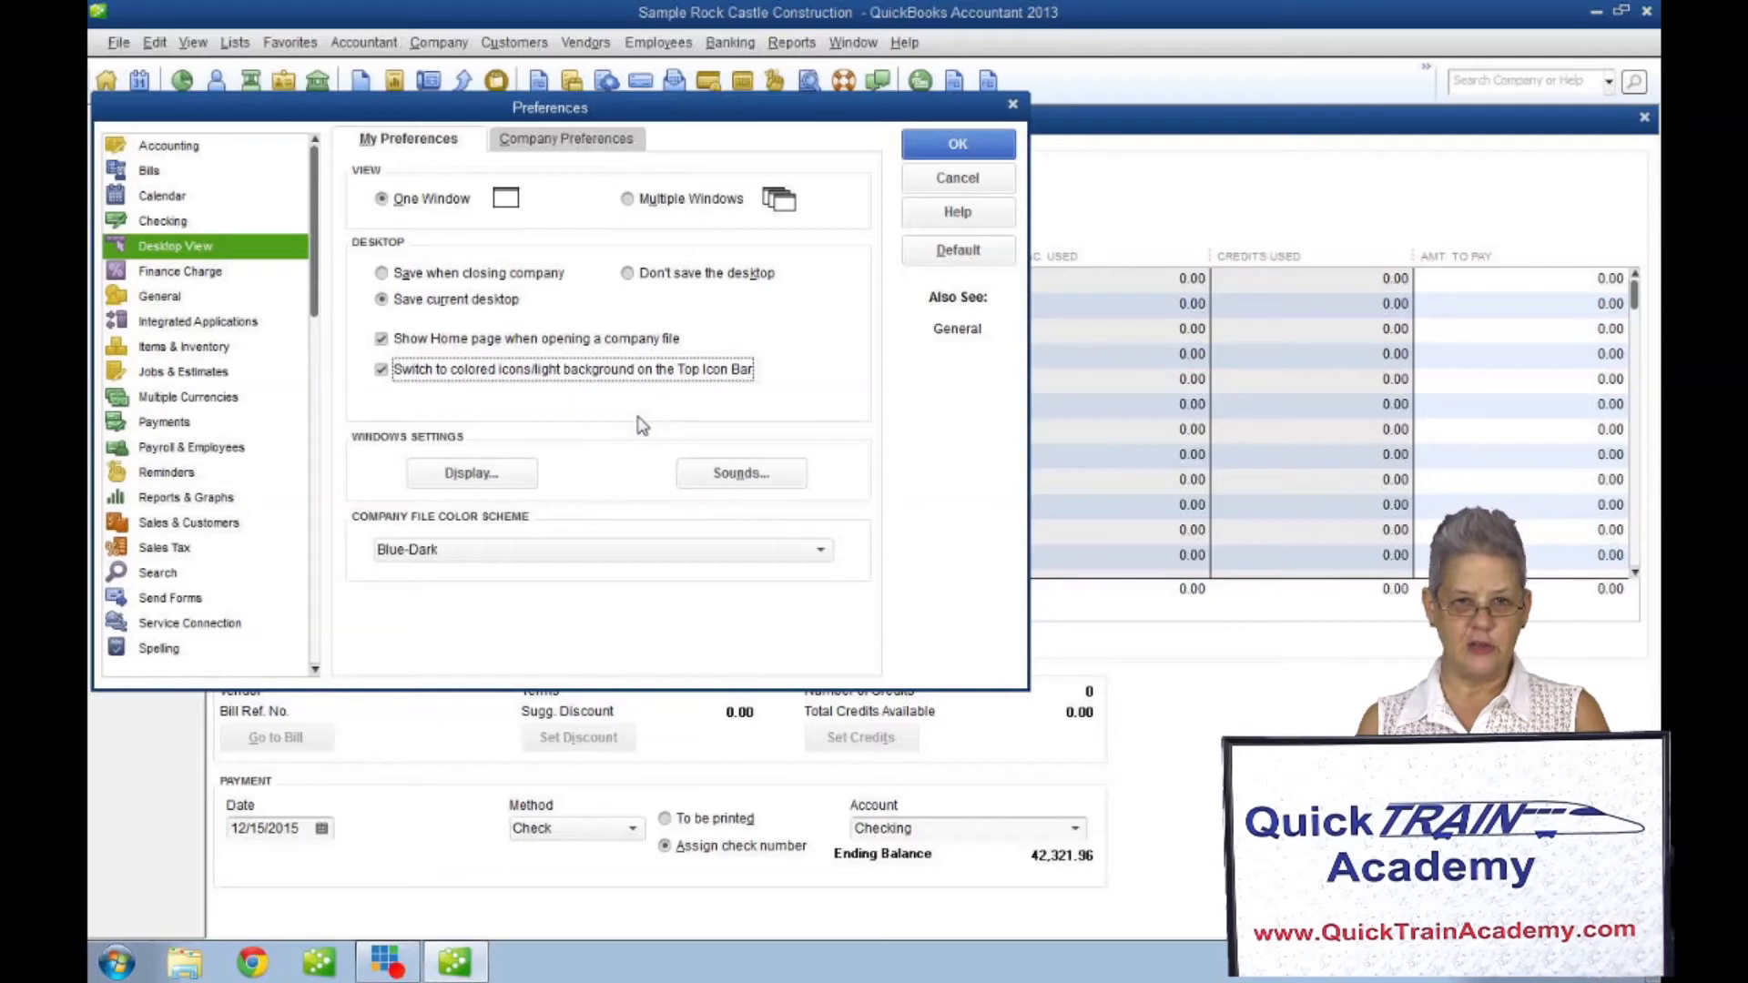
pyautogui.moveTo(620, 511)
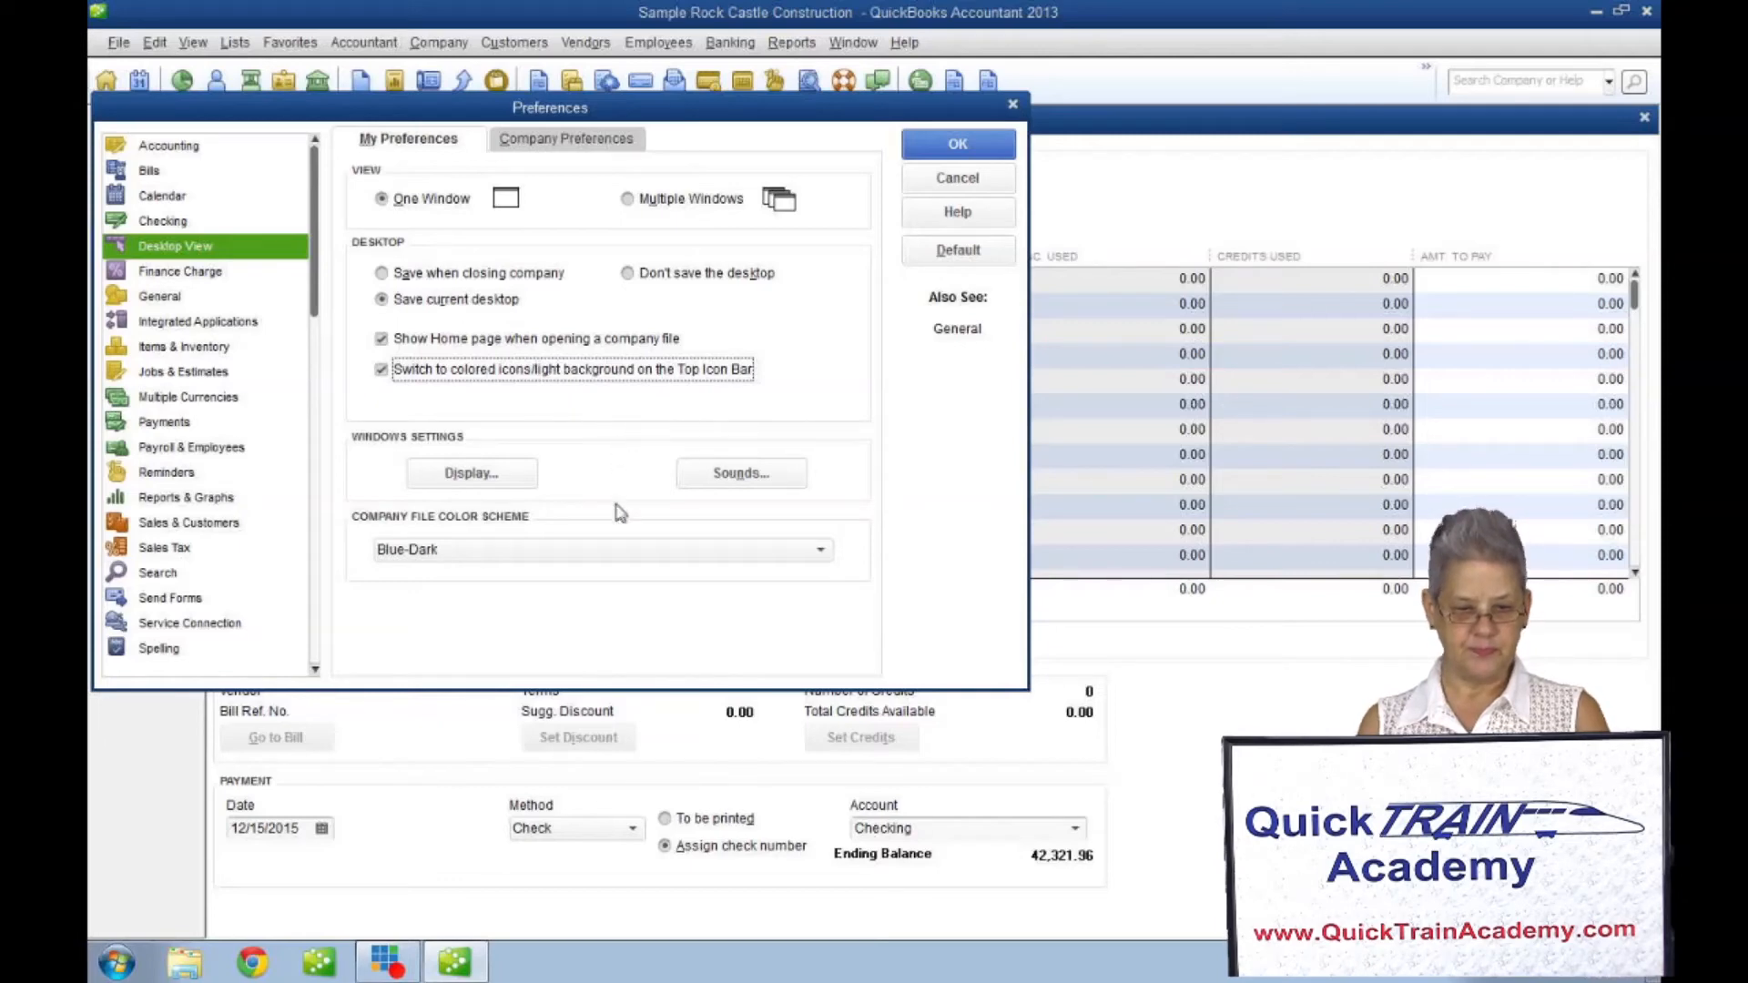
pyautogui.click(820, 548)
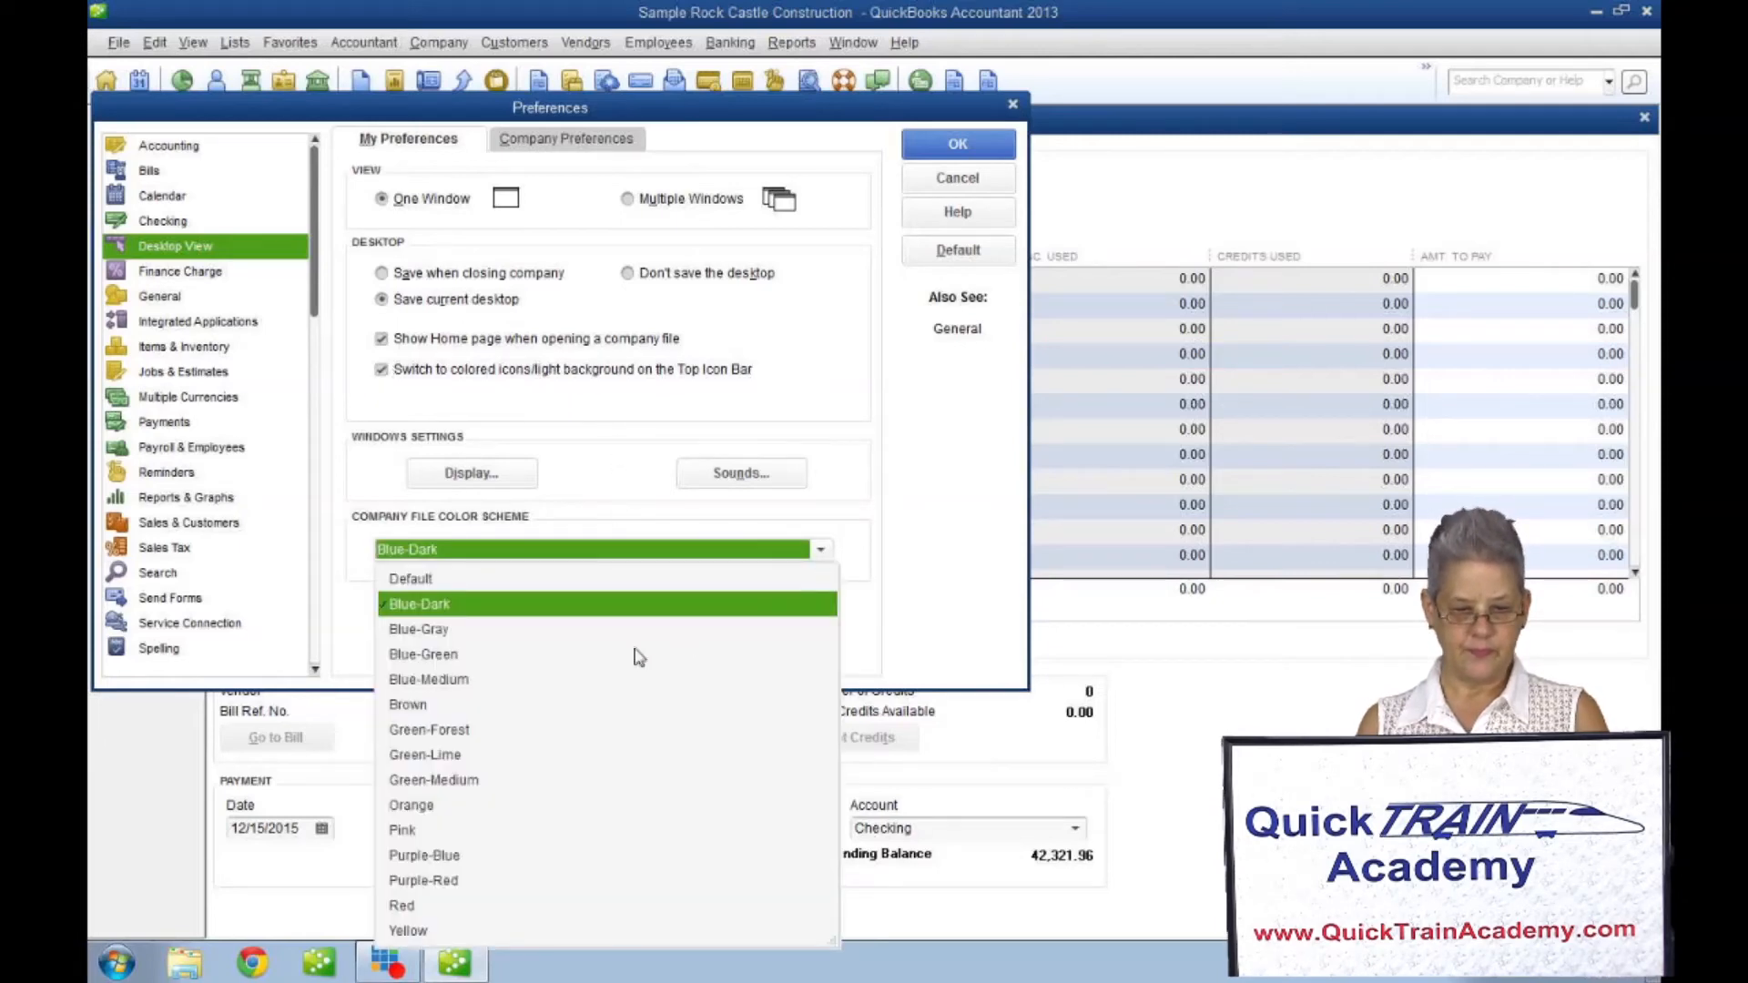
pyautogui.click(428, 679)
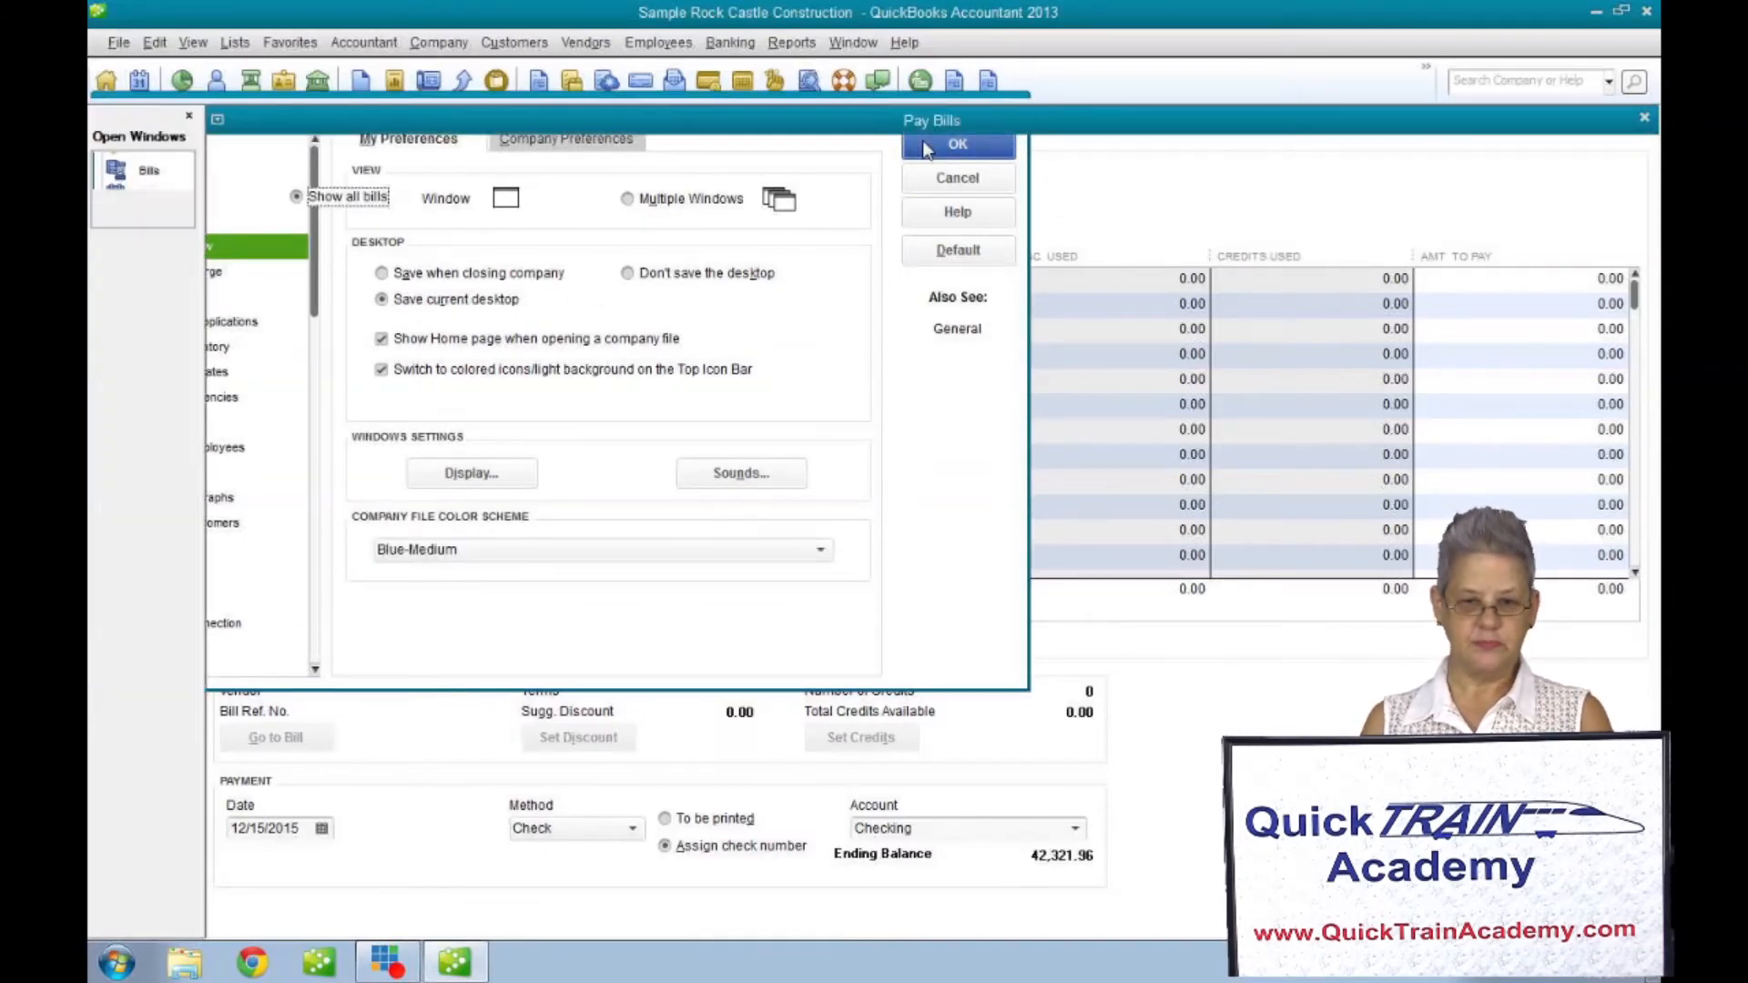
pyautogui.click(957, 144)
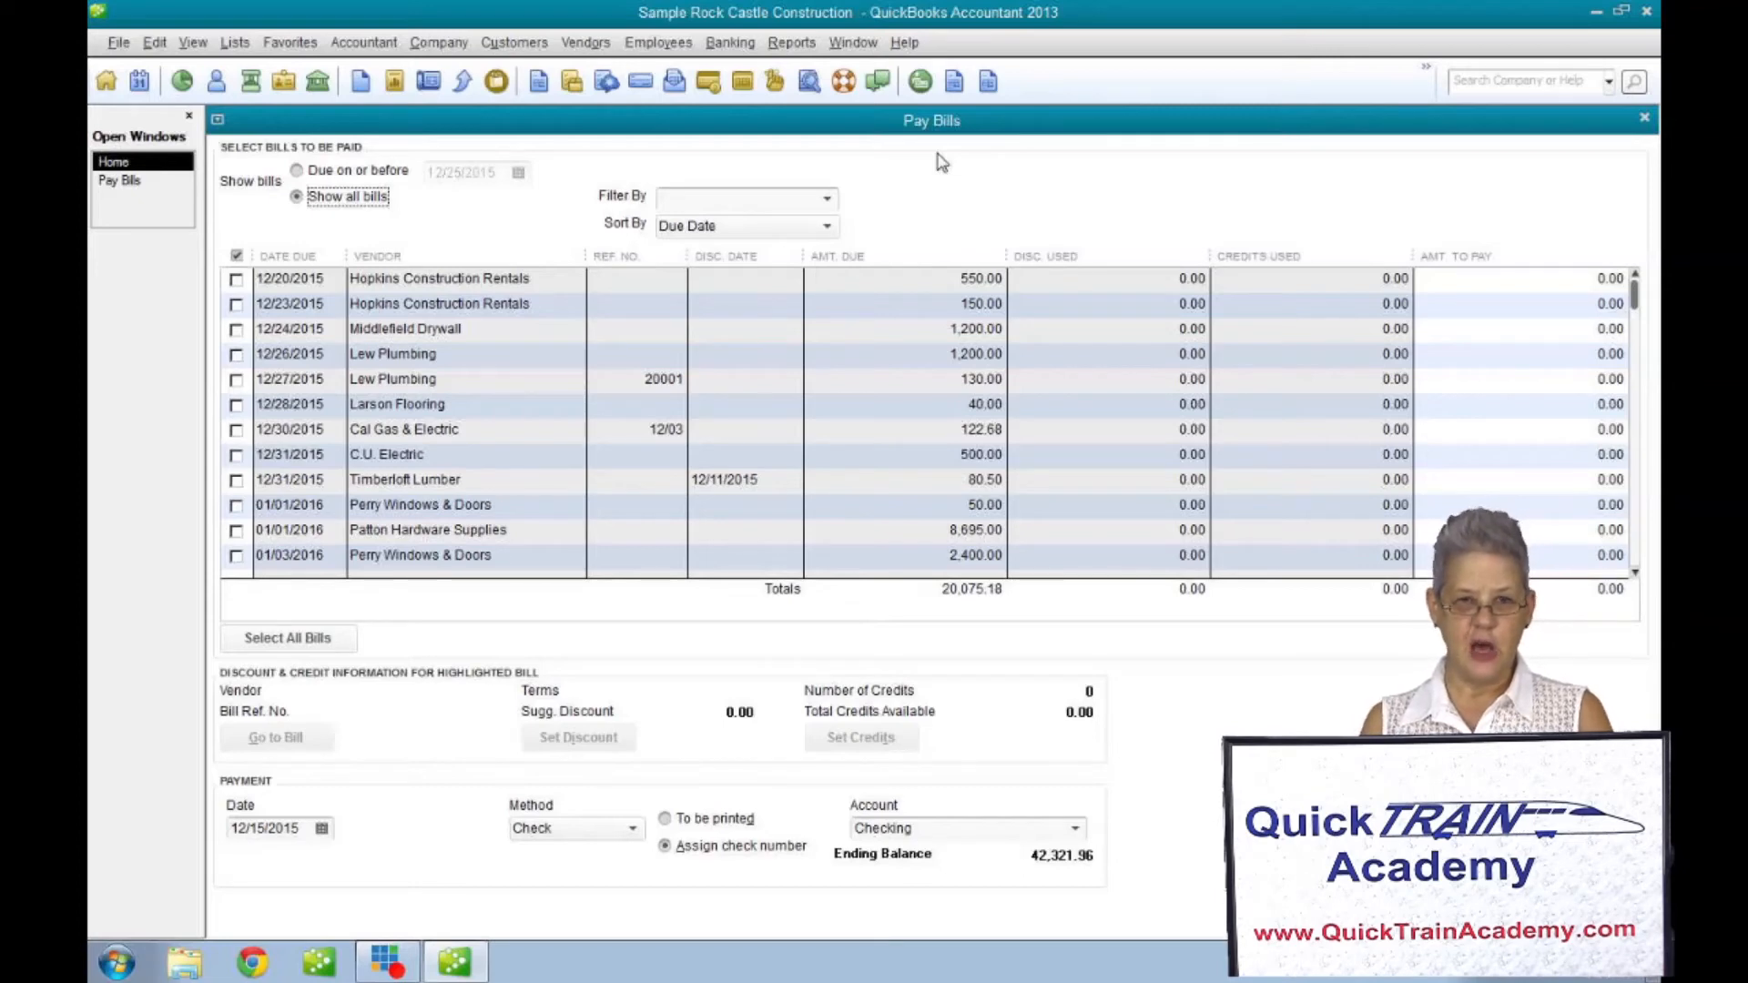
pyautogui.moveTo(989, 154)
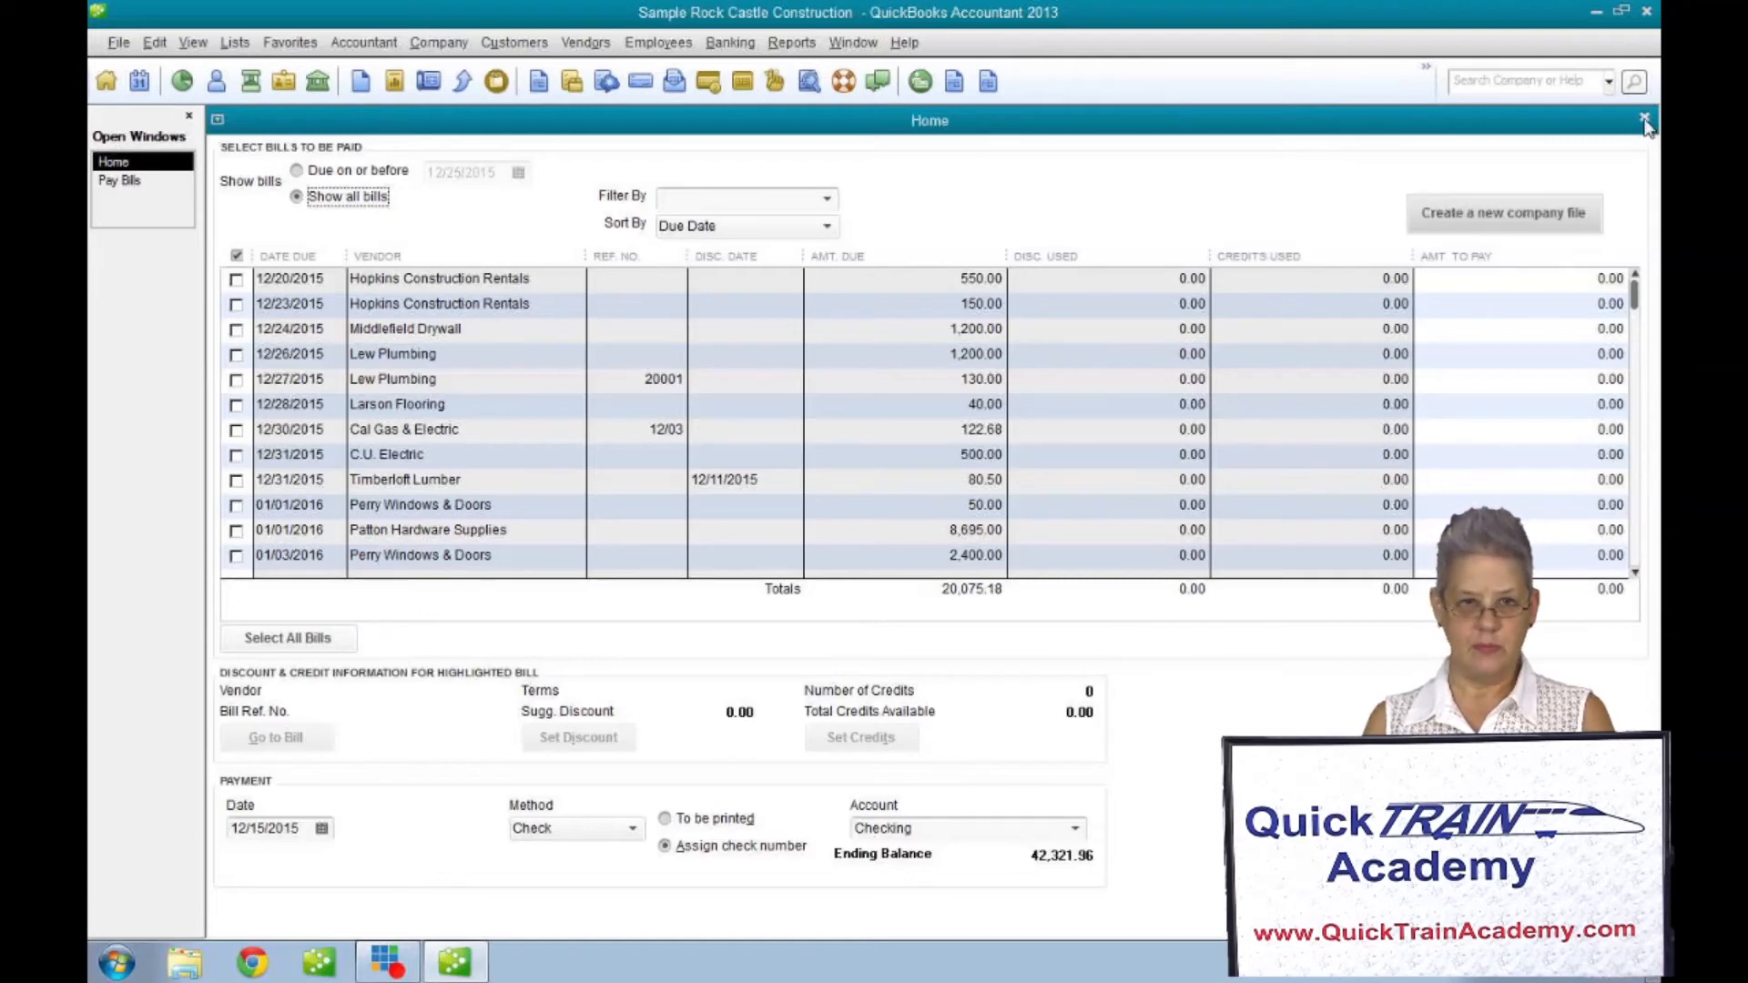
# Close the Pay Bills window with its top-right X, leaving the Home page.
pyautogui.click(1643, 119)
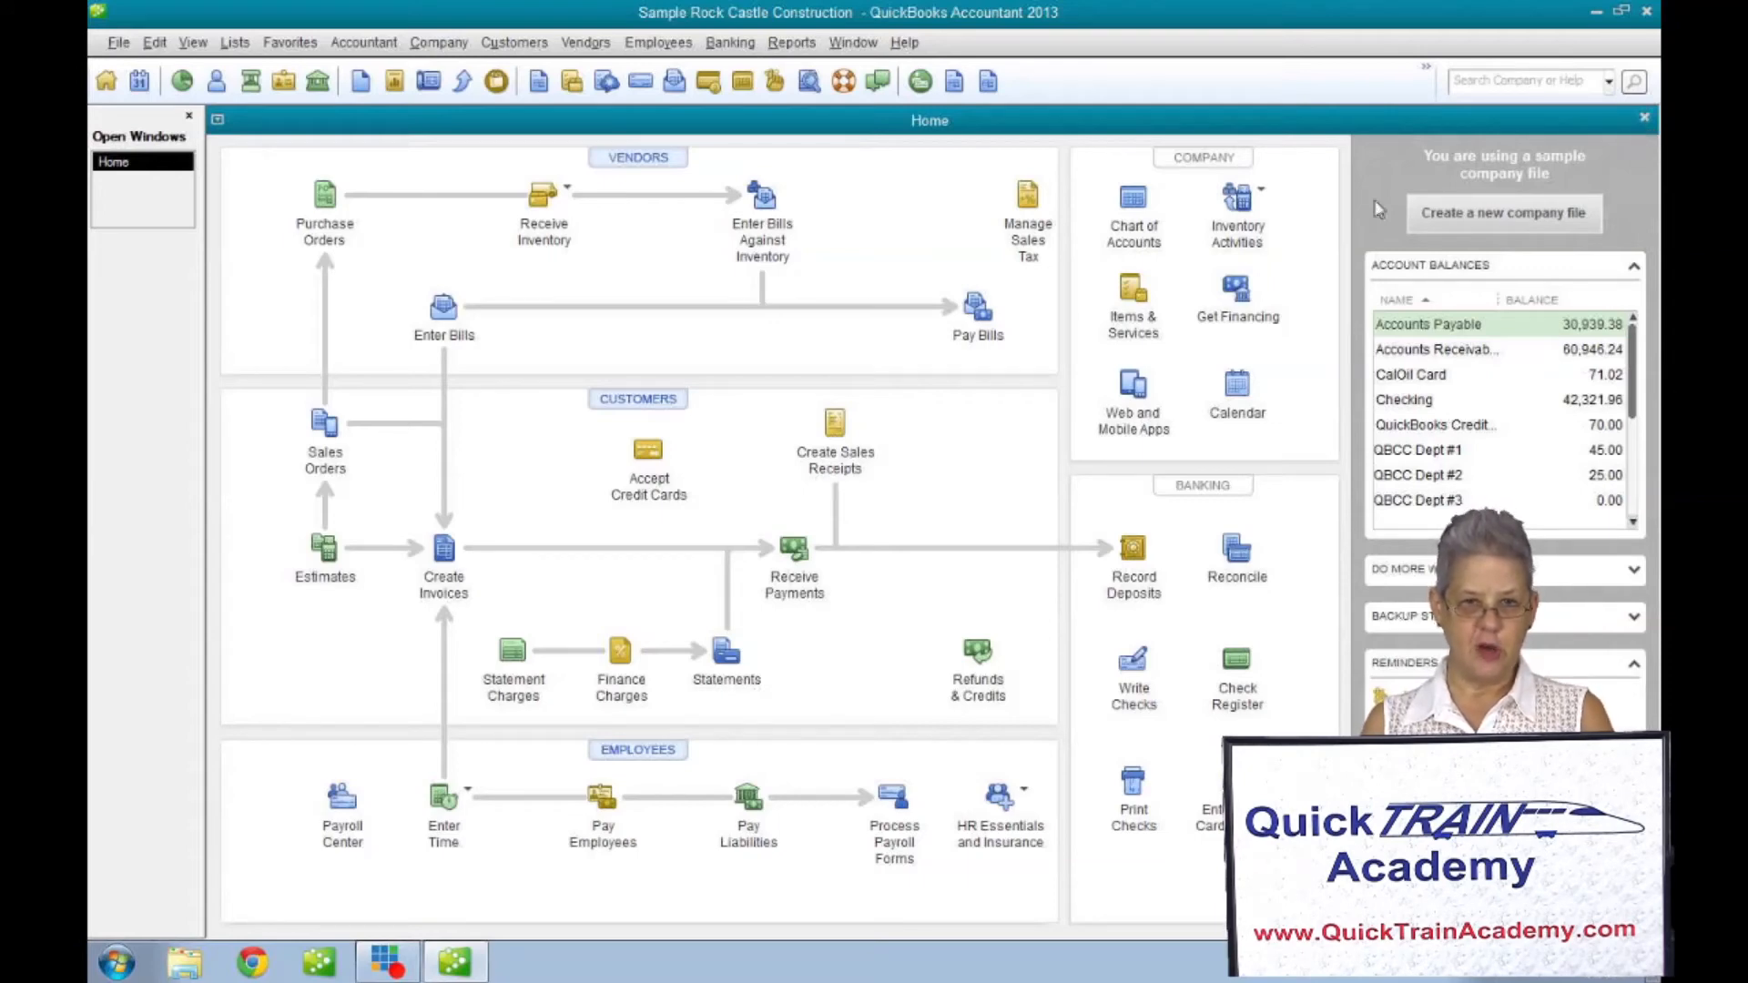
pyautogui.moveTo(187, 391)
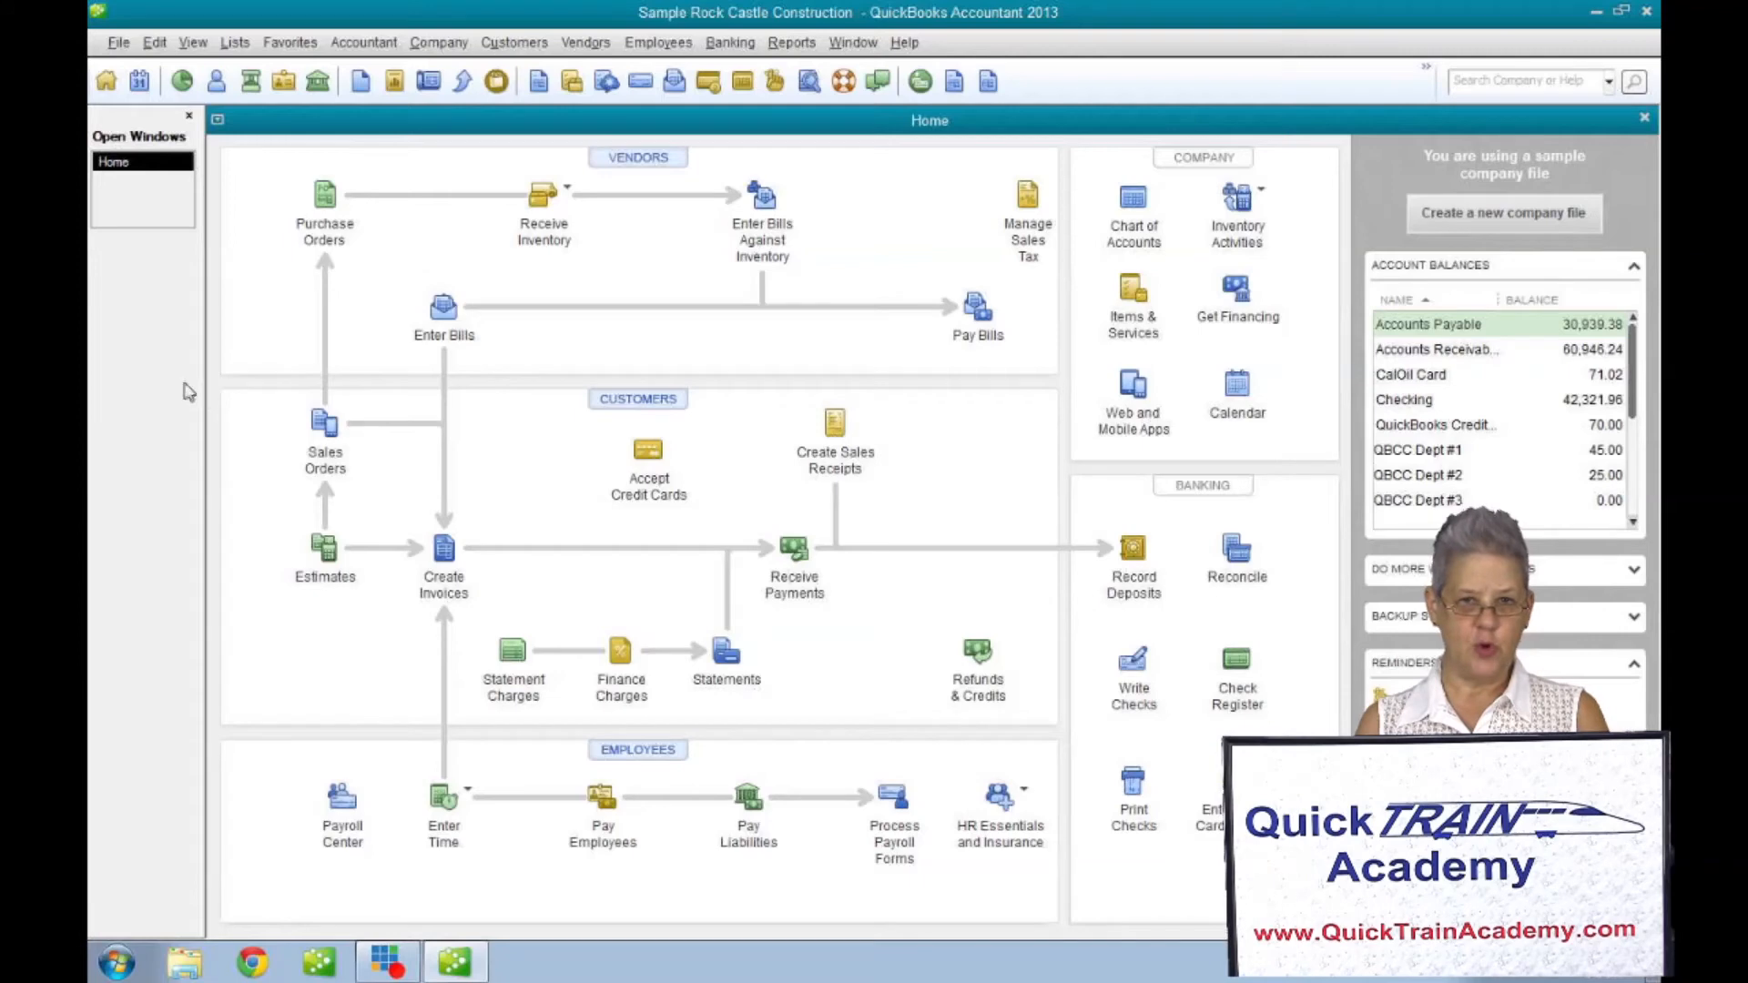
pyautogui.moveTo(167, 360)
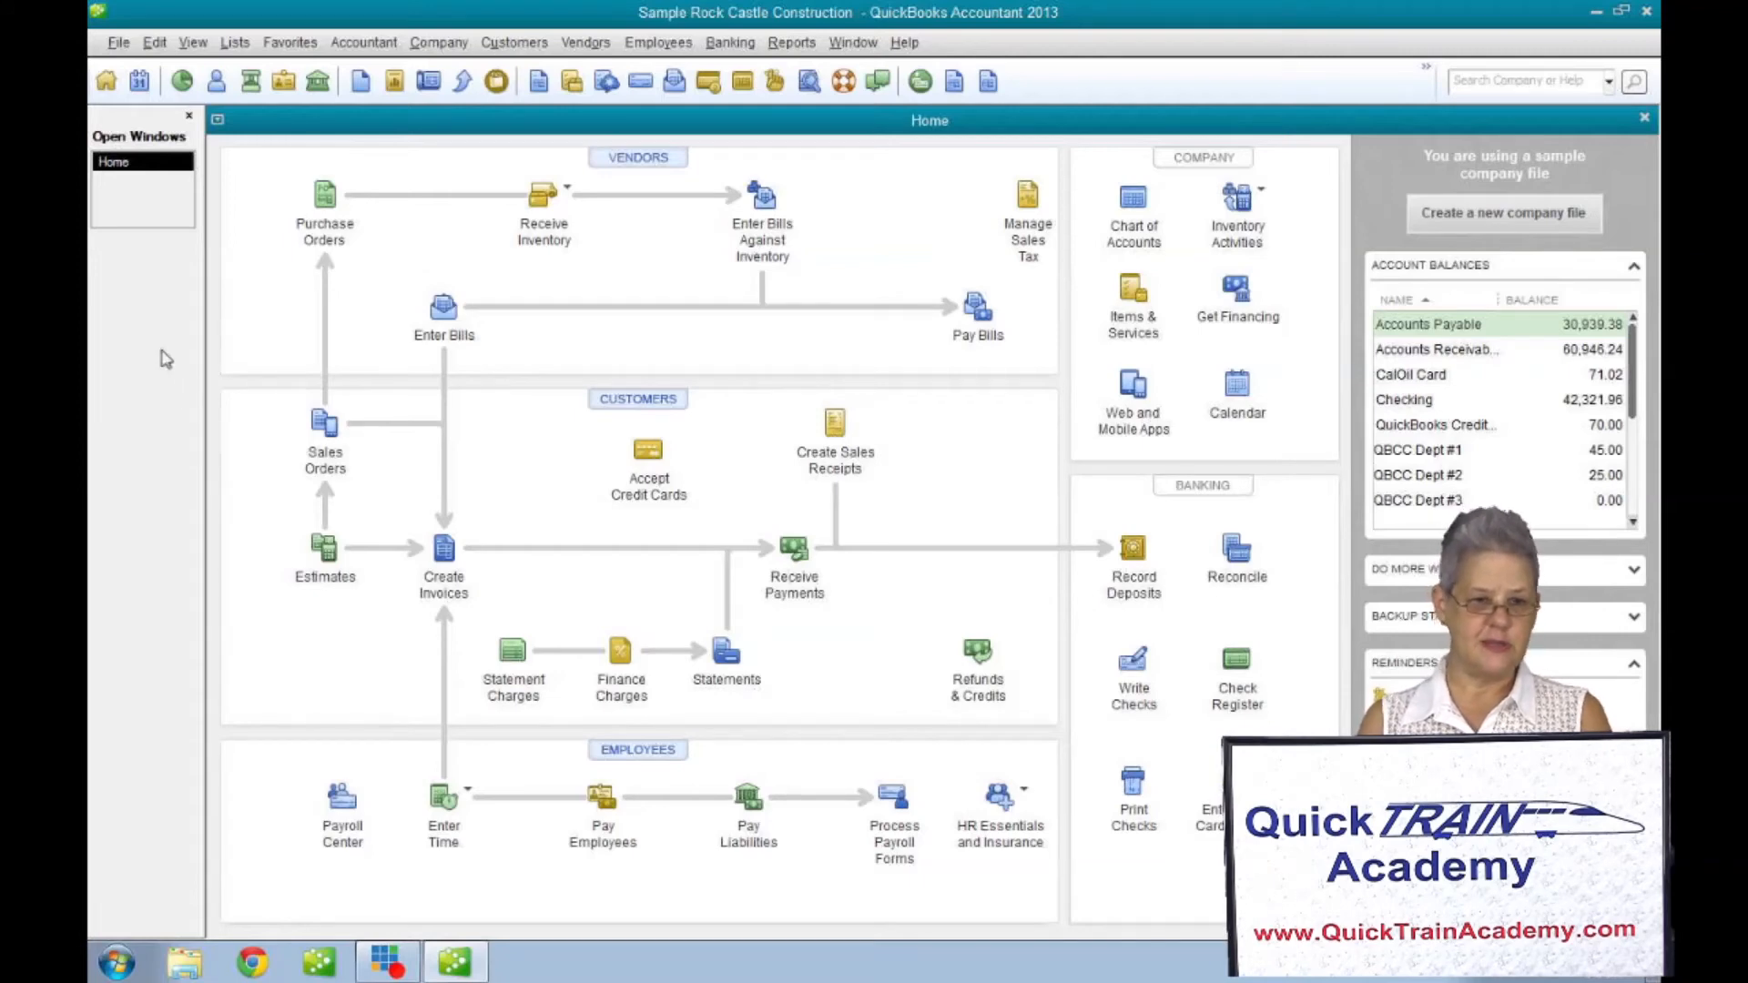
# Set Payroll & Employees company preferences to No payroll and accept closing all windows.
pyautogui.click(153, 43)
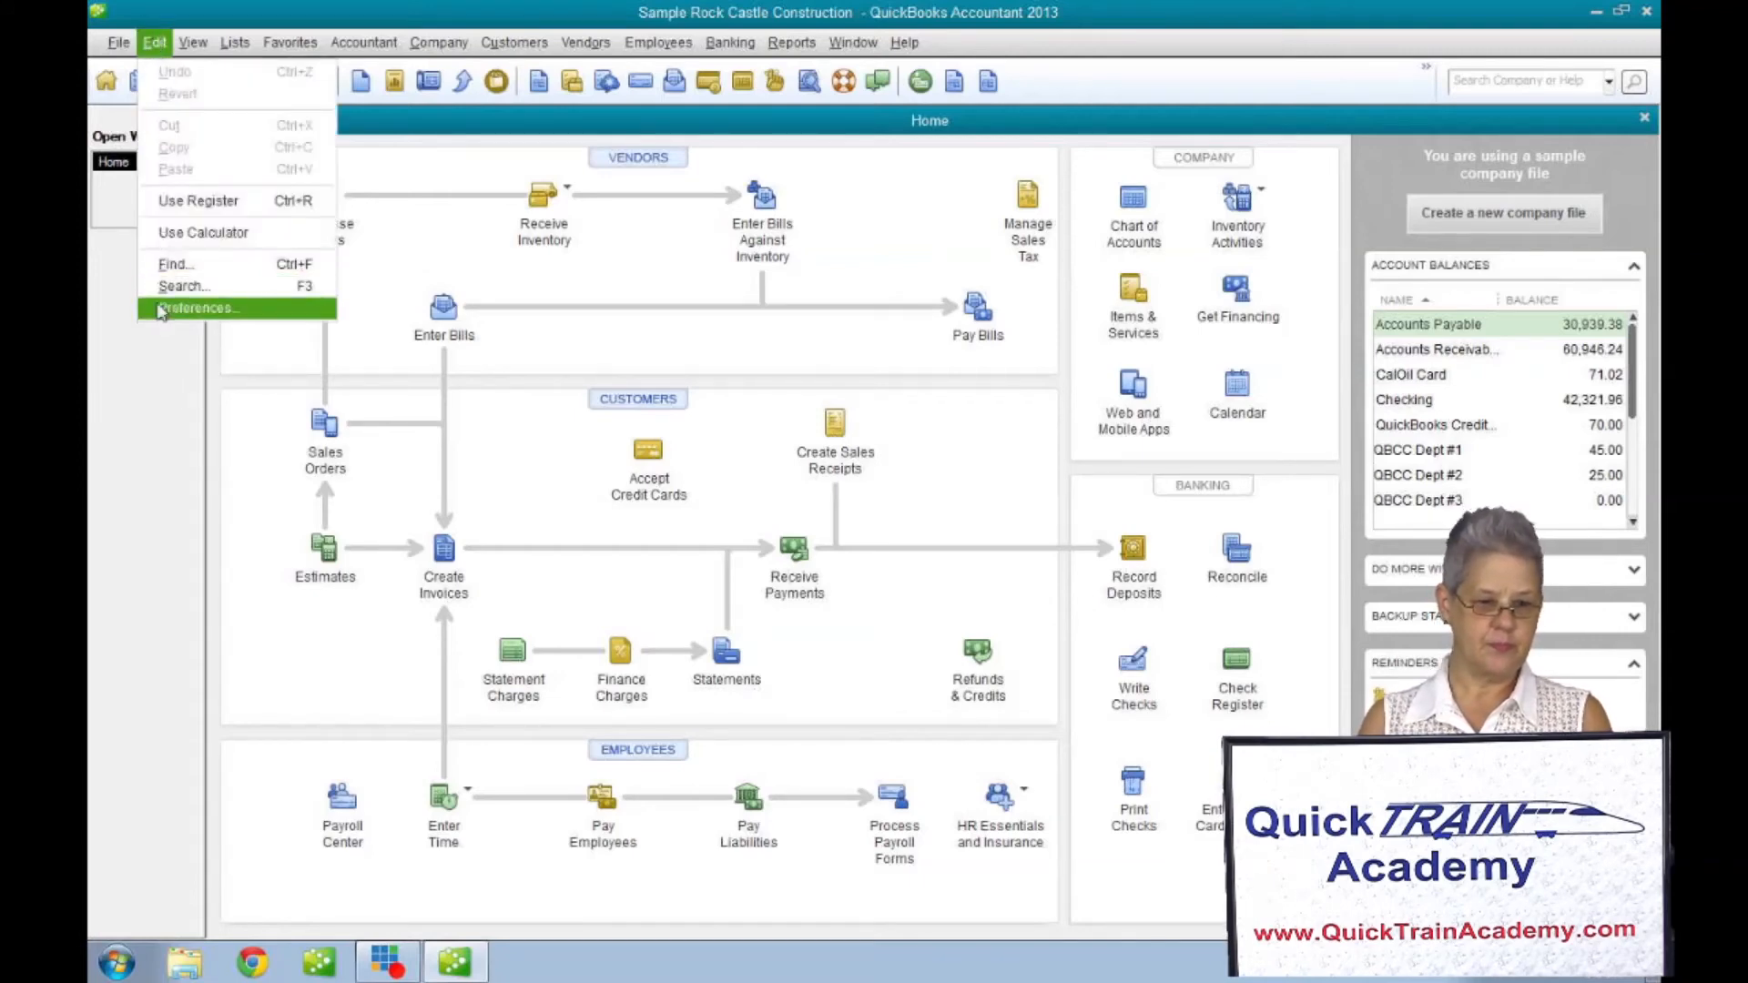
pyautogui.click(199, 308)
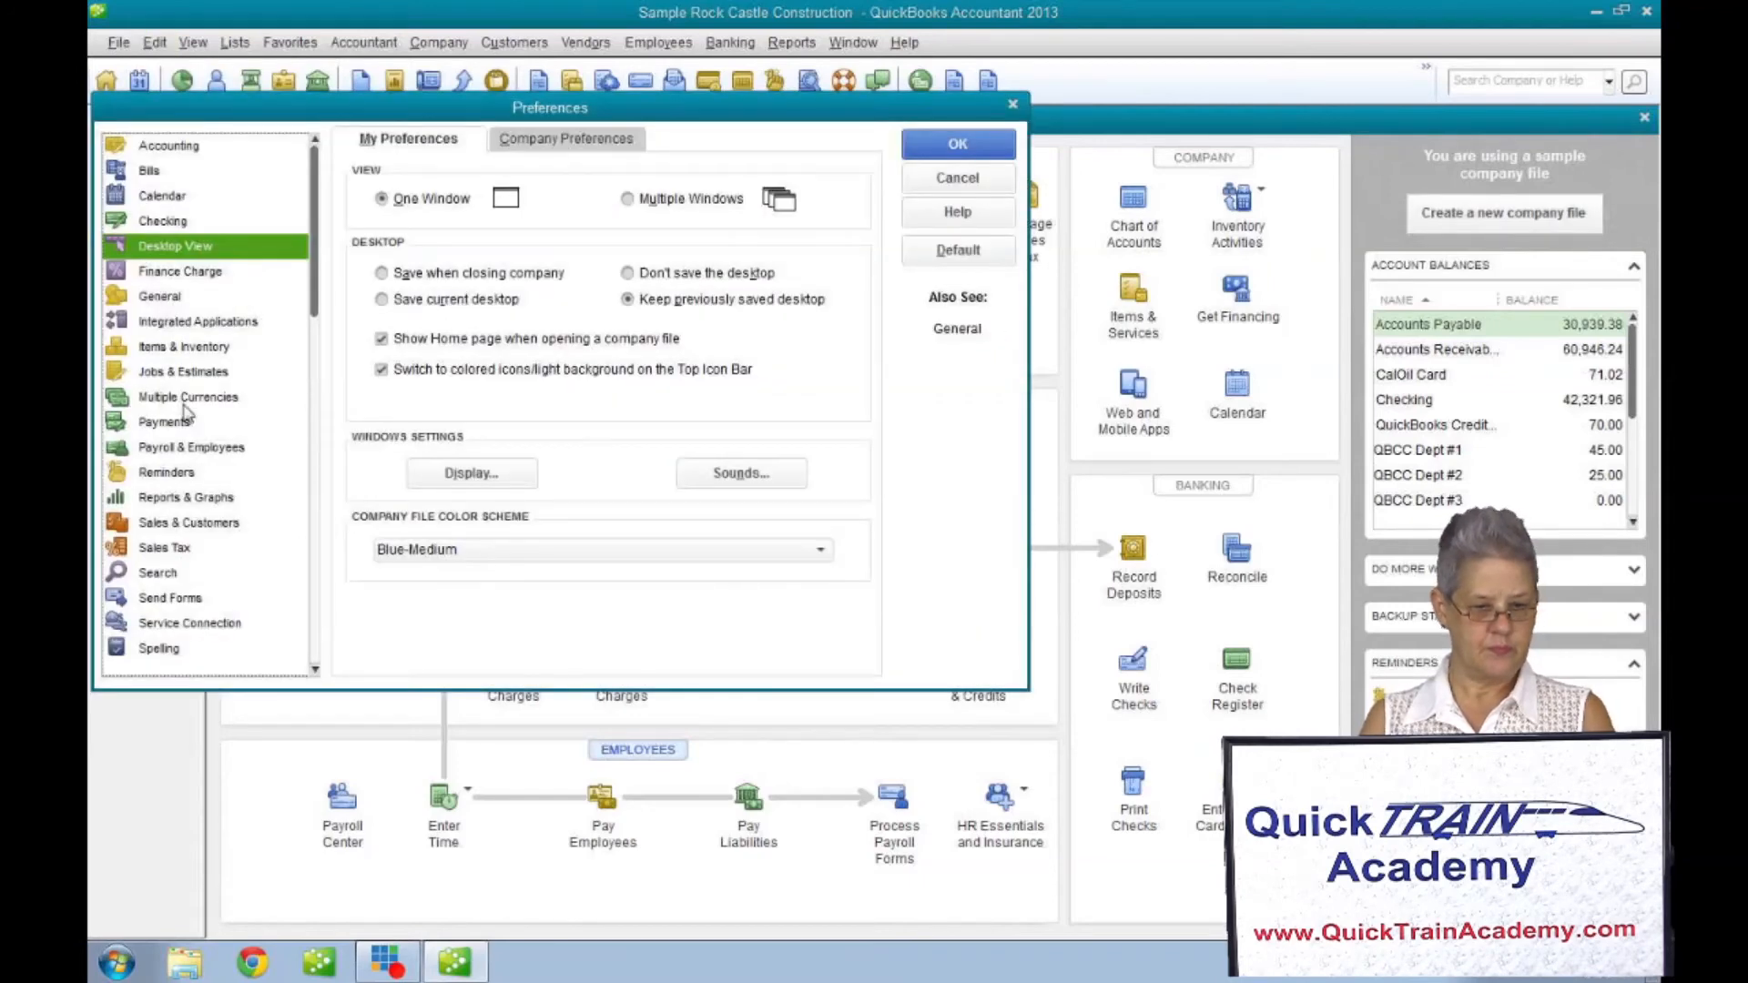
pyautogui.click(190, 446)
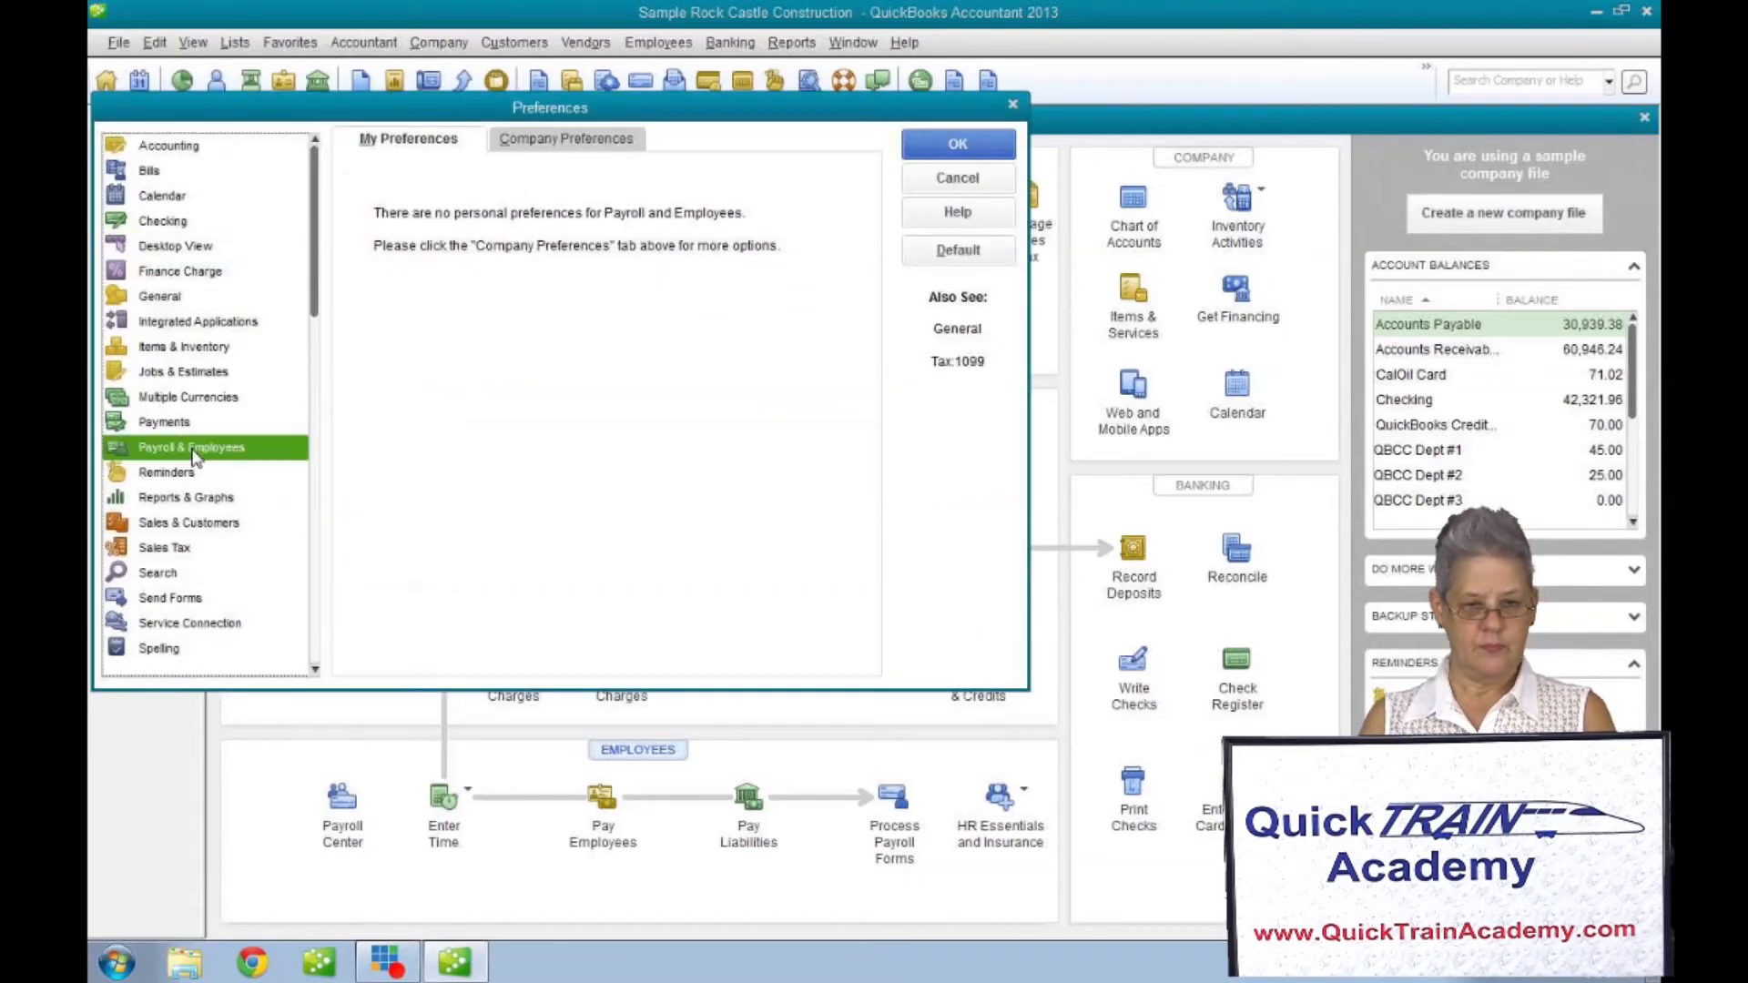
pyautogui.click(566, 139)
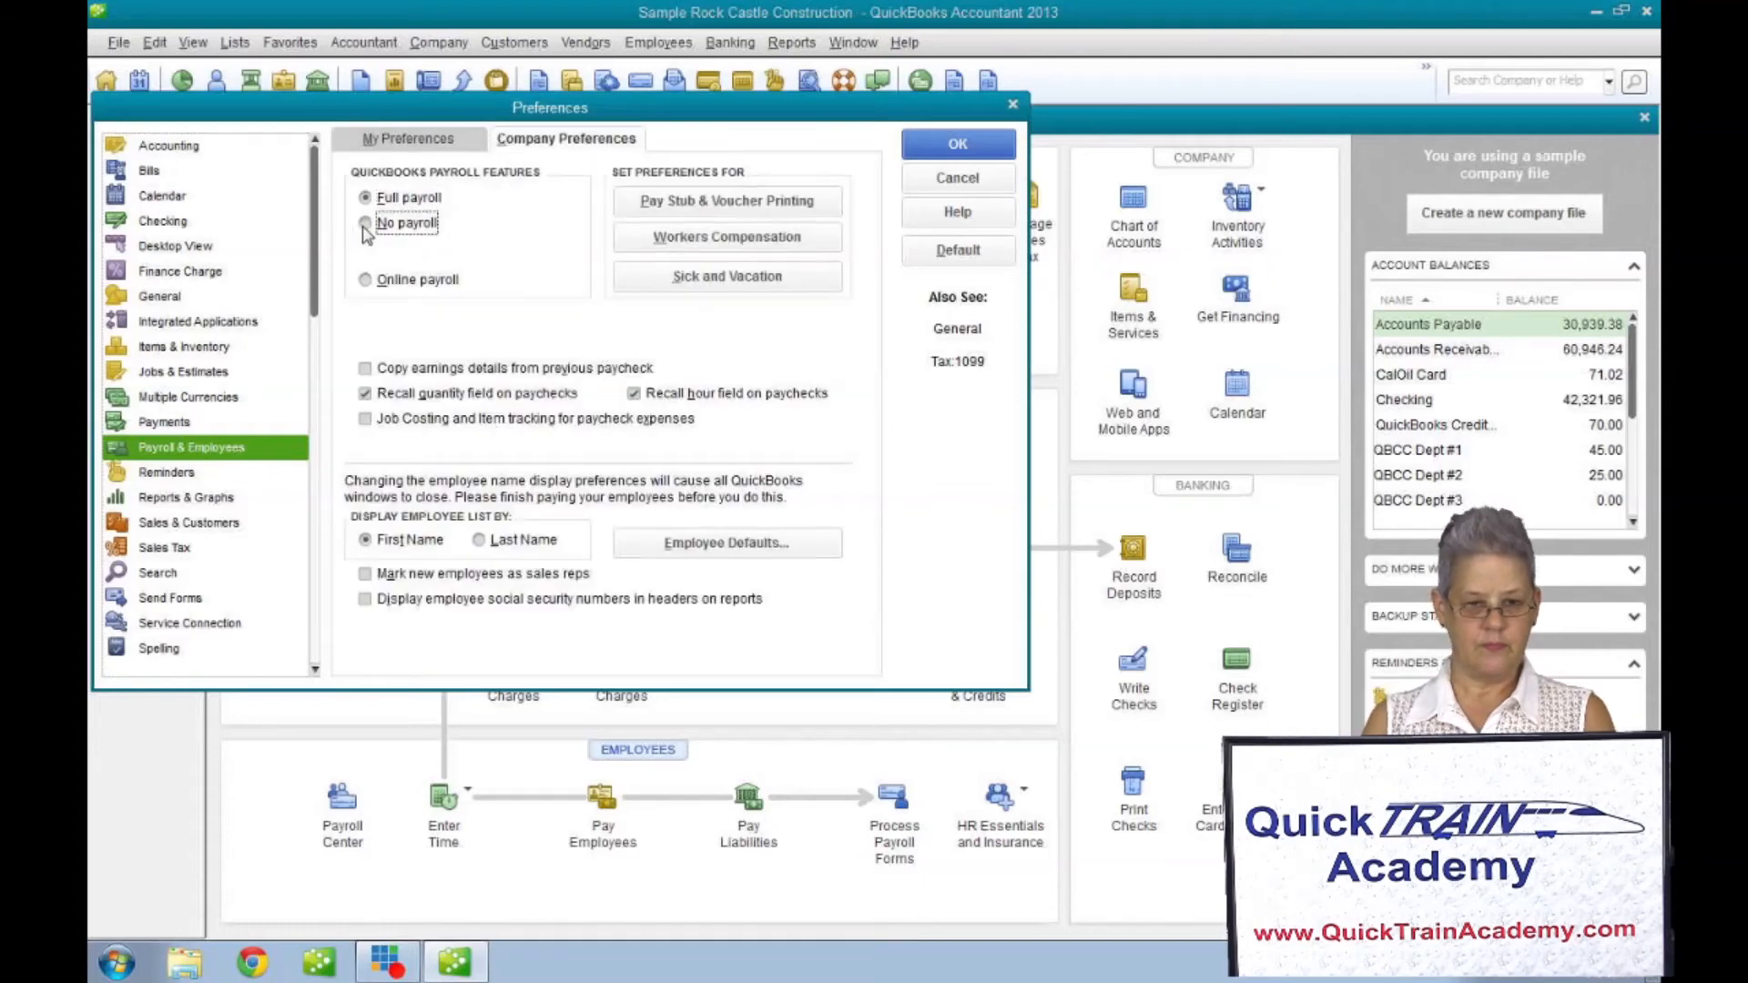
pyautogui.click(366, 222)
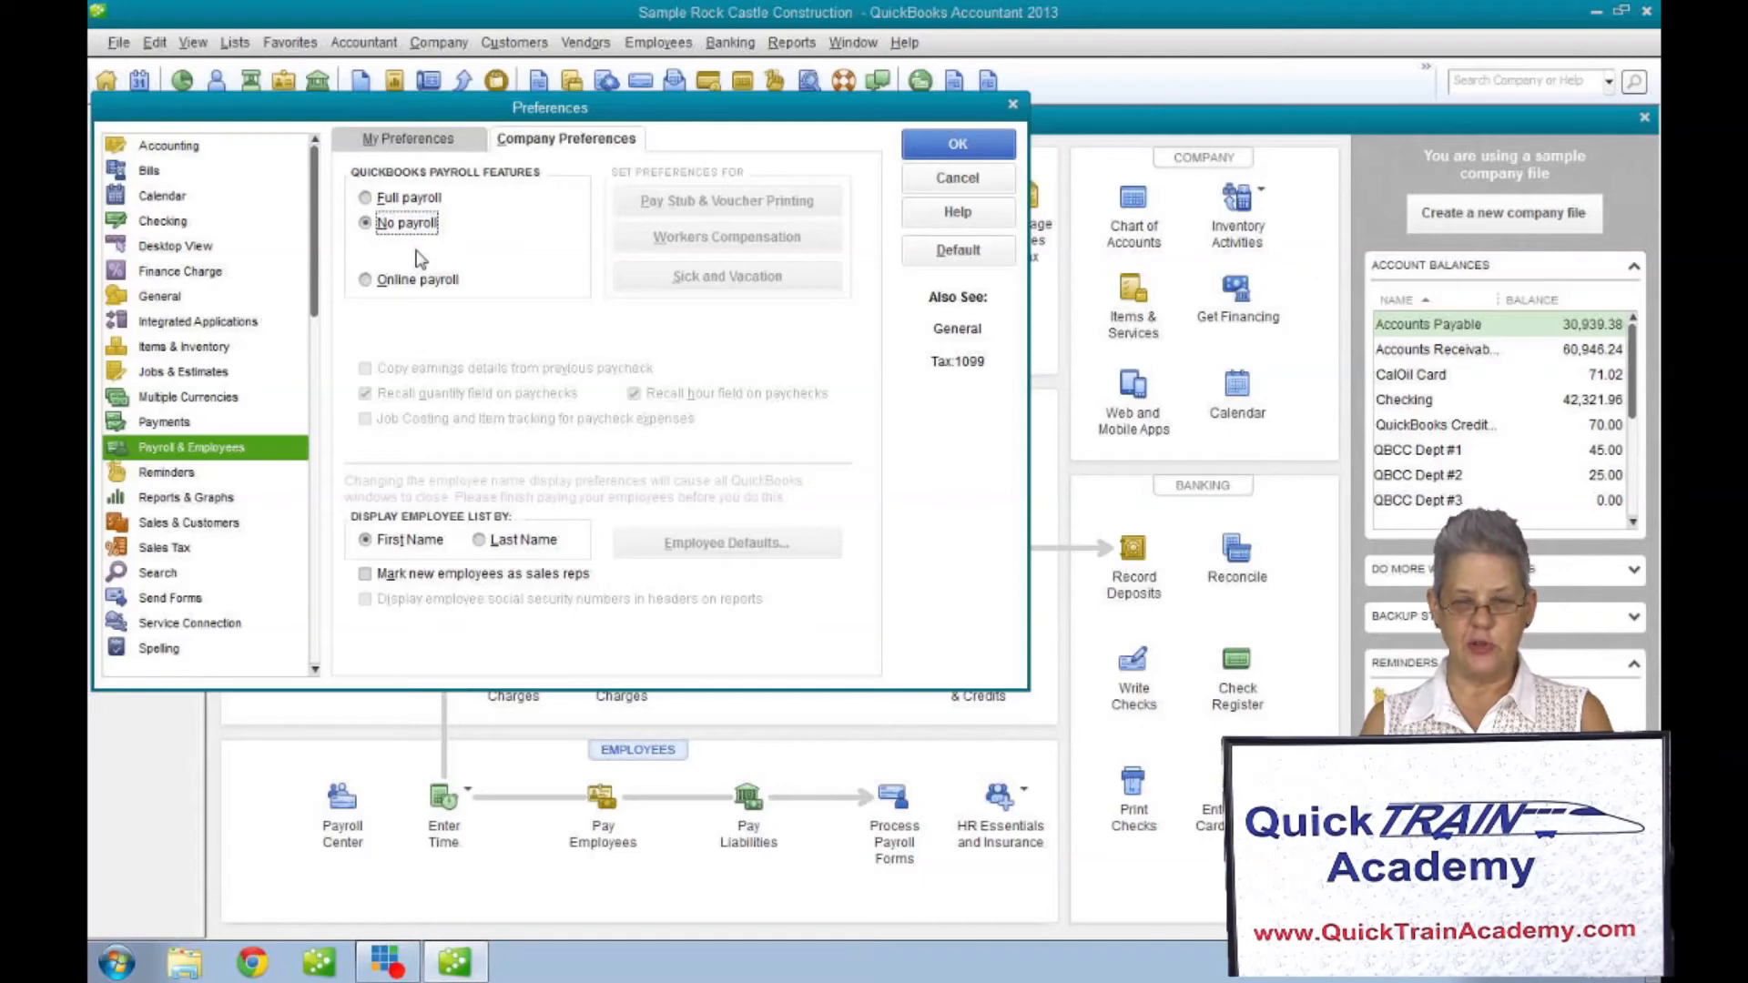
pyautogui.moveTo(956, 143)
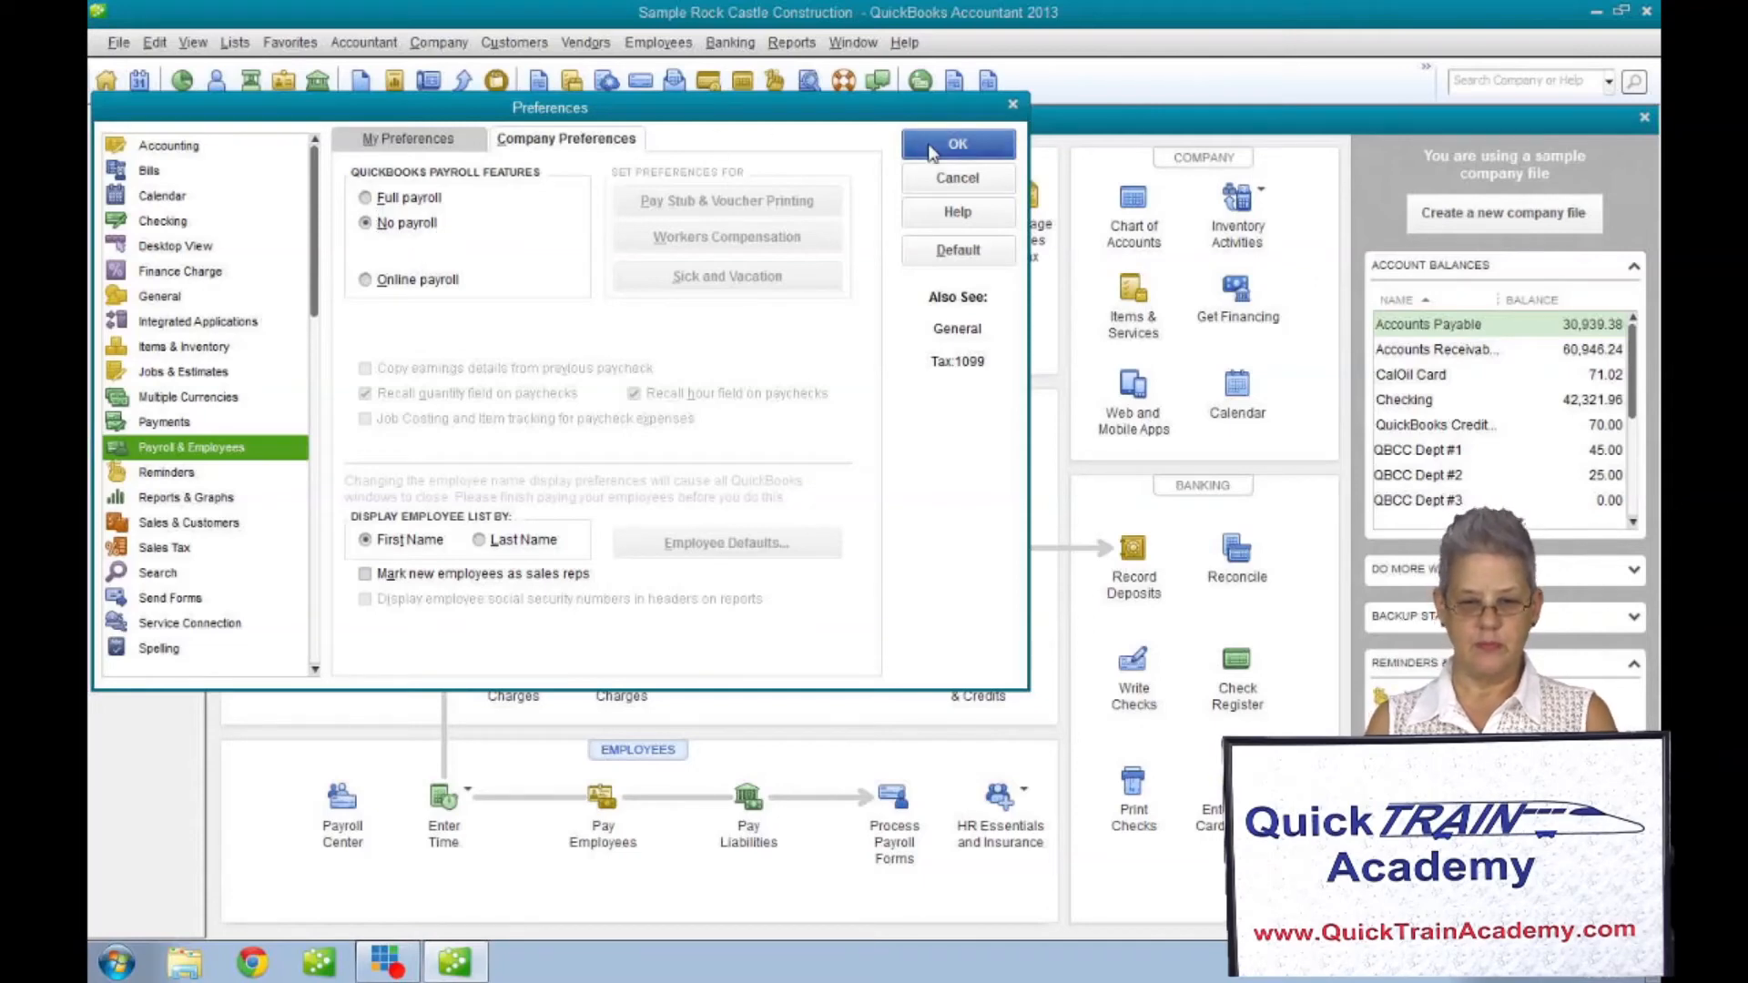
pyautogui.click(956, 143)
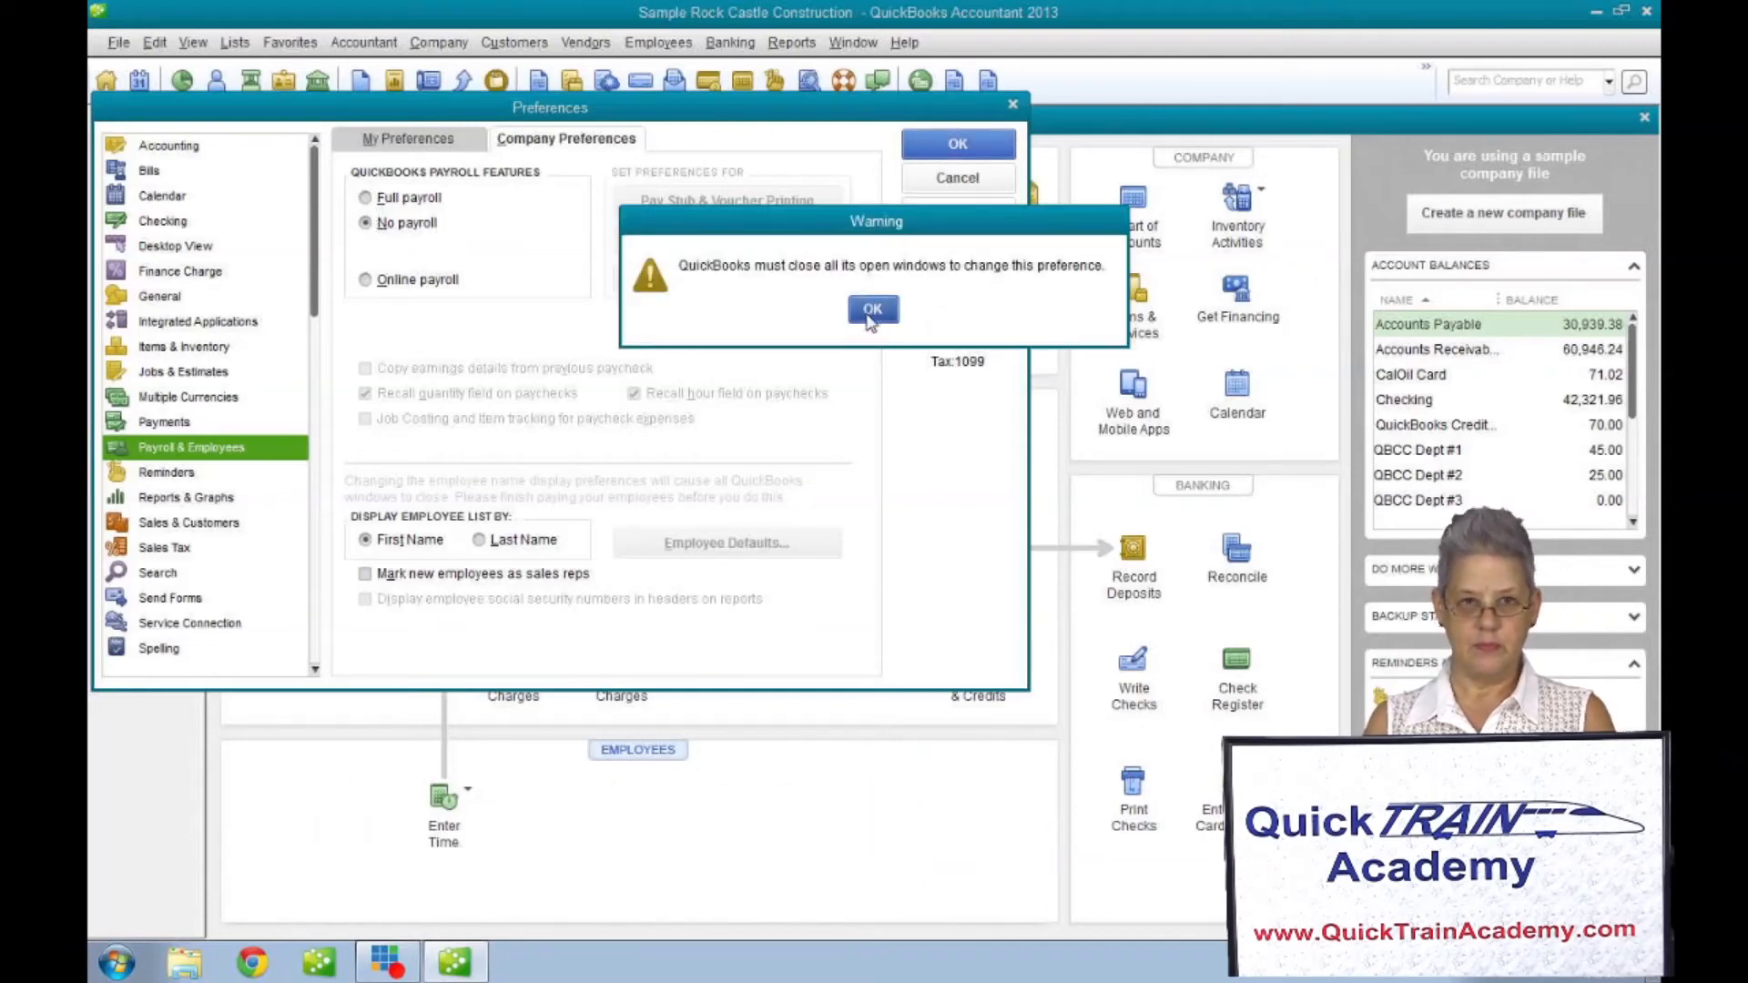
pyautogui.click(872, 309)
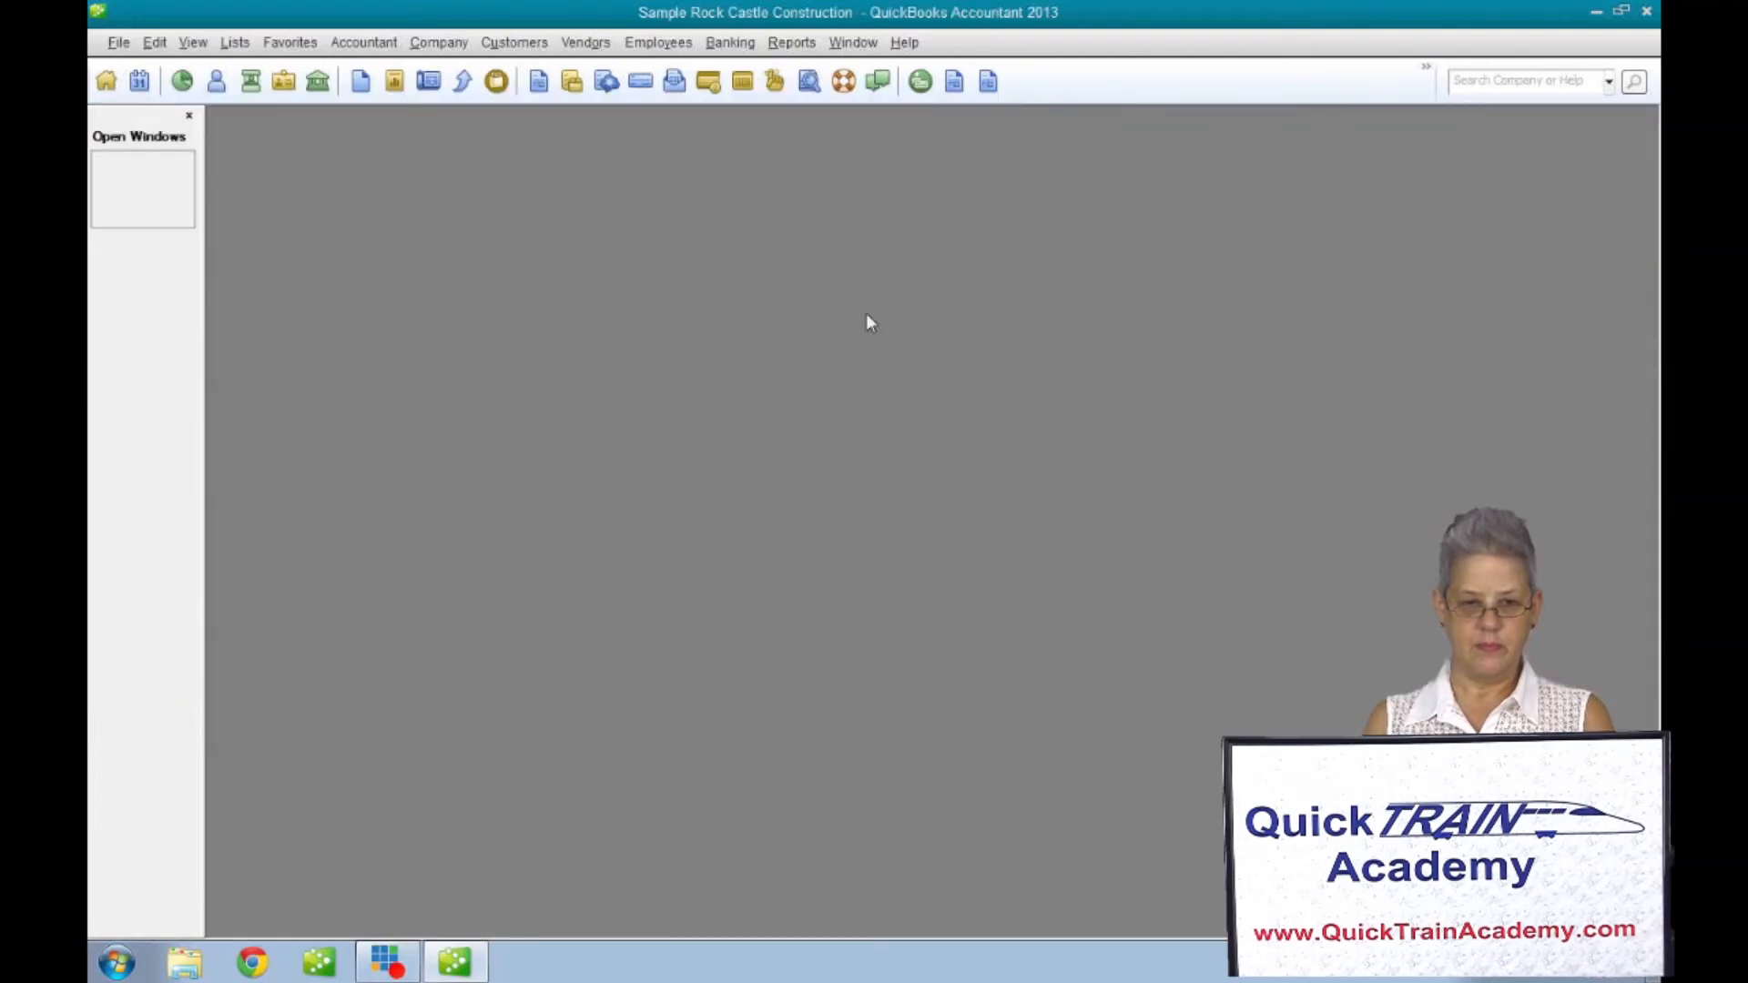
pyautogui.moveTo(856, 328)
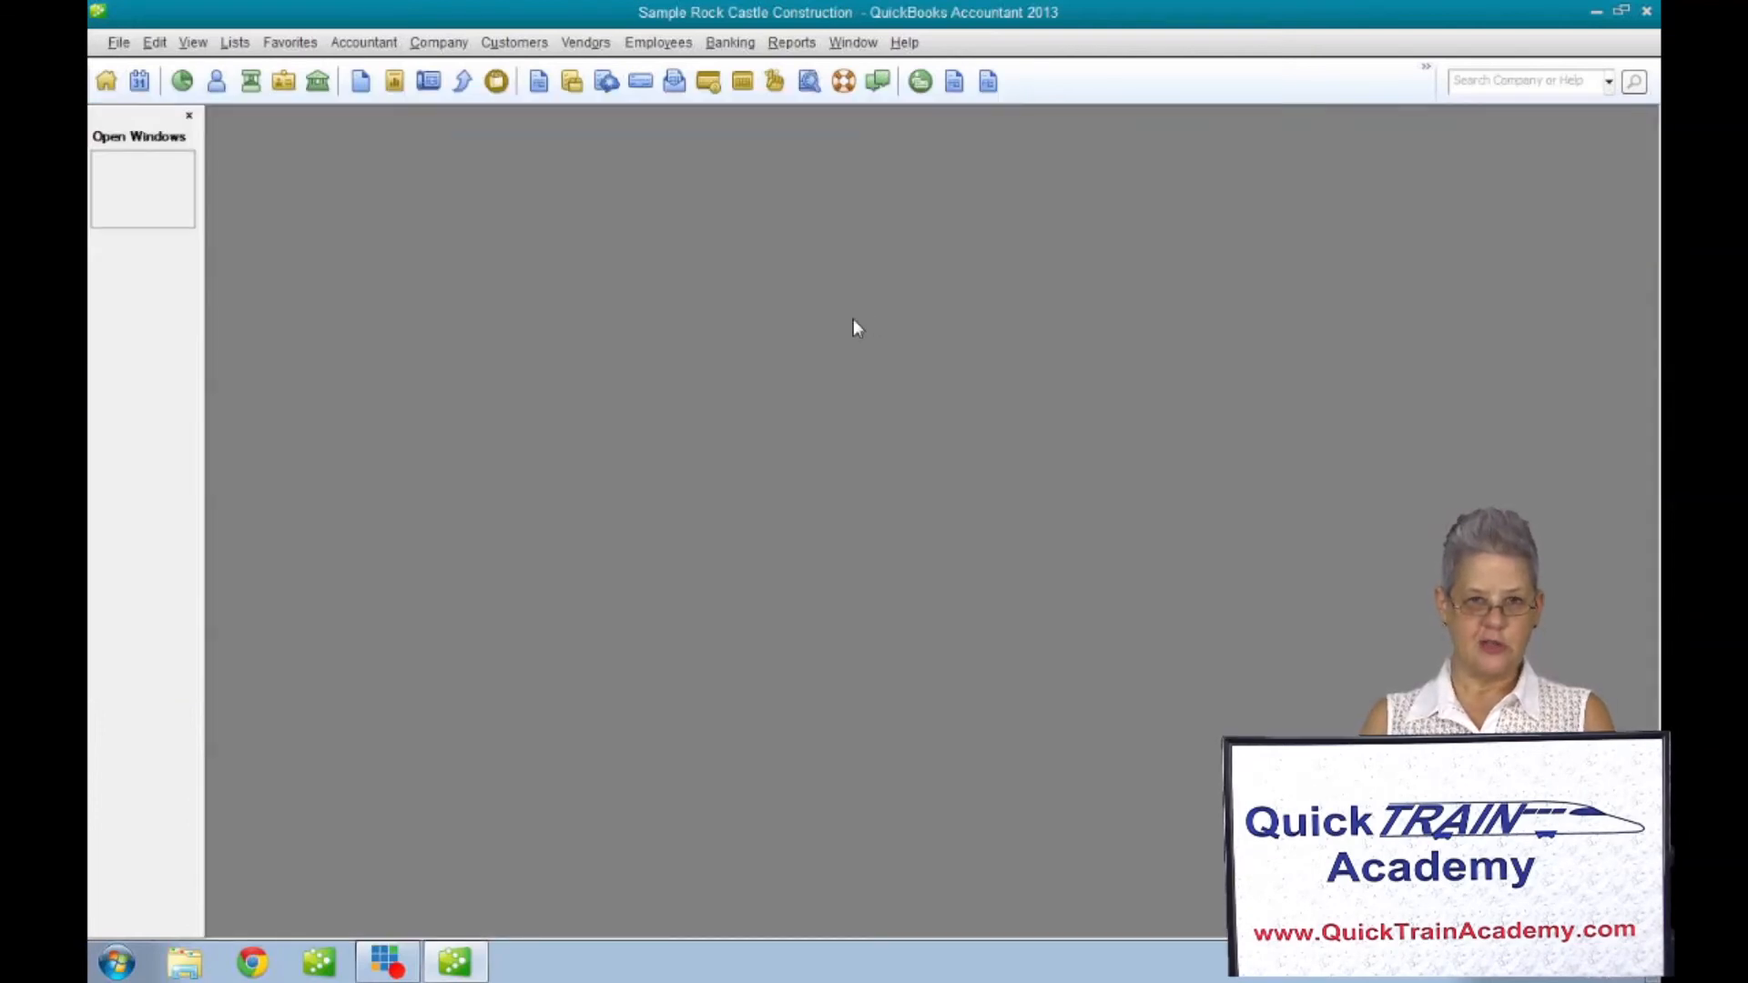
pyautogui.moveTo(774, 332)
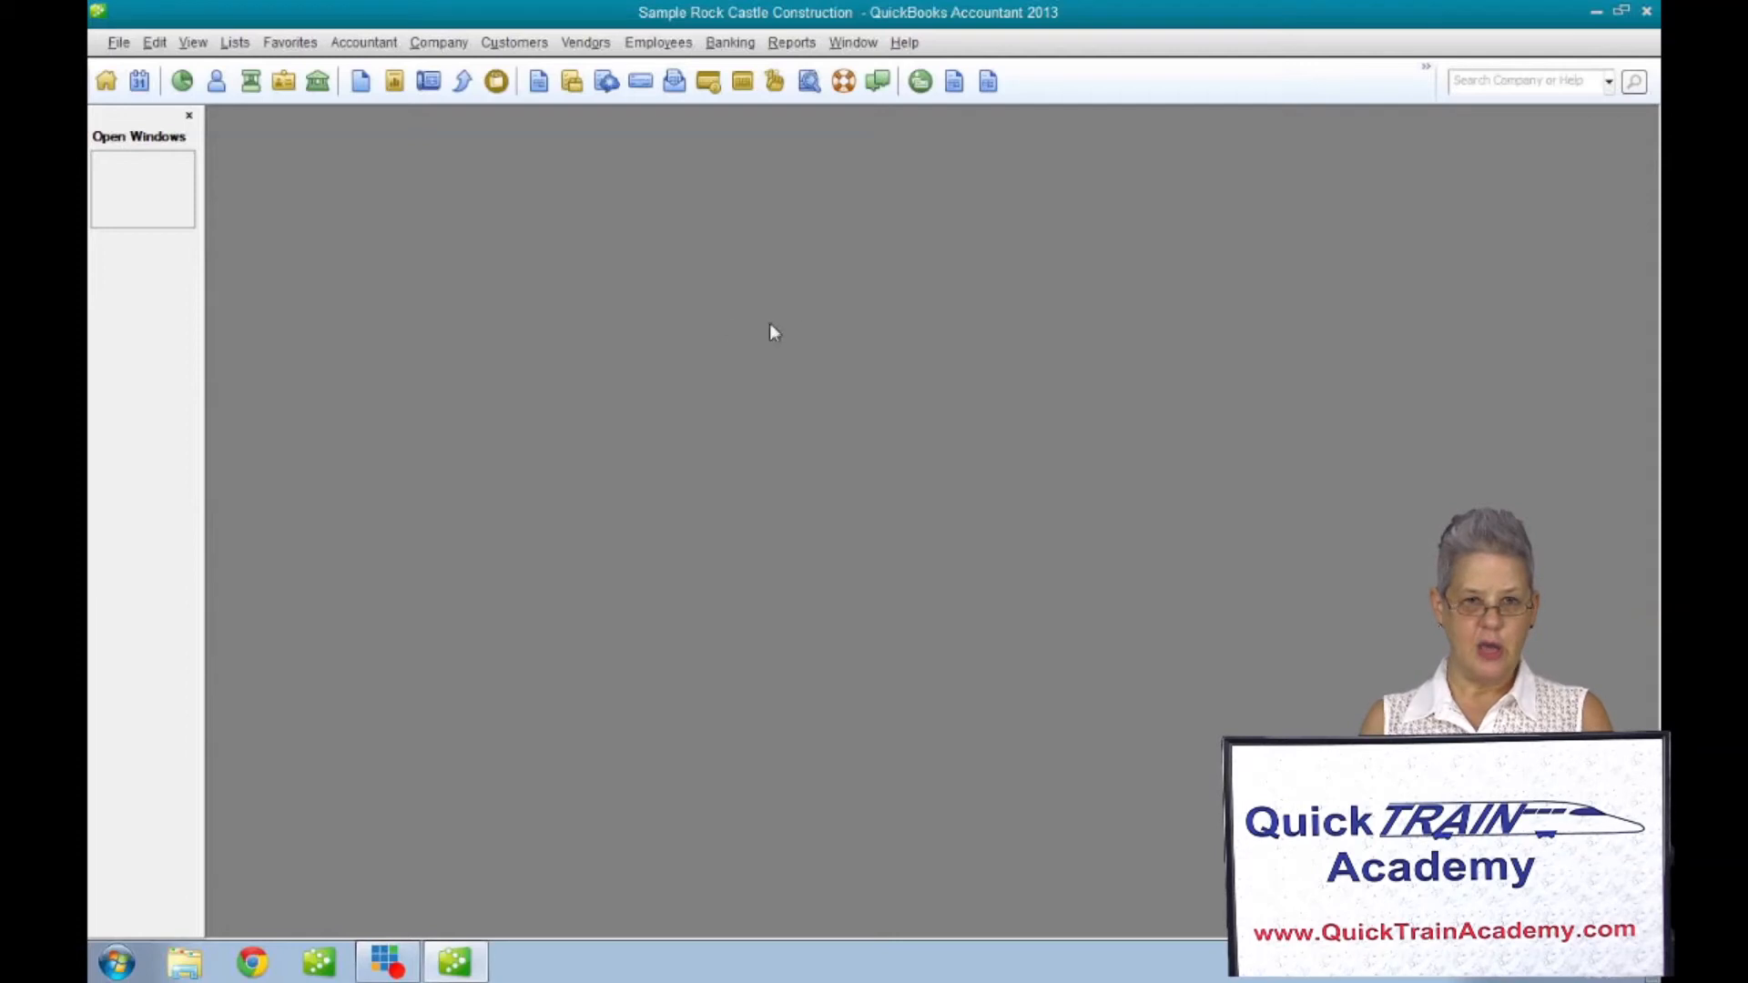
pyautogui.moveTo(473, 245)
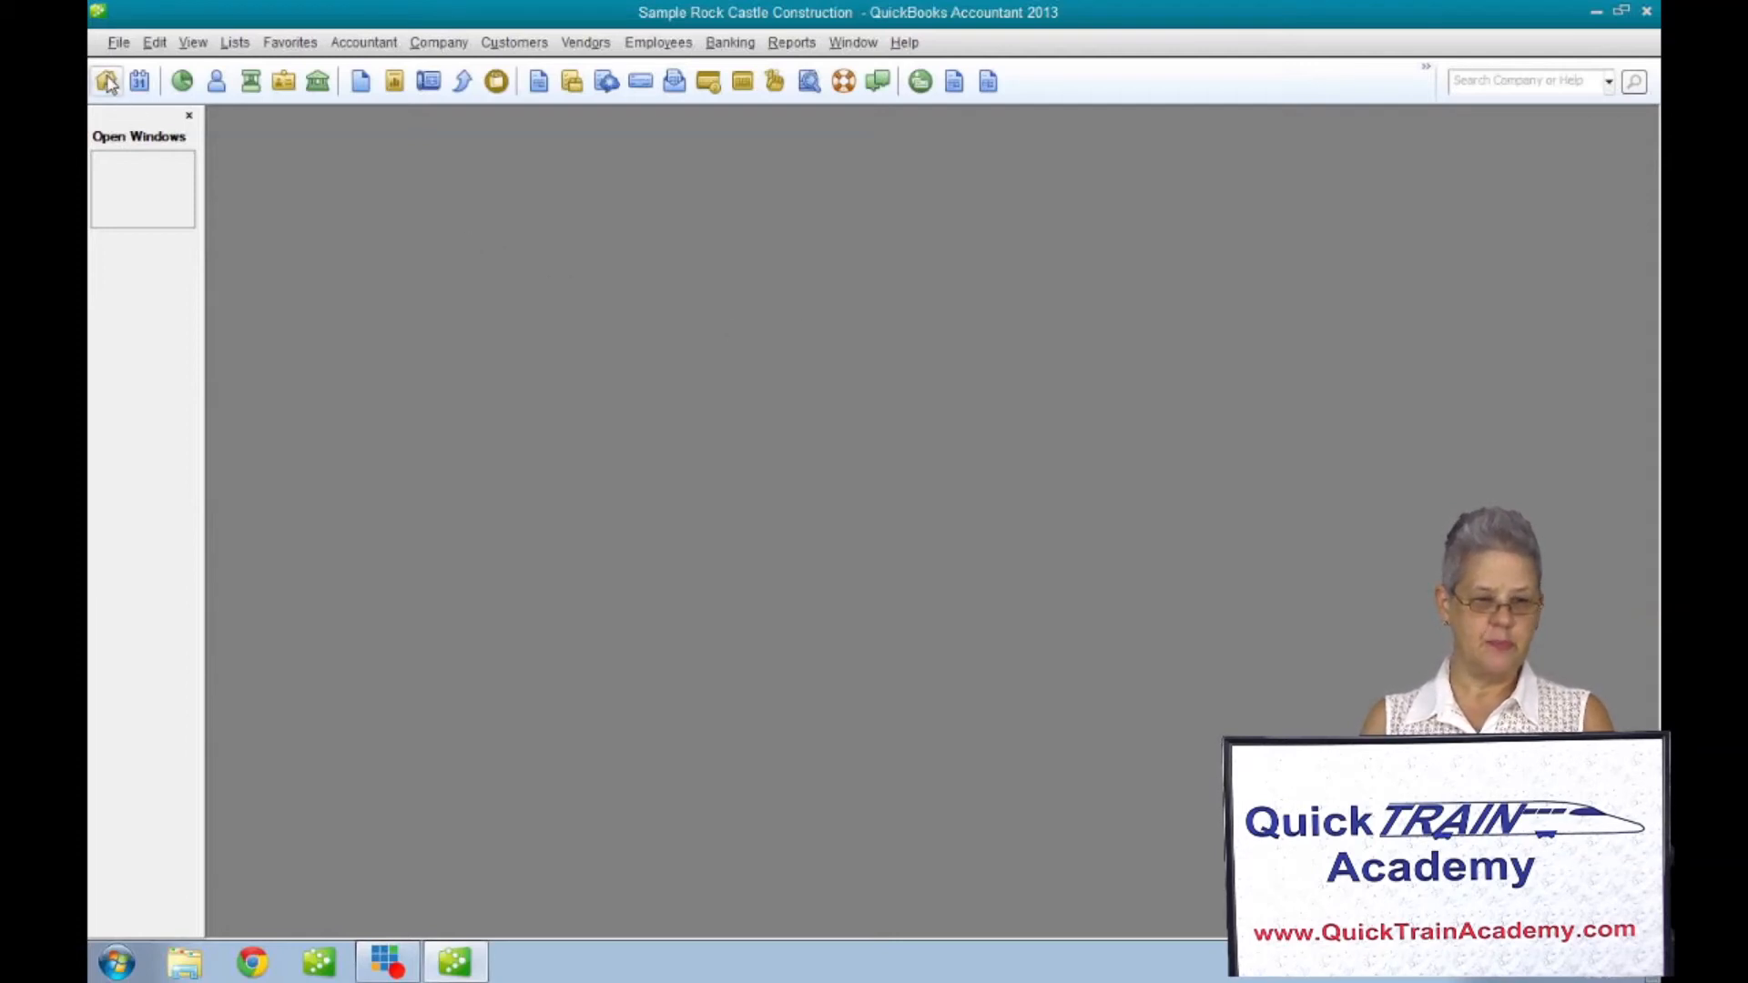
# Reopen the Home page to see Employees showing only Enter Time.
pyautogui.click(108, 81)
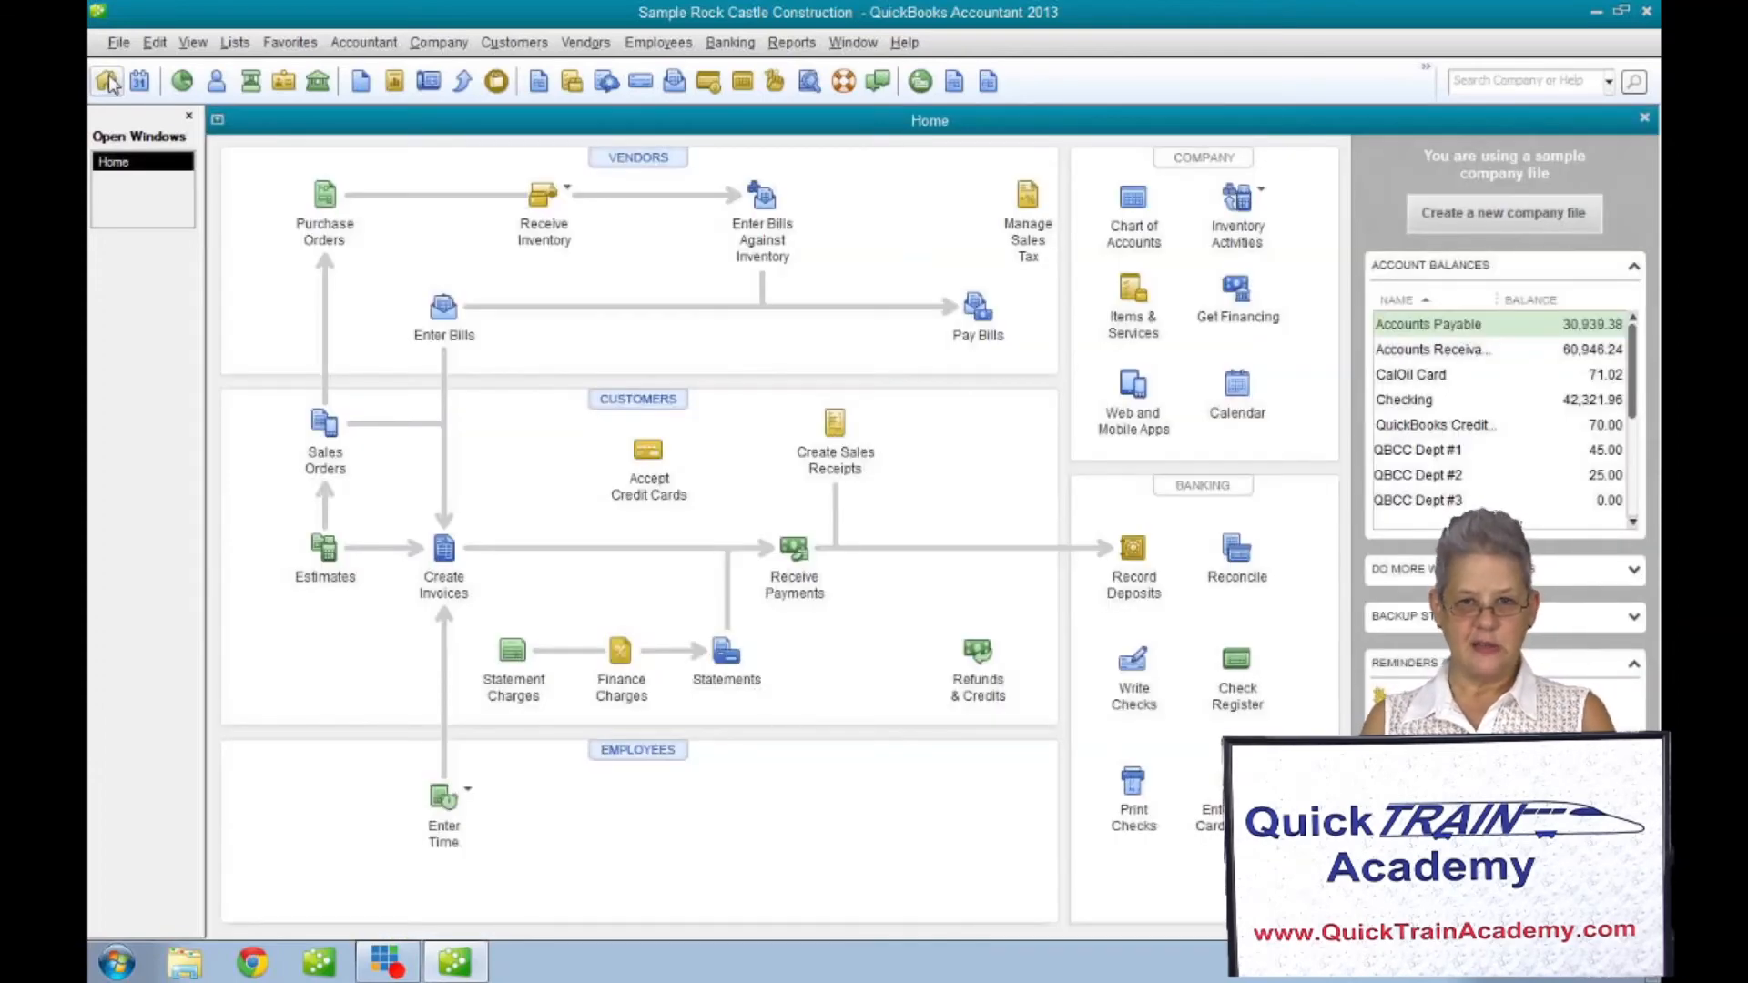
pyautogui.moveTo(168, 13)
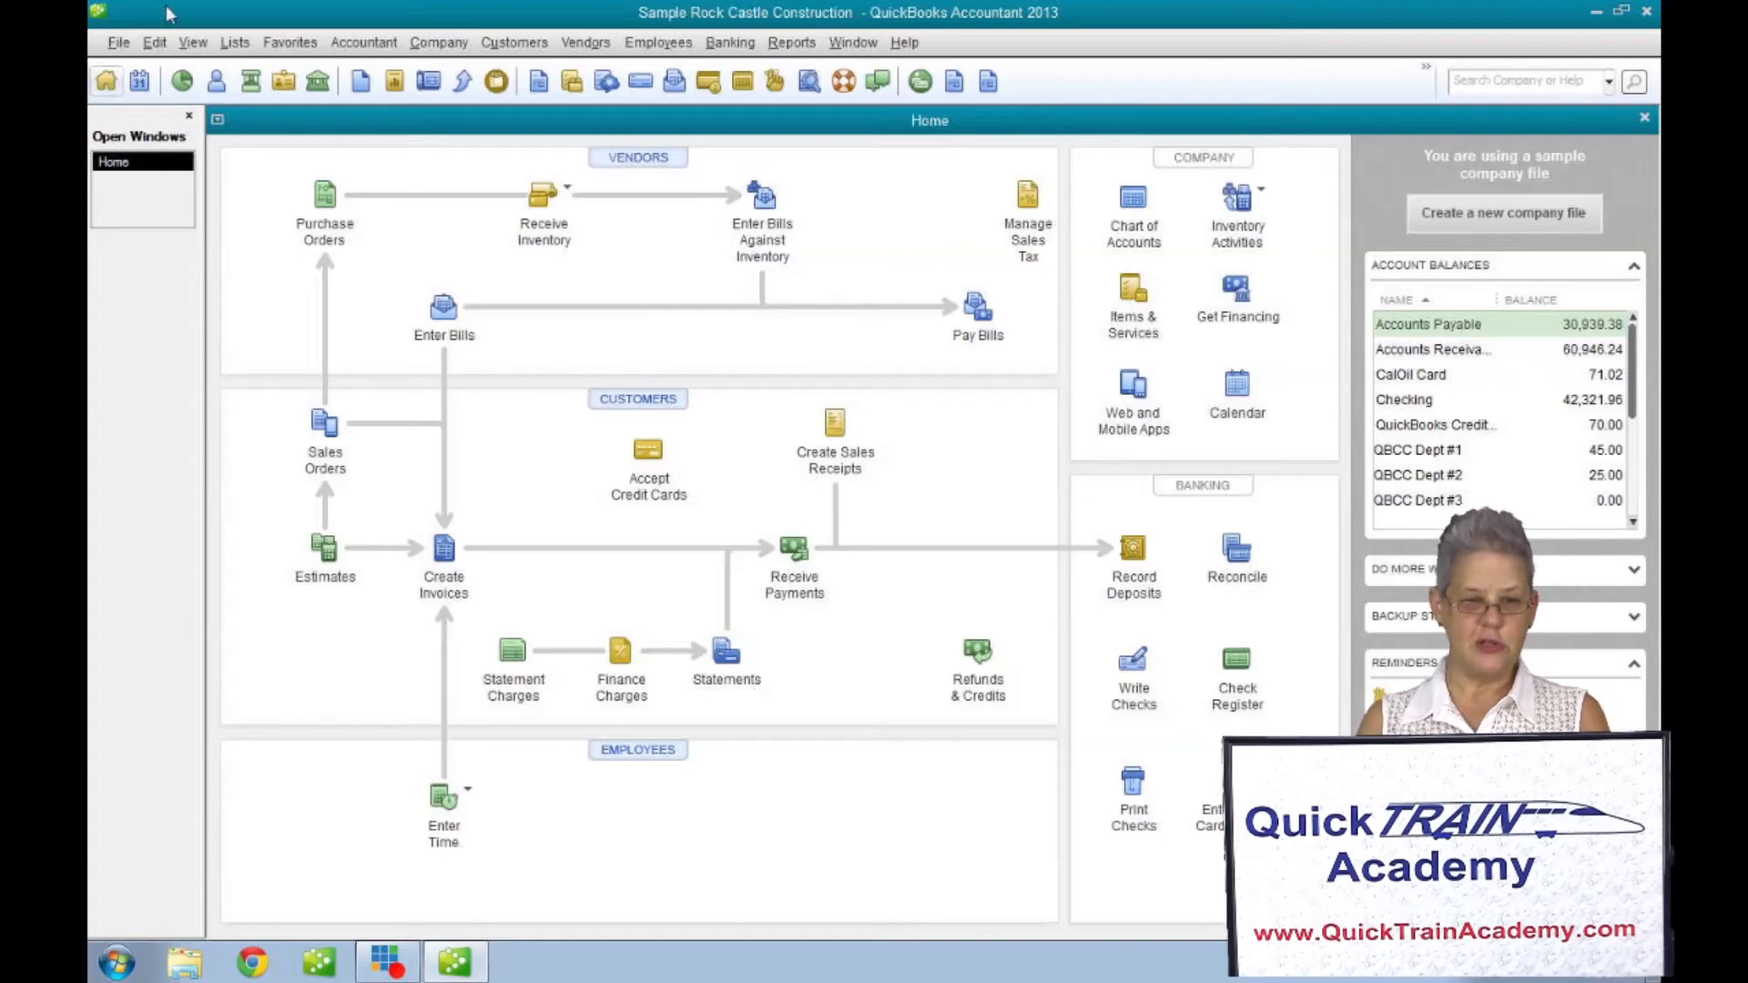
# Switch Payroll & Employees company preferences back to Full payroll and accept the window-closing warnings.
pyautogui.click(154, 41)
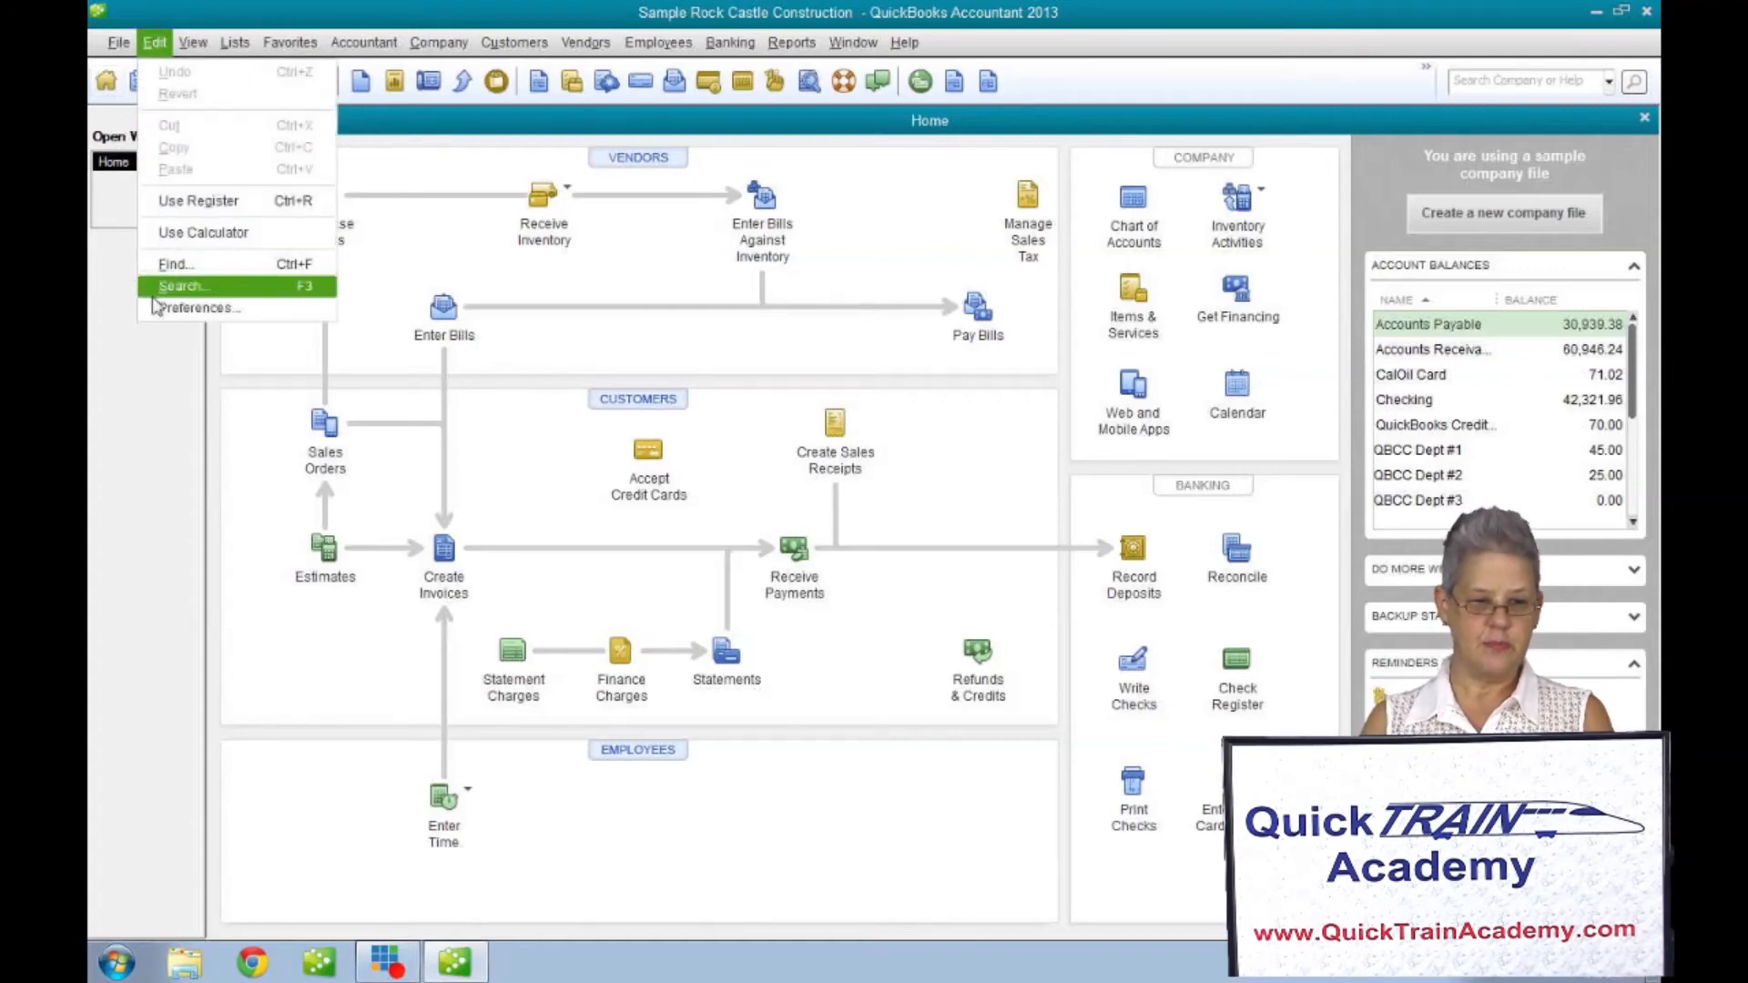
pyautogui.click(197, 308)
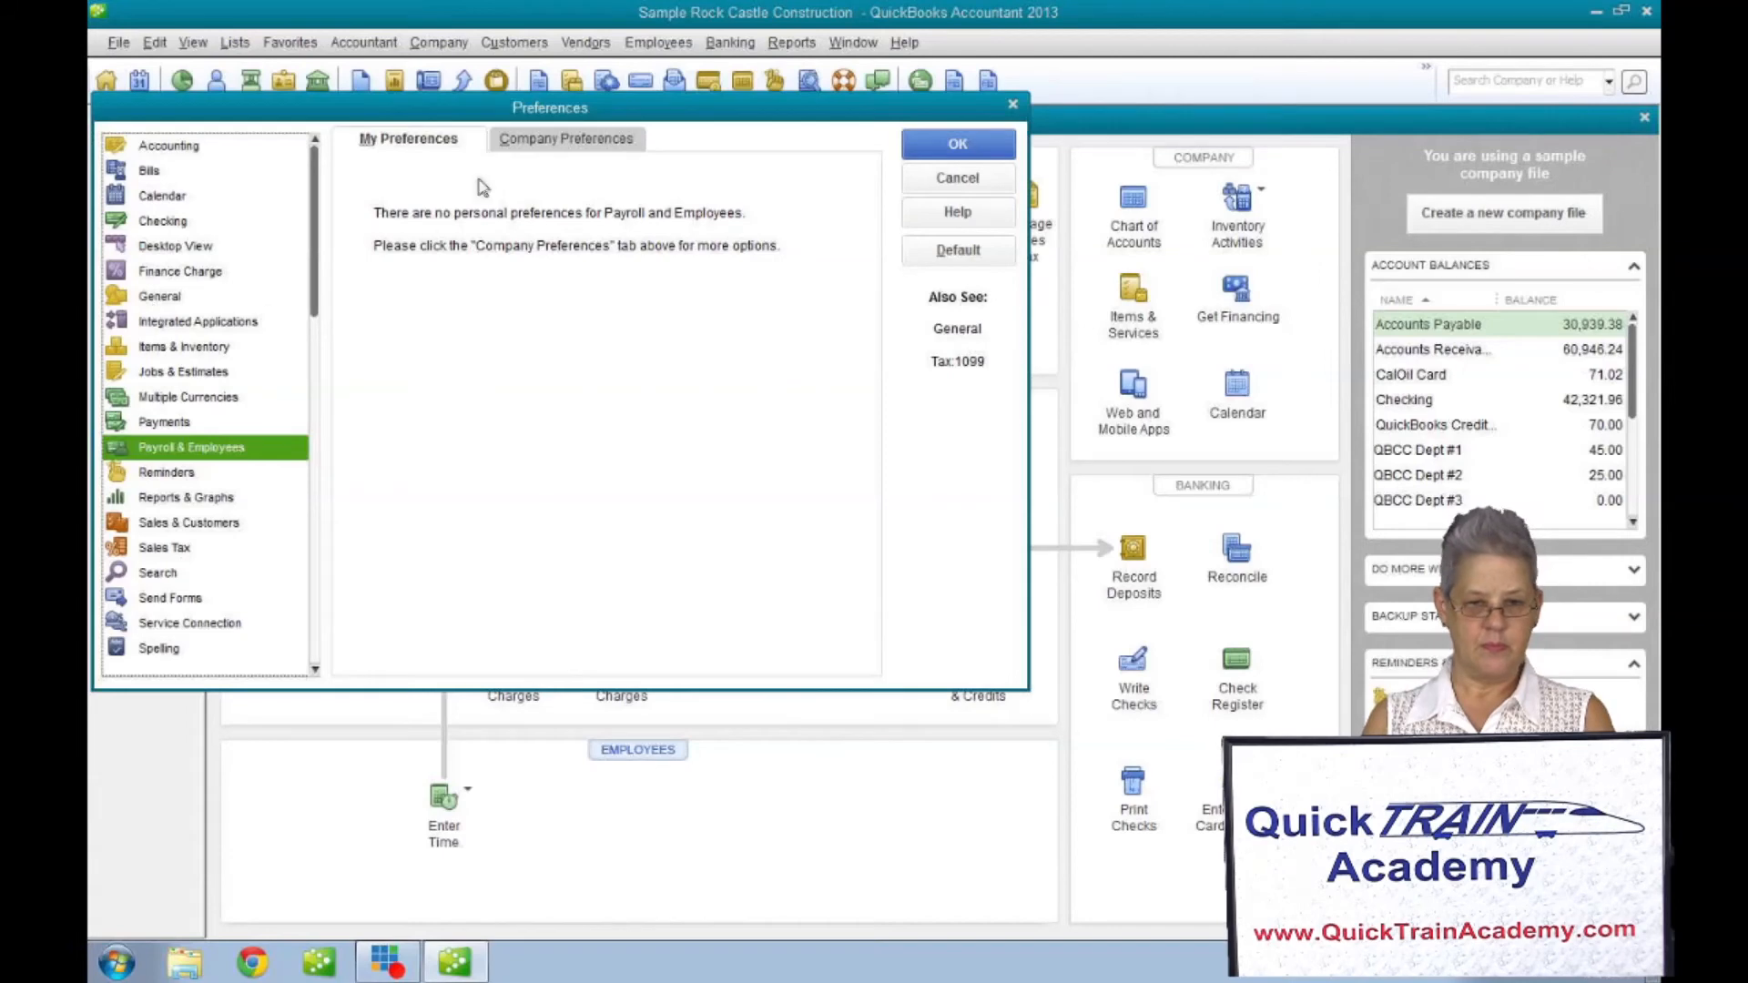
pyautogui.click(566, 139)
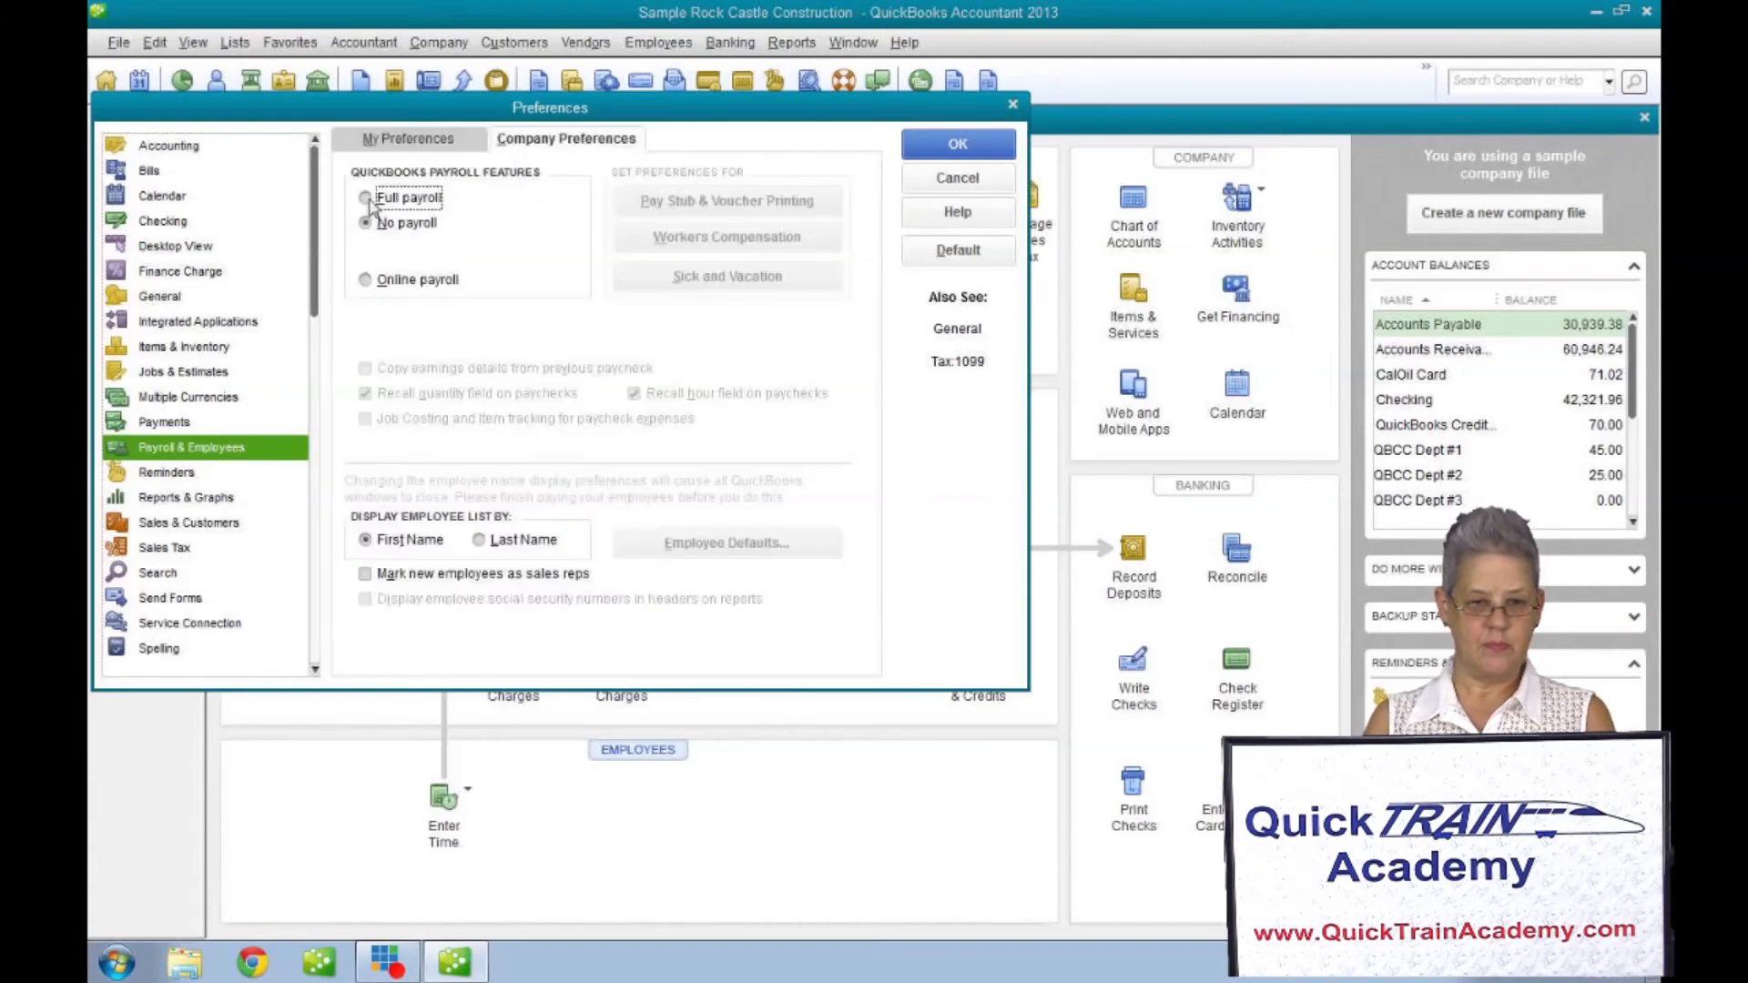
pyautogui.click(366, 197)
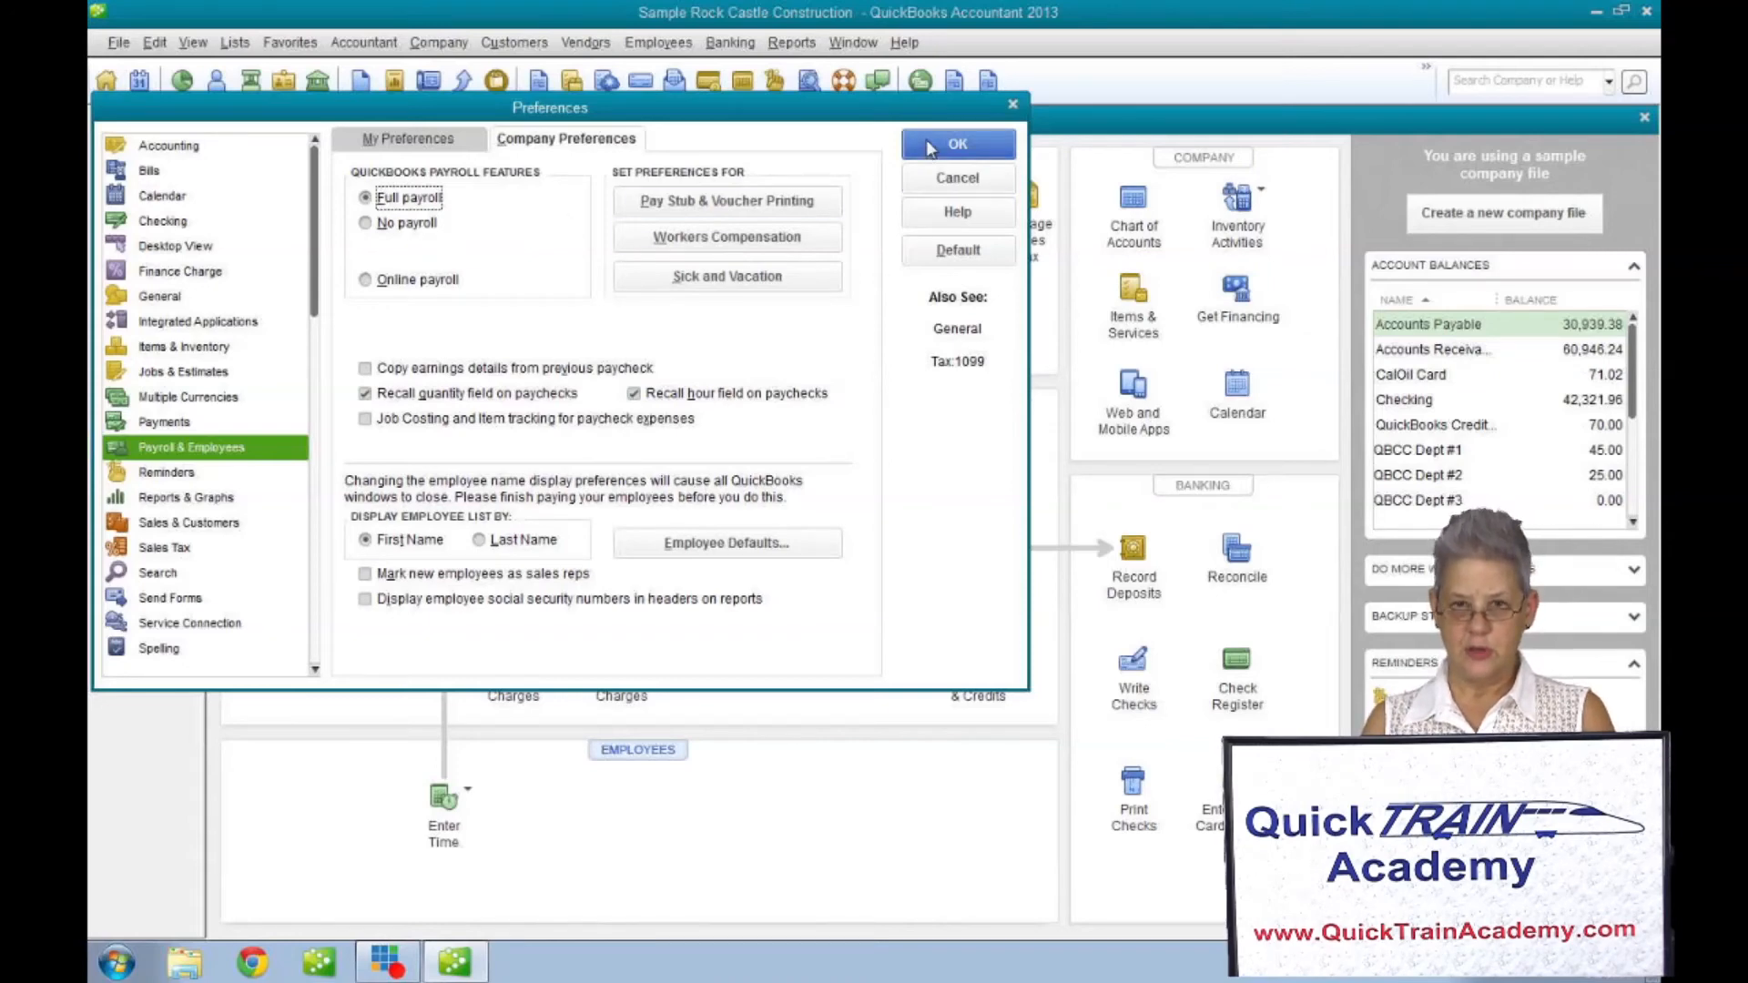
pyautogui.click(957, 143)
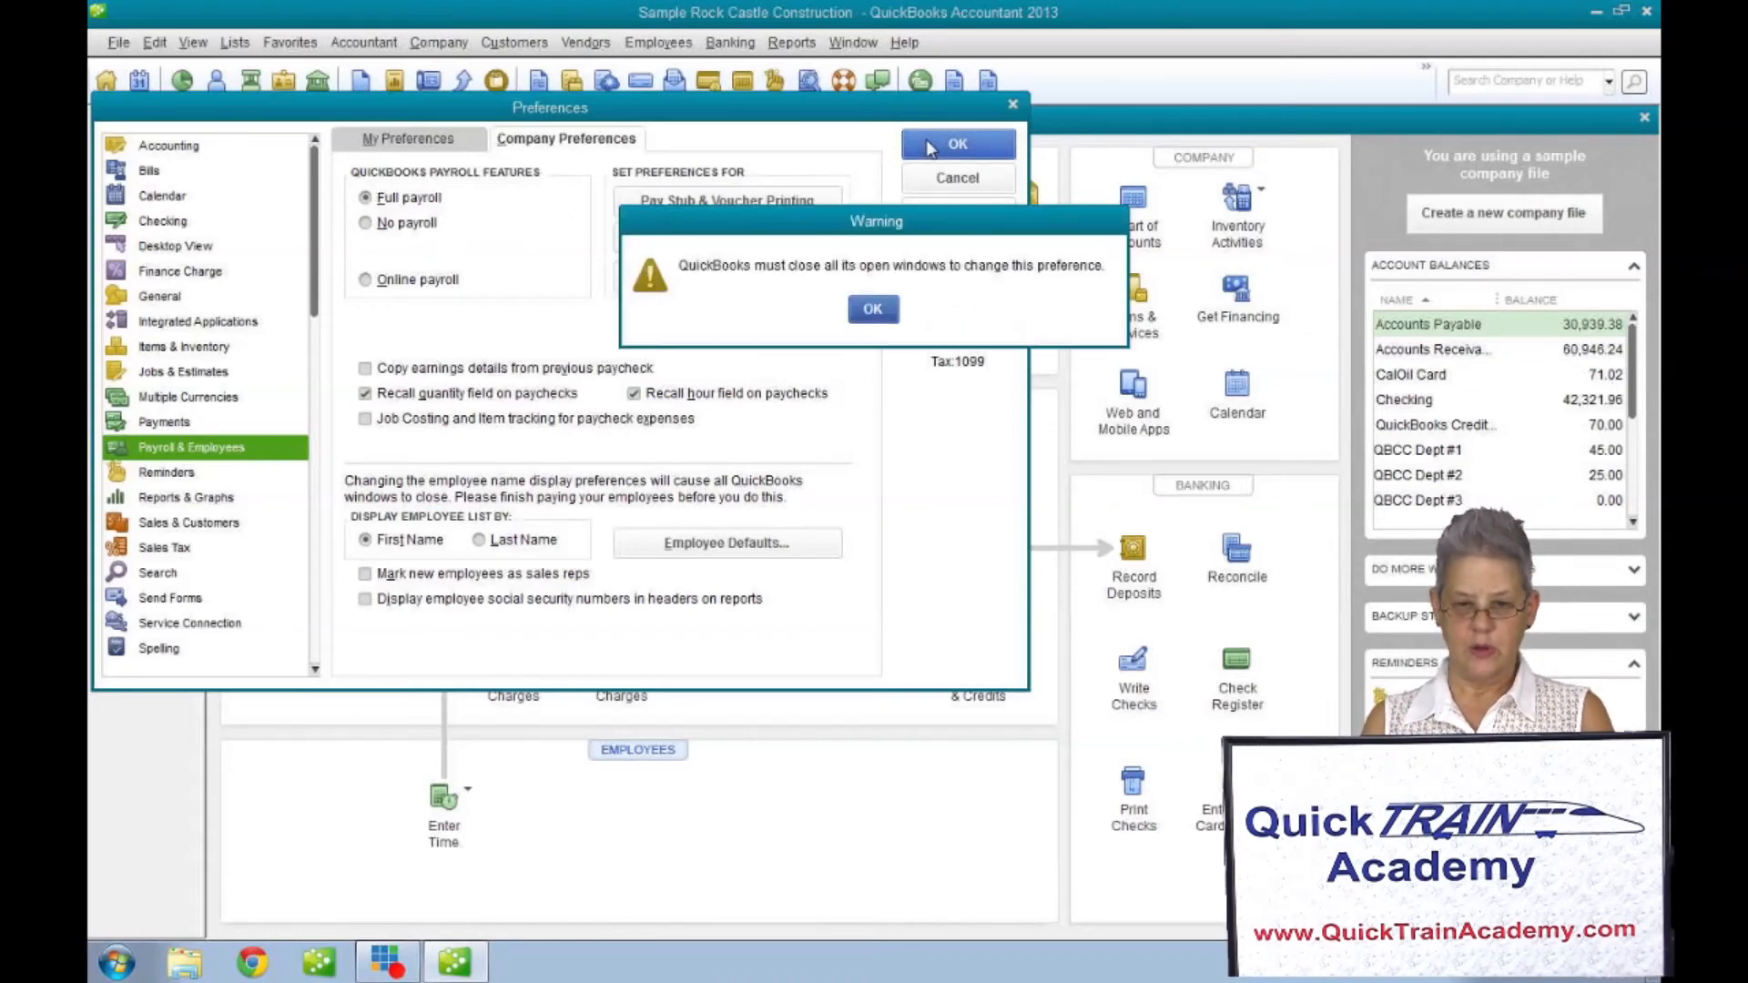
pyautogui.click(873, 308)
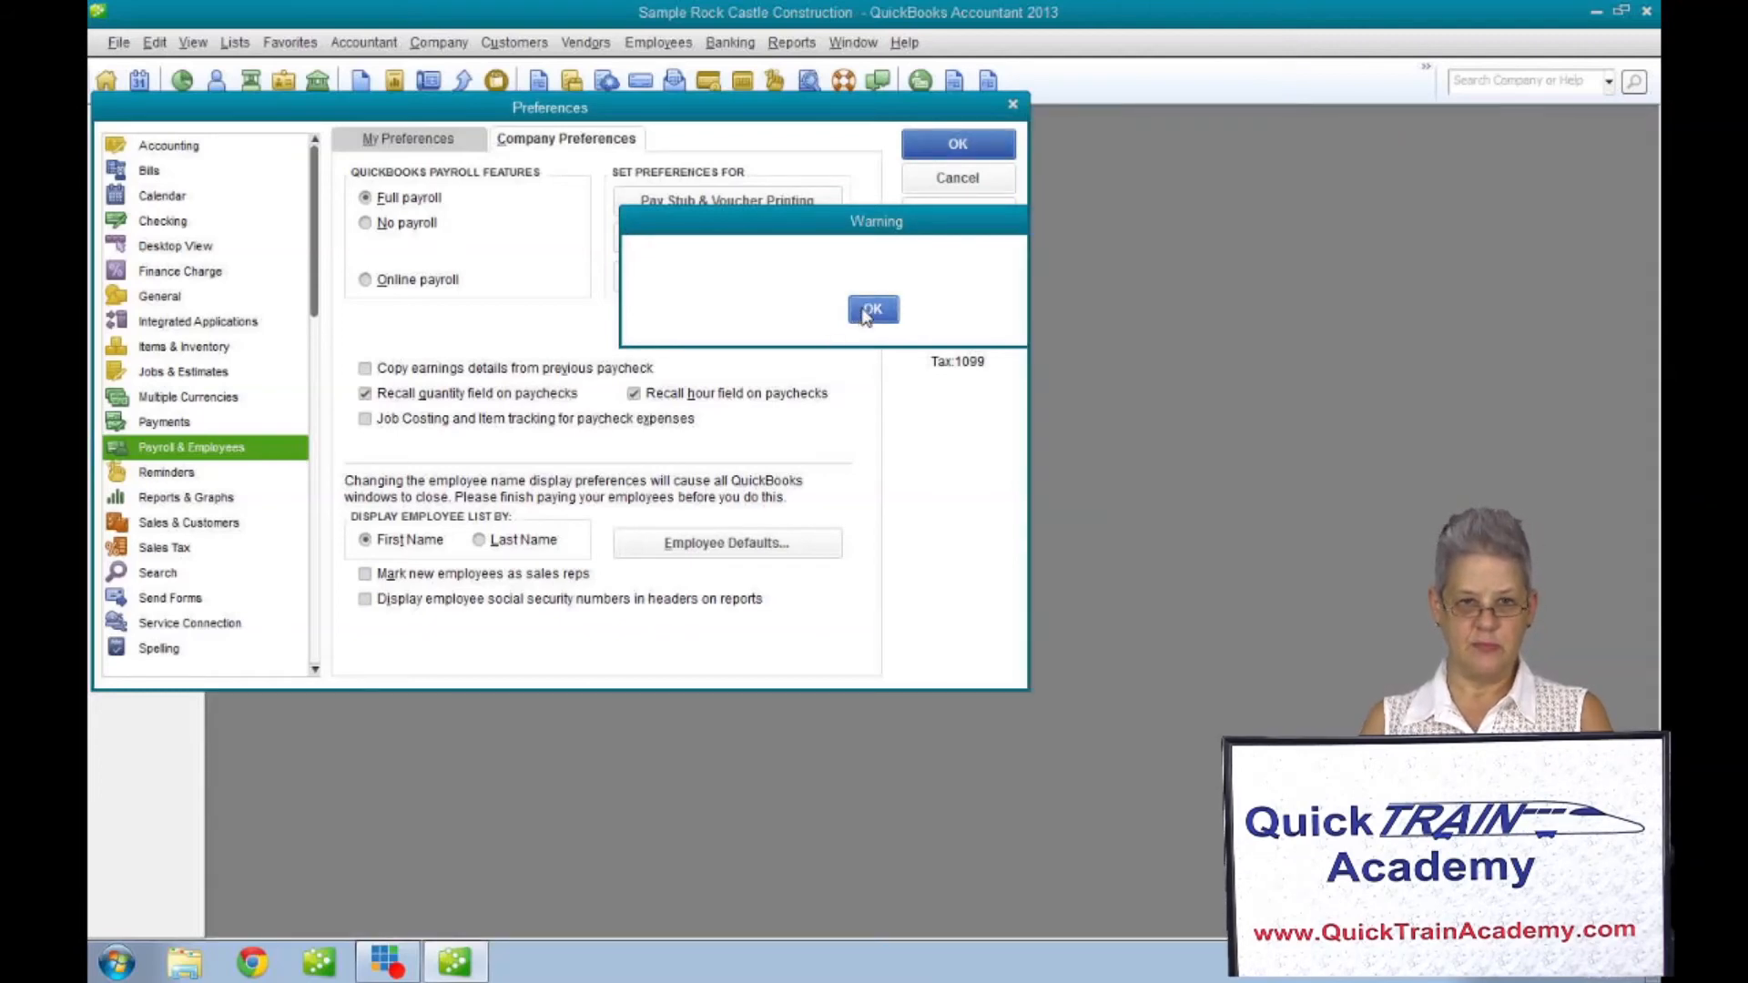
pyautogui.click(873, 310)
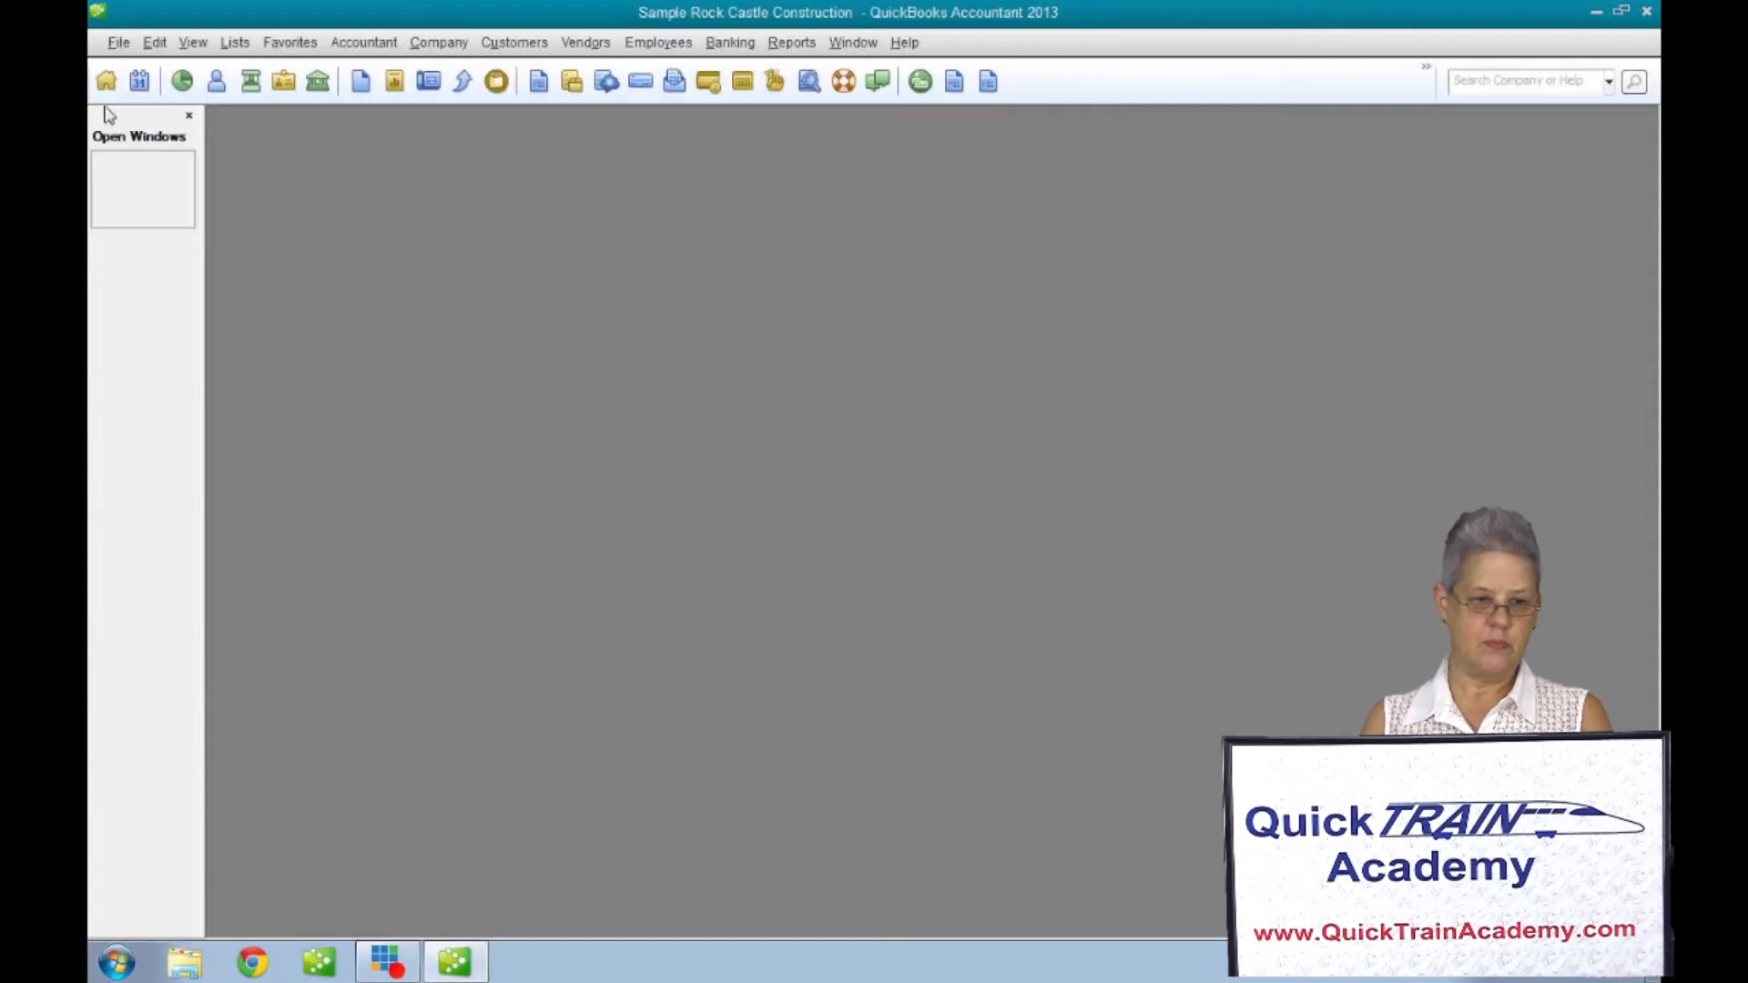
# Reopen the Home page with its full Employees payroll section, then show the Favorites menu.
pyautogui.click(105, 80)
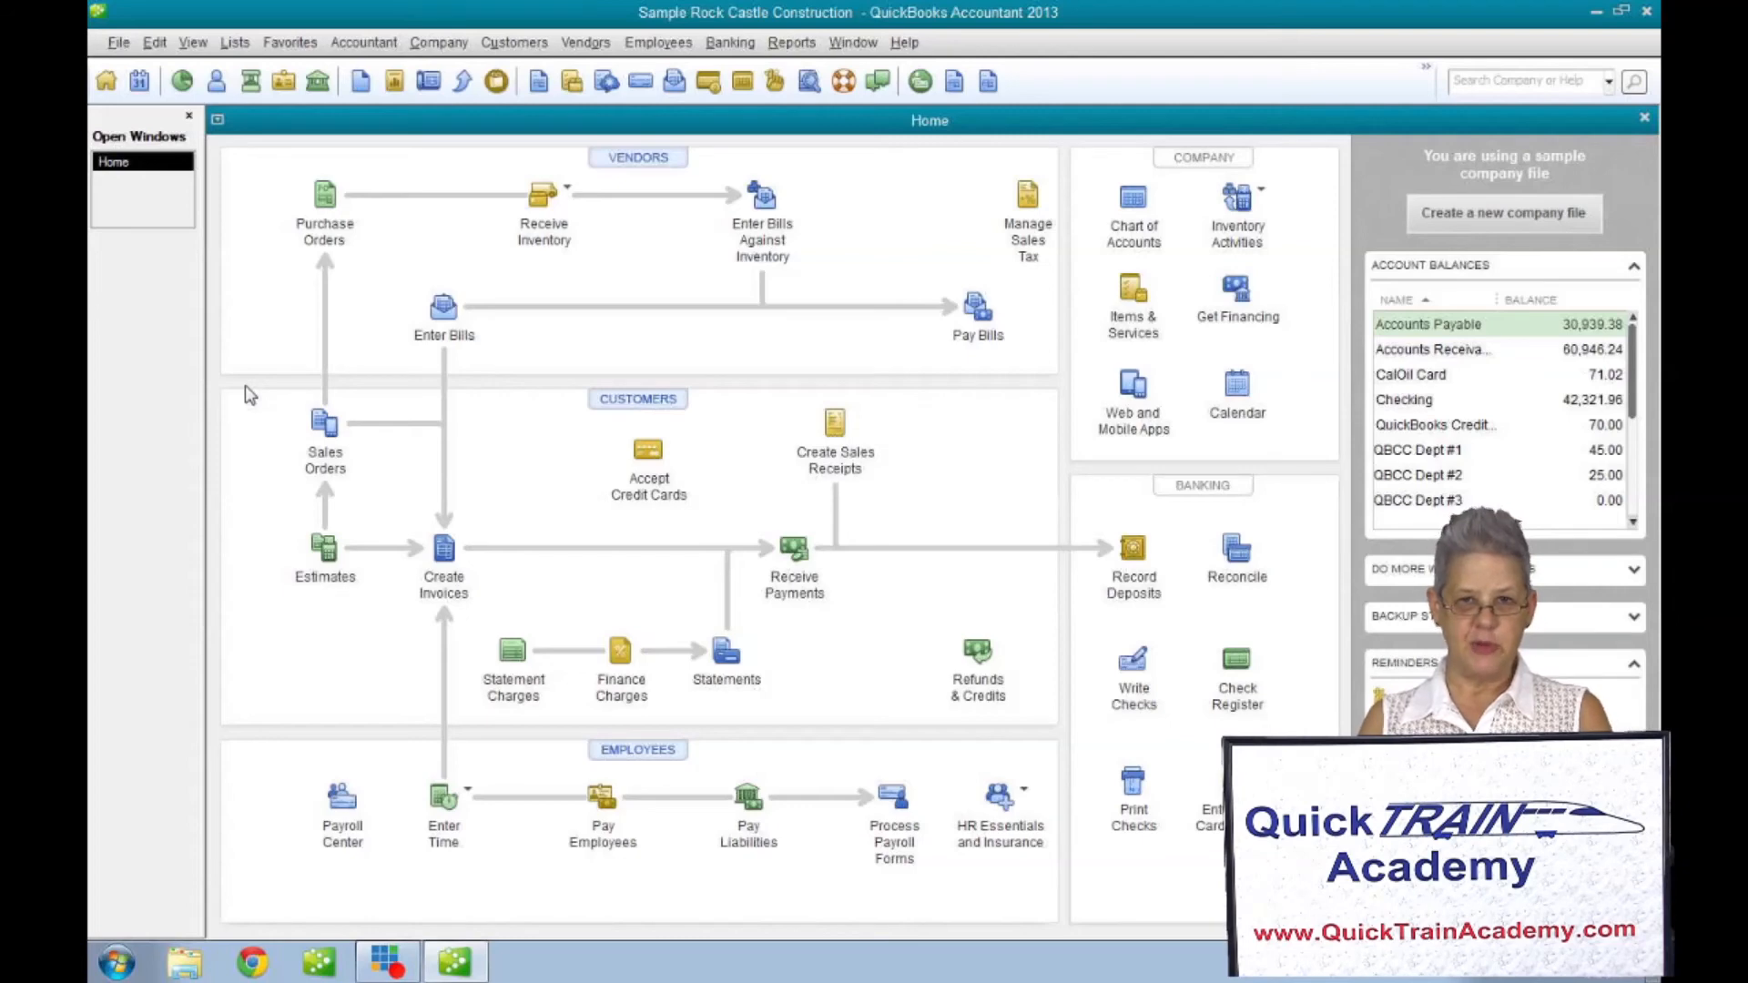
pyautogui.moveTo(323, 301)
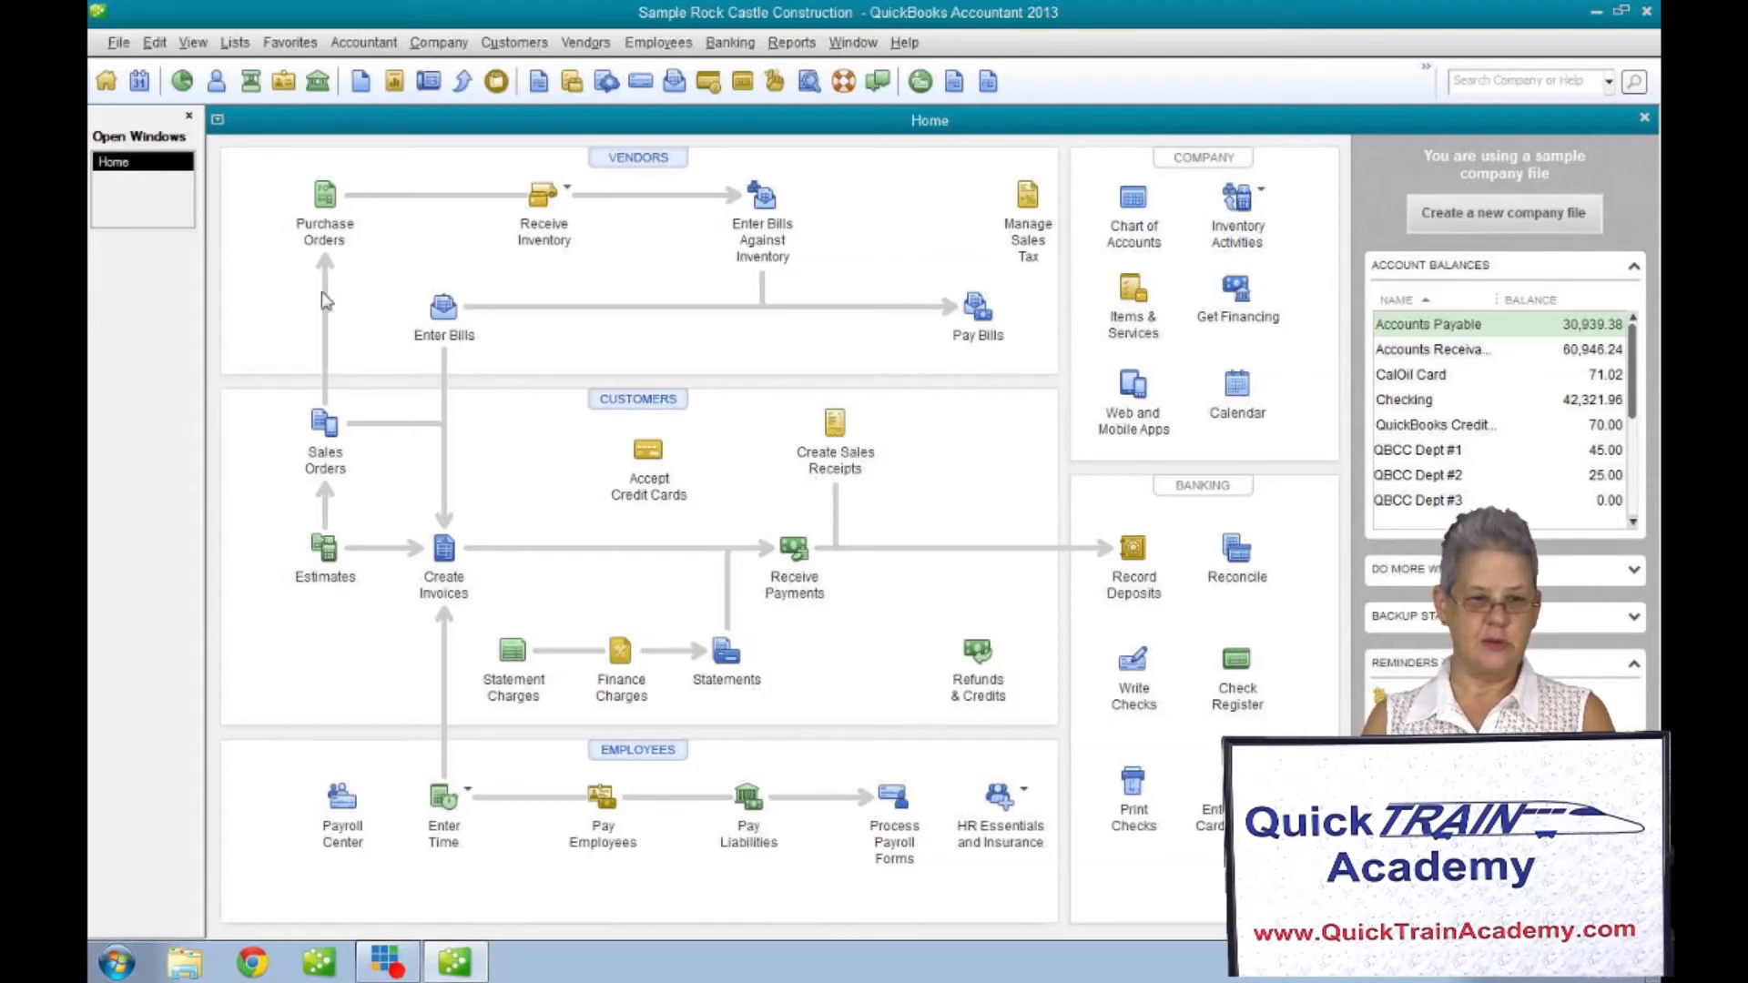
pyautogui.click(289, 41)
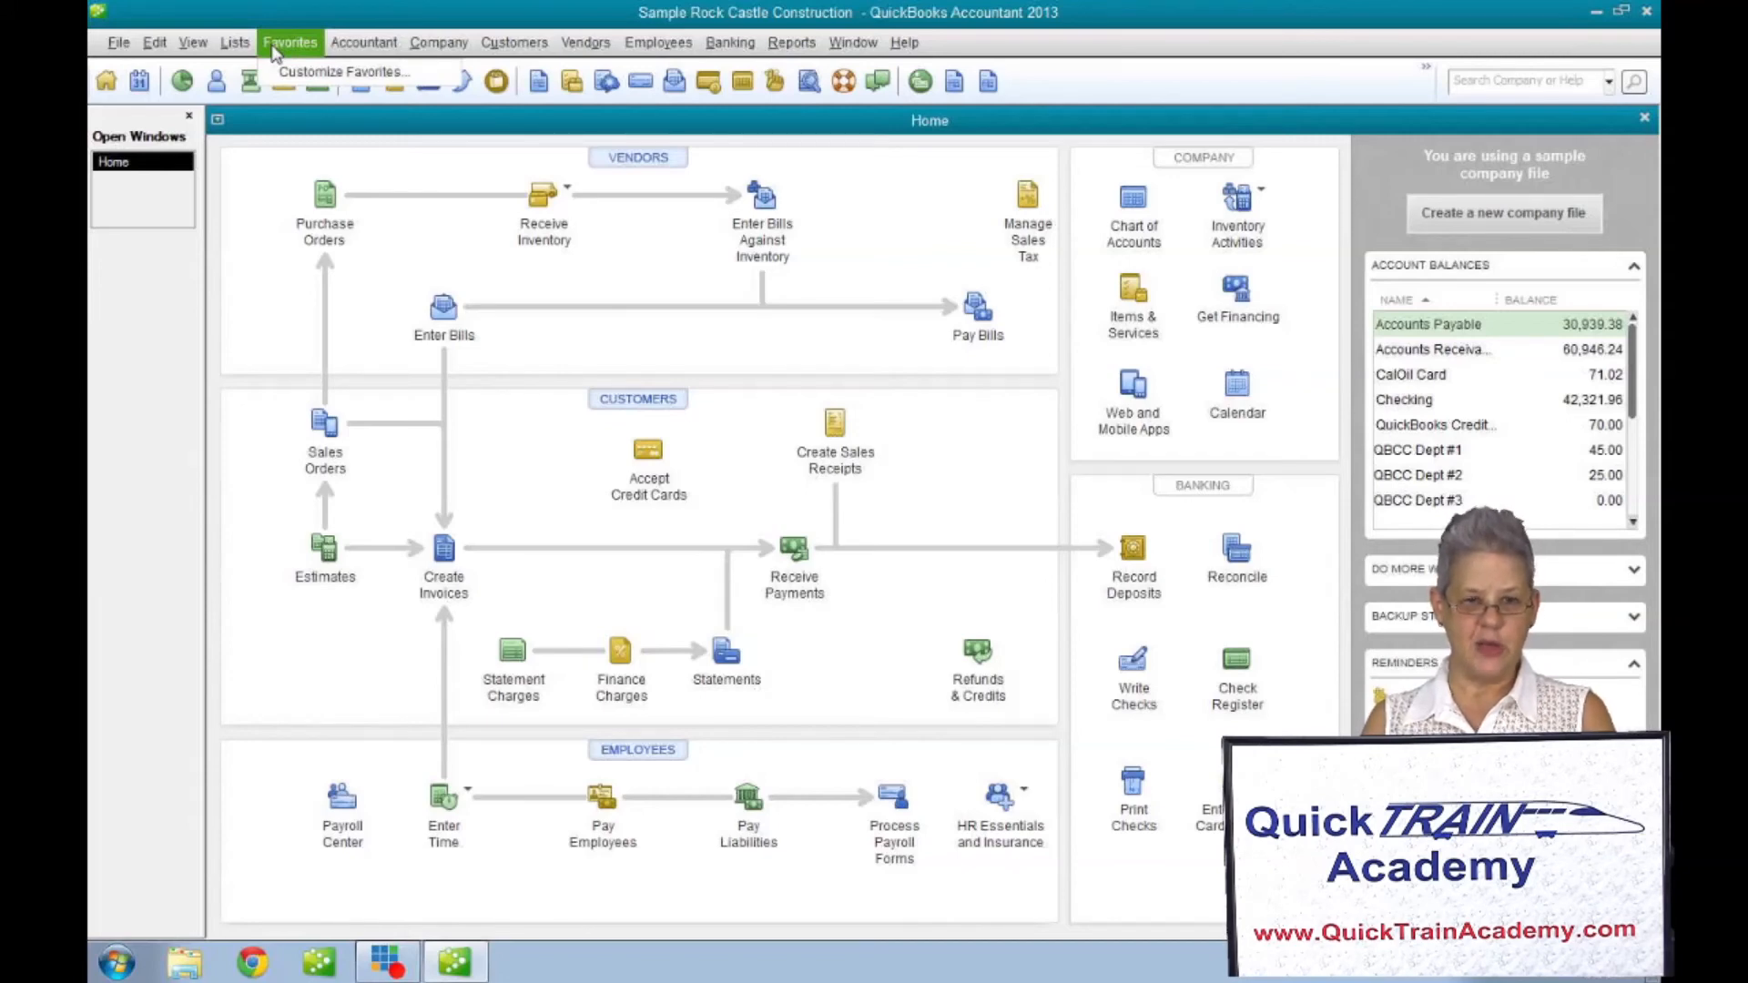
pyautogui.moveTo(346, 71)
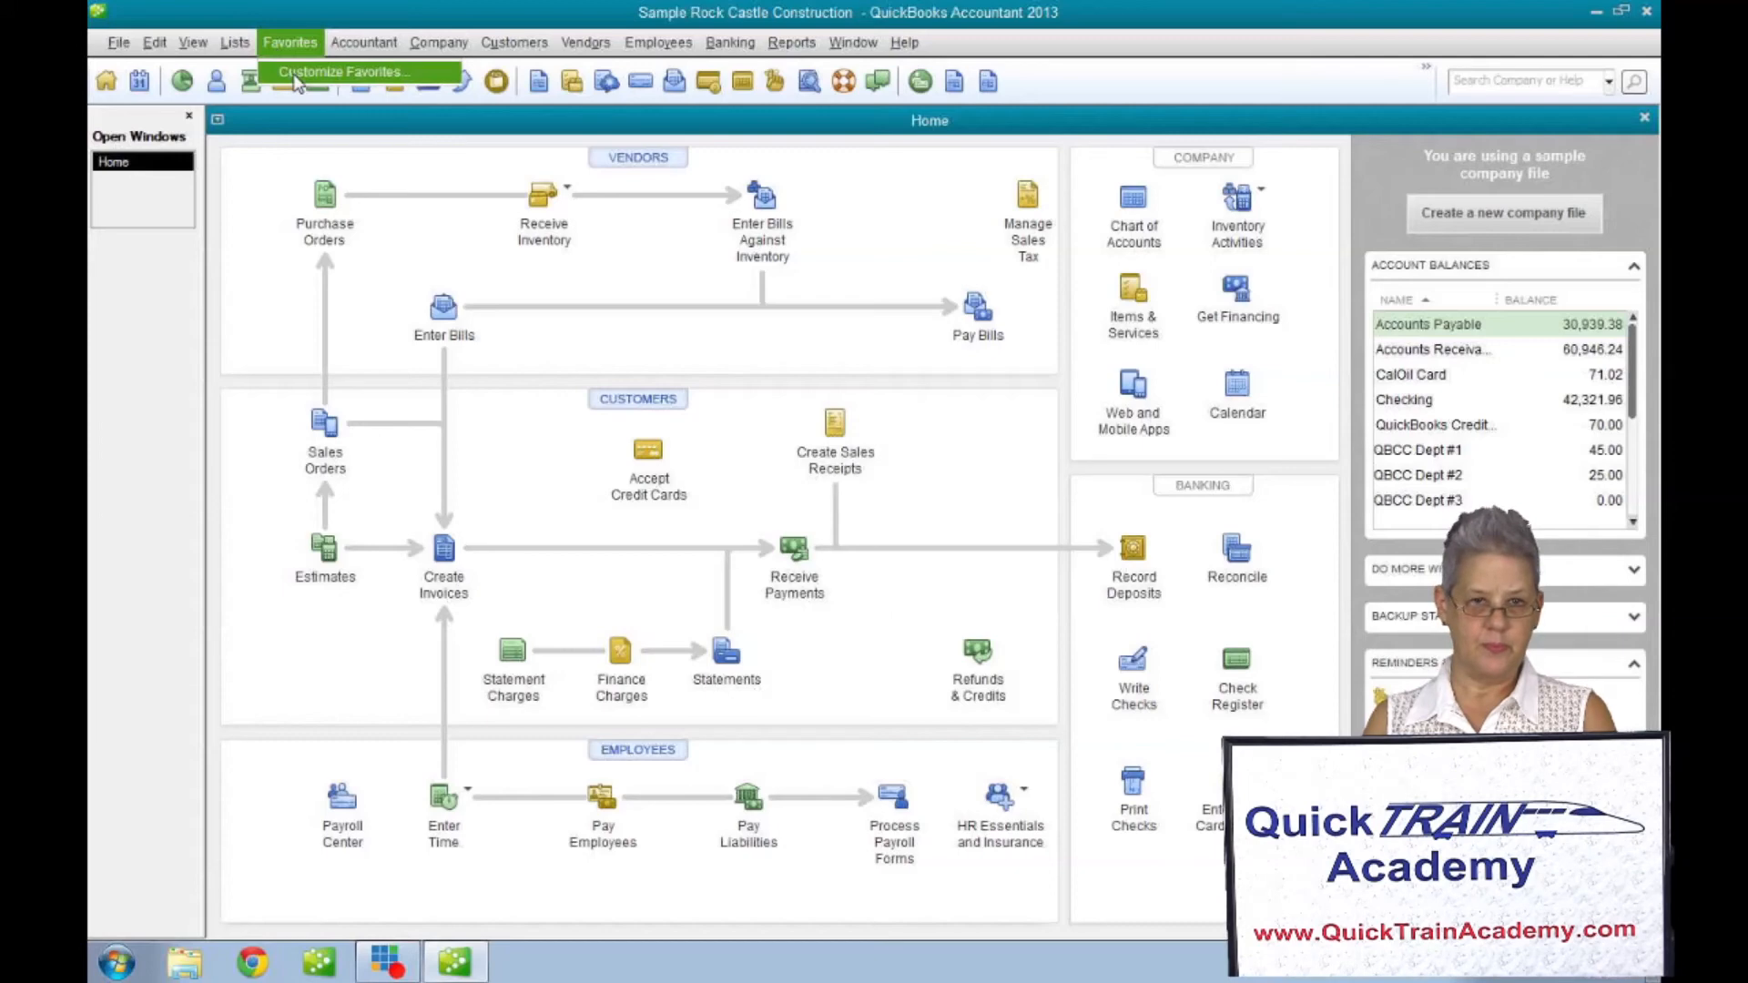
# Open Customize Favorites and scroll the available menu items down toward Reconcile.
pyautogui.click(342, 71)
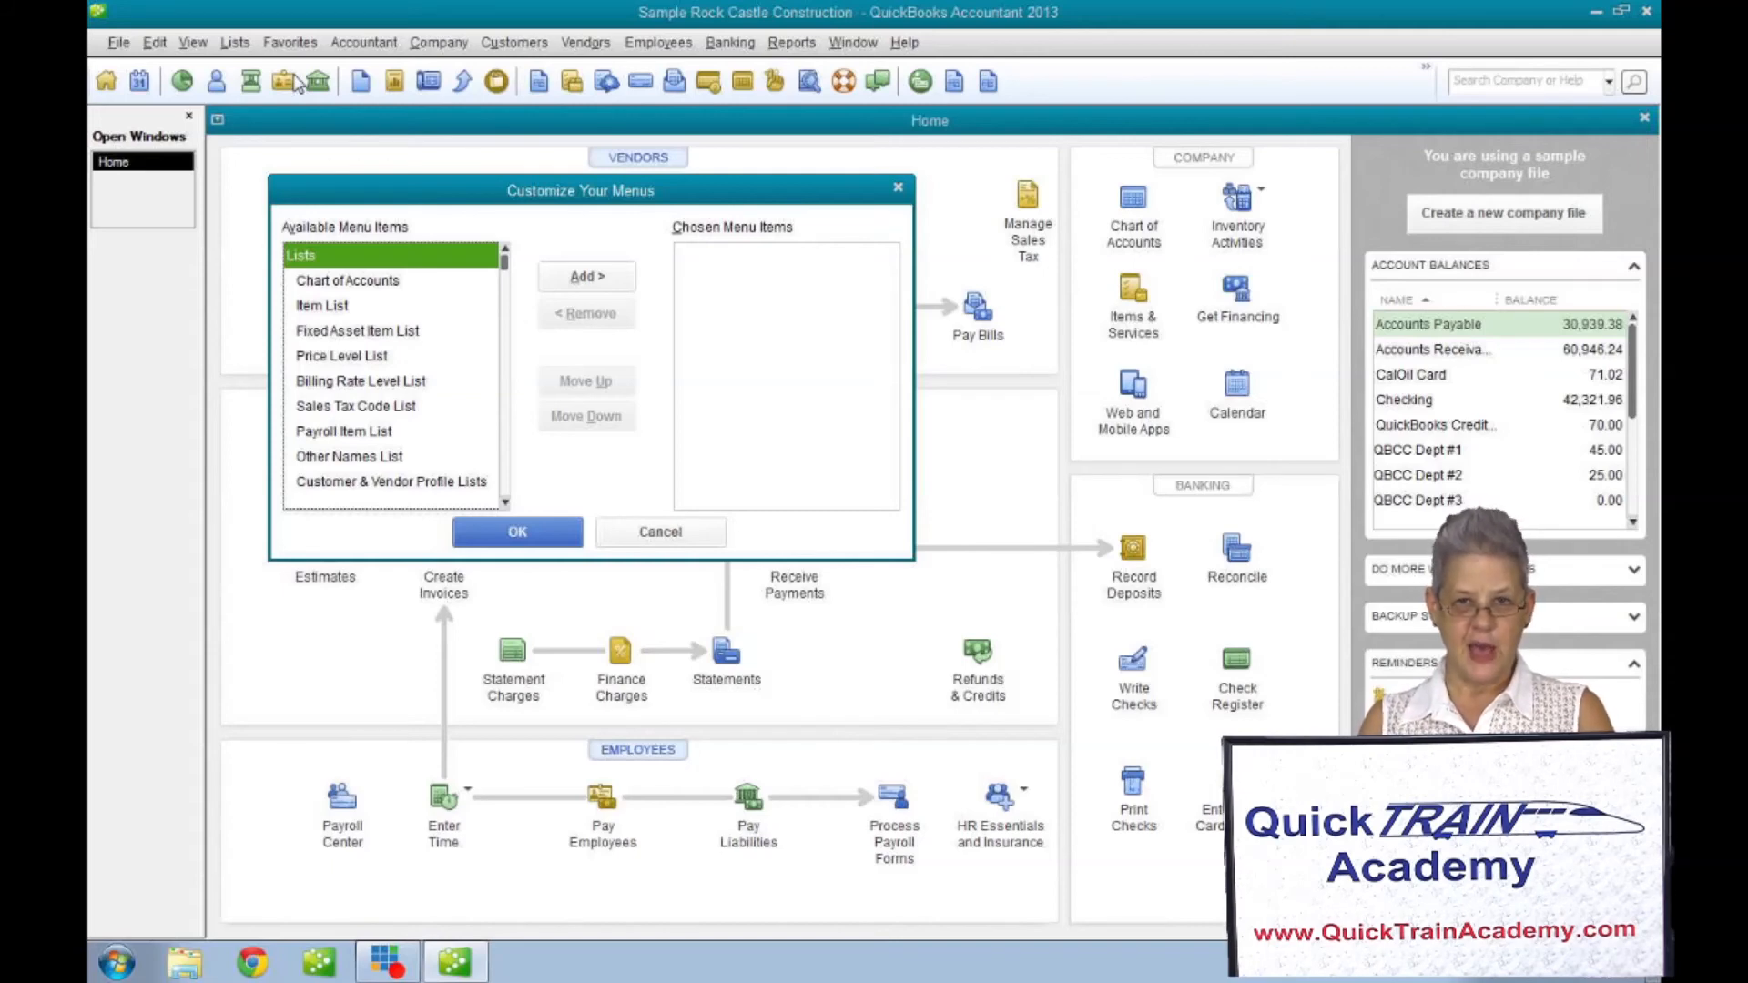
pyautogui.moveTo(295, 98)
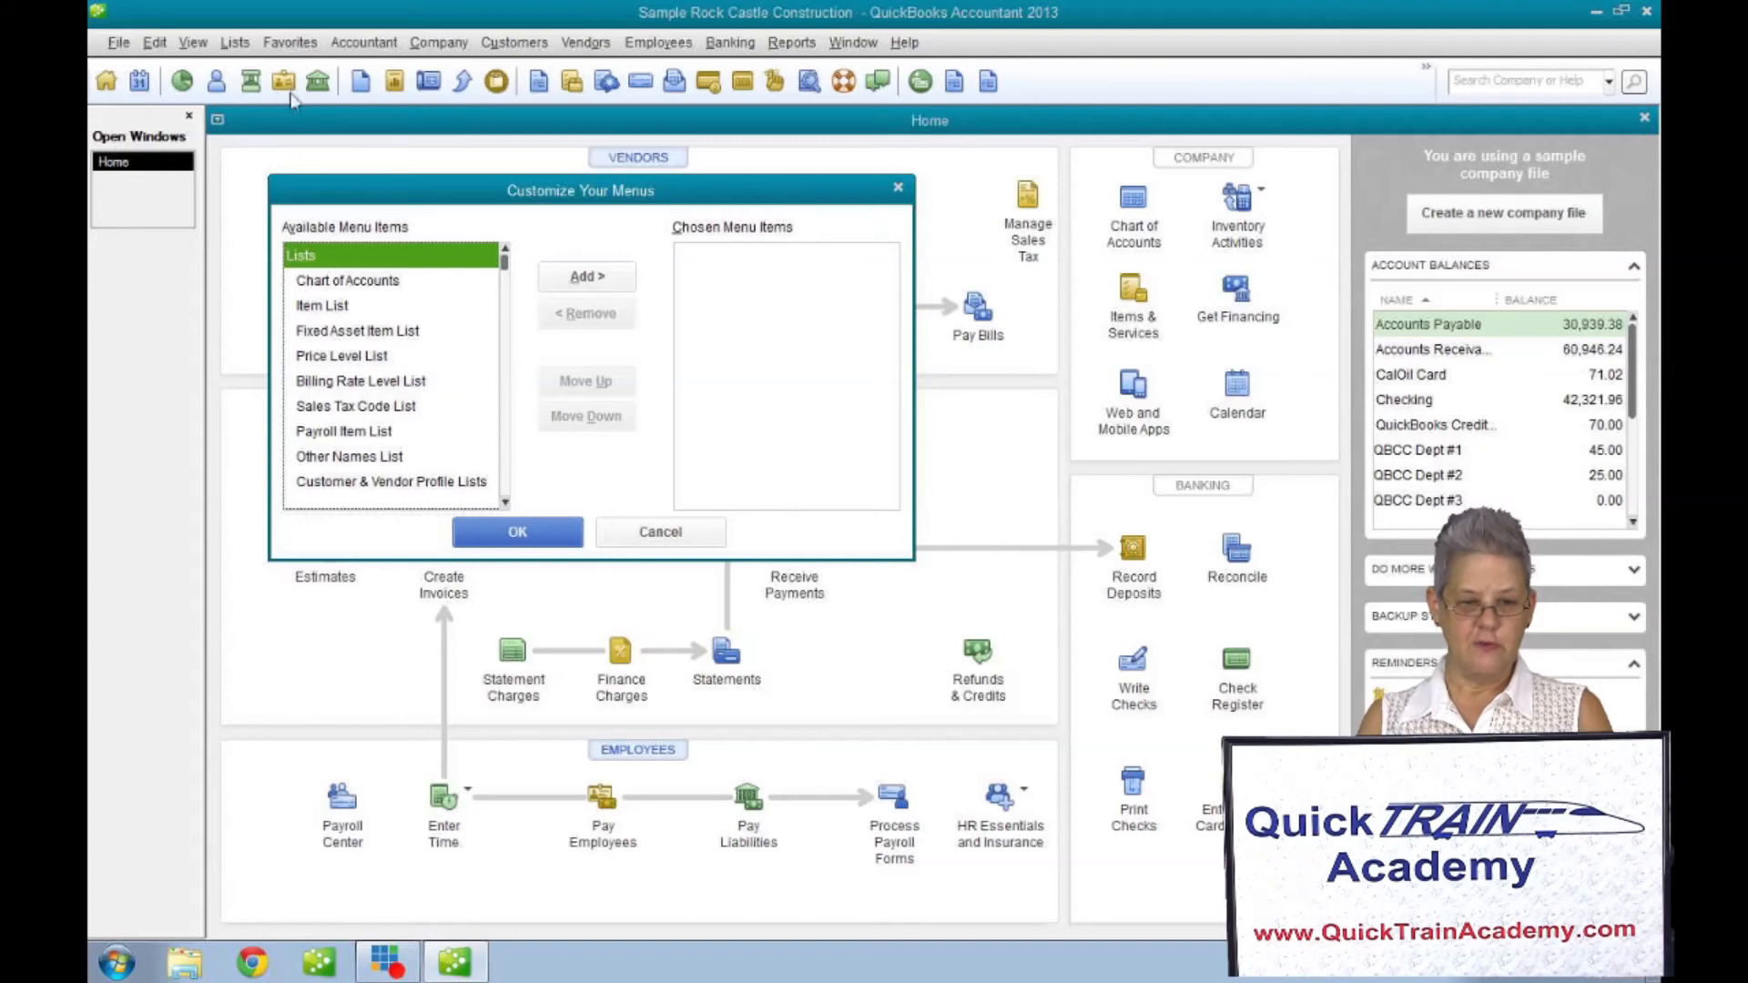
pyautogui.scroll(-3)
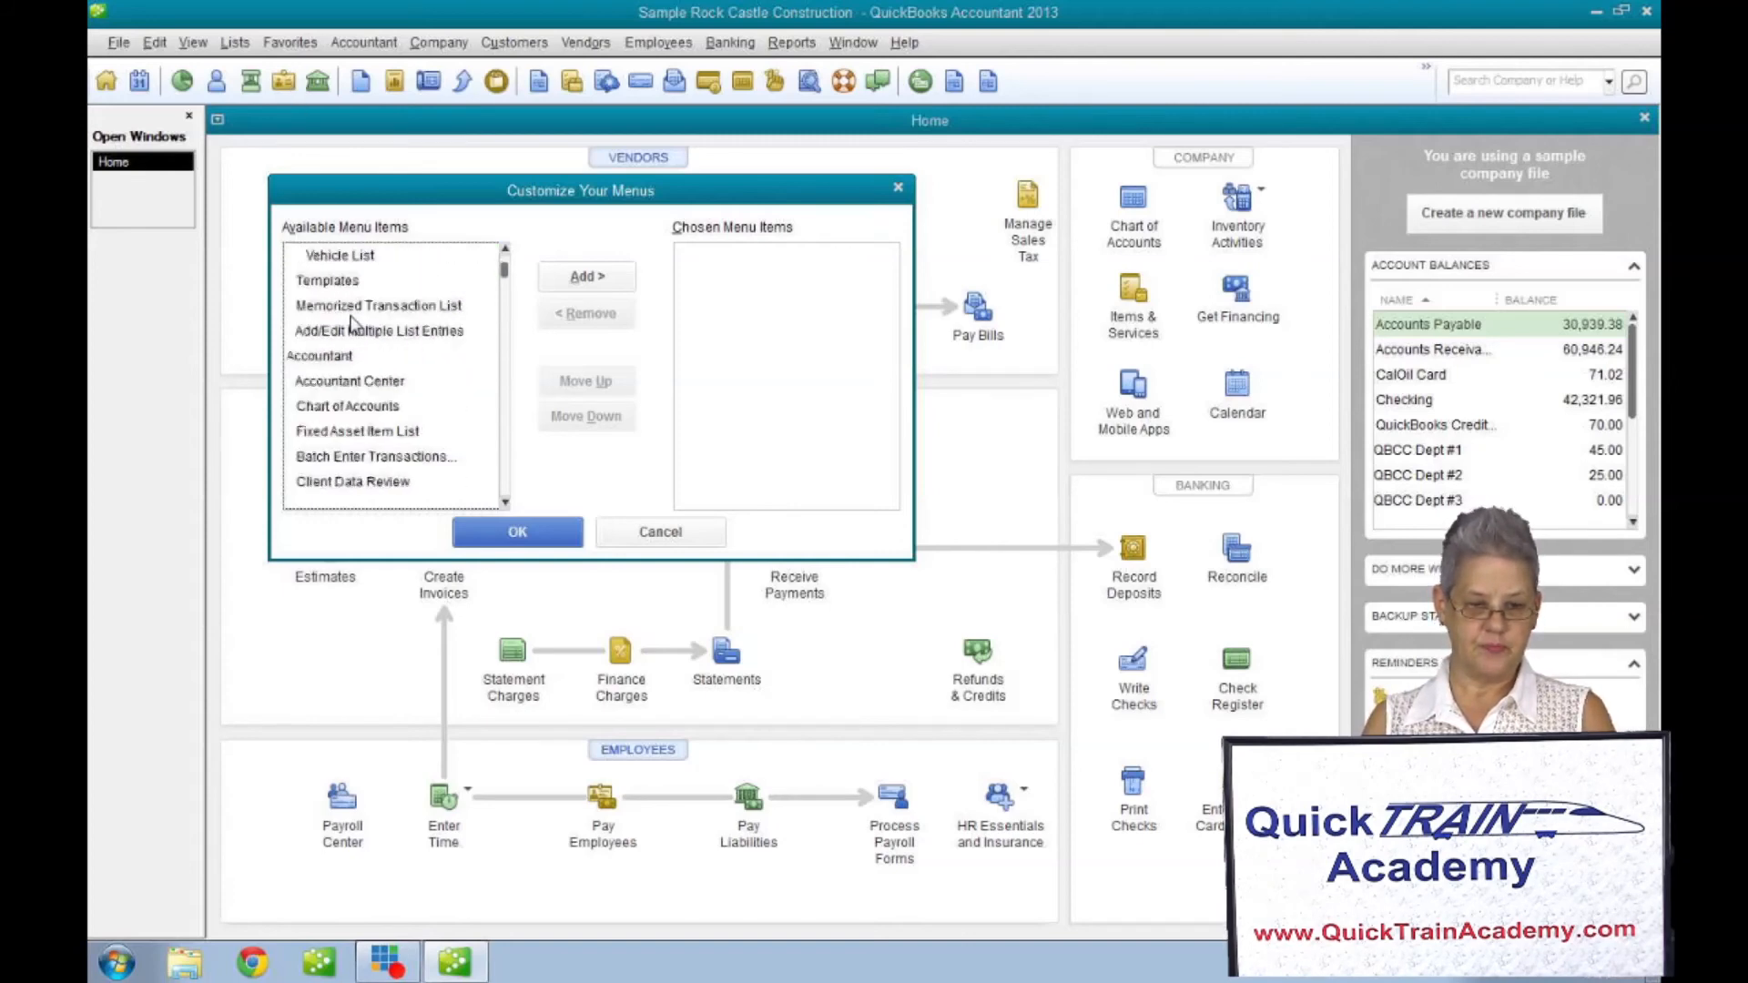
pyautogui.scroll(-3)
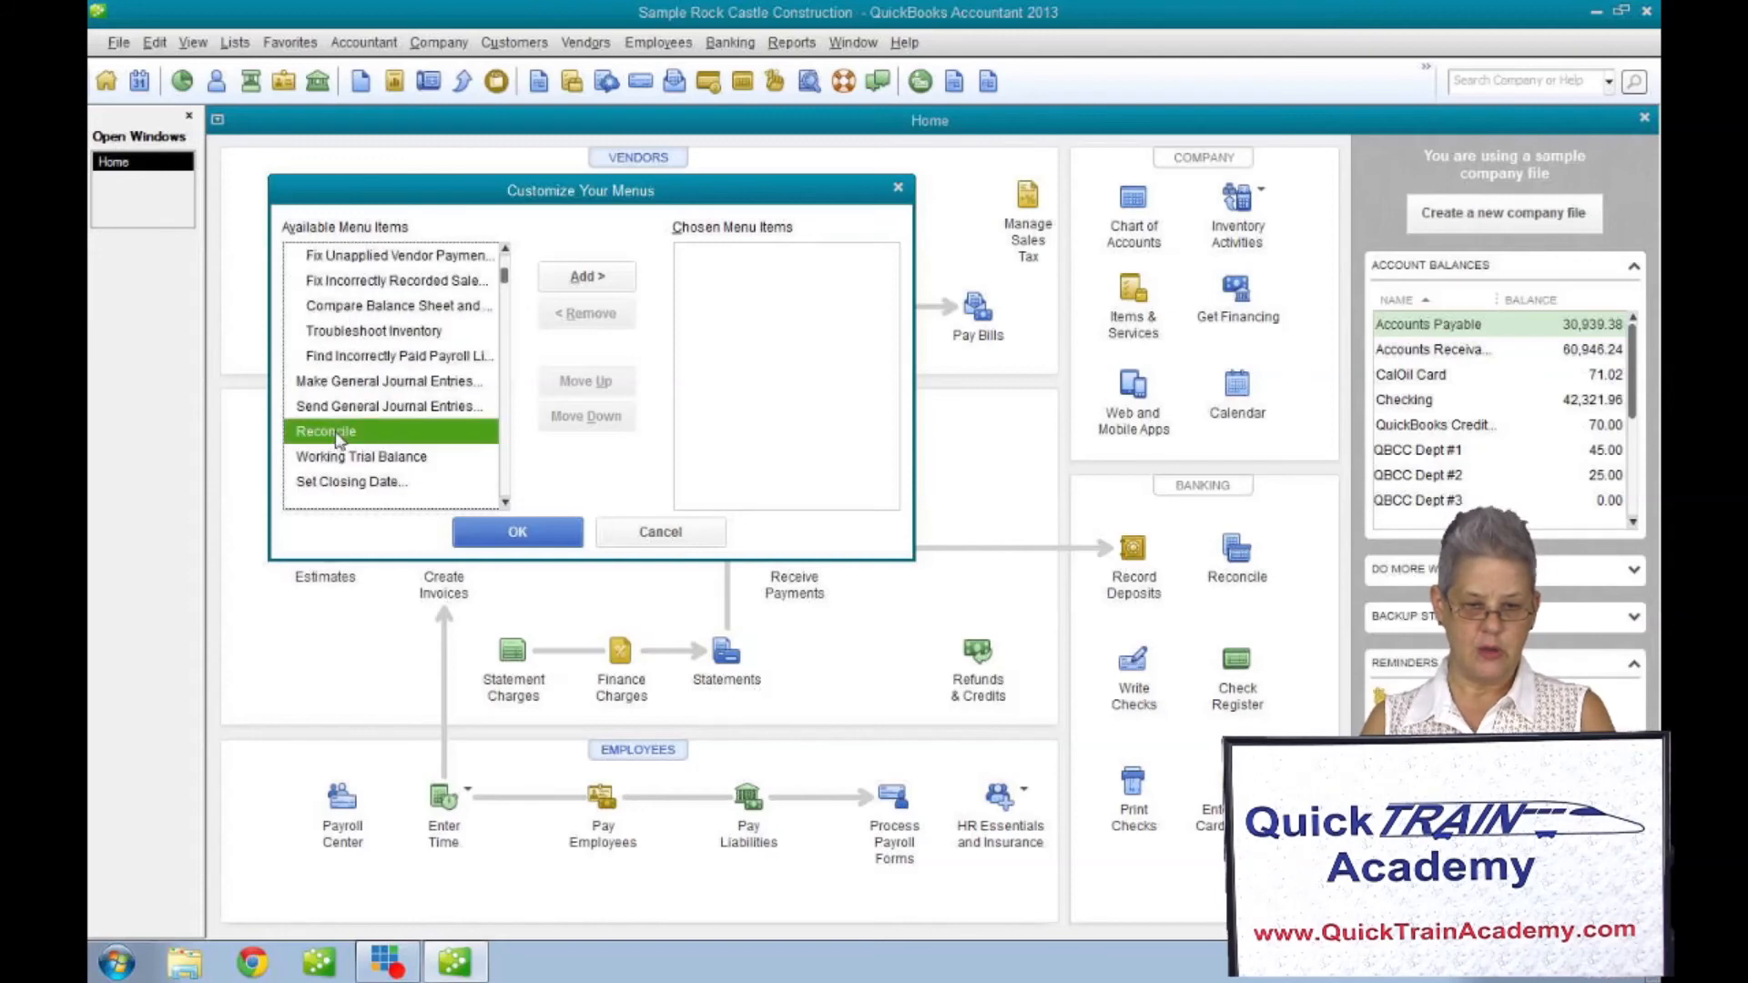
# Add Reconcile, Lead Center and Collection Letters to the chosen Favorites list.
pyautogui.click(587, 275)
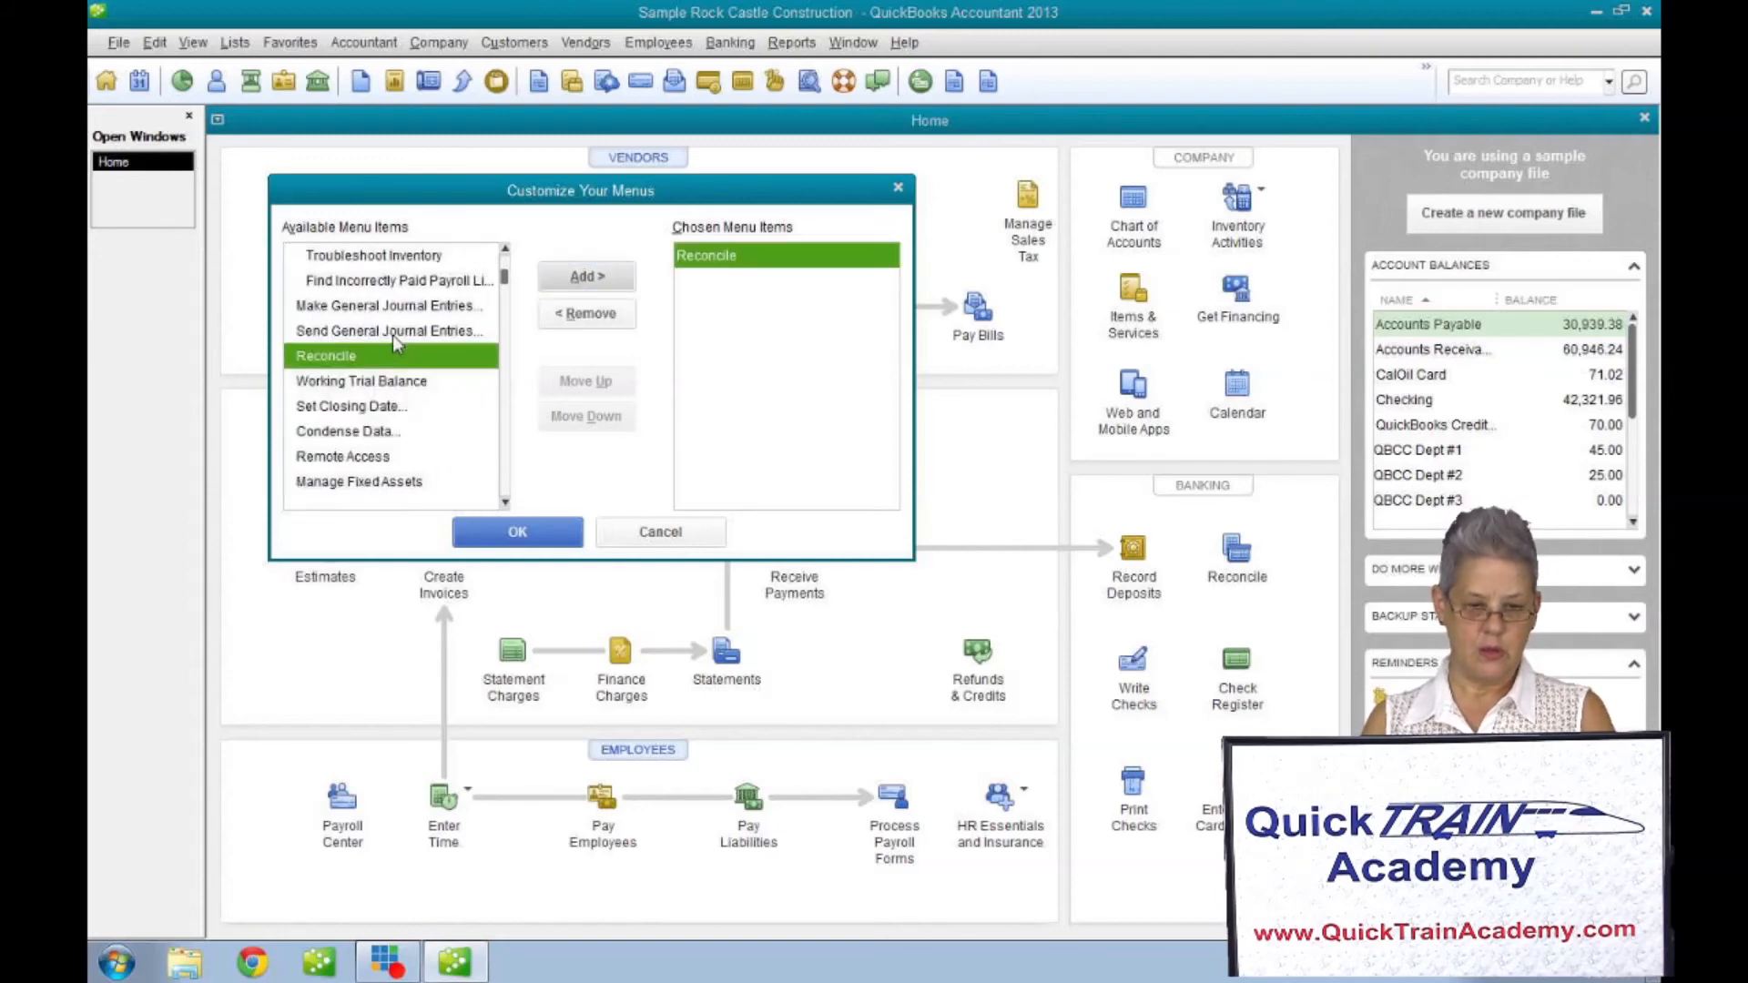
pyautogui.scroll(-3)
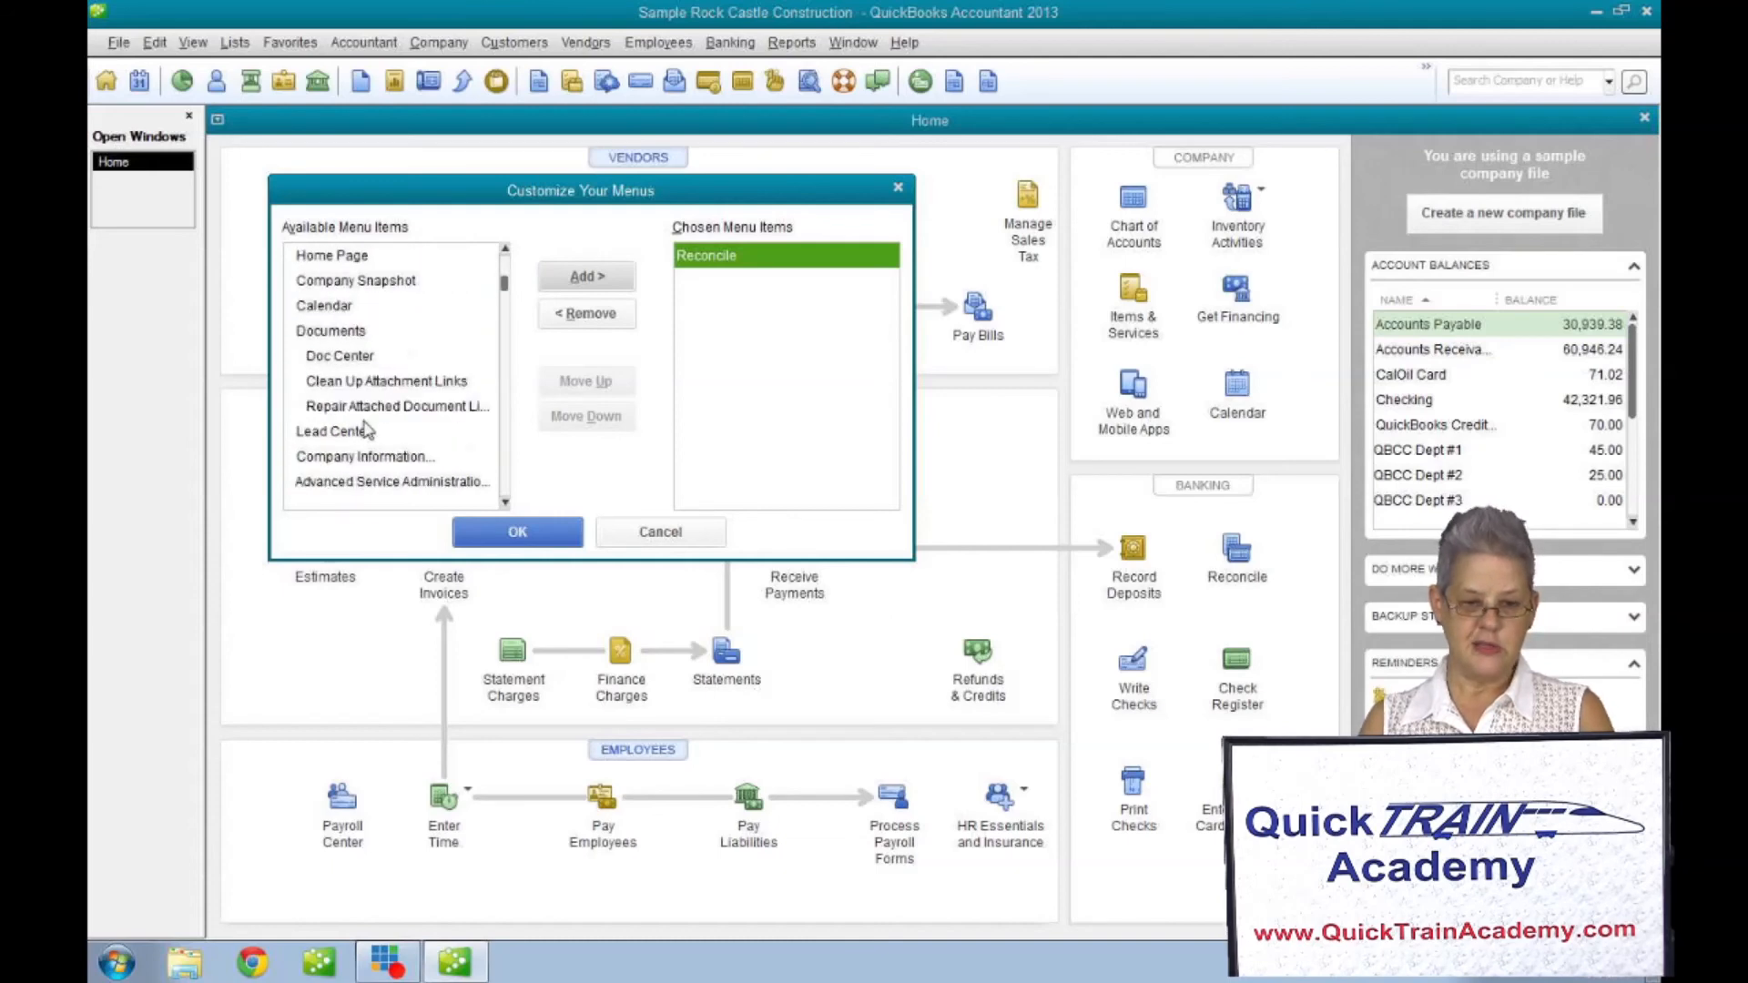
pyautogui.click(585, 275)
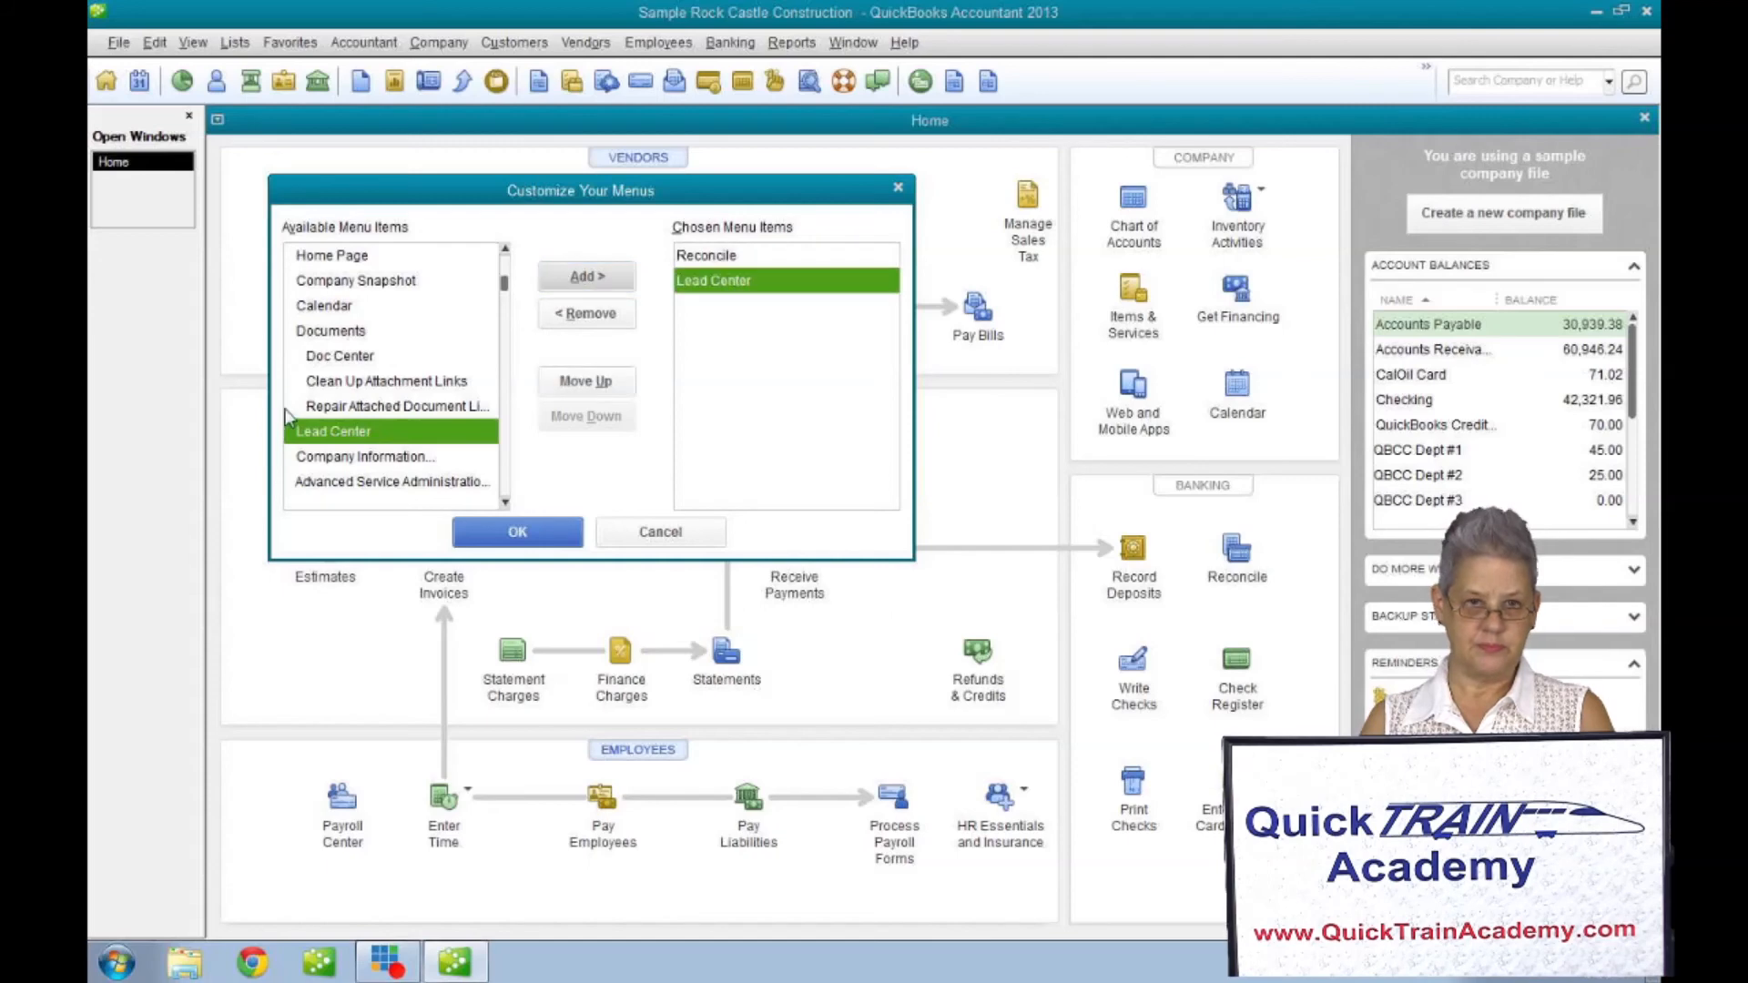
pyautogui.scroll(-3)
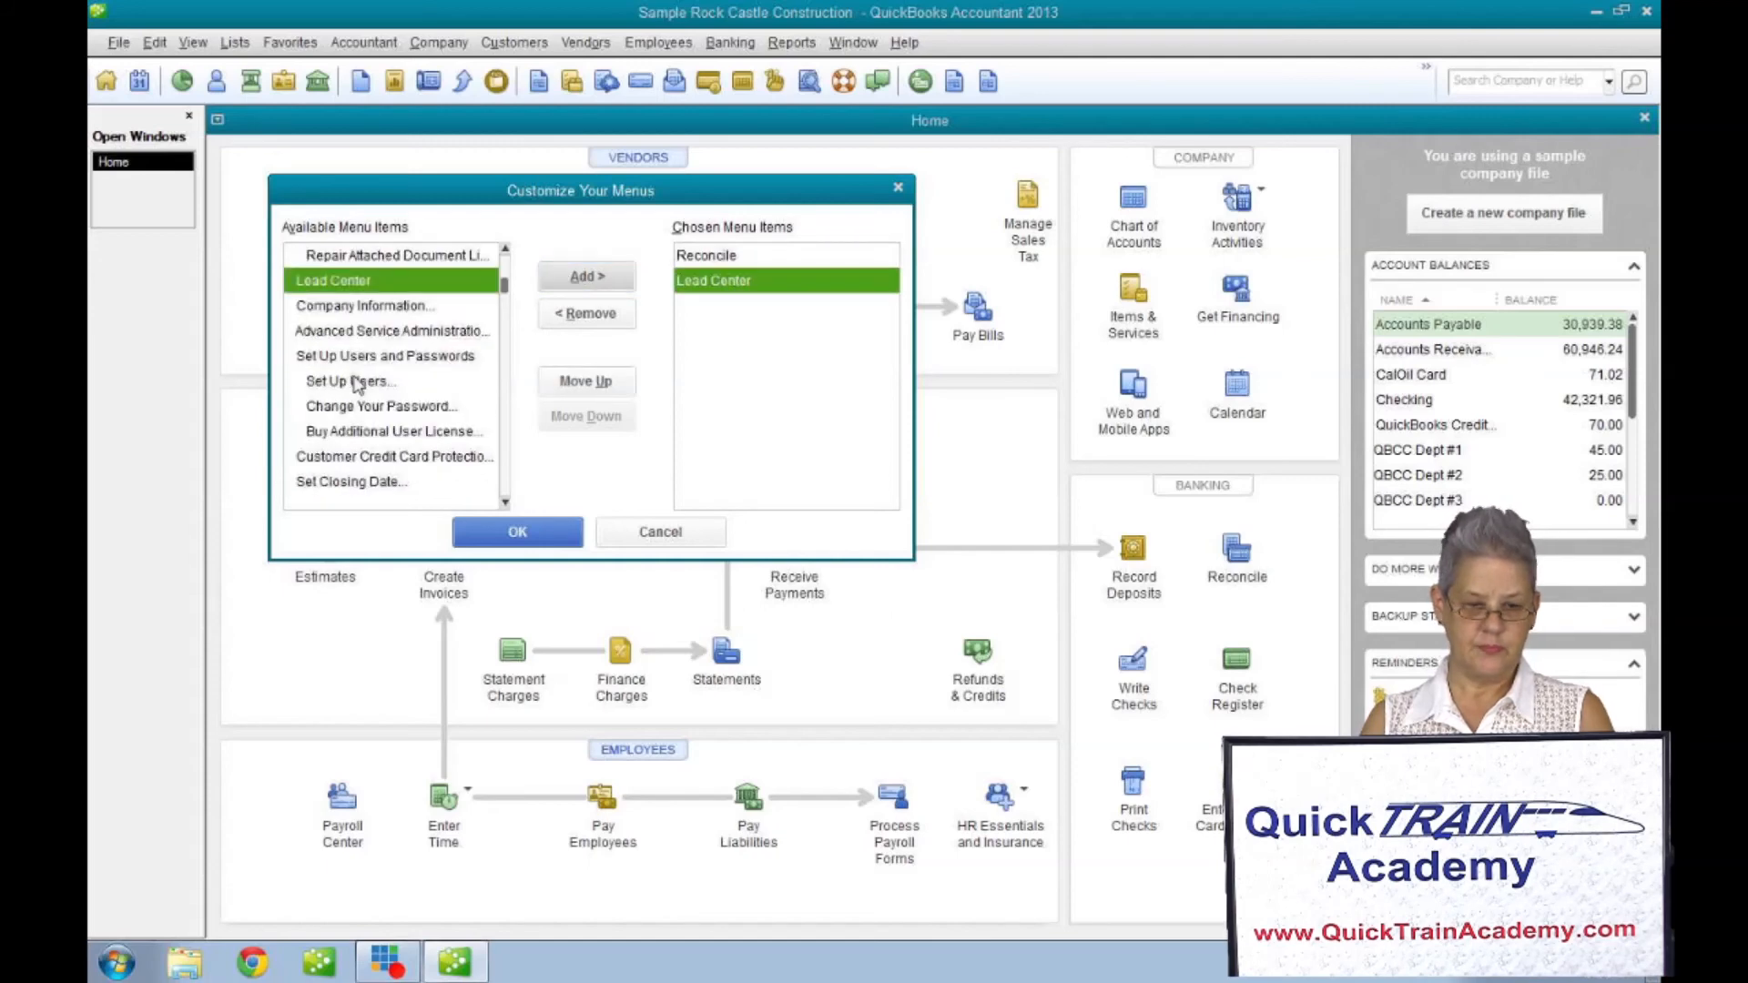
pyautogui.scroll(-3)
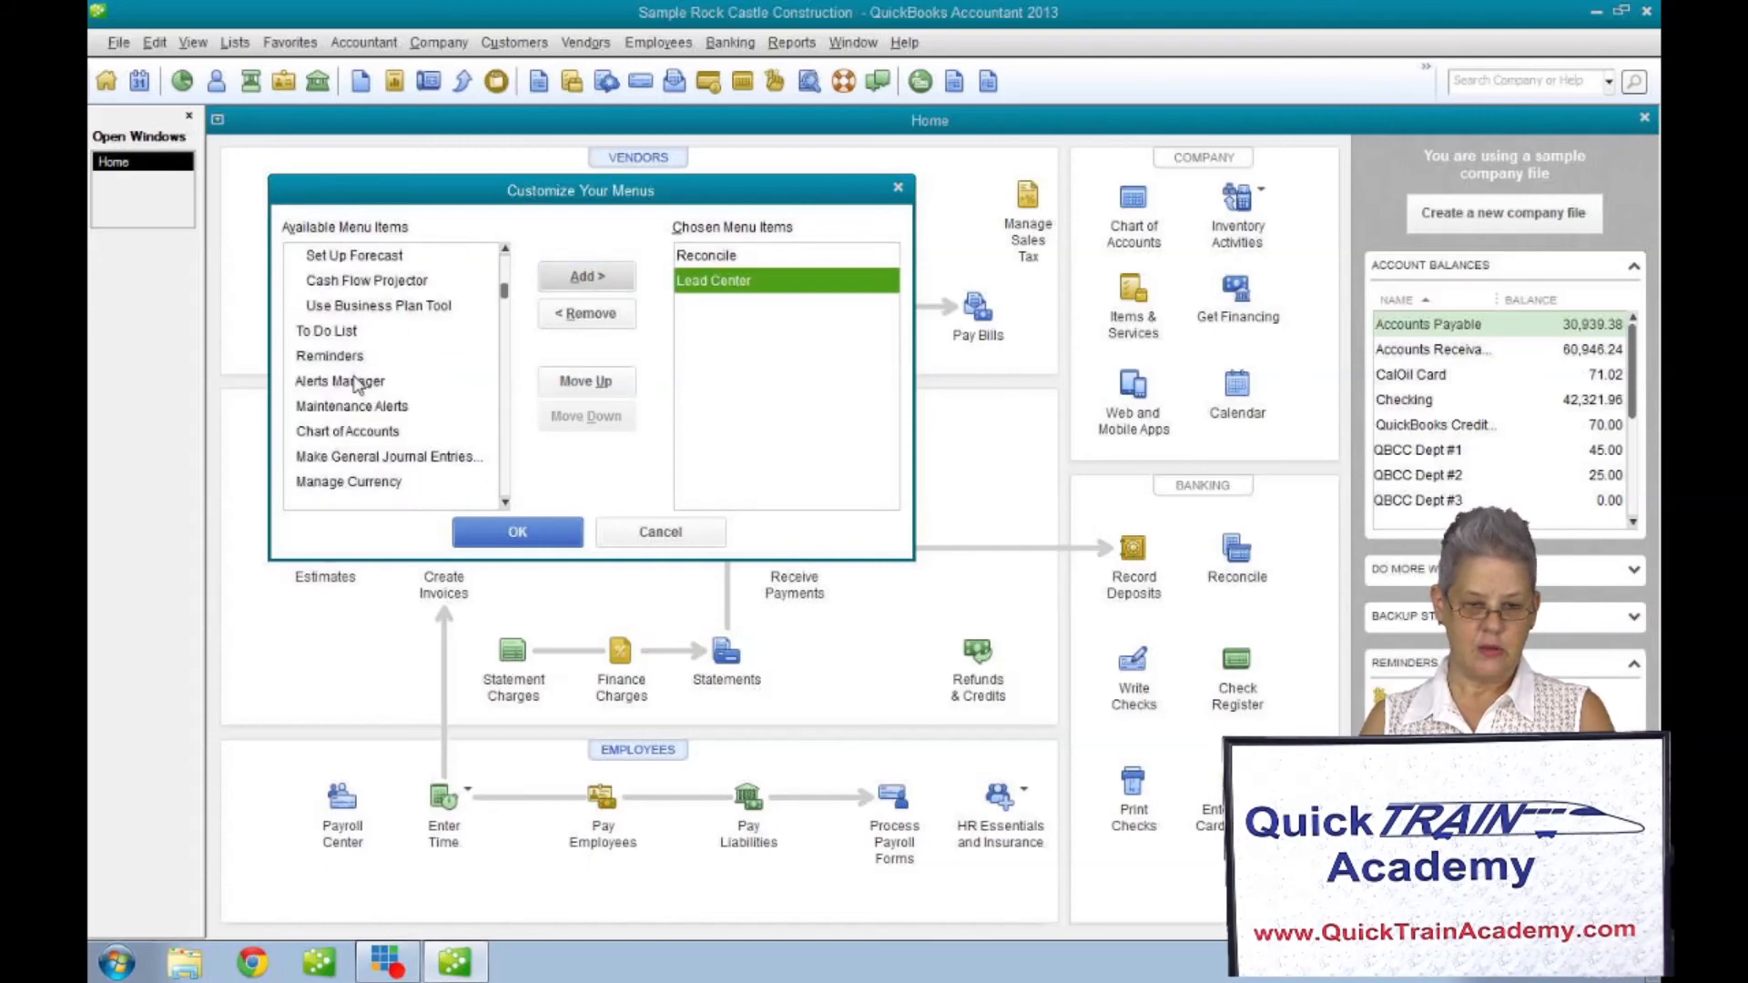
pyautogui.scroll(-3)
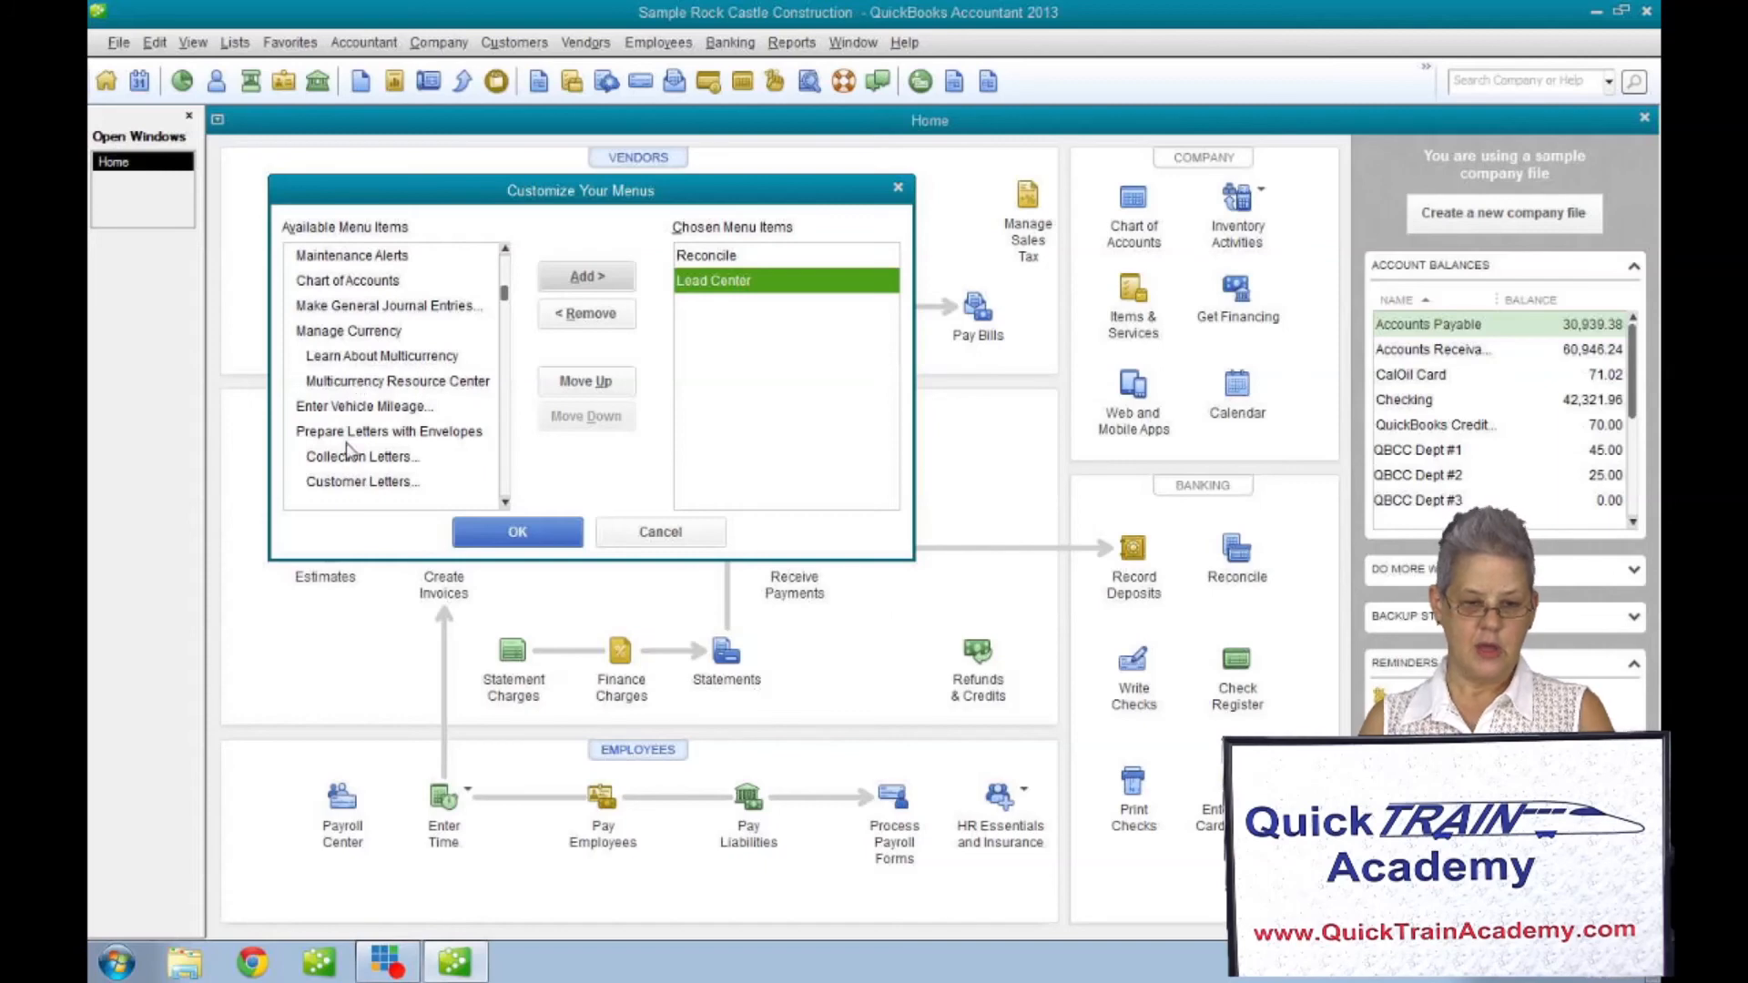
pyautogui.click(362, 456)
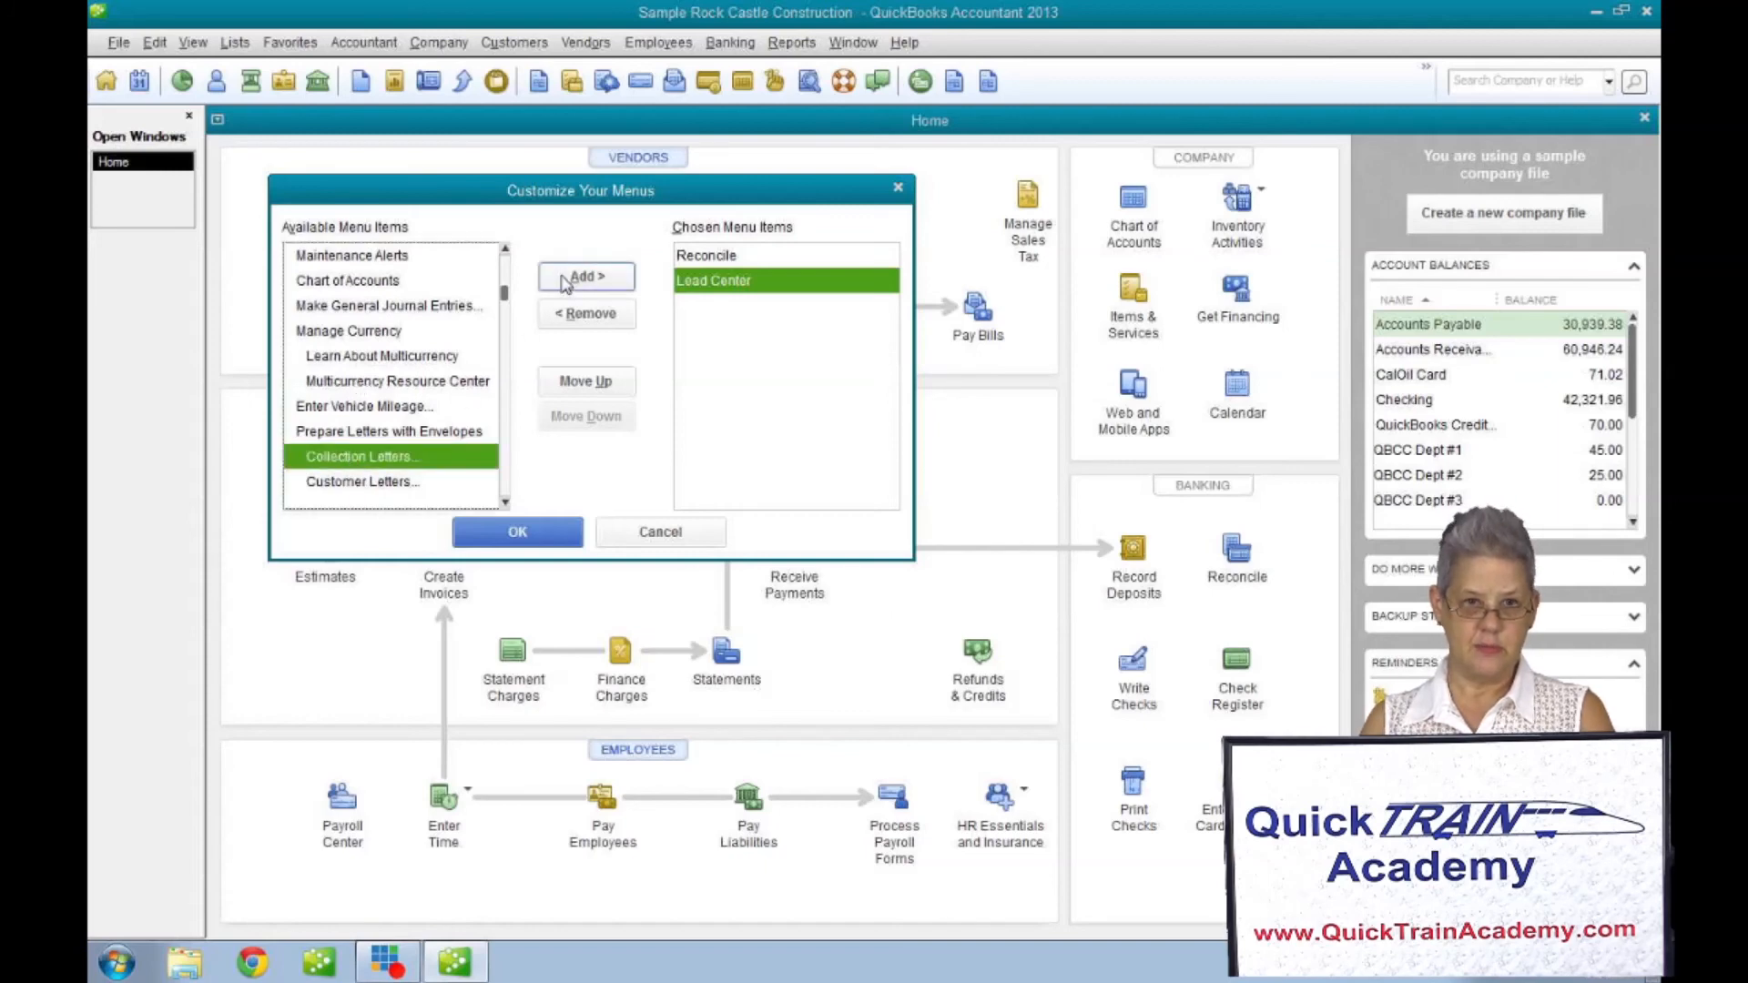
pyautogui.click(585, 277)
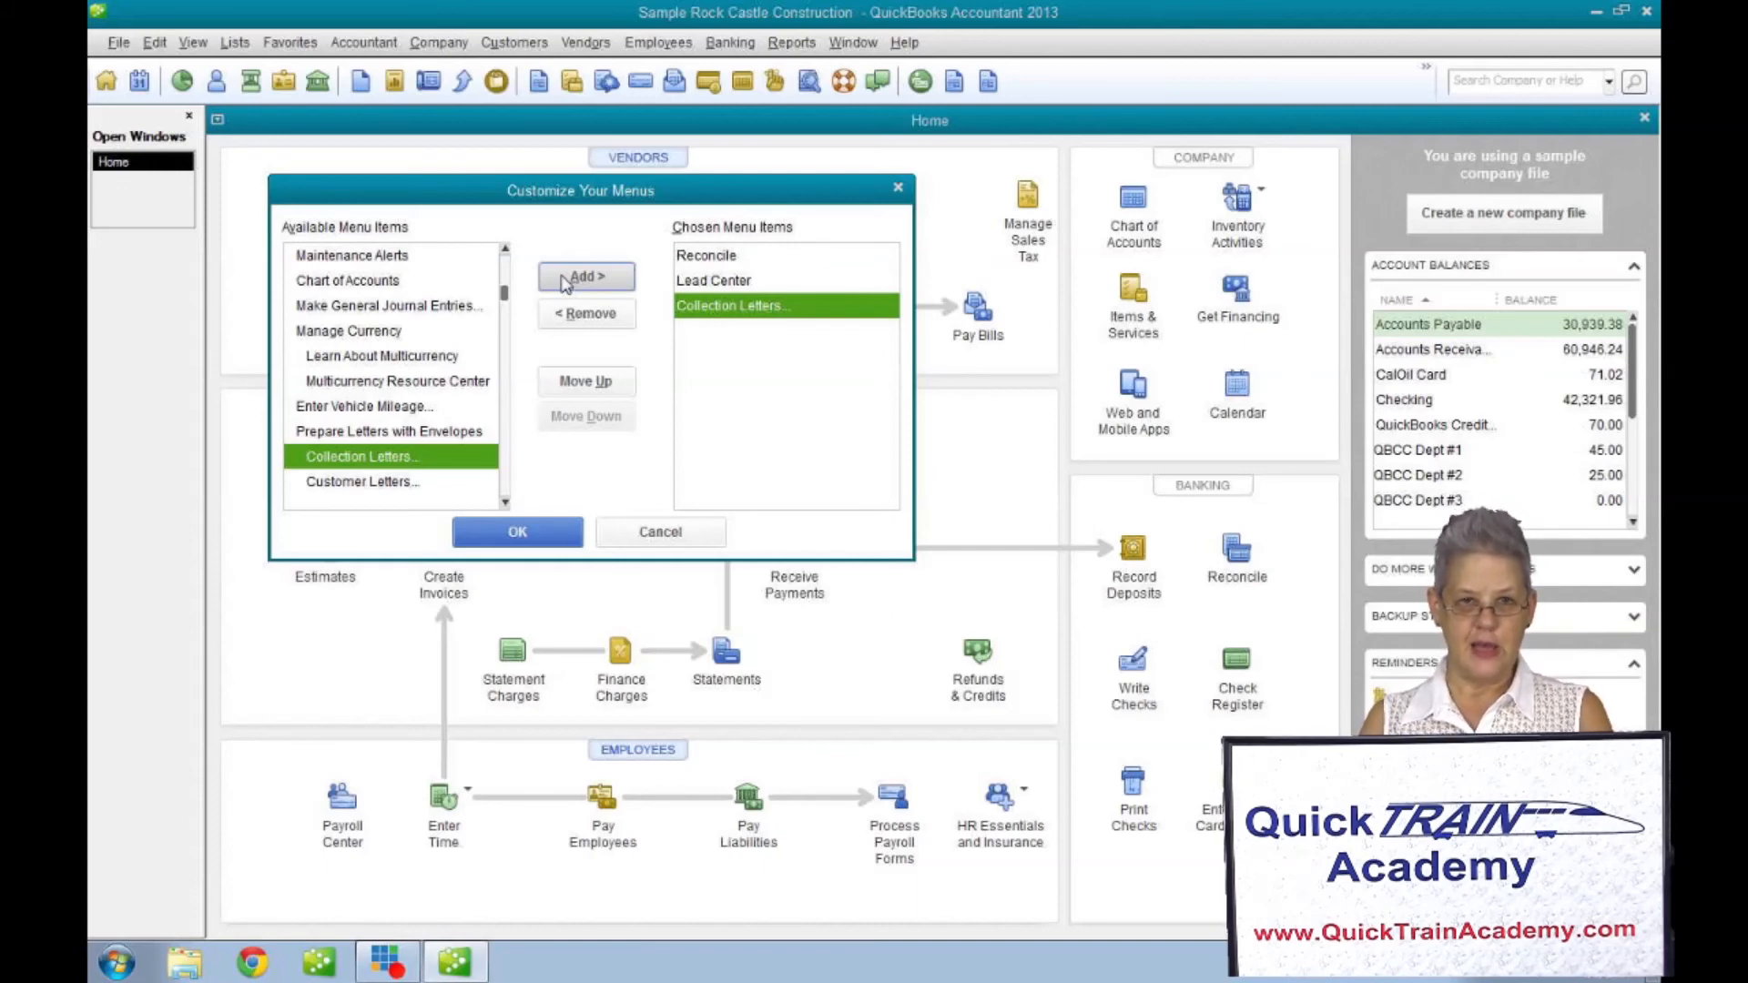
pyautogui.moveTo(585, 381)
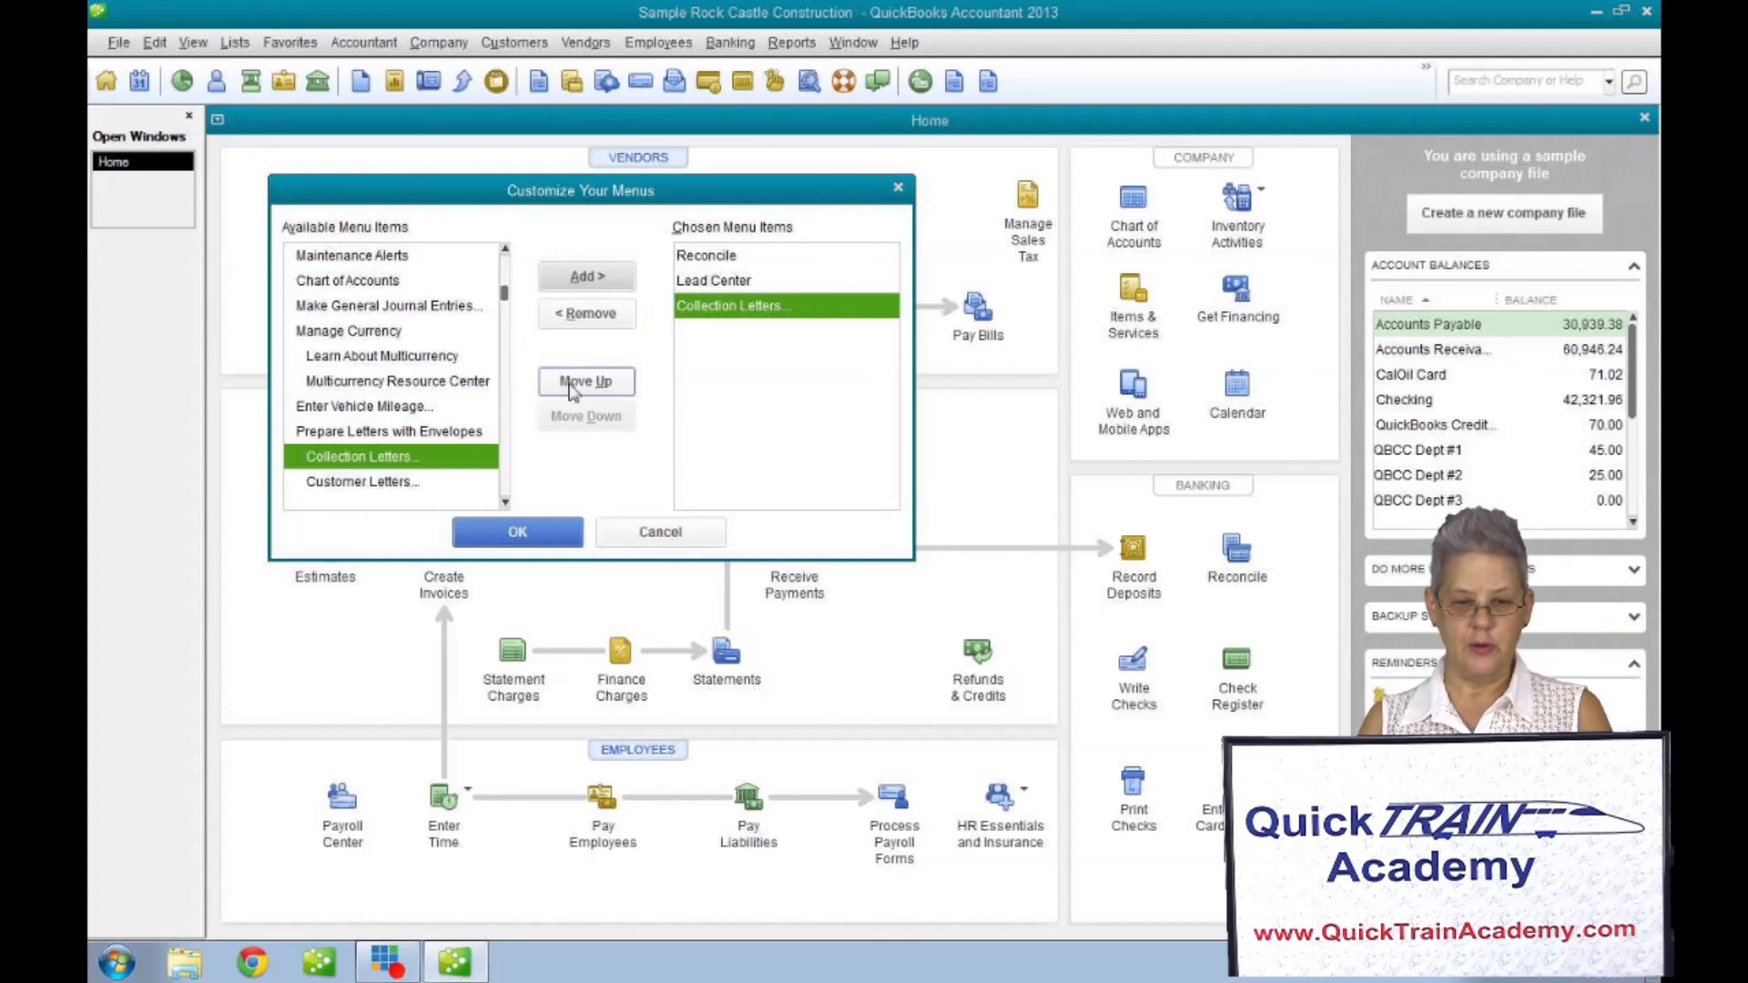
# Reposition Collection Letters, then check the Favorites menu shows all three entries.
pyautogui.click(585, 381)
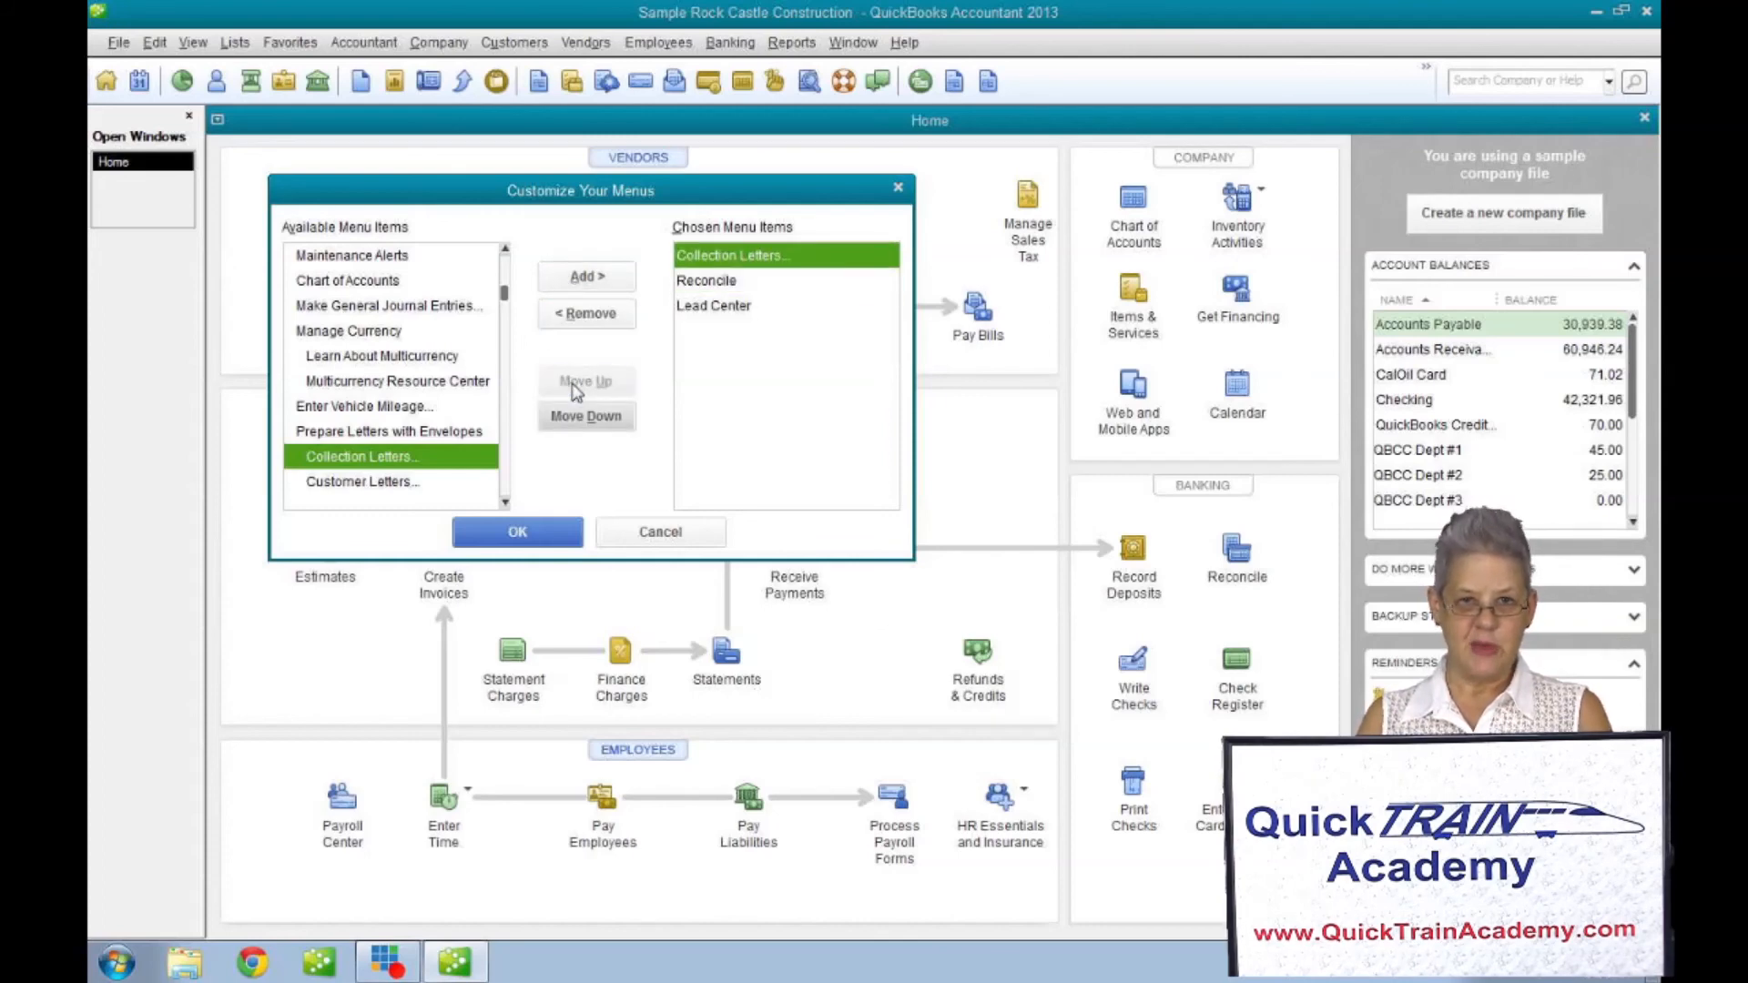
pyautogui.moveTo(504, 493)
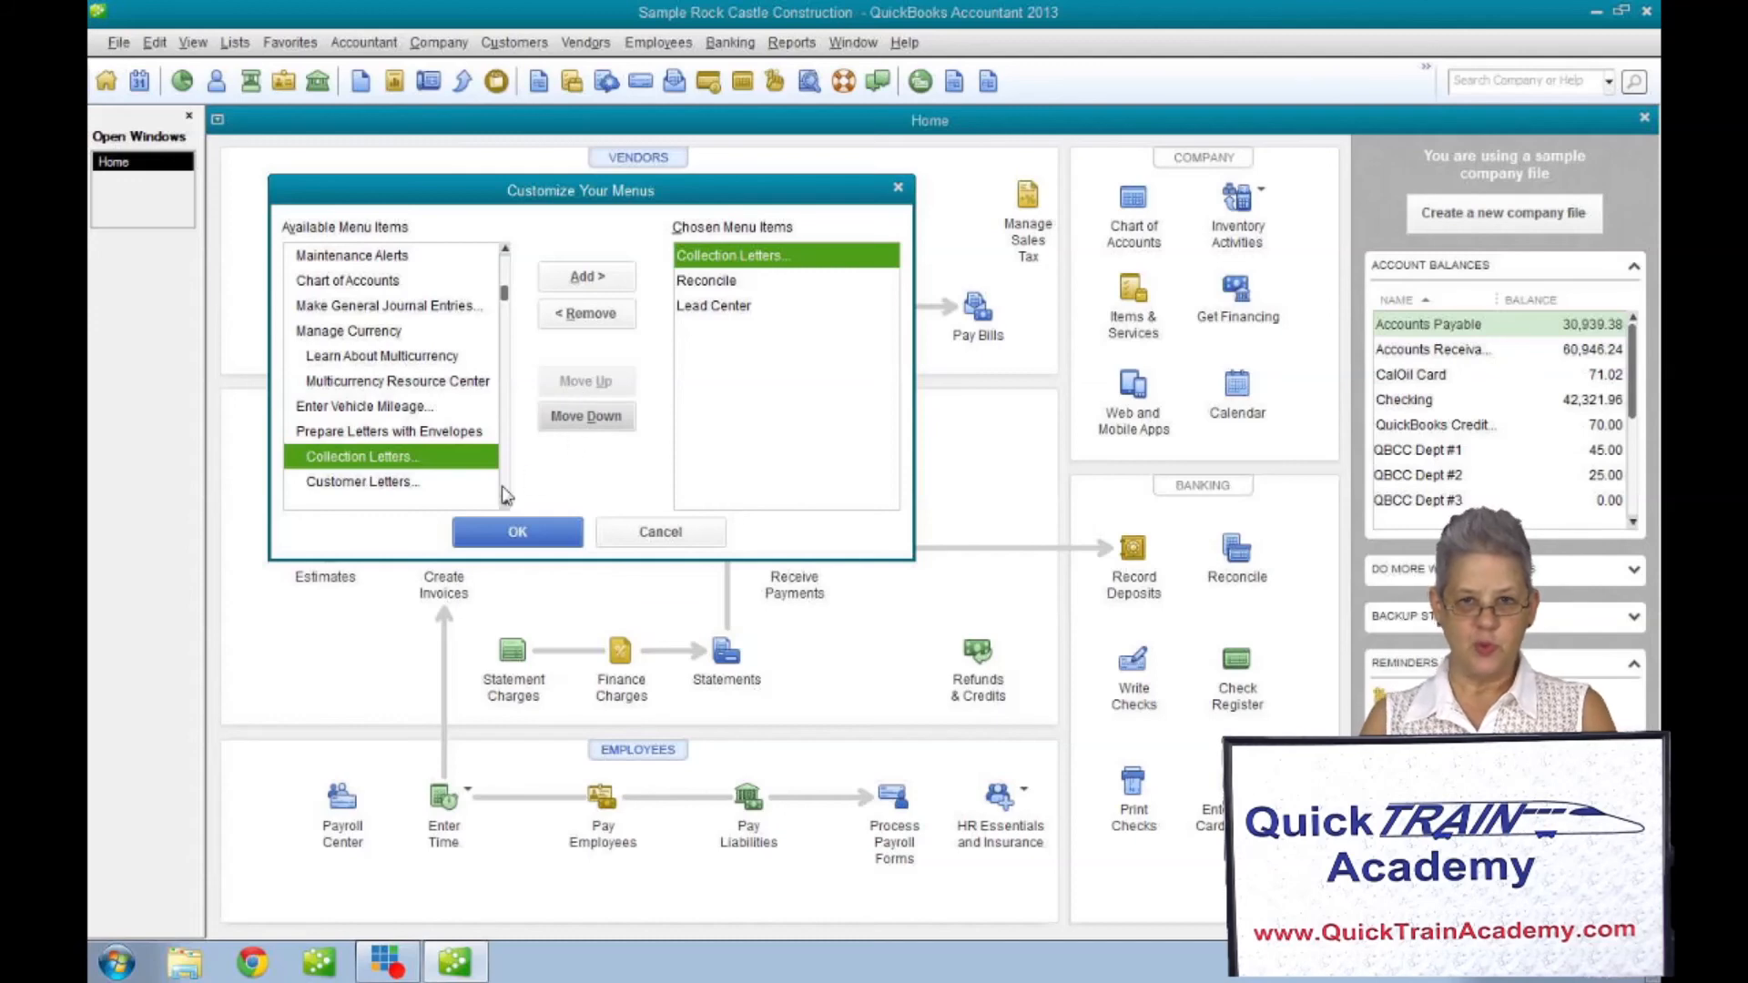
pyautogui.moveTo(595, 468)
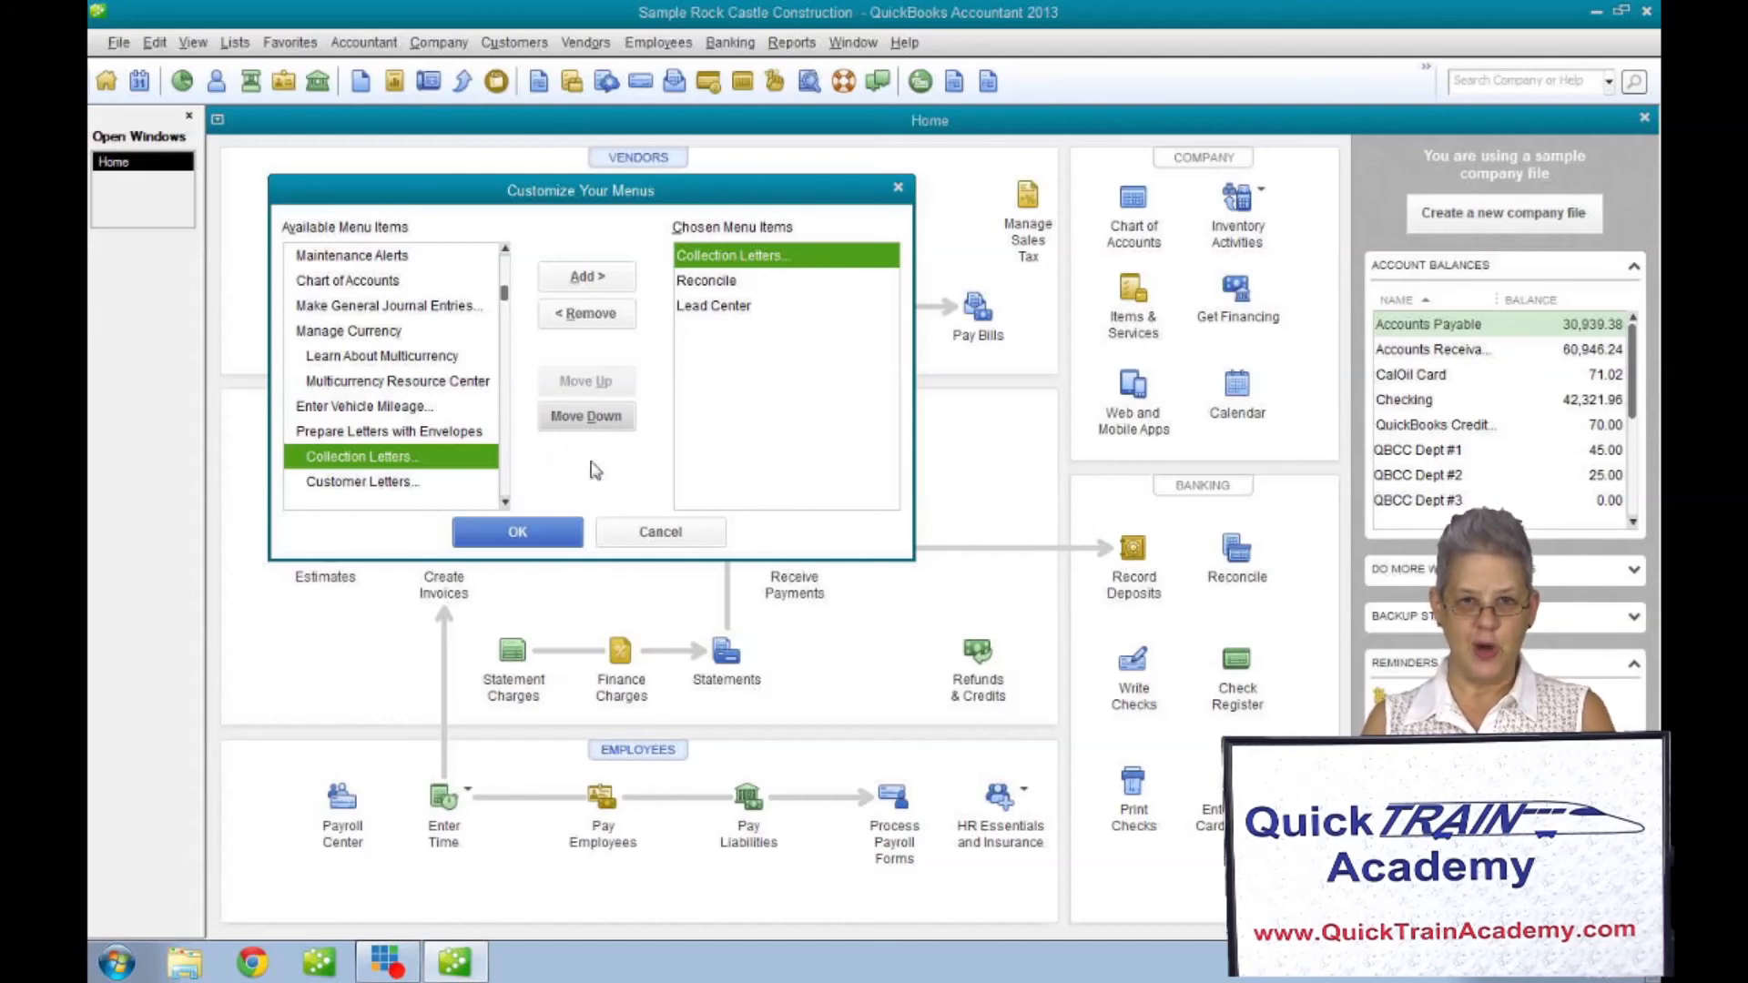
pyautogui.moveTo(758, 433)
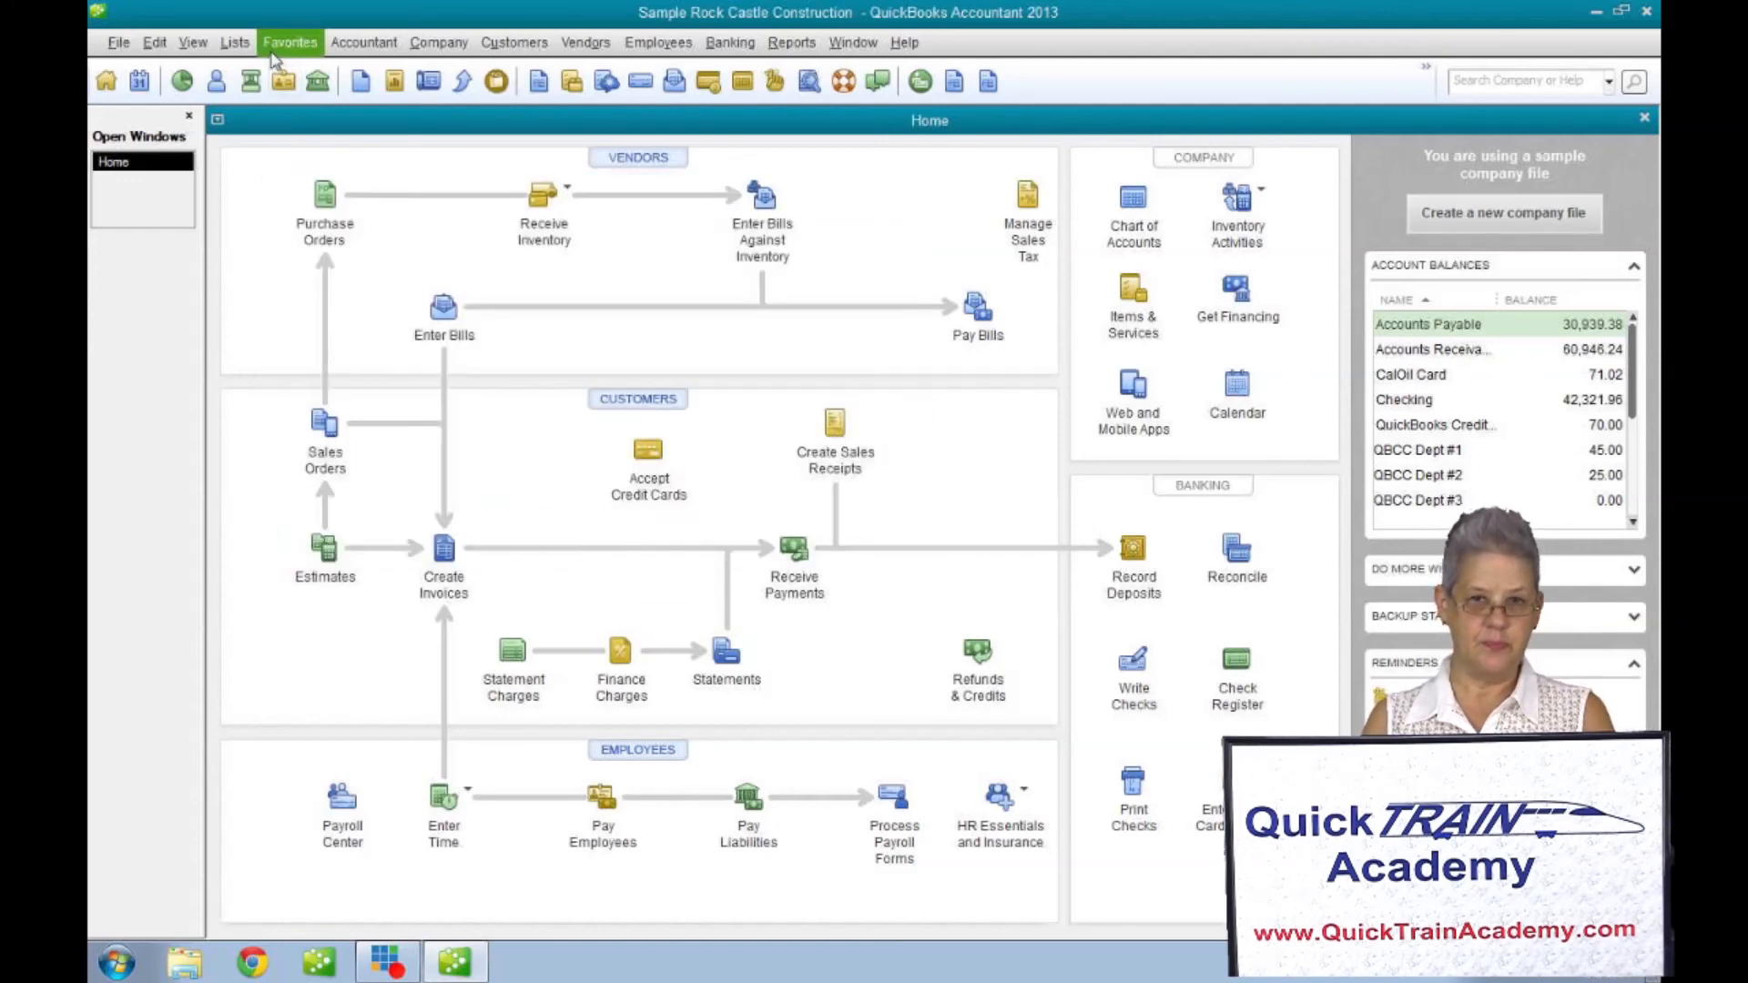
pyautogui.click(289, 40)
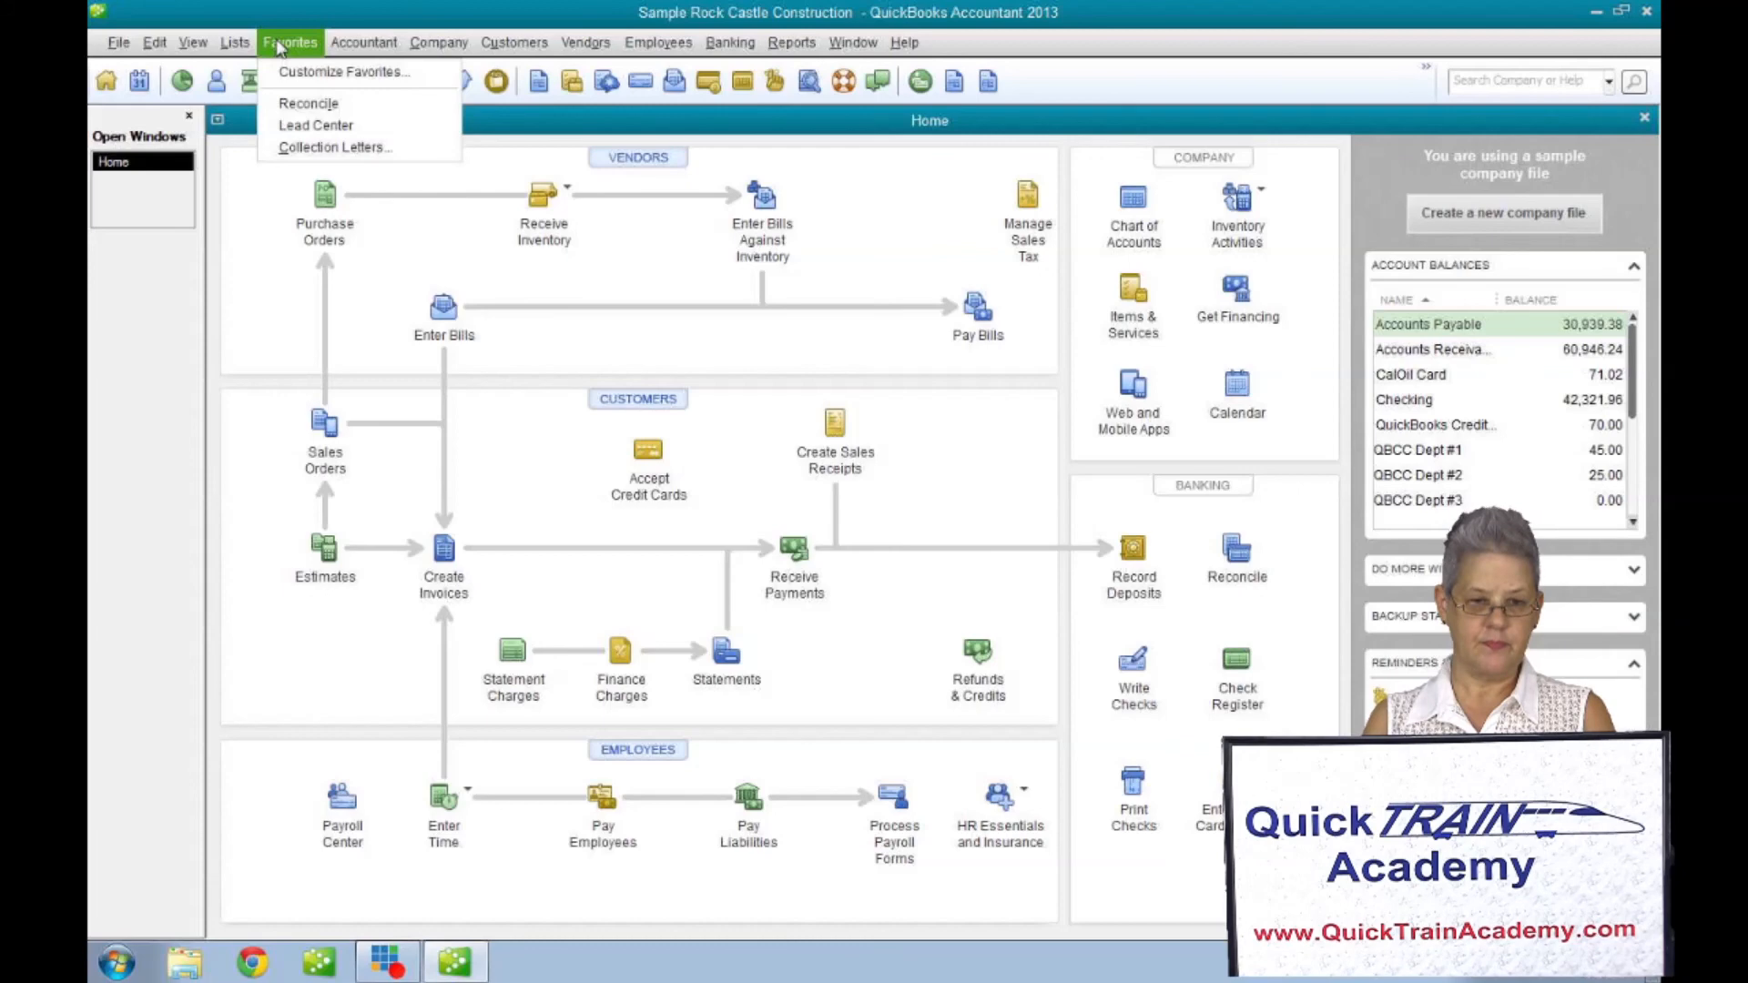